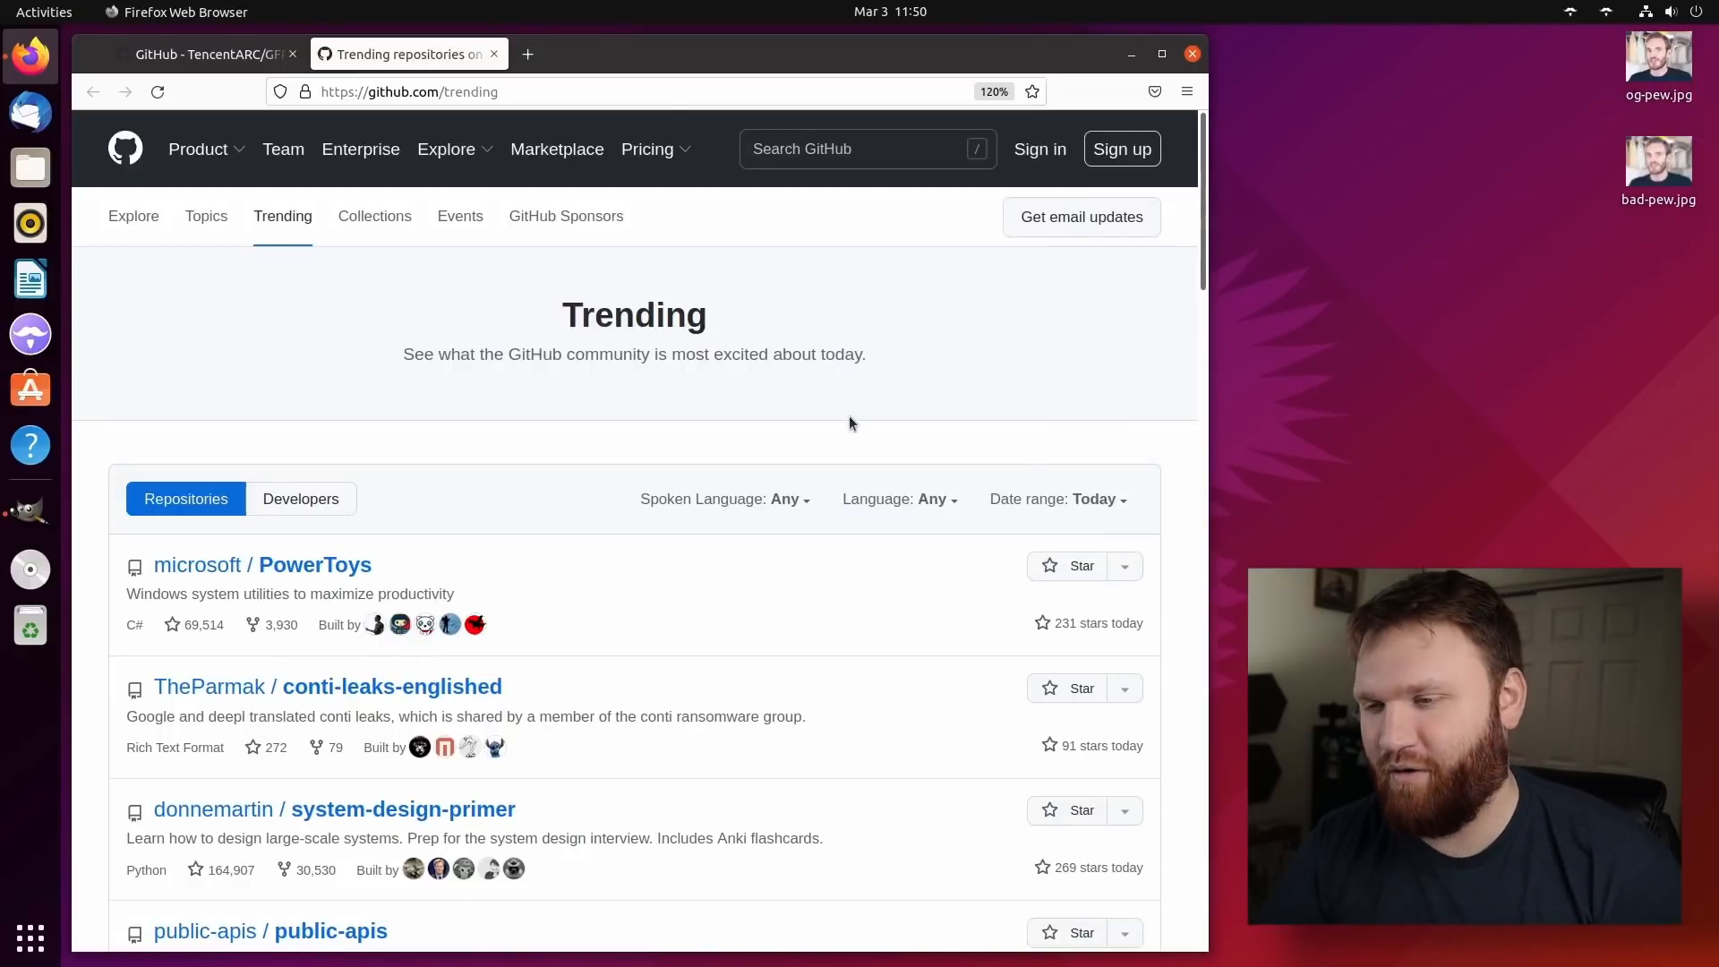
Switch to the TencentARC/GFPGAN tab and read its README with face-restoration comparisons.
scroll(down, 3)
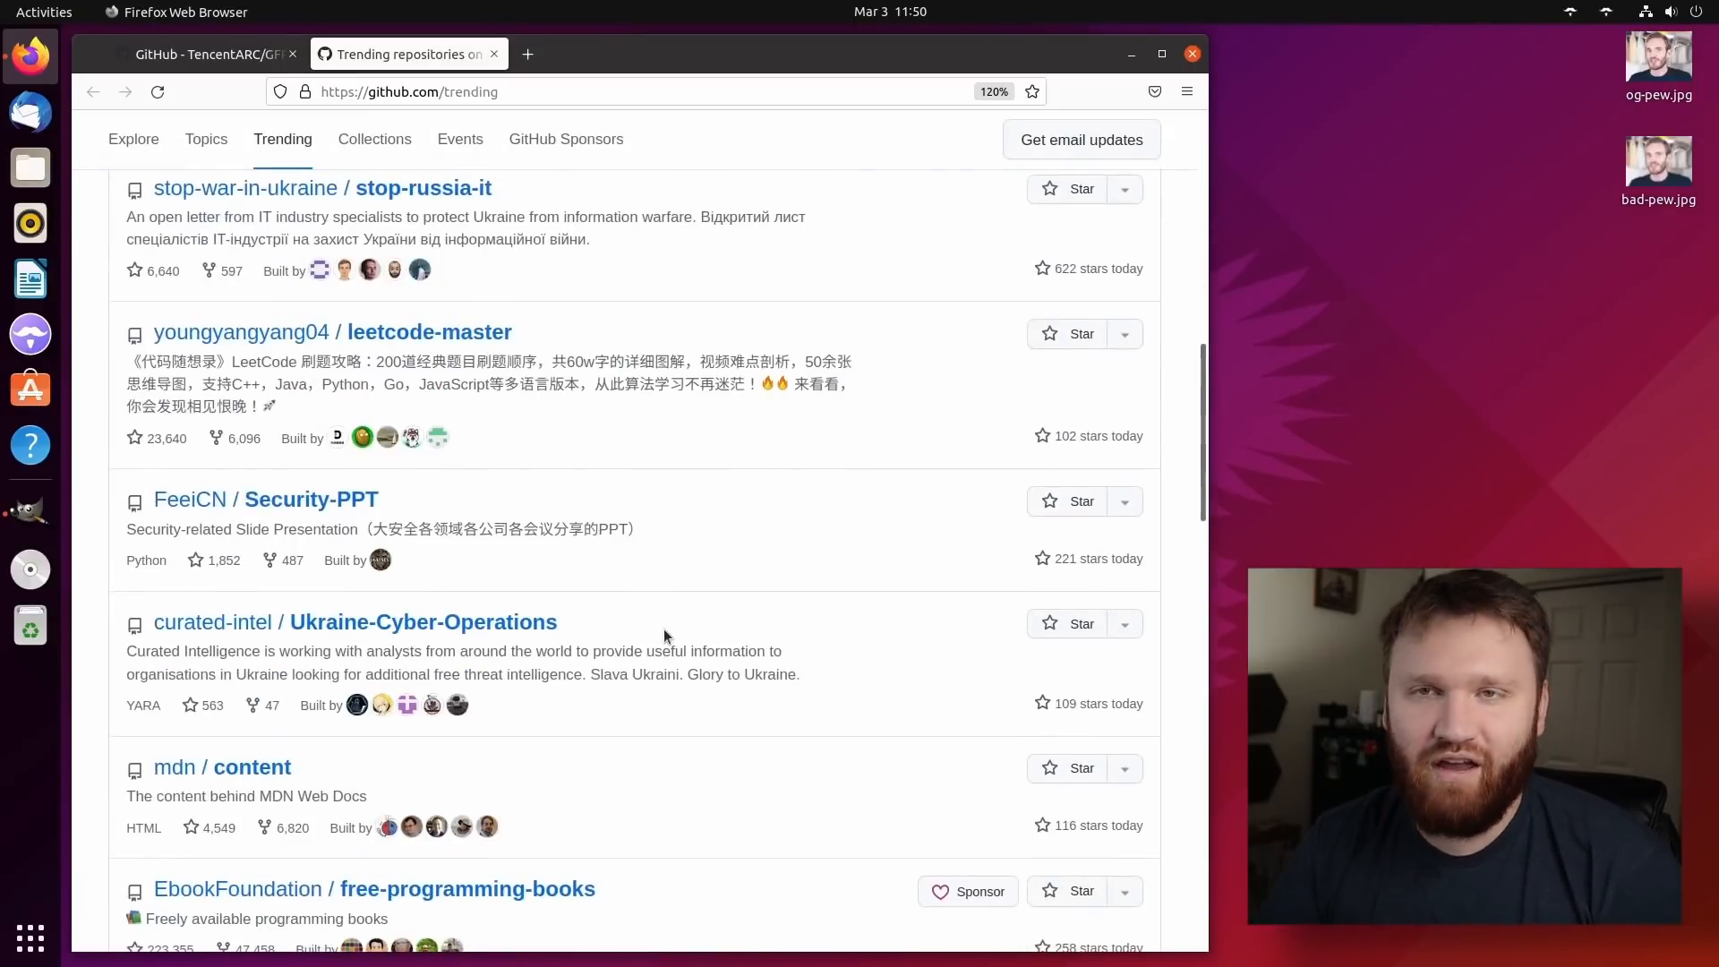
mouse_move(710, 697)
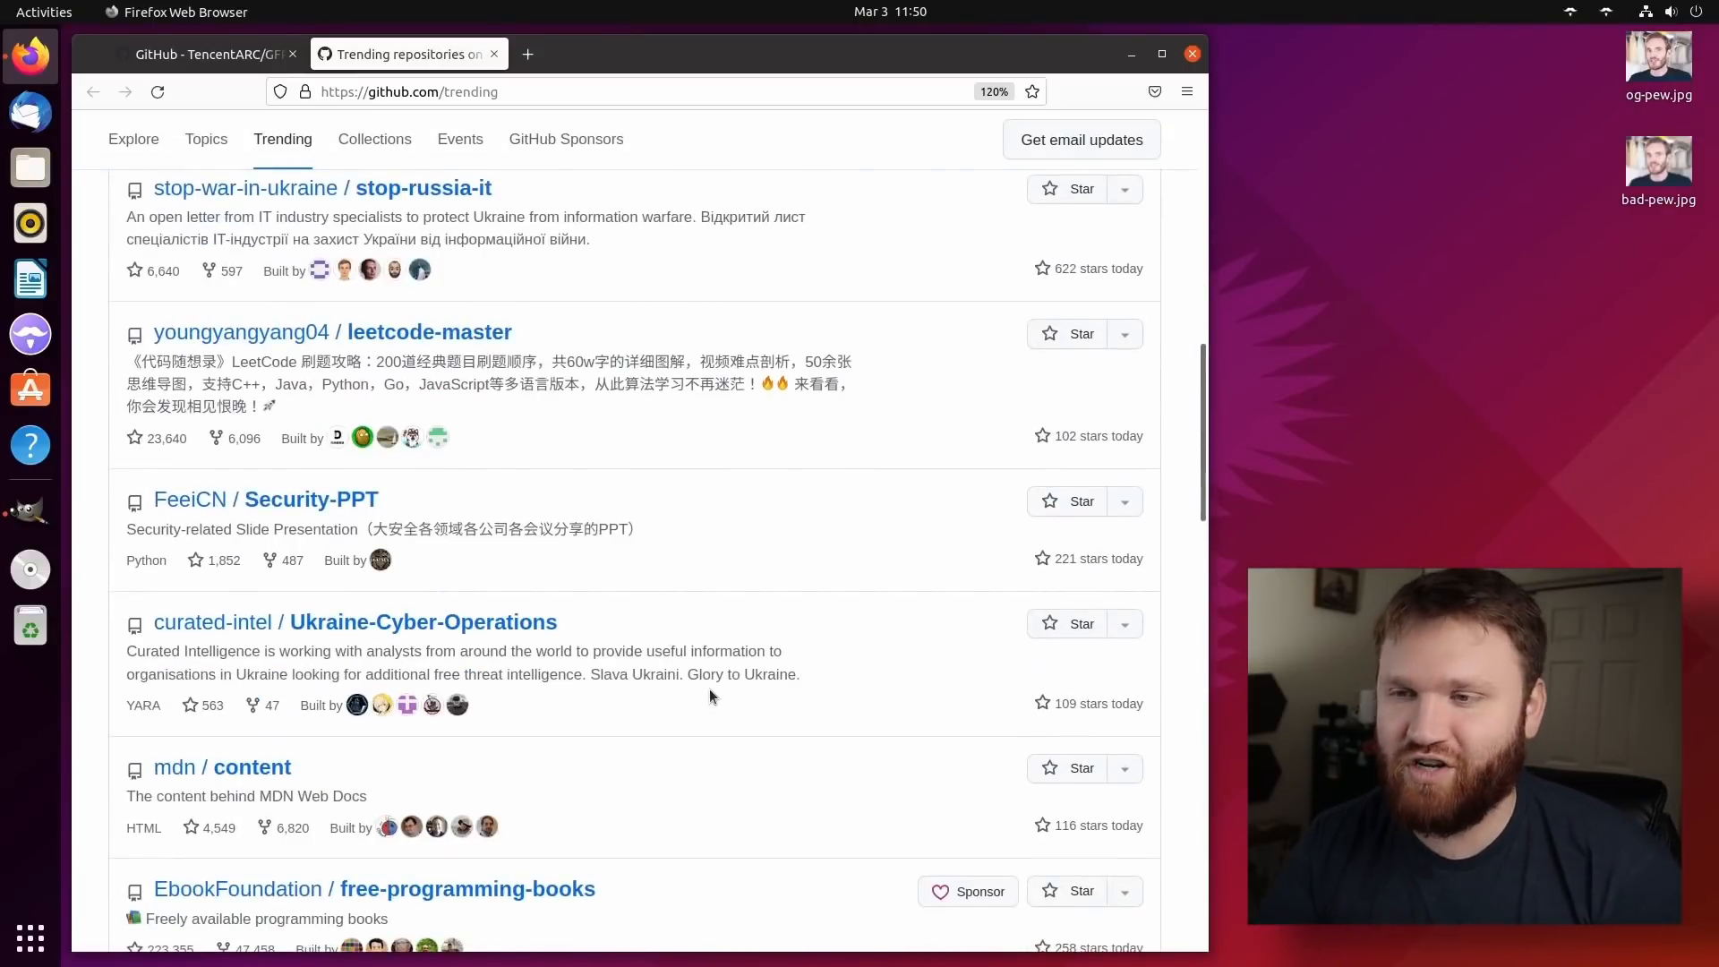
scroll(up, 3)
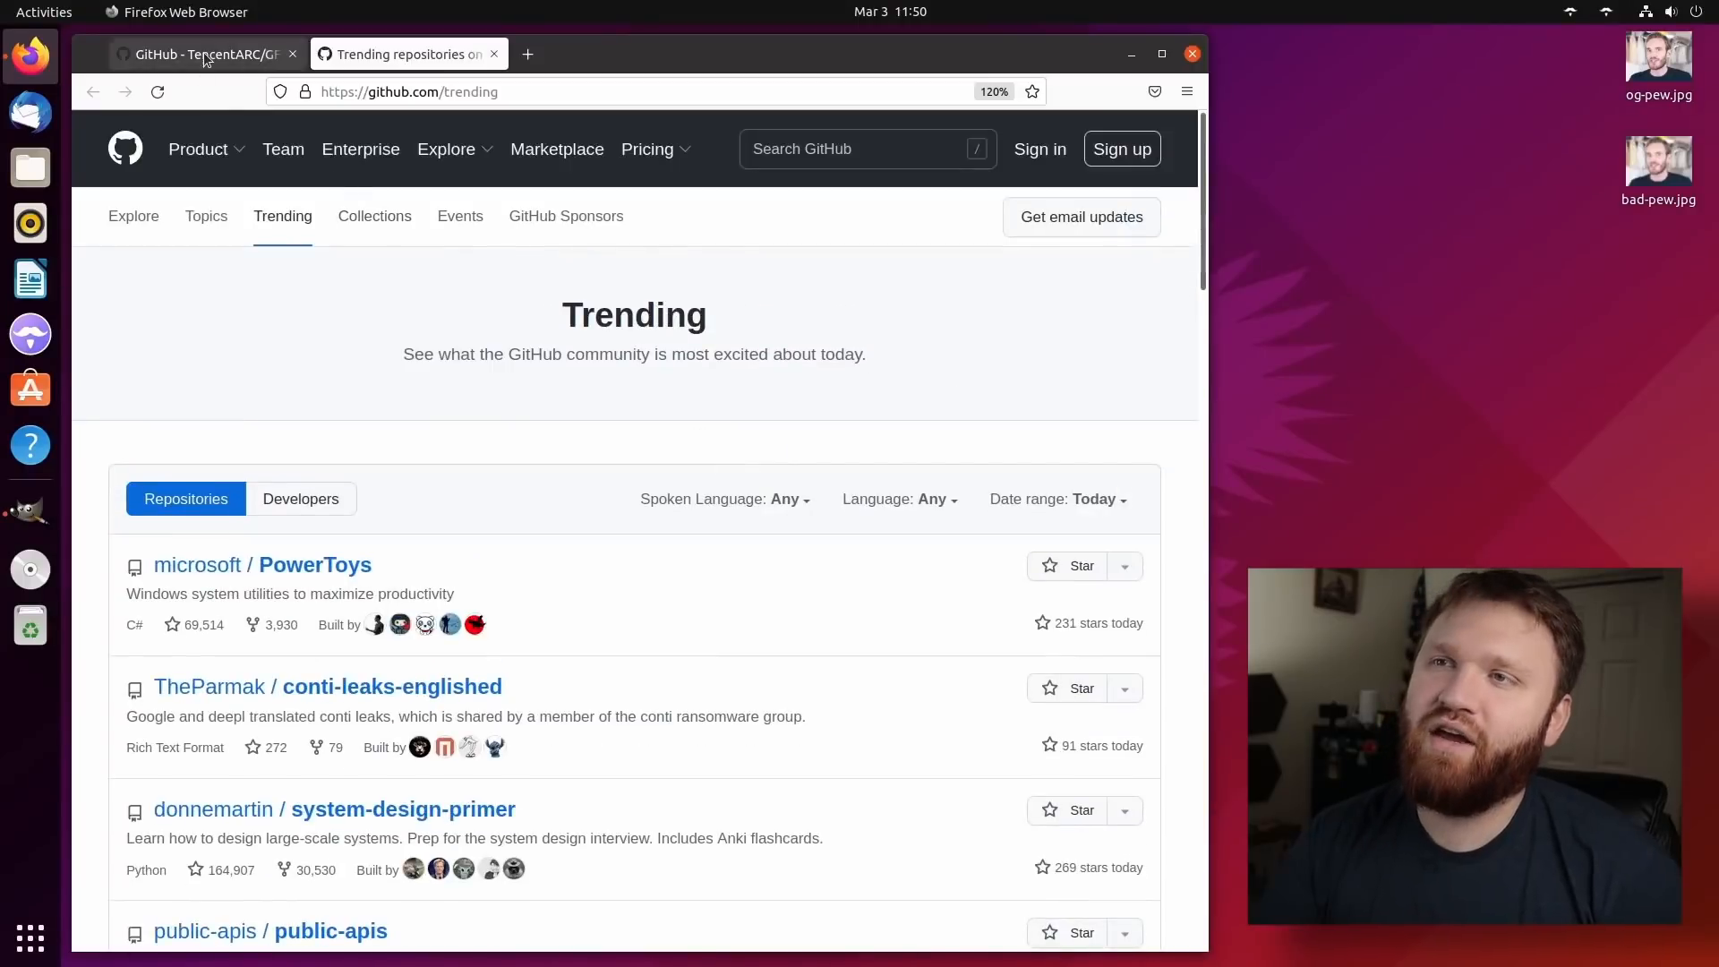
click(197, 53)
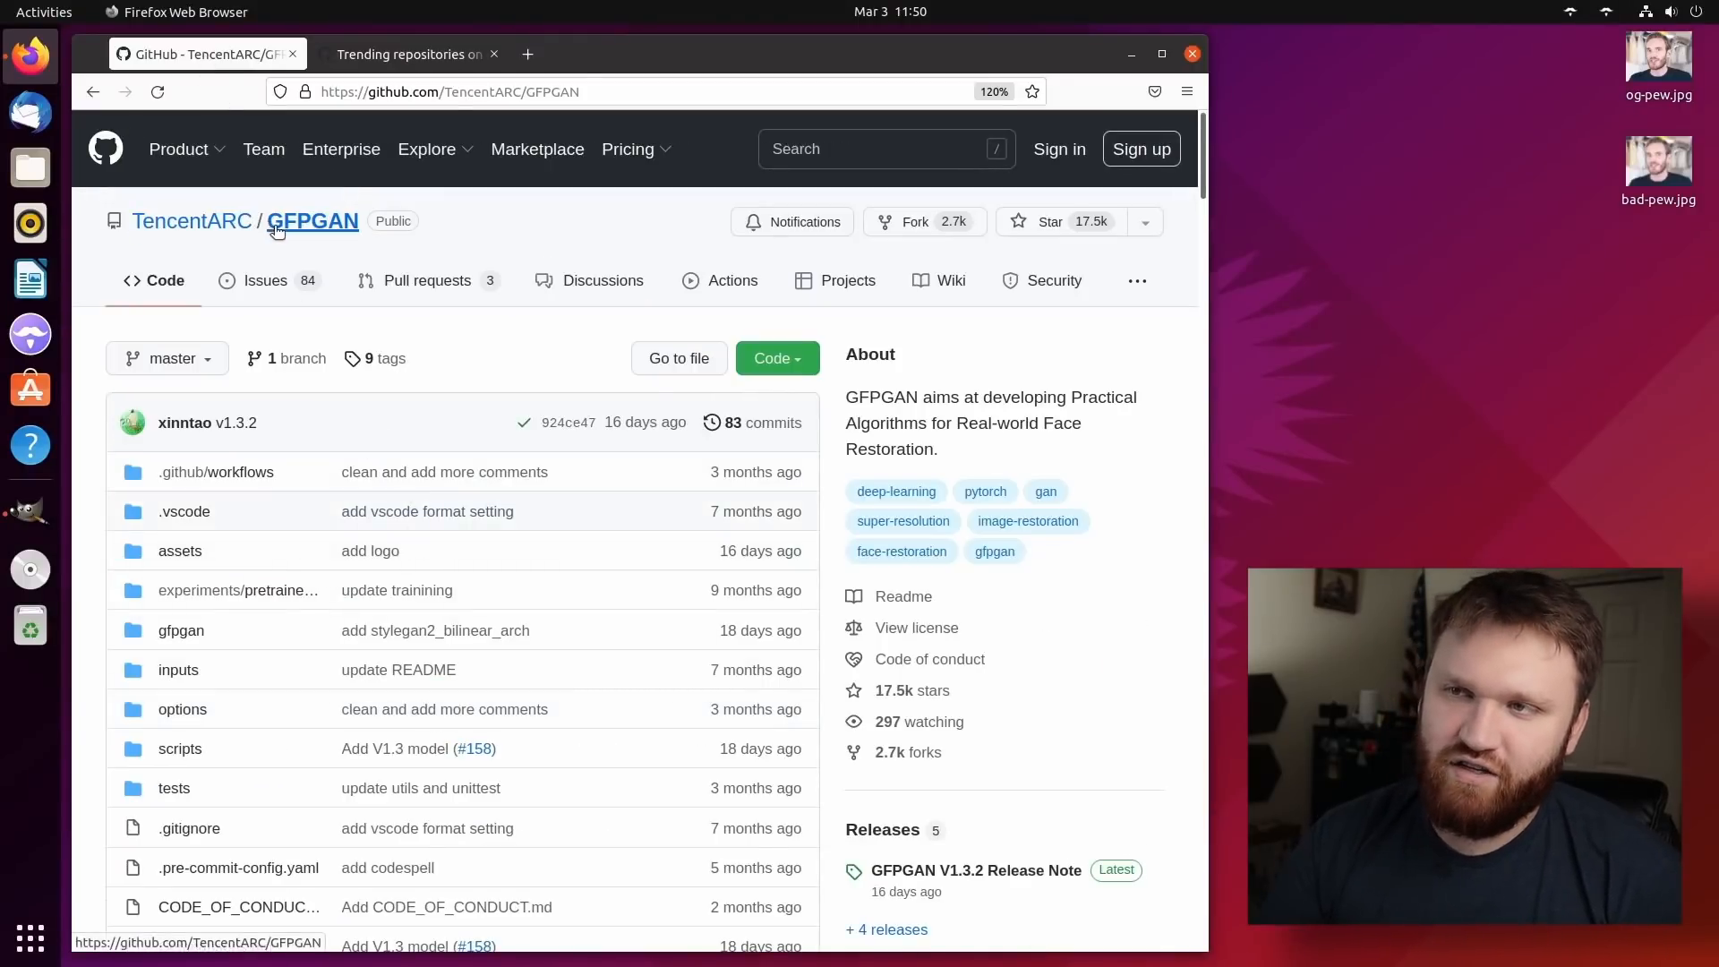
scroll(down, 3)
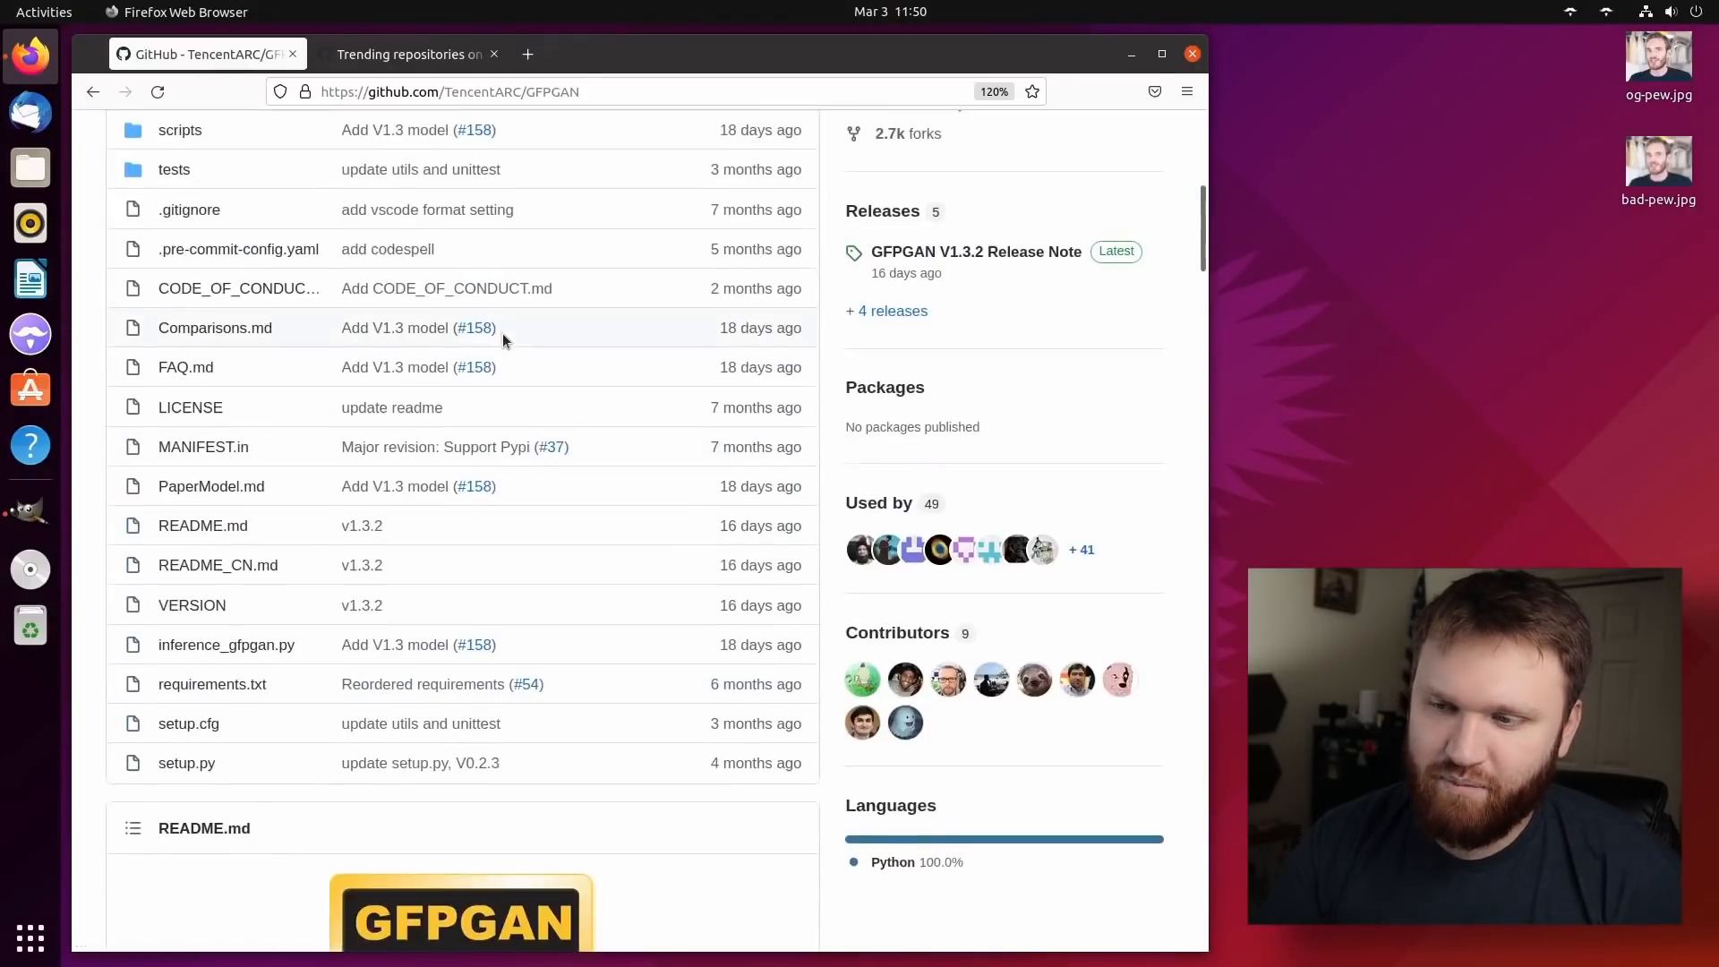
scroll(down, 3)
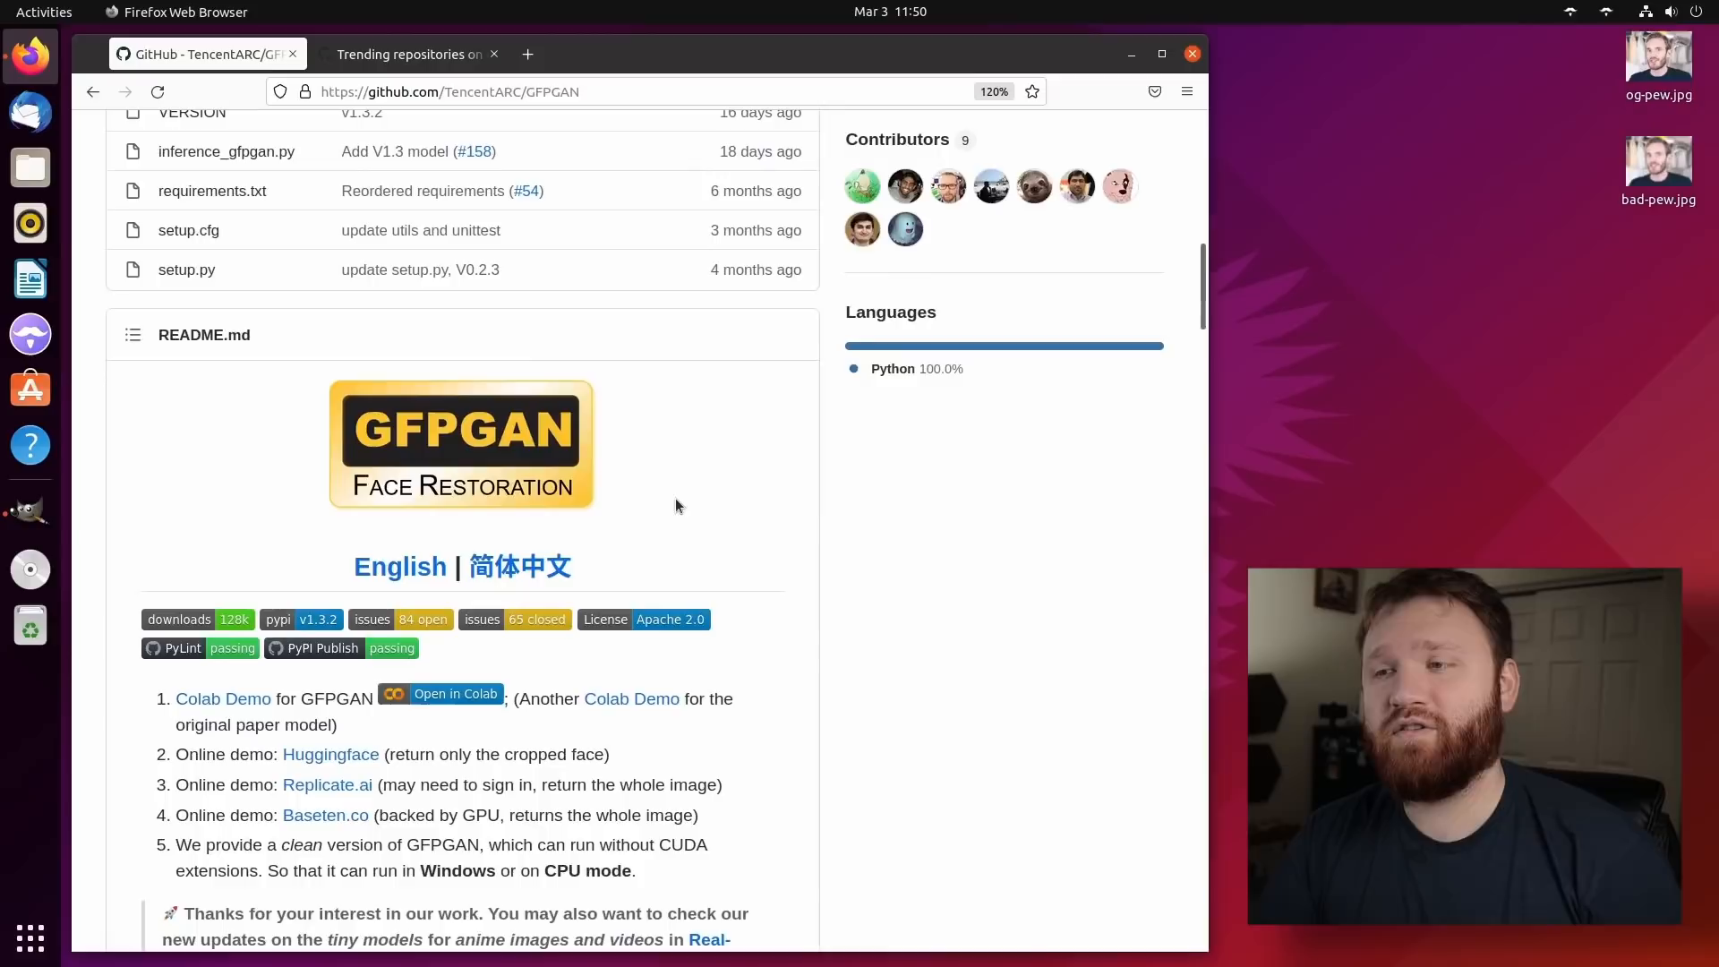
scroll(down, 3)
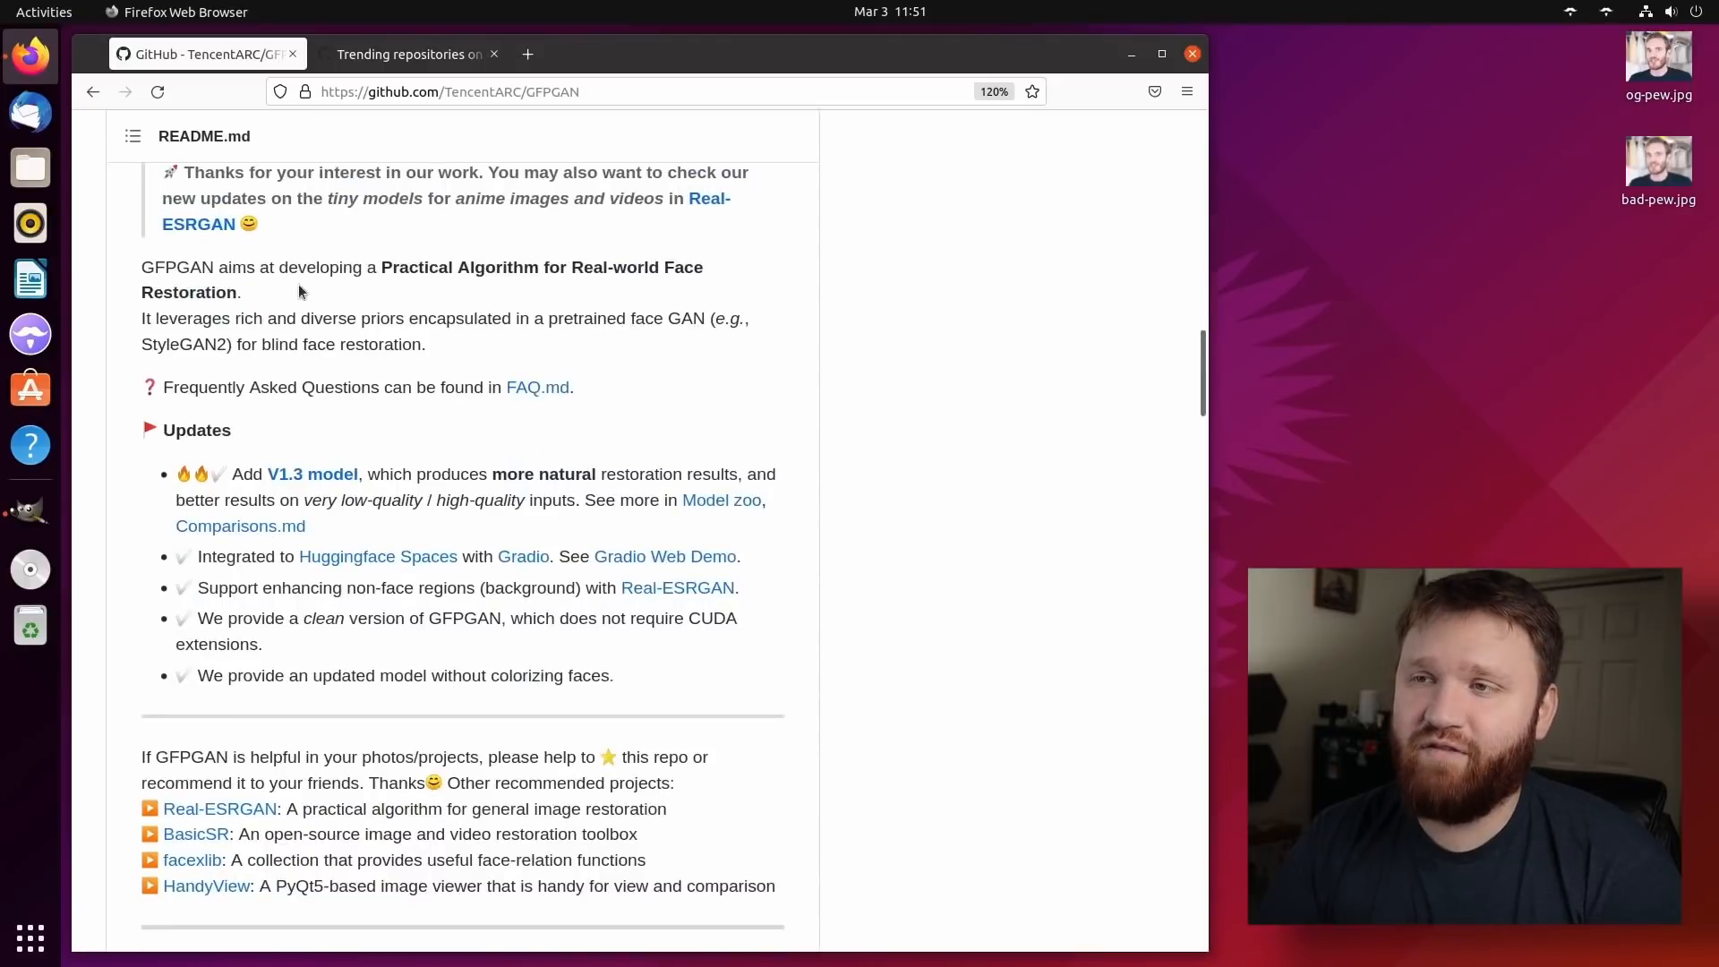
drag(381, 267, 567, 266)
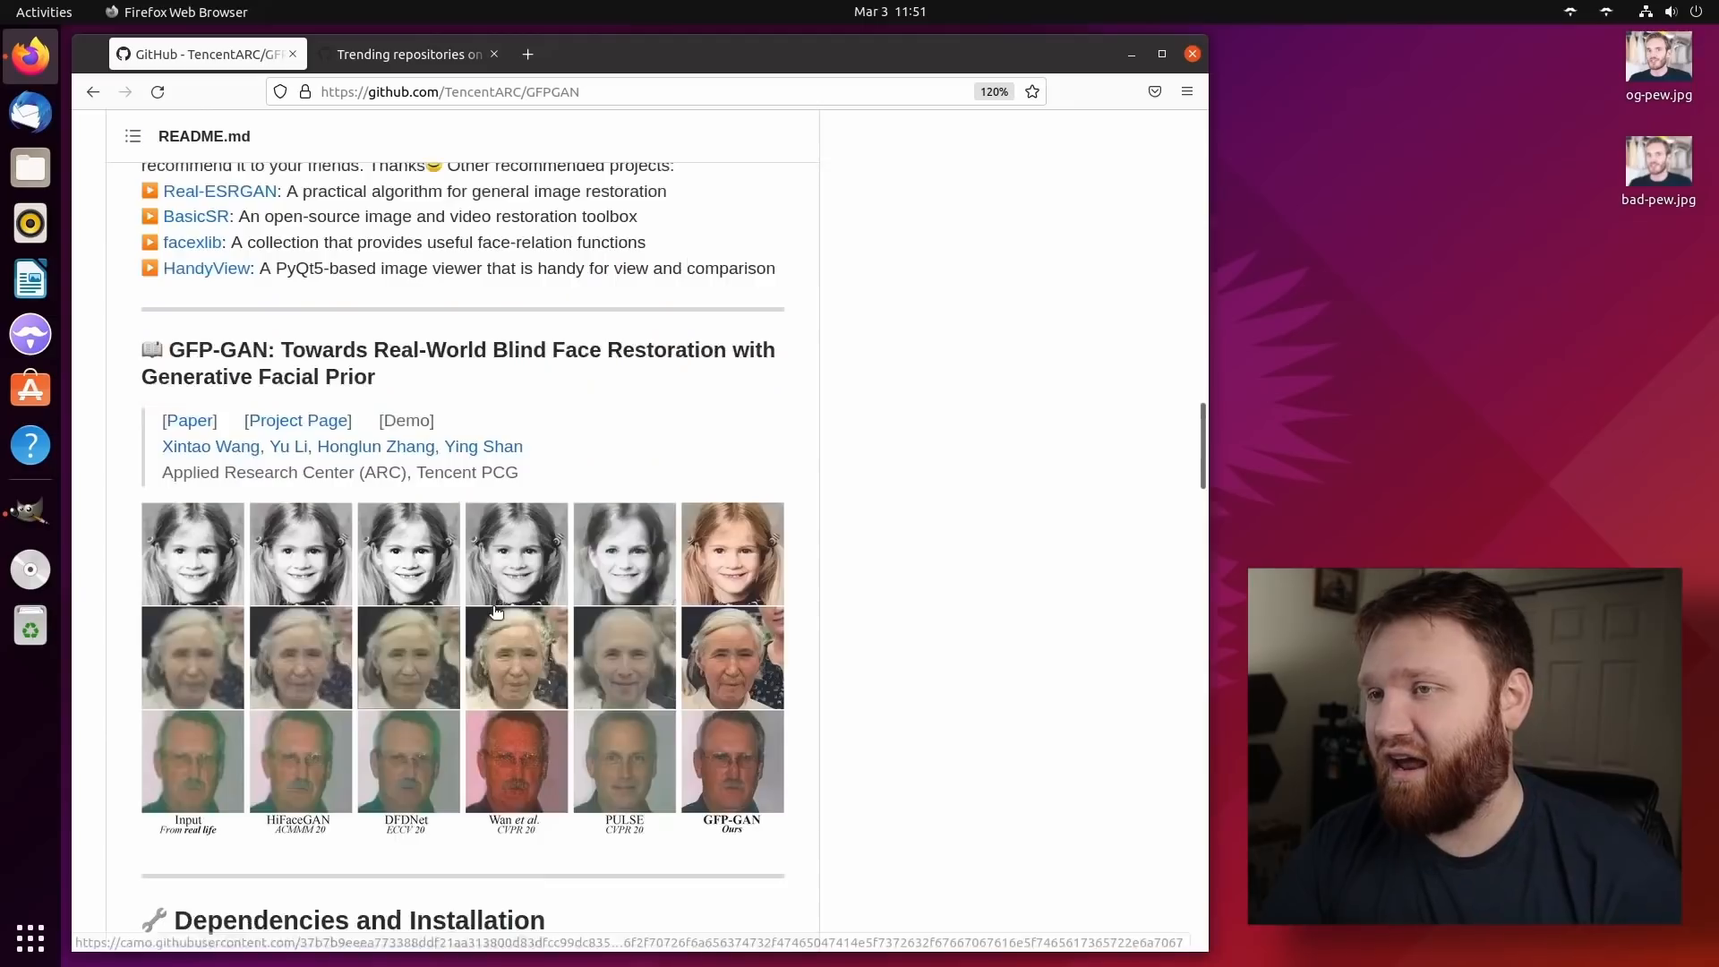
scroll(up, 3)
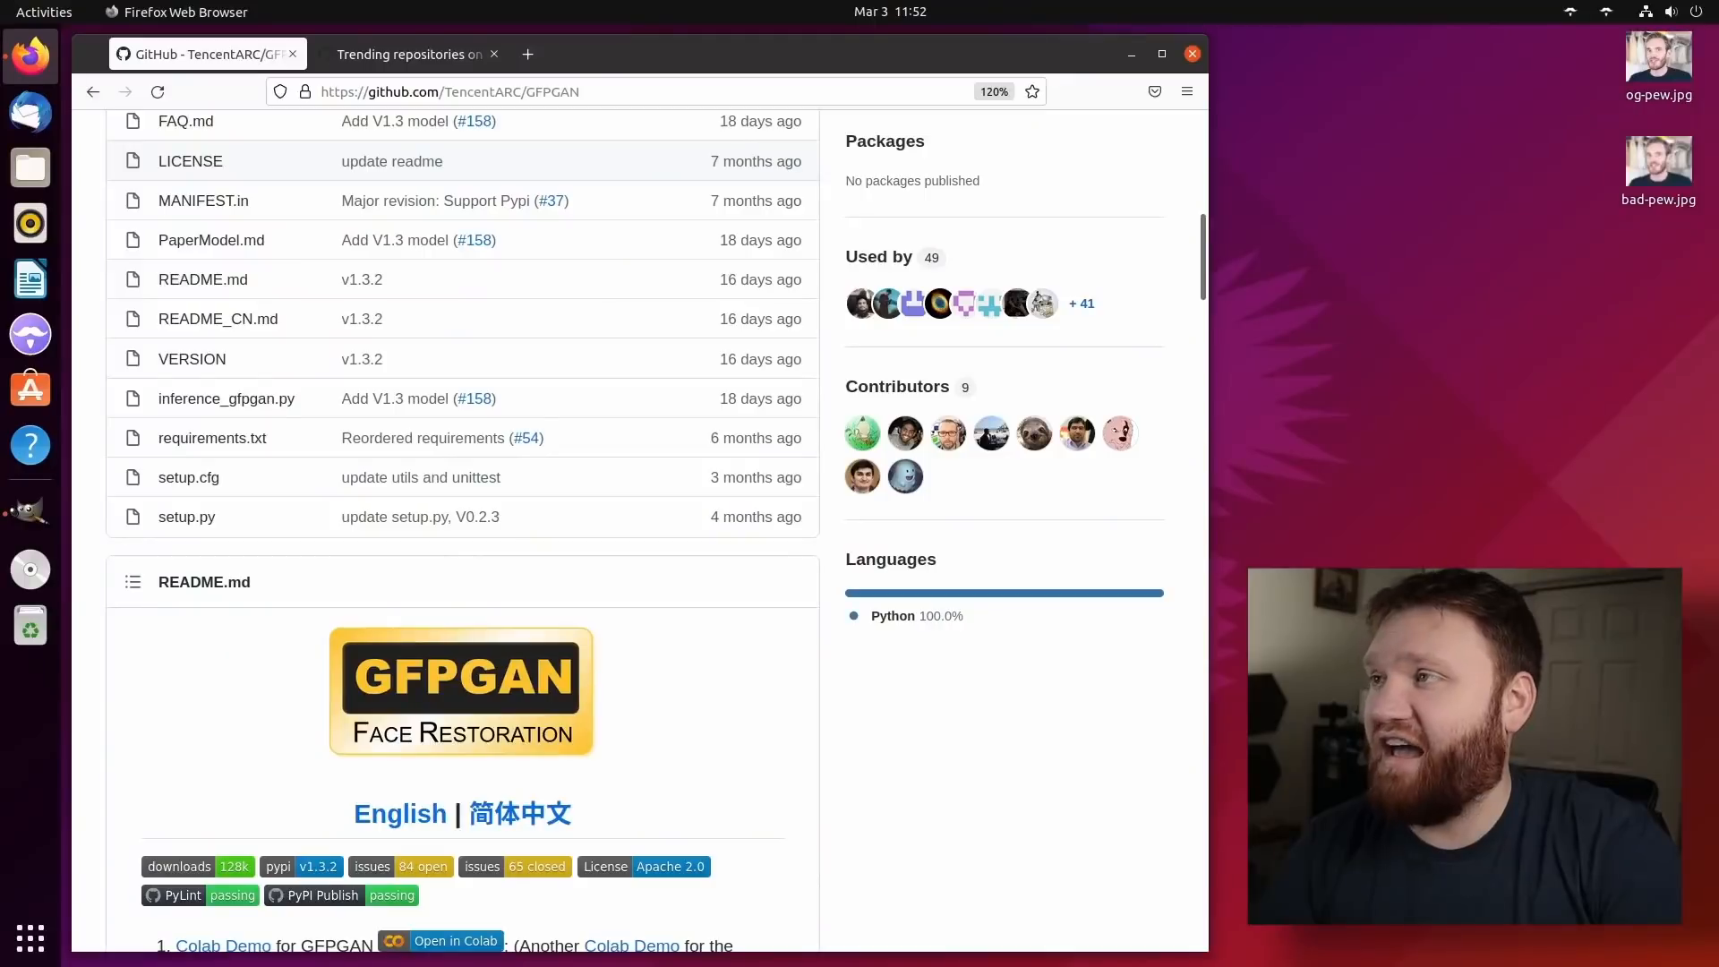
scroll(up, 3)
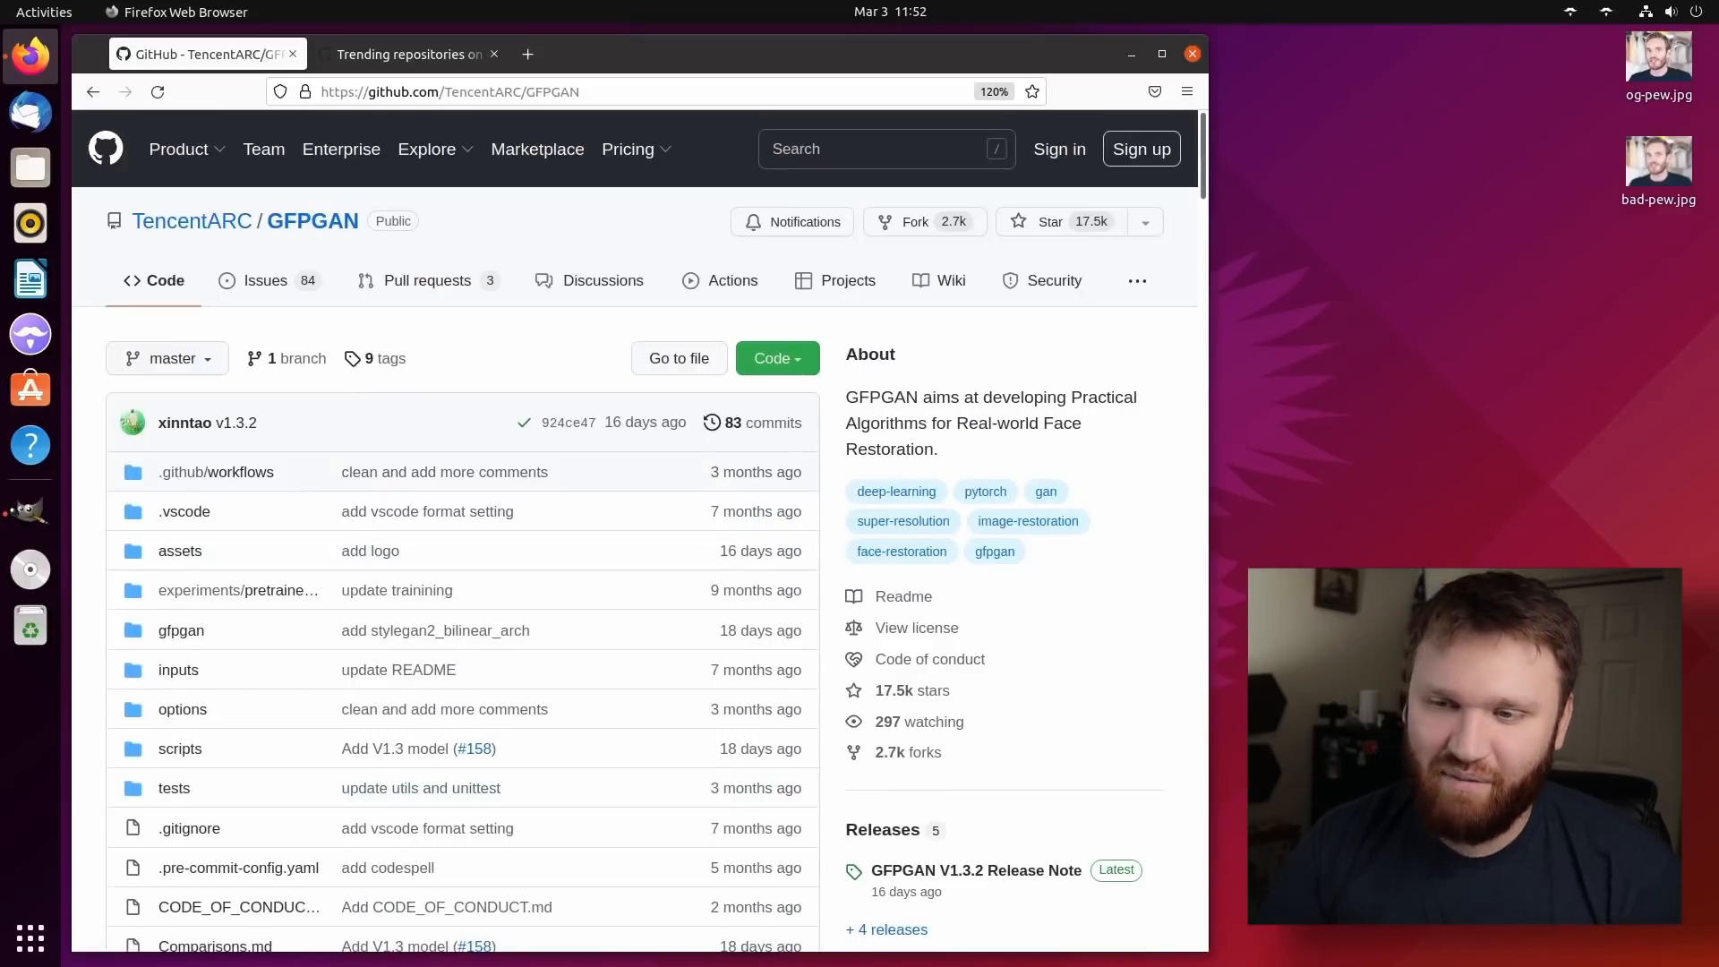
scroll(down, 3)
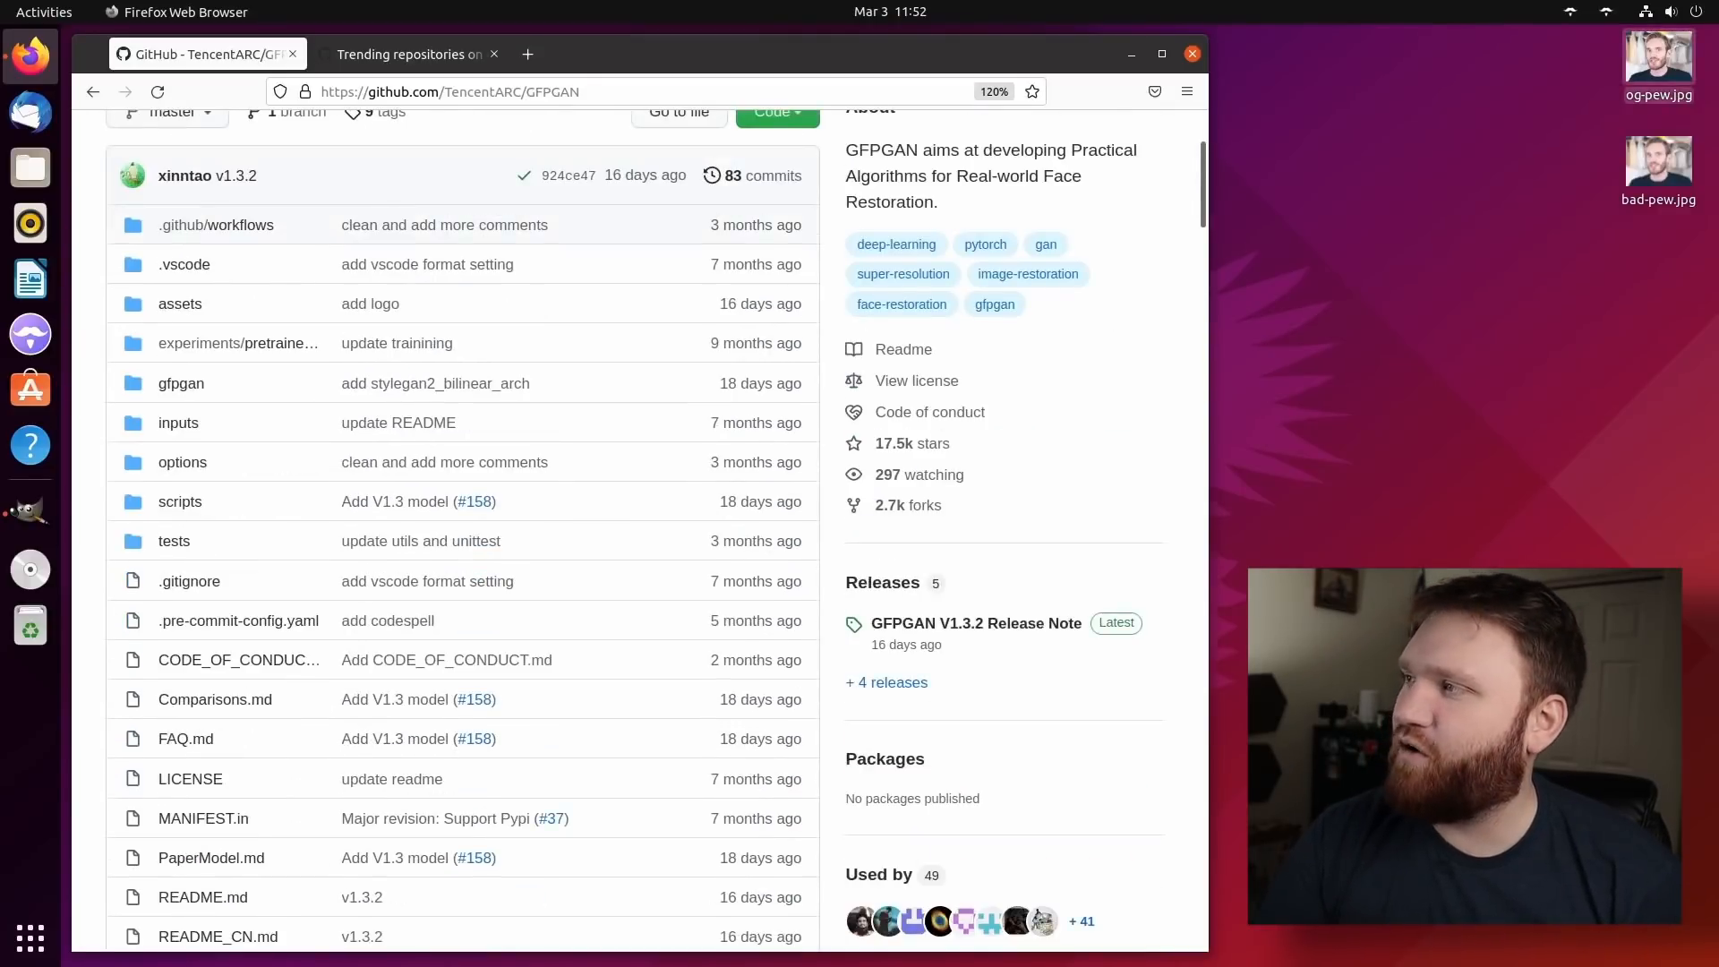
double_click(1659, 58)
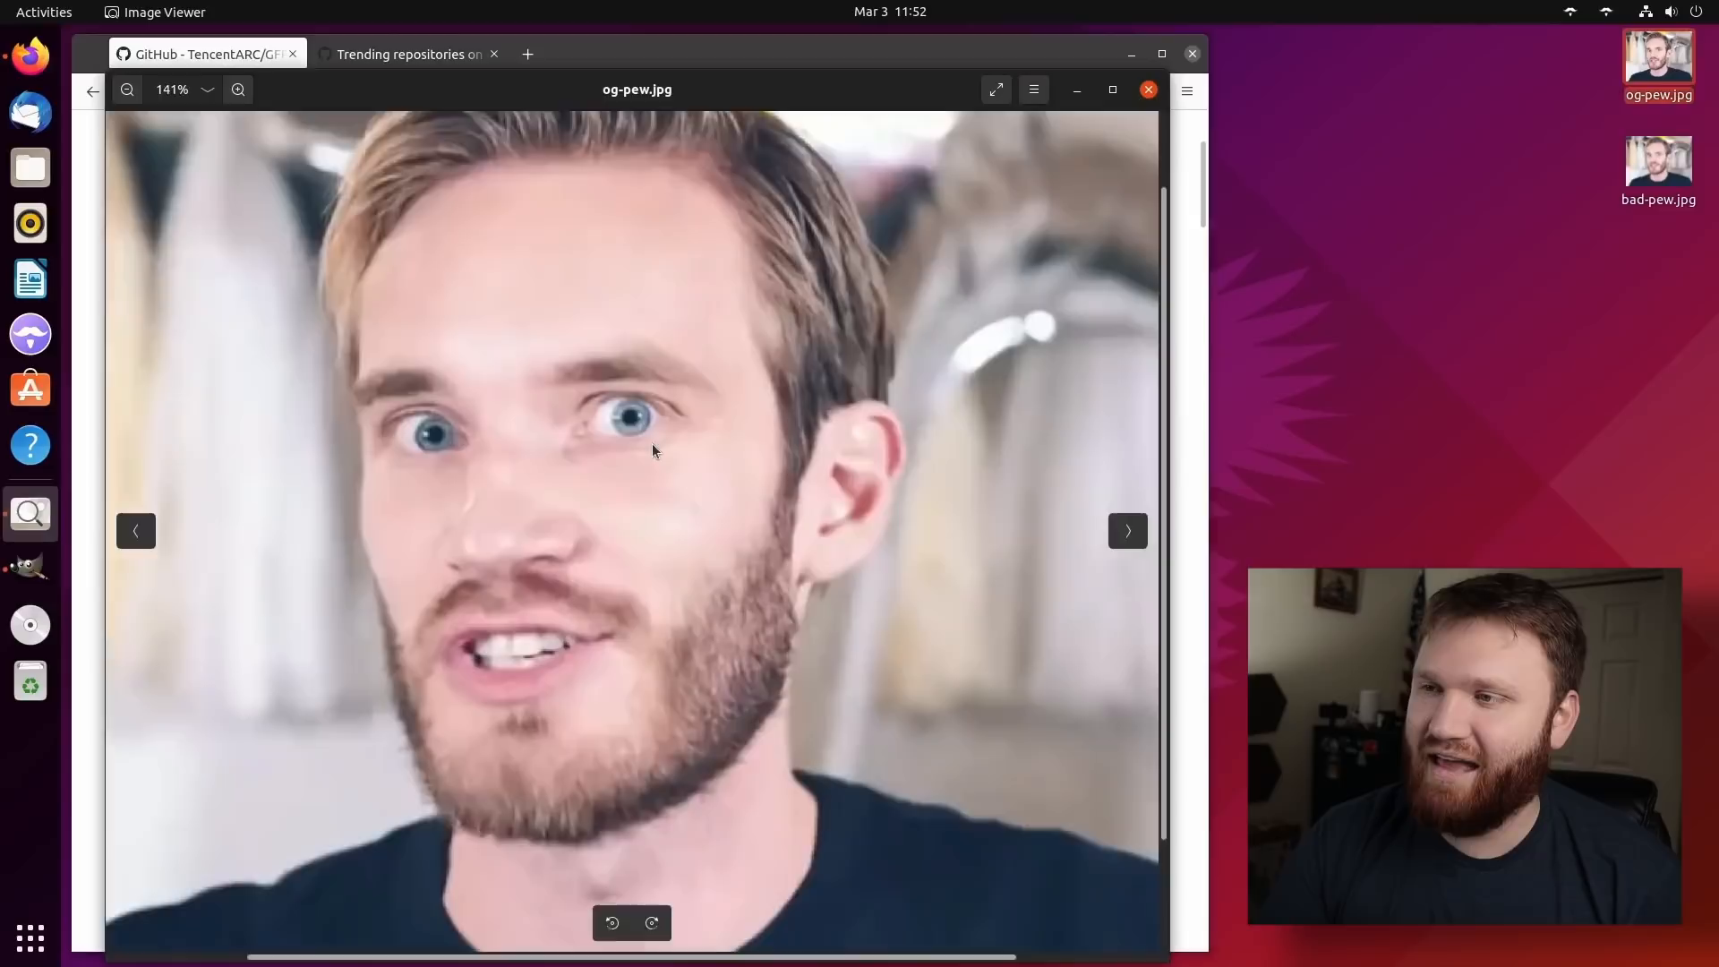
click(128, 89)
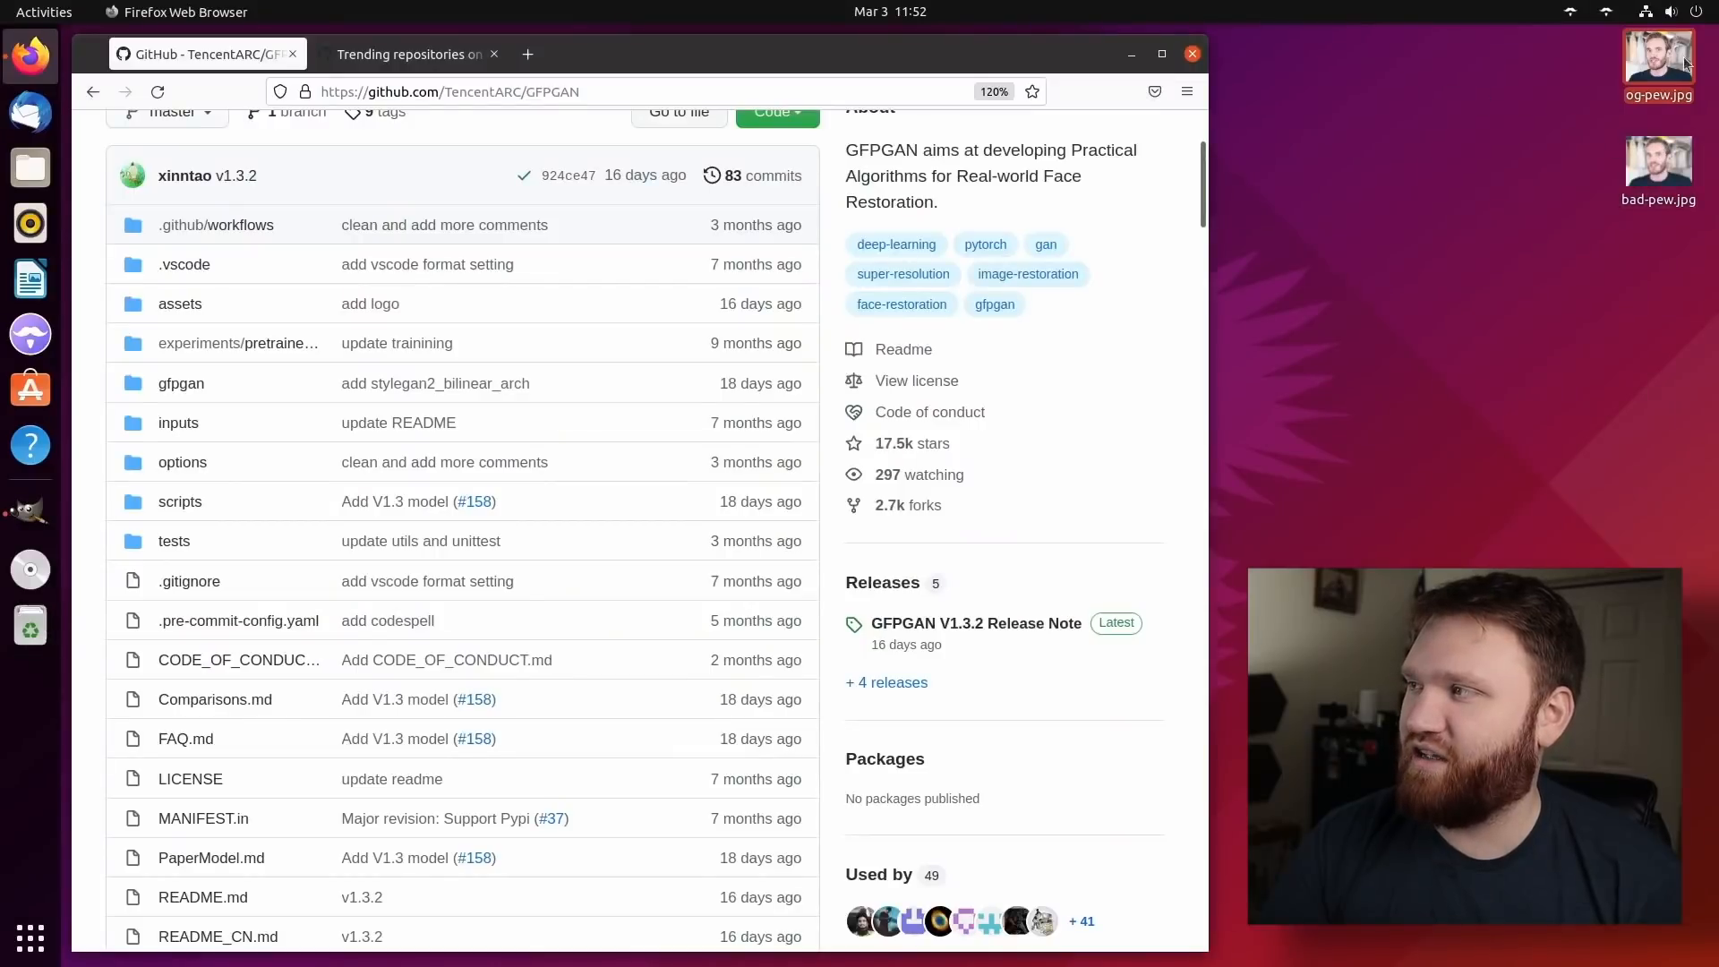
double_click(1660, 57)
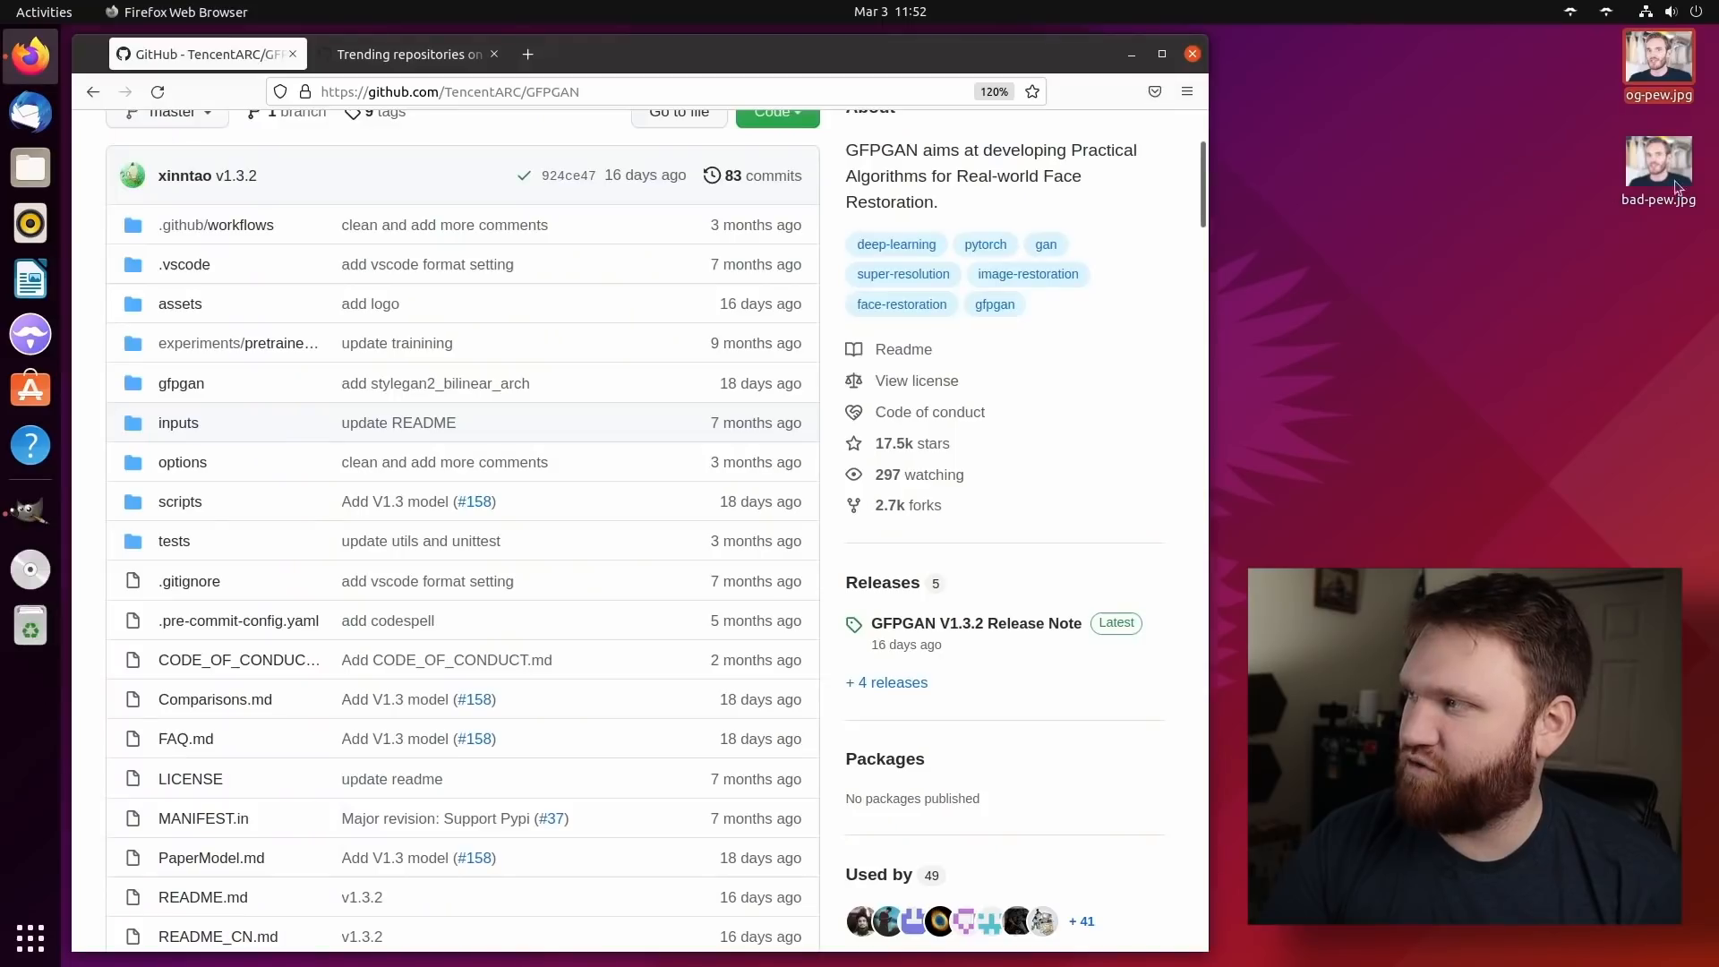
double_click(1657, 165)
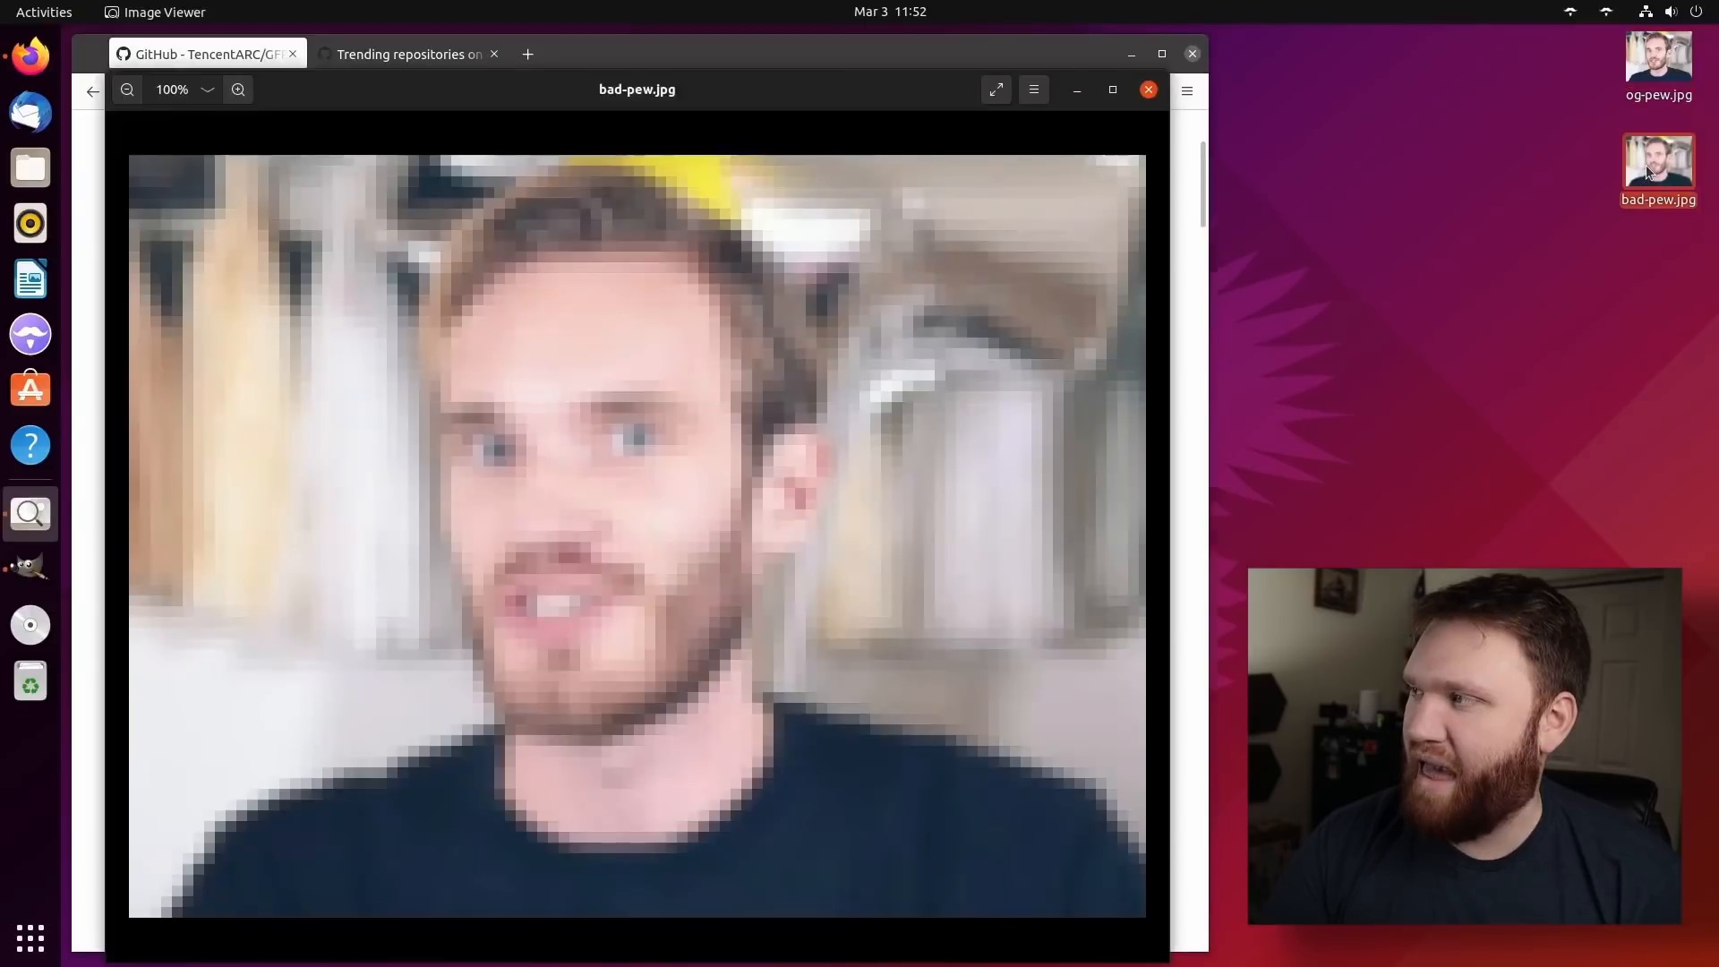
click(238, 89)
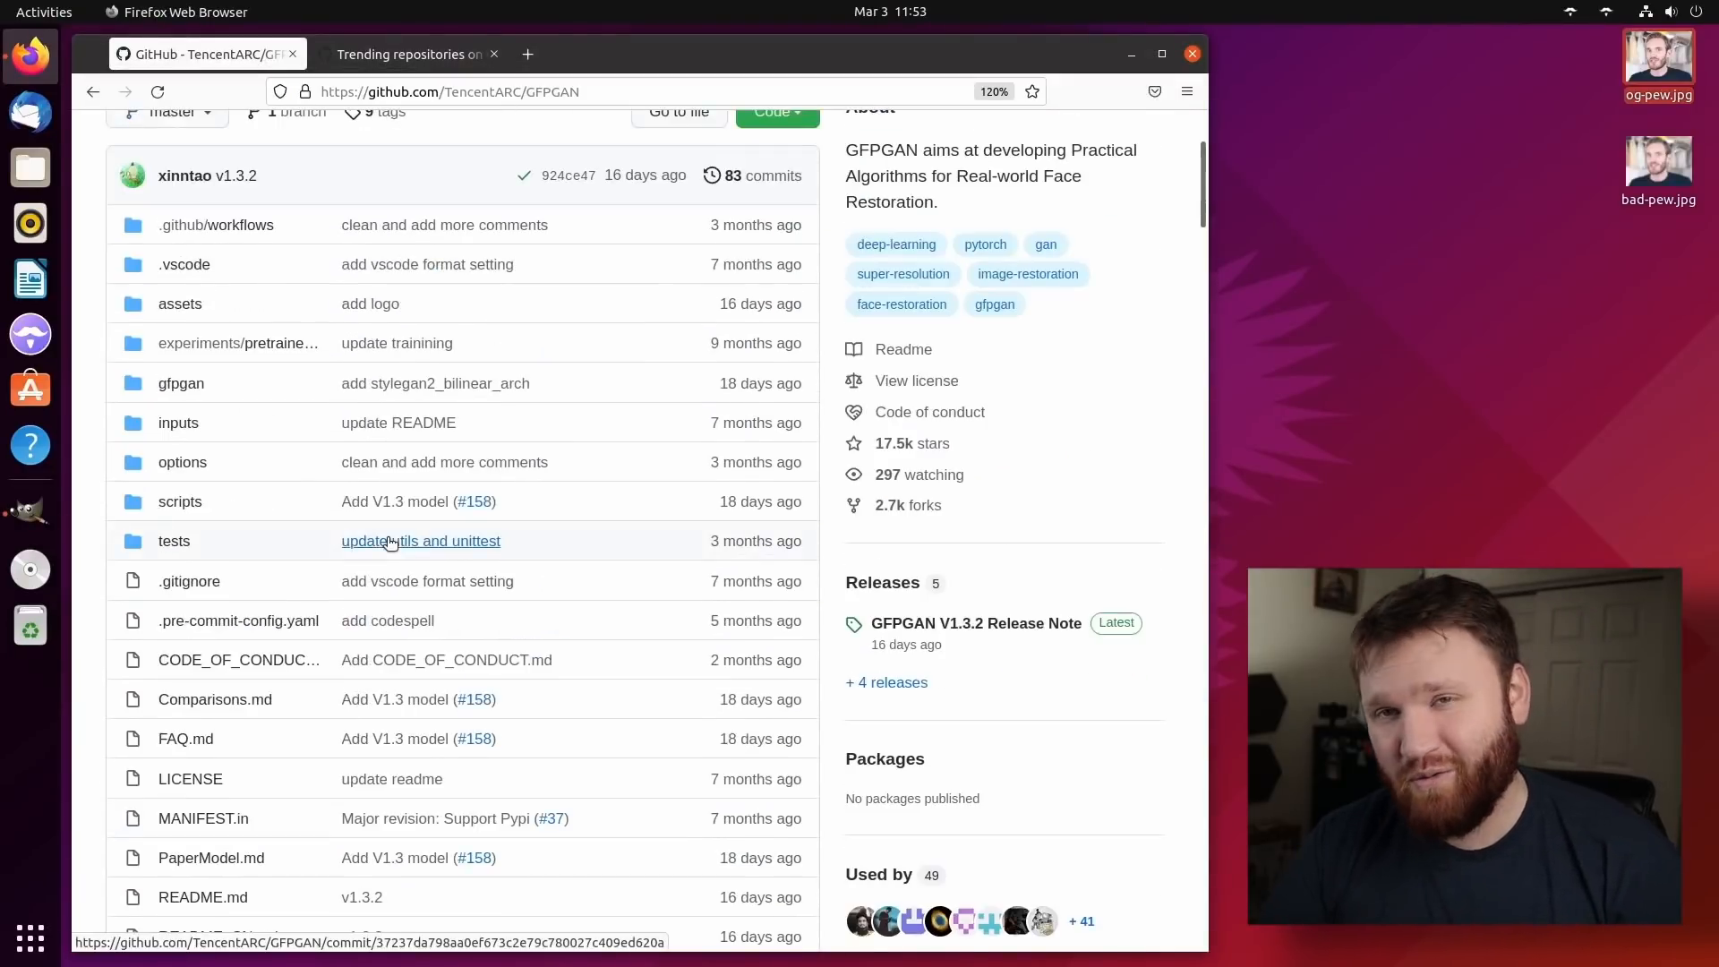
Scroll the README down to the Colab and online demo links.
scroll(down, 3)
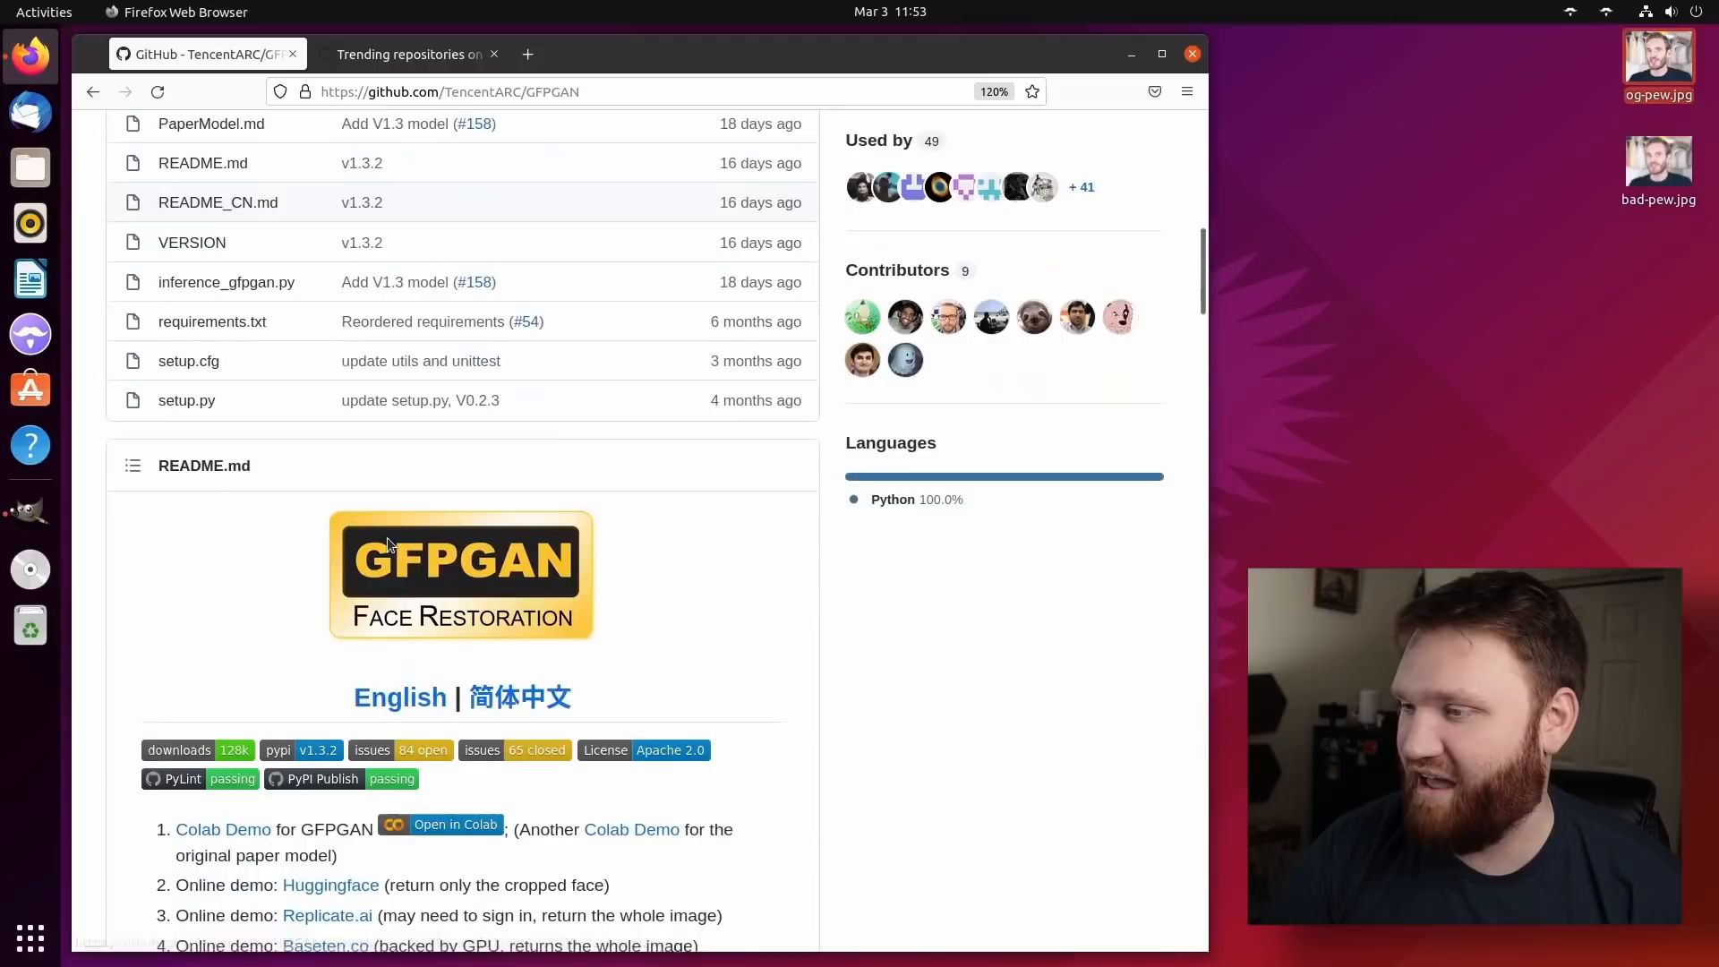
scroll(down, 3)
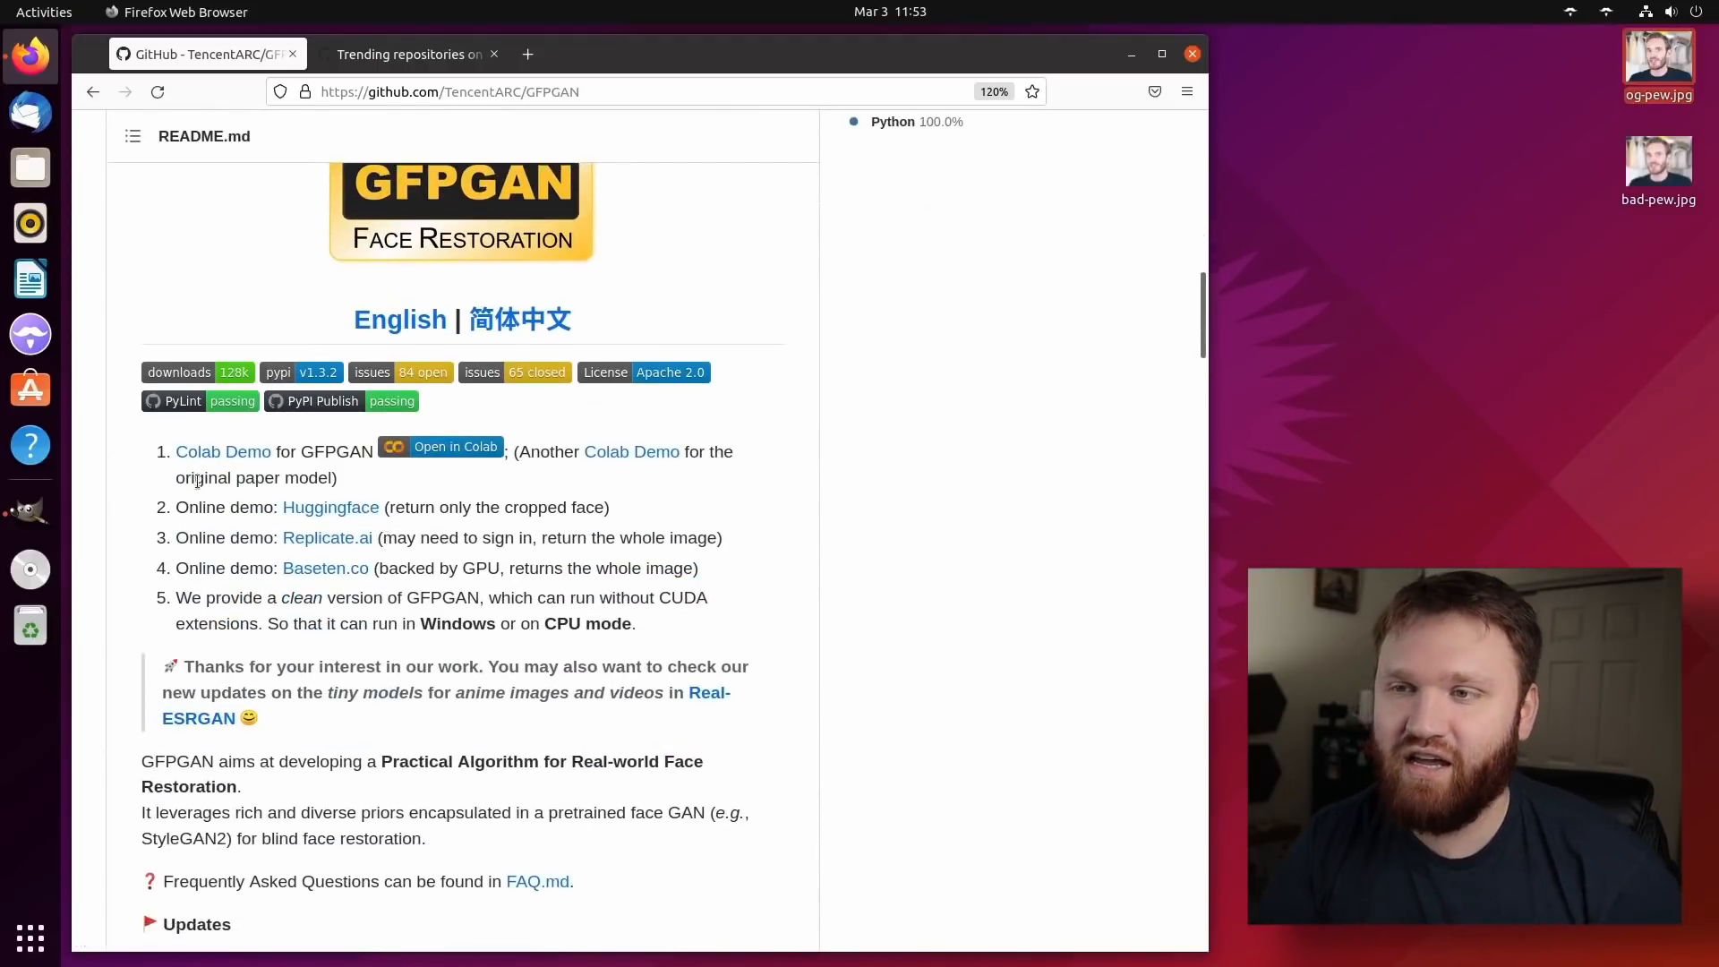
mouse_move(223, 450)
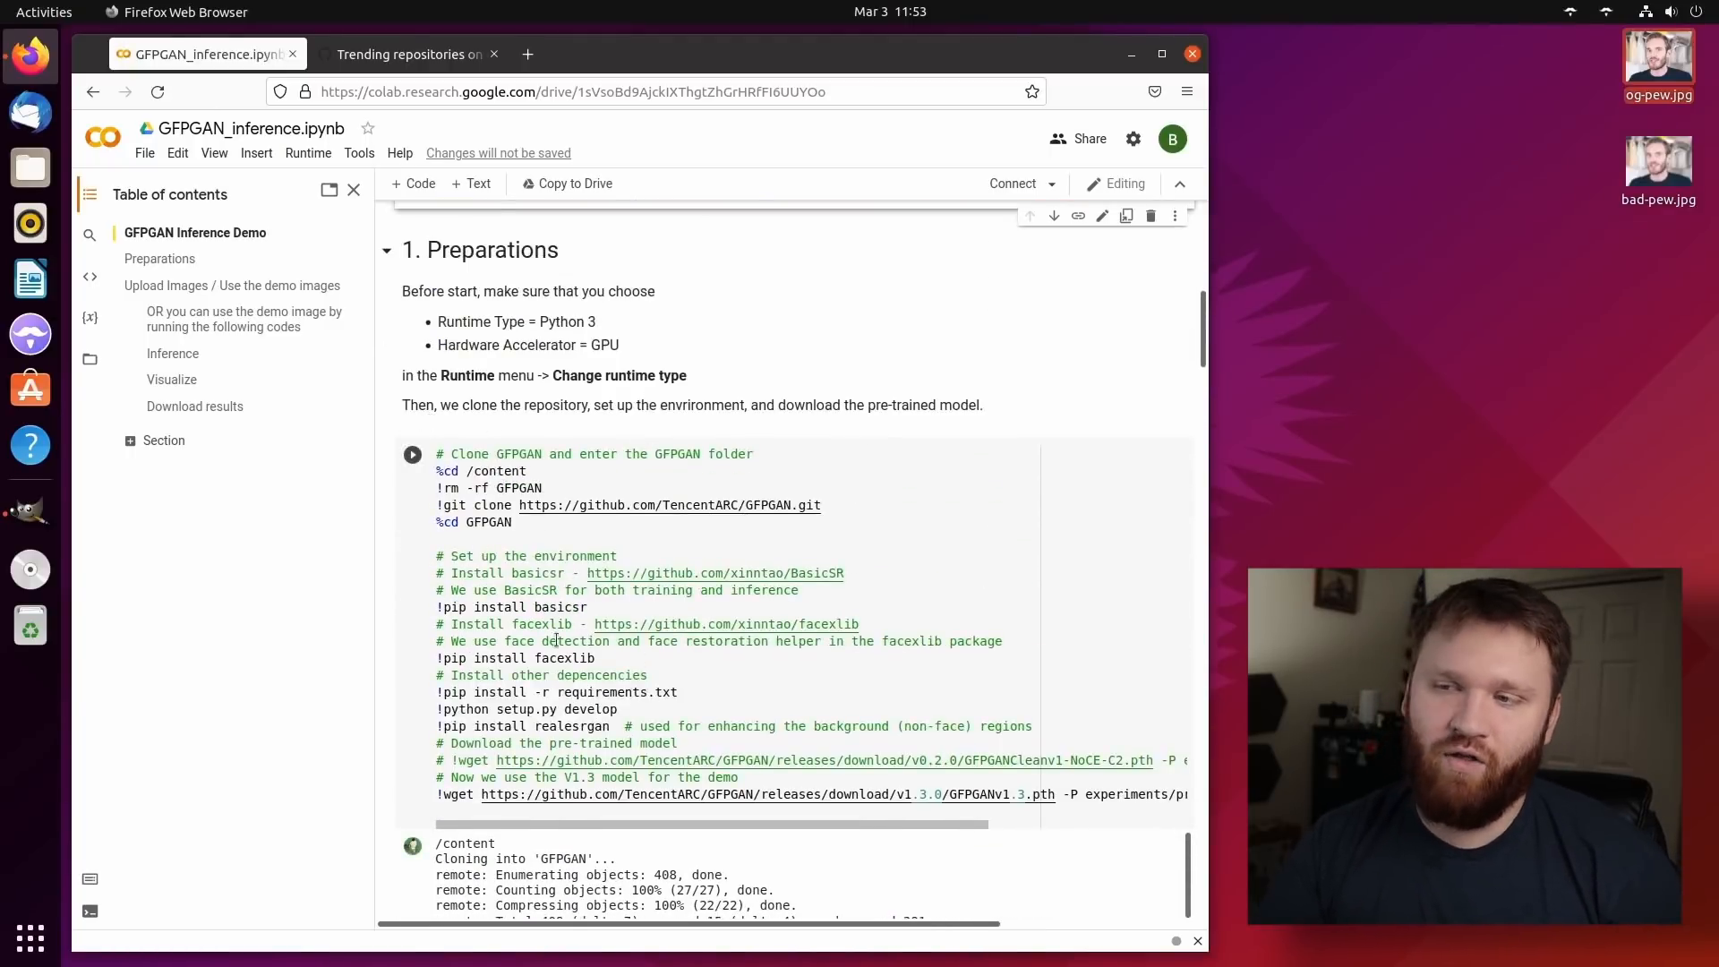
Run the Preparations cell, choosing Run anyway for the untrusted notebook.
scroll(down, 3)
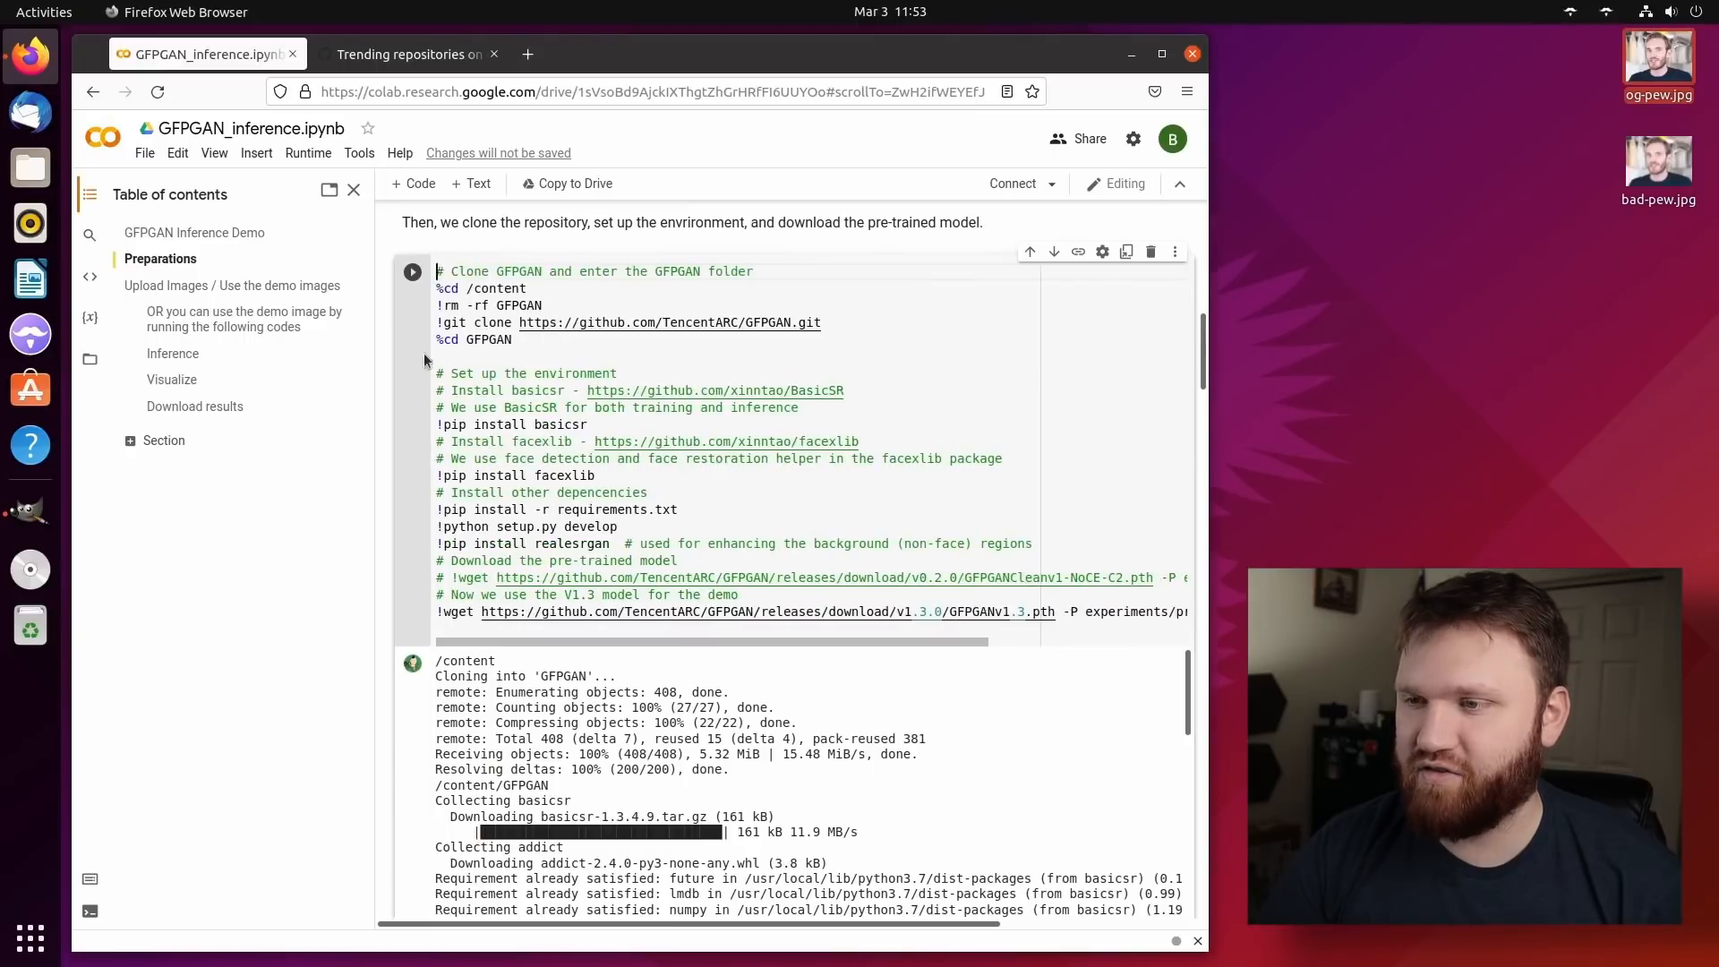
click(412, 271)
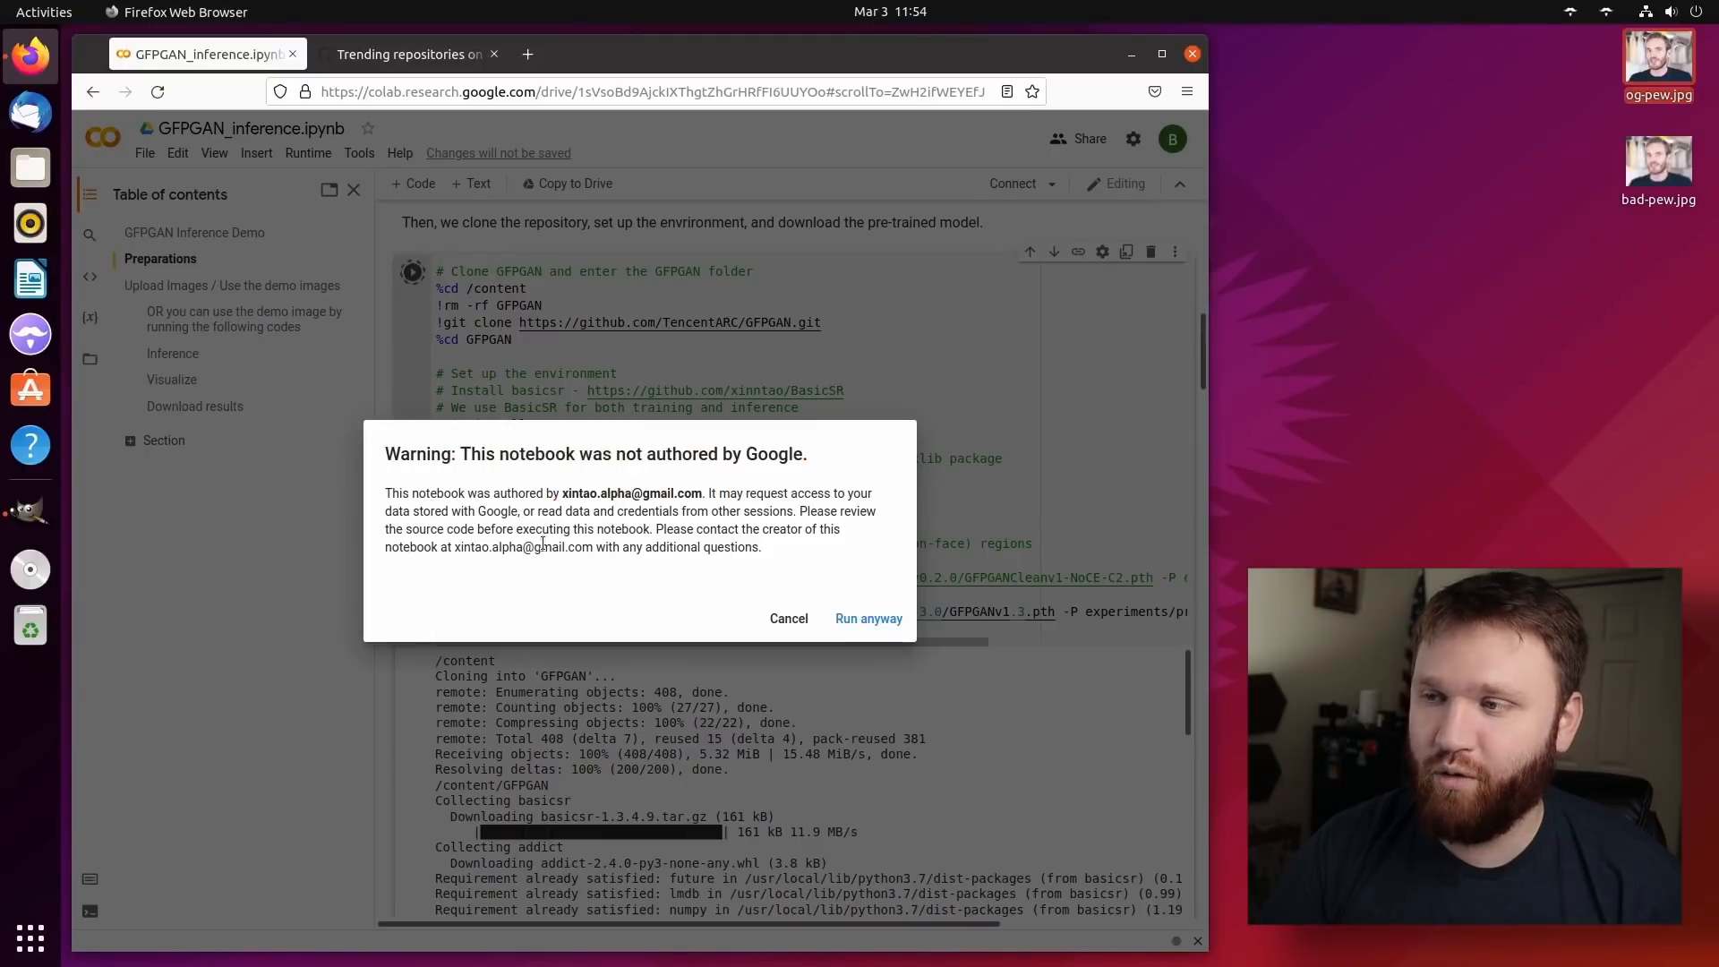
click(868, 618)
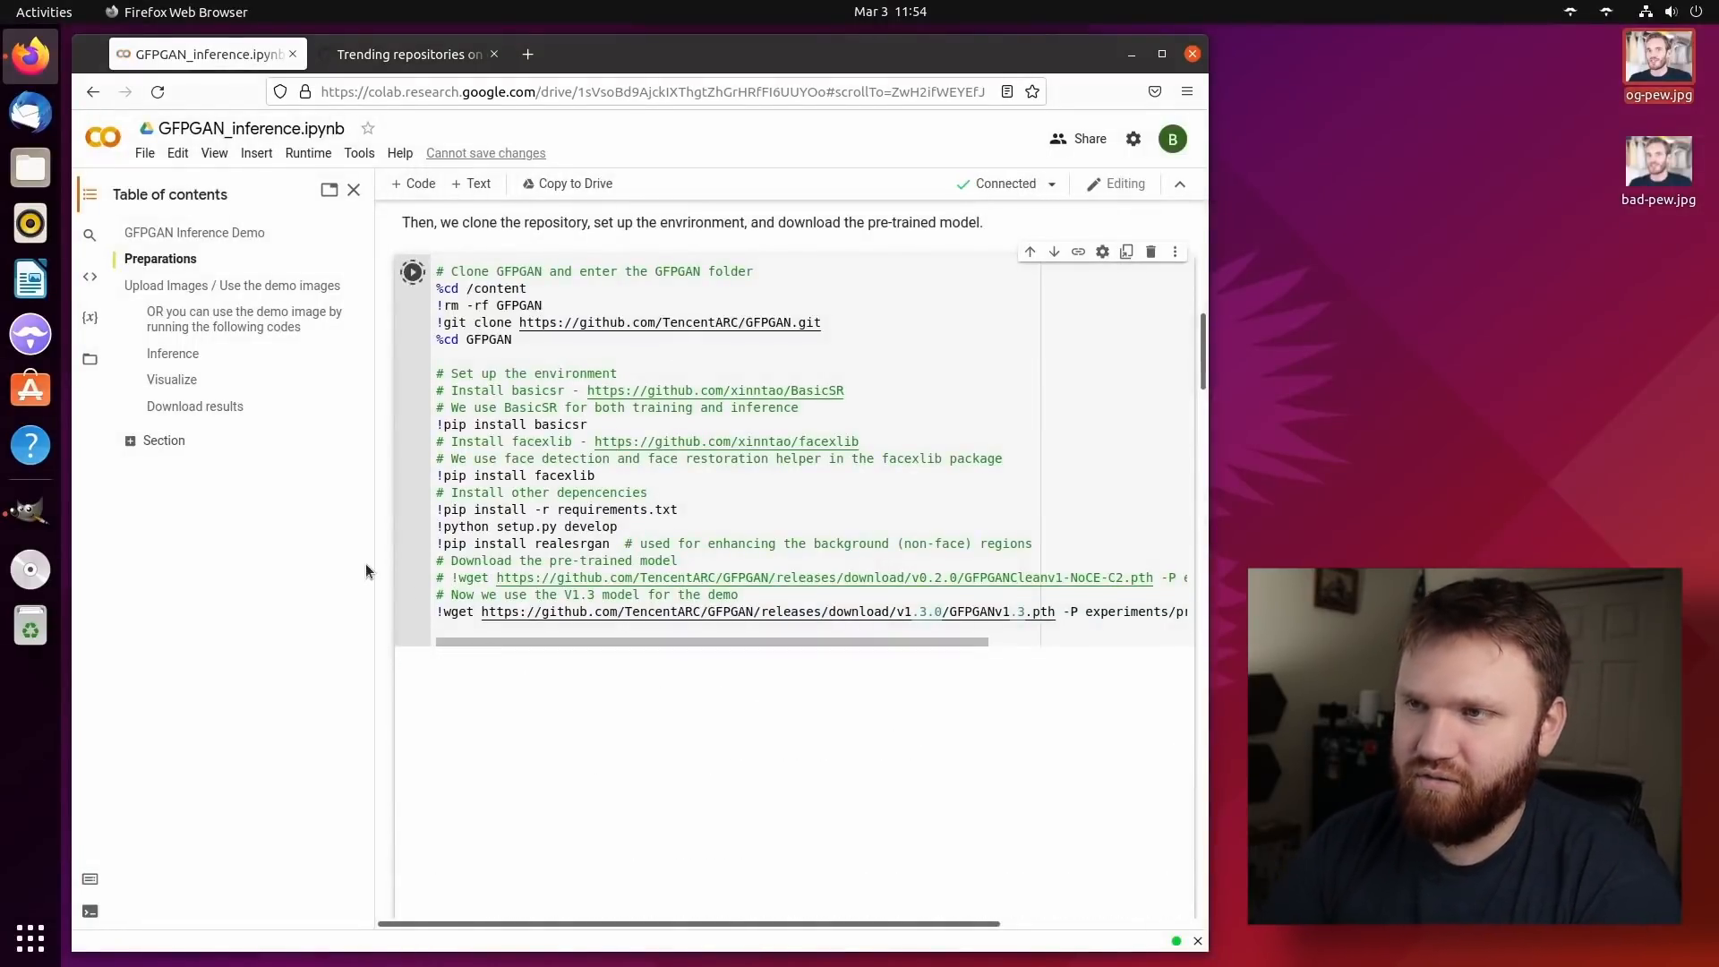
click(412, 271)
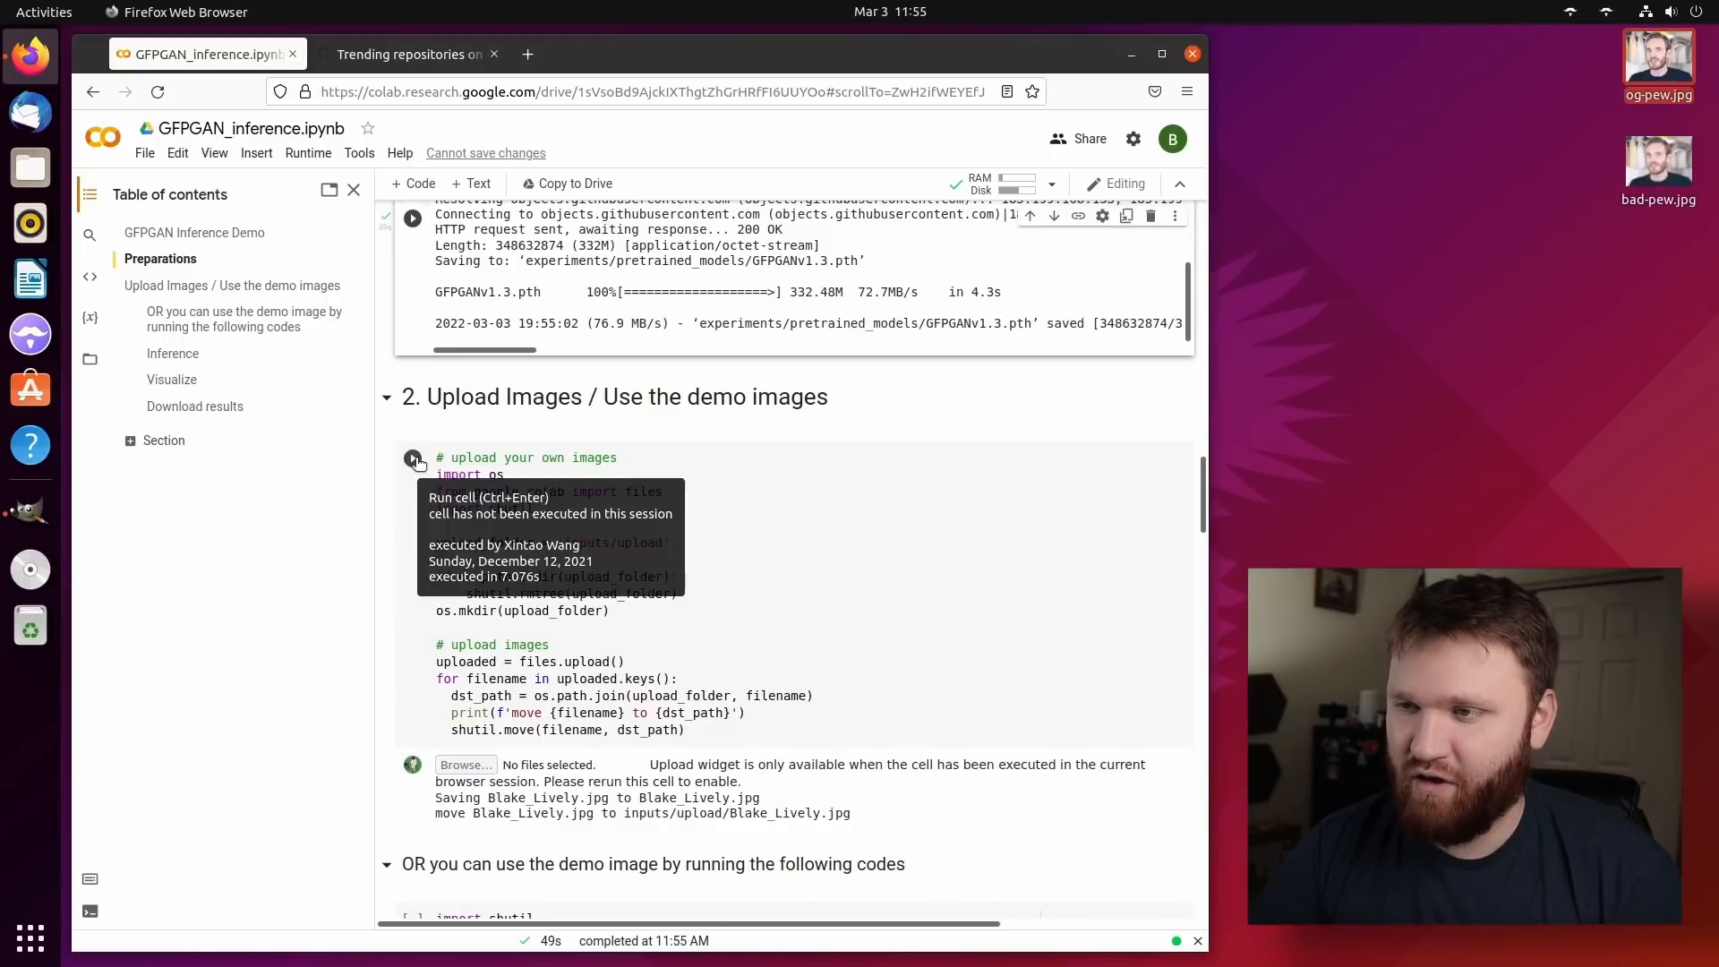
Upload bad-pew.jpg, then run the Inference and Visualize cells on it.
click(412, 458)
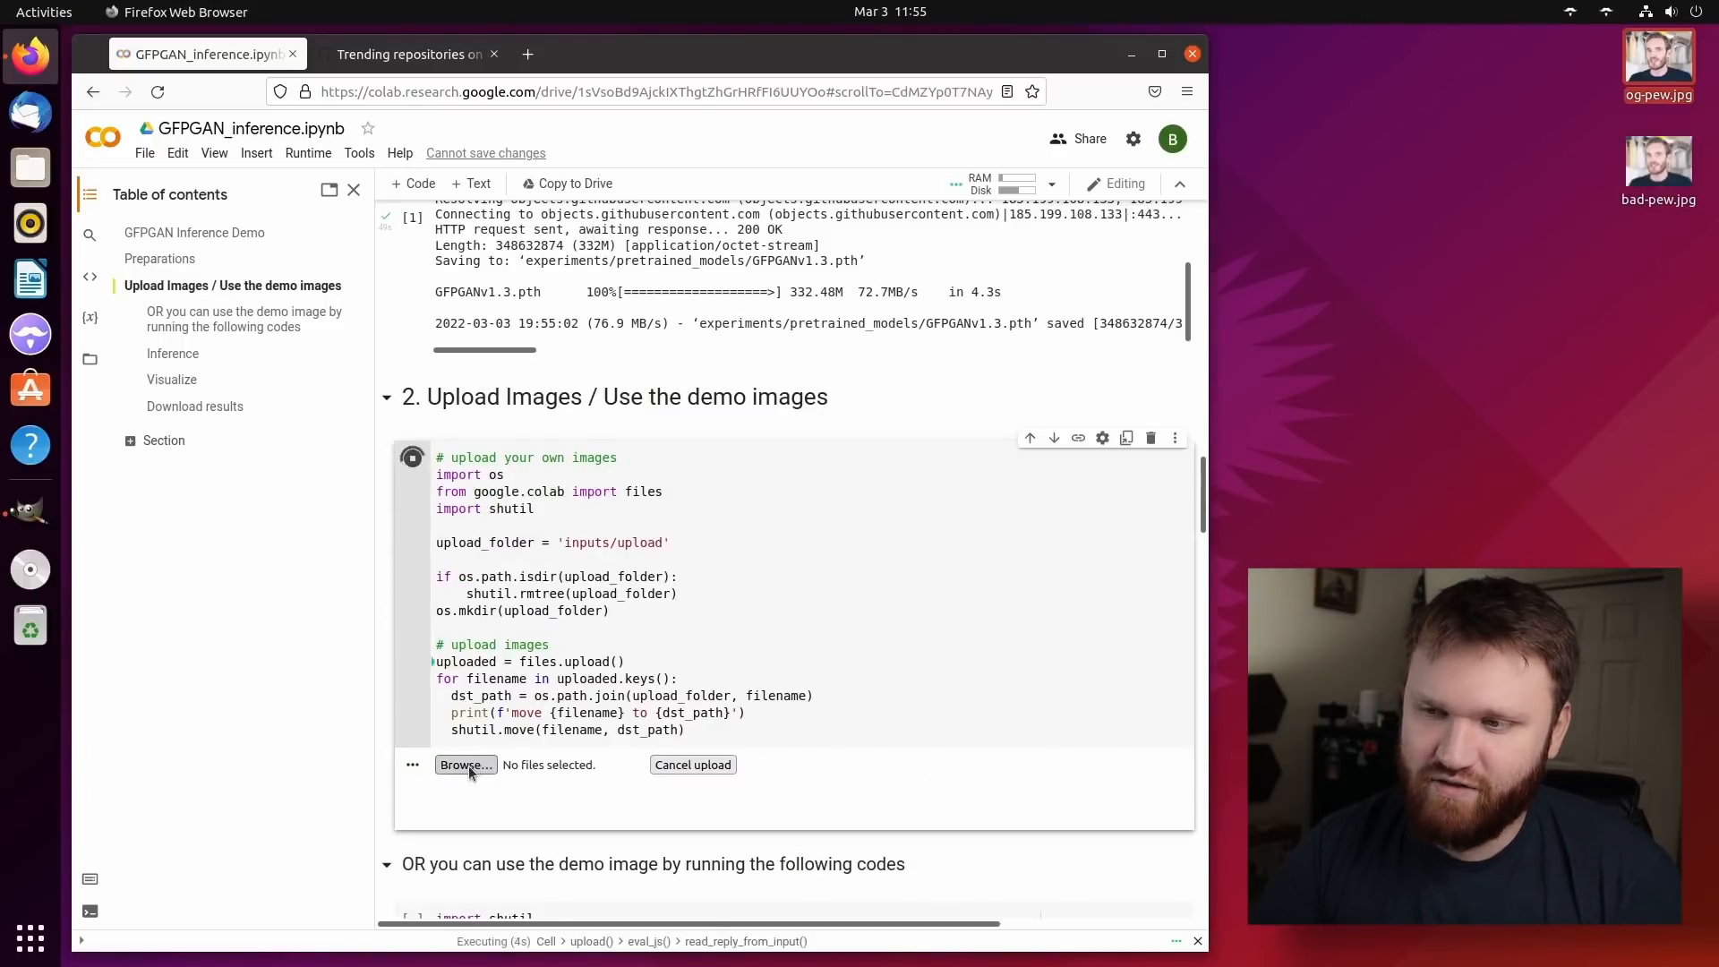
click(465, 764)
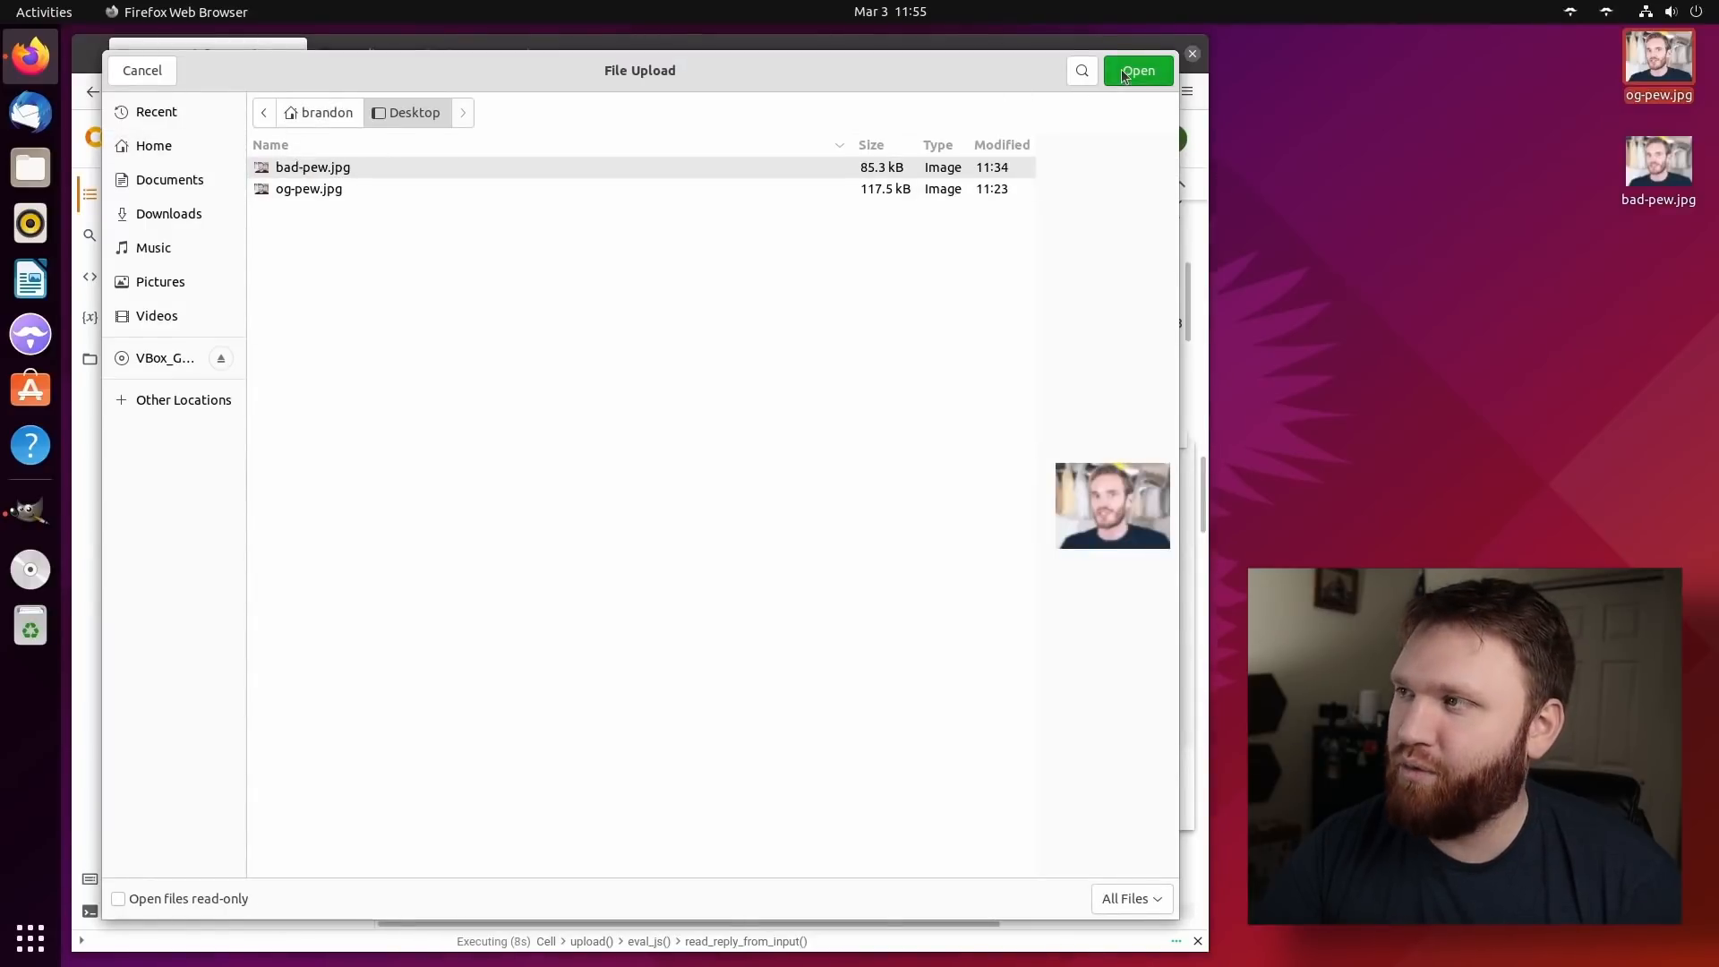
click(1137, 70)
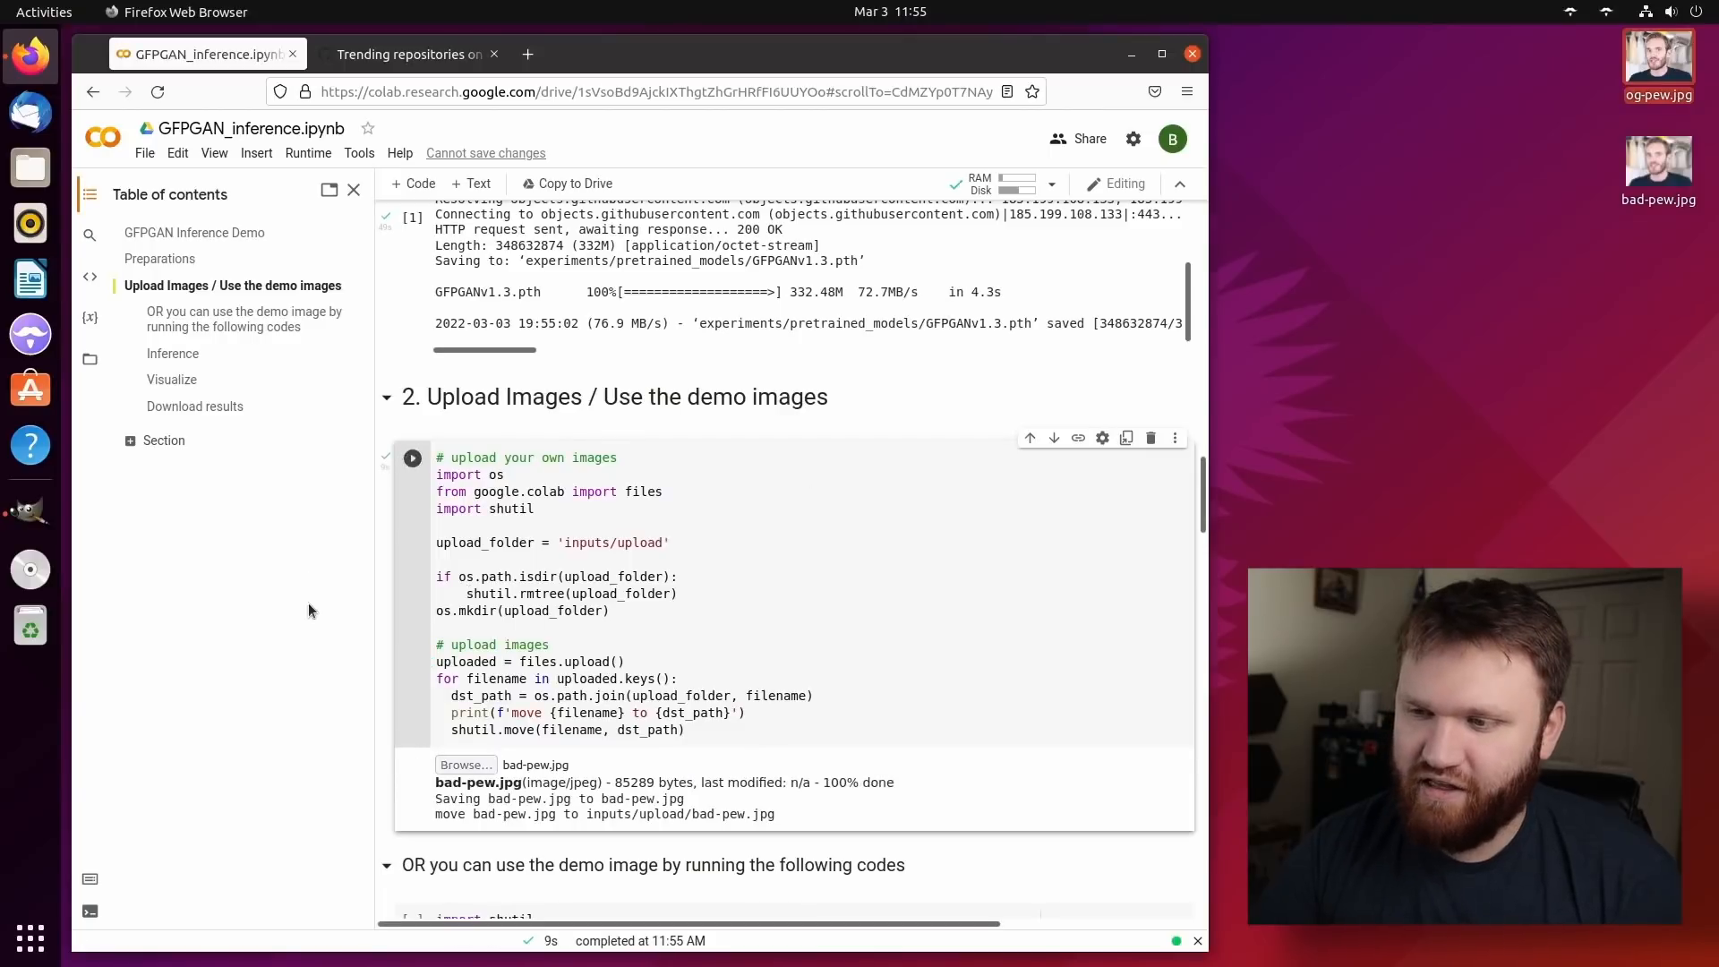
scroll(down, 3)
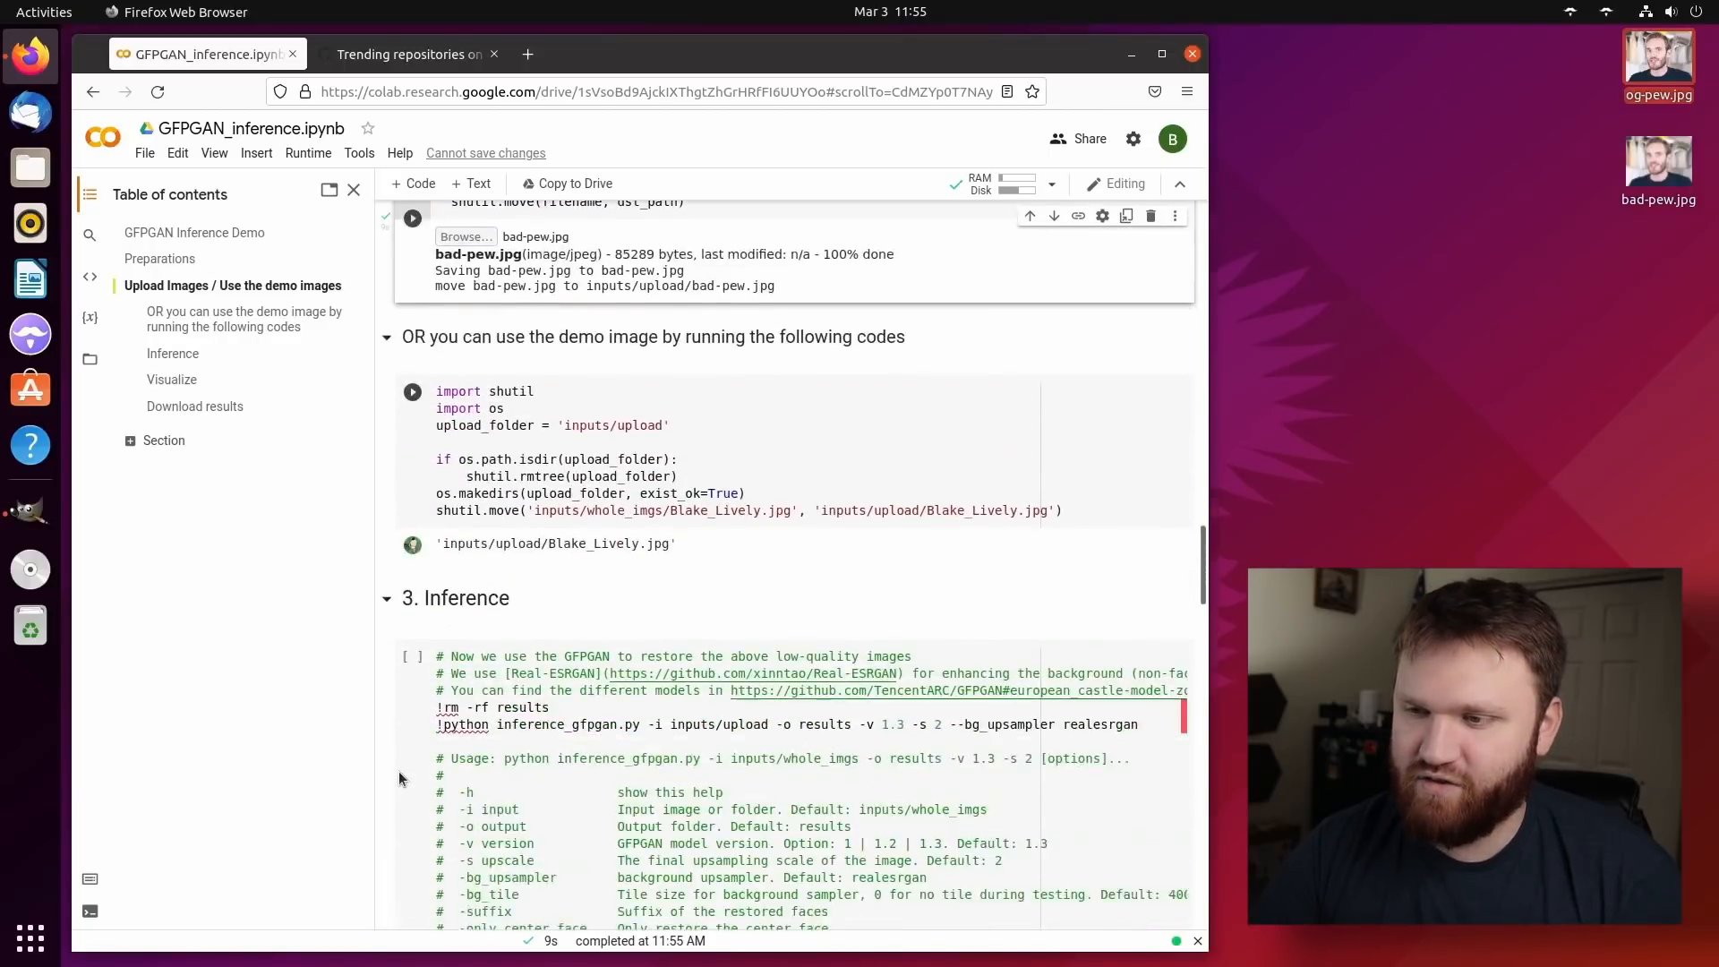
scroll(down, 3)
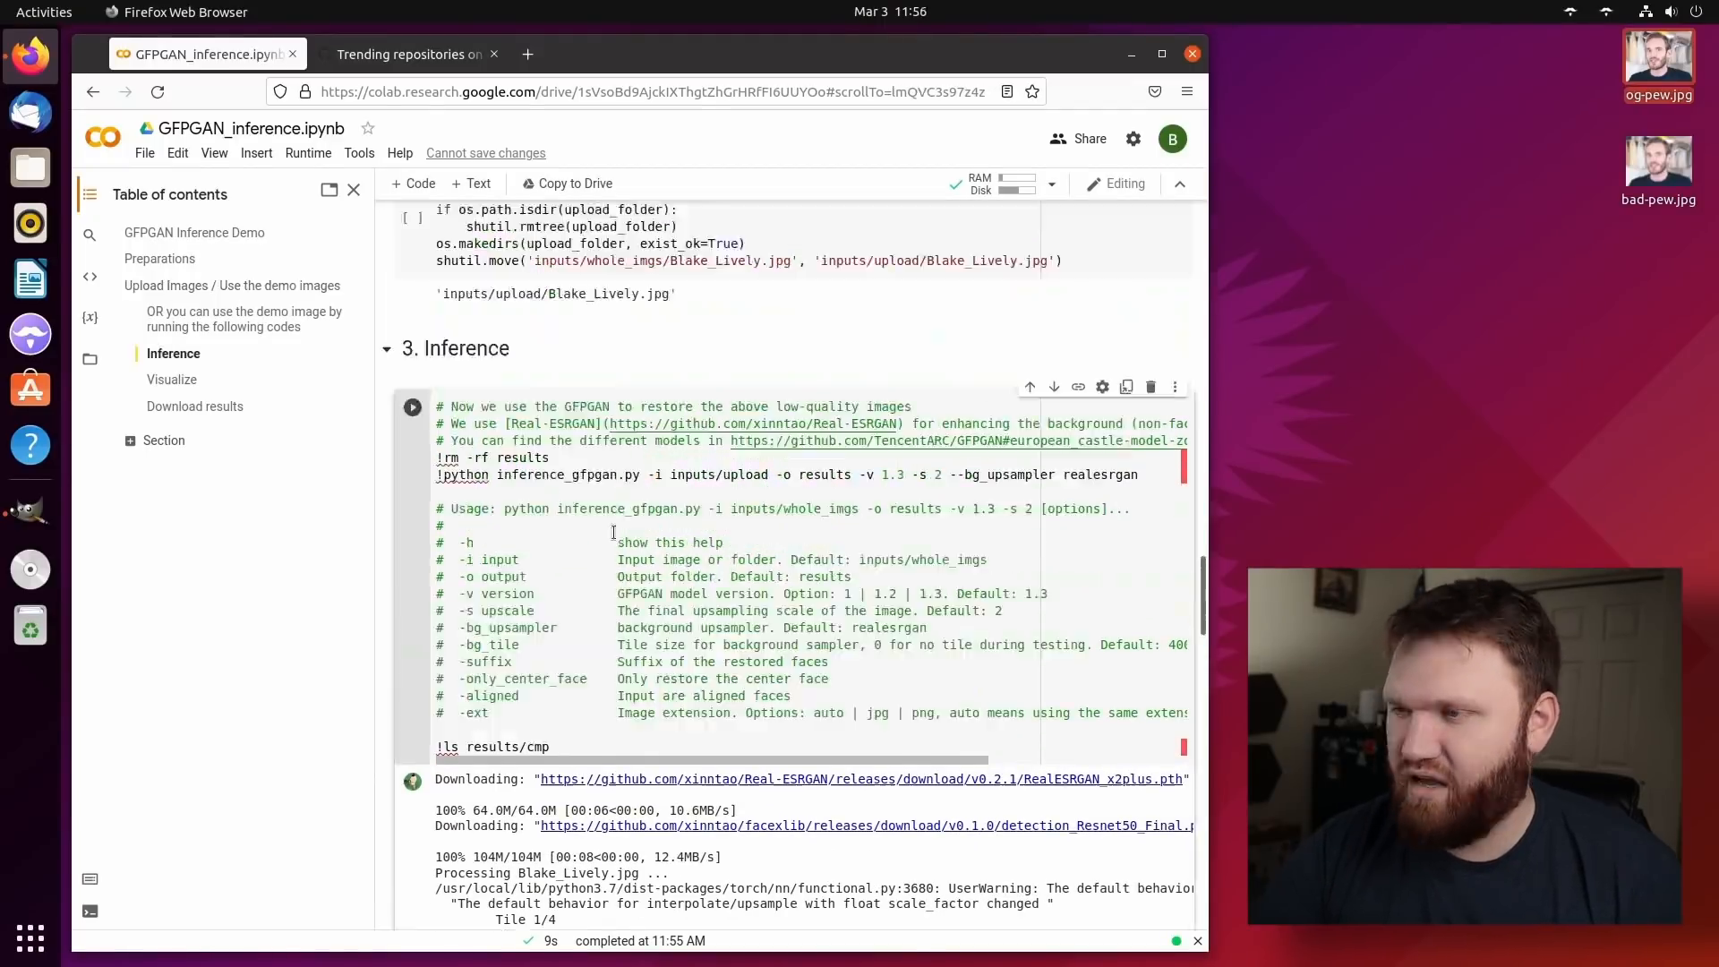
scroll(down, 3)
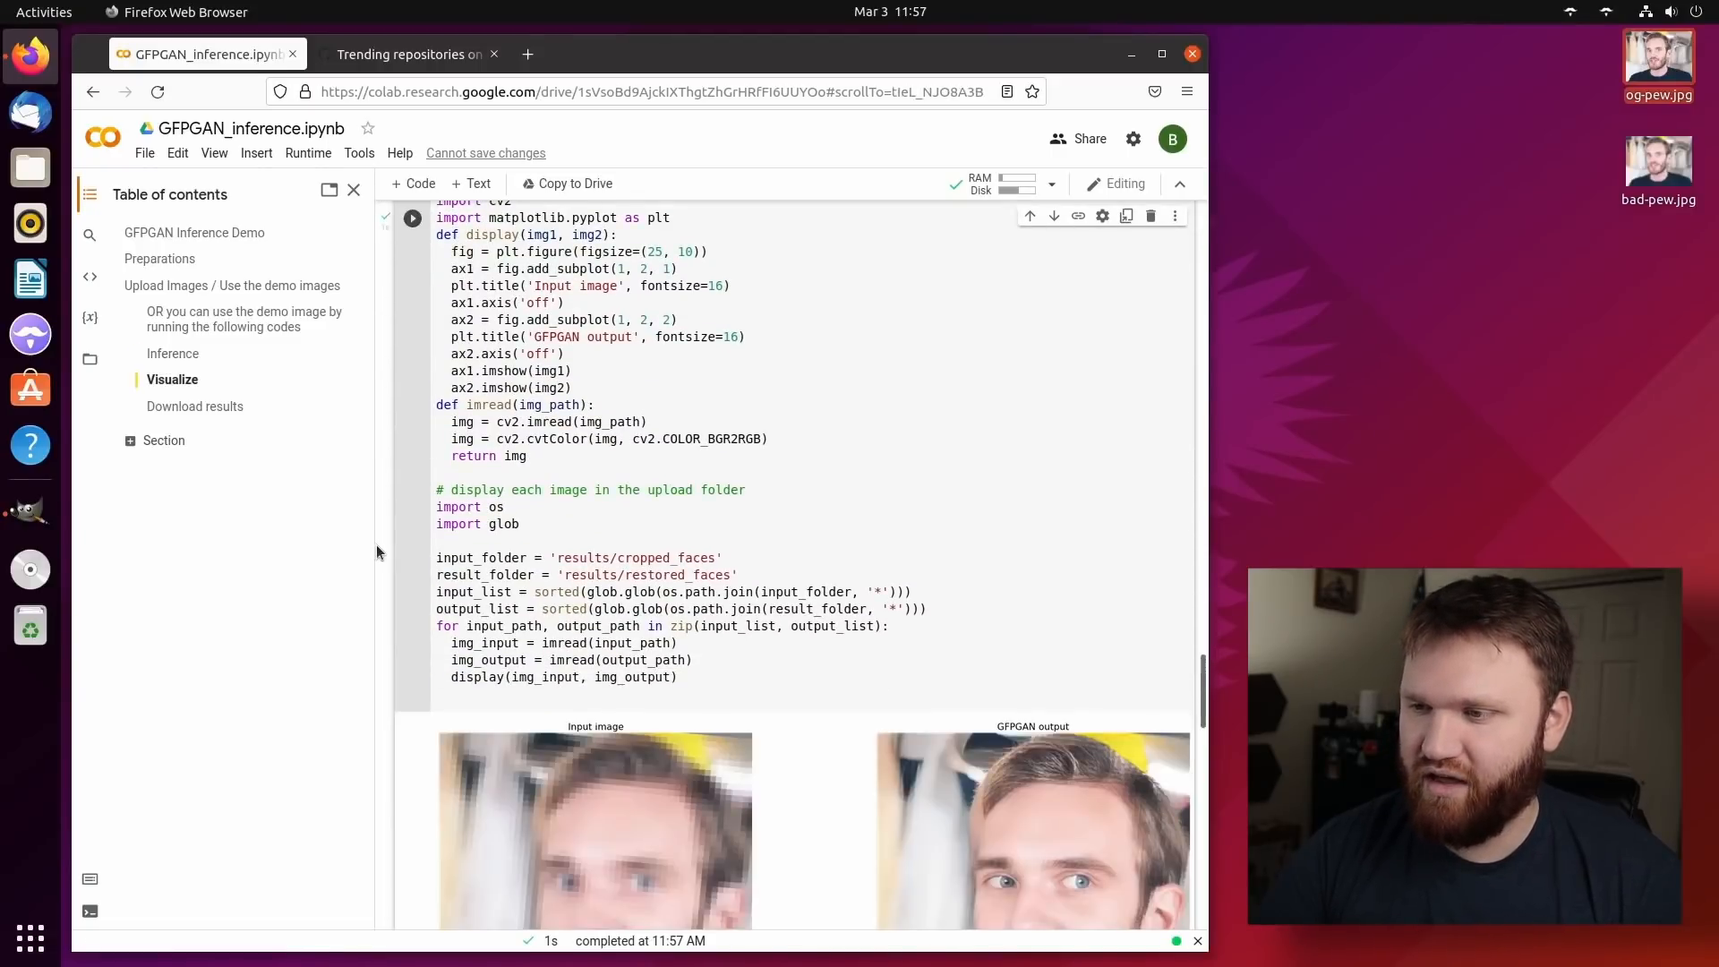
View the side-by-side result image in a new tab and compare it with og-pew.jpg.
scroll(down, 3)
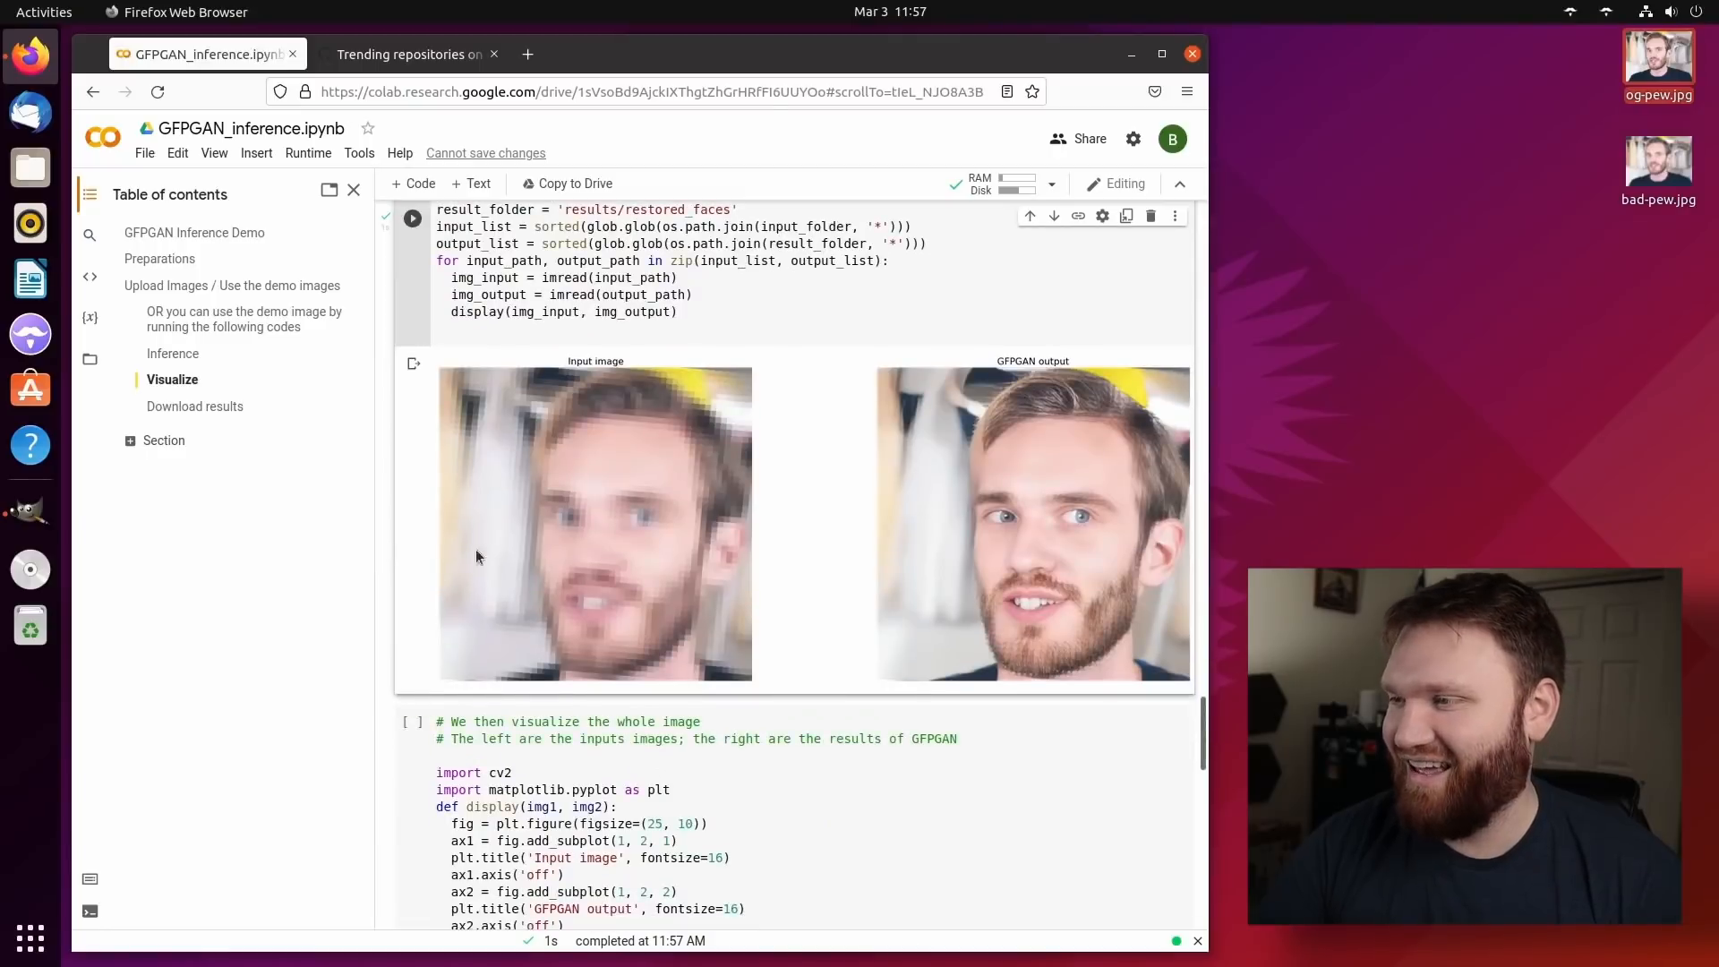
right_click(1031, 537)
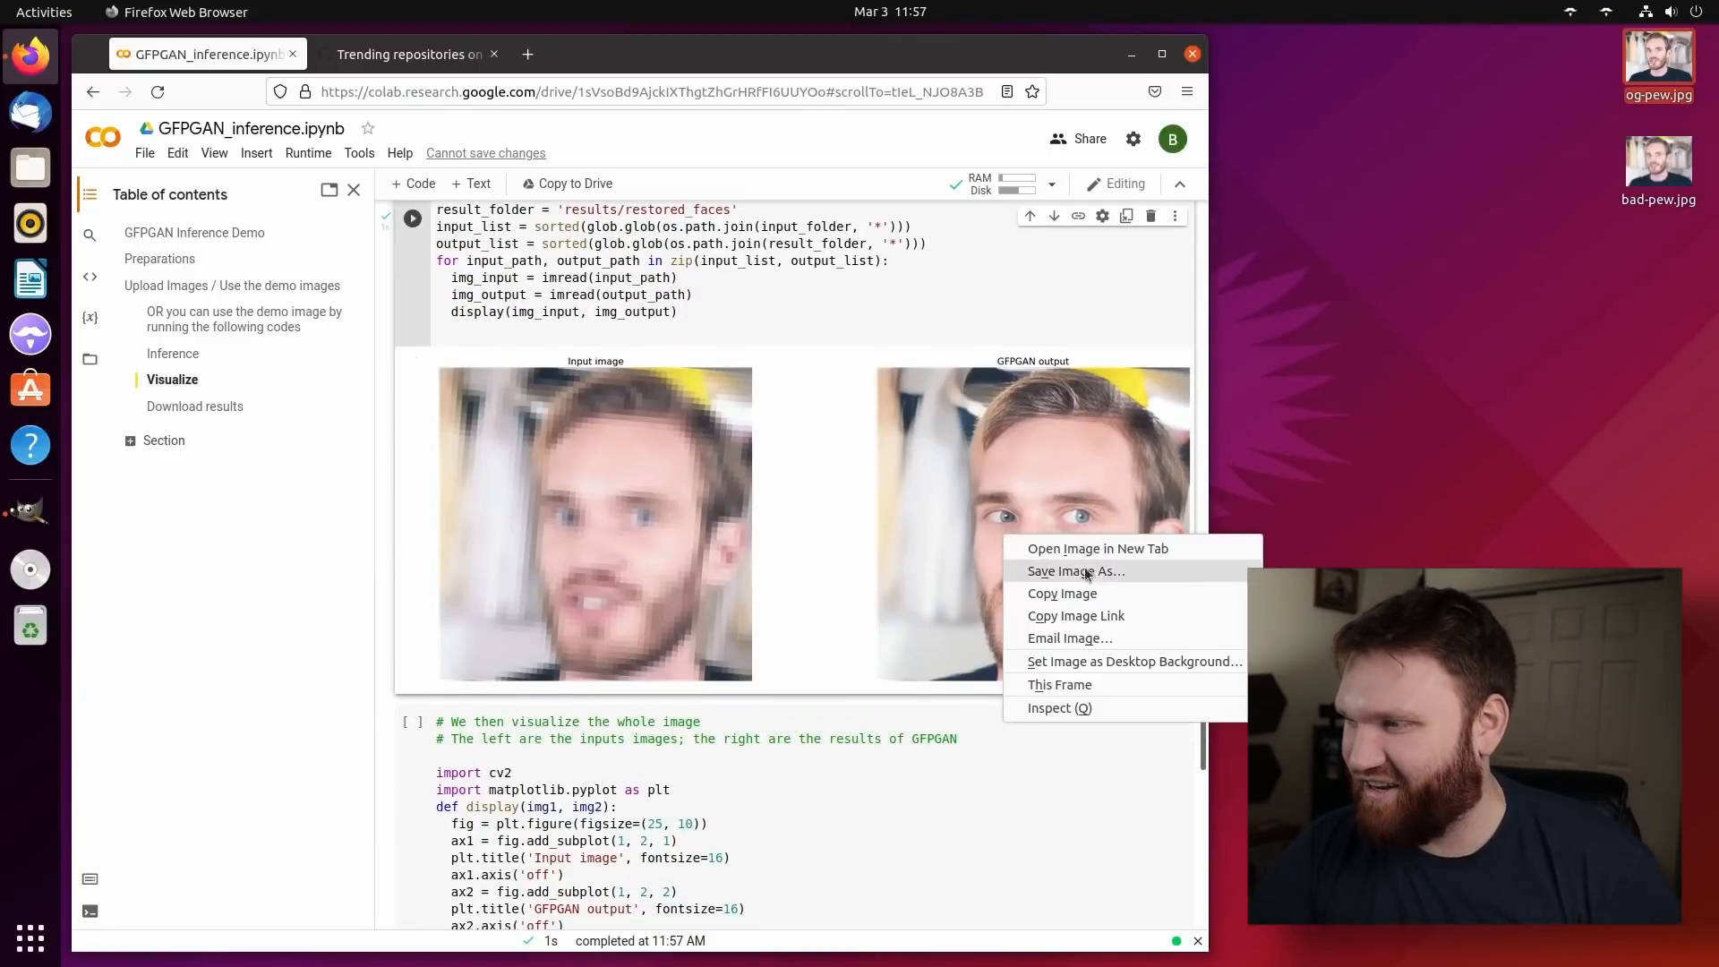
click(1098, 548)
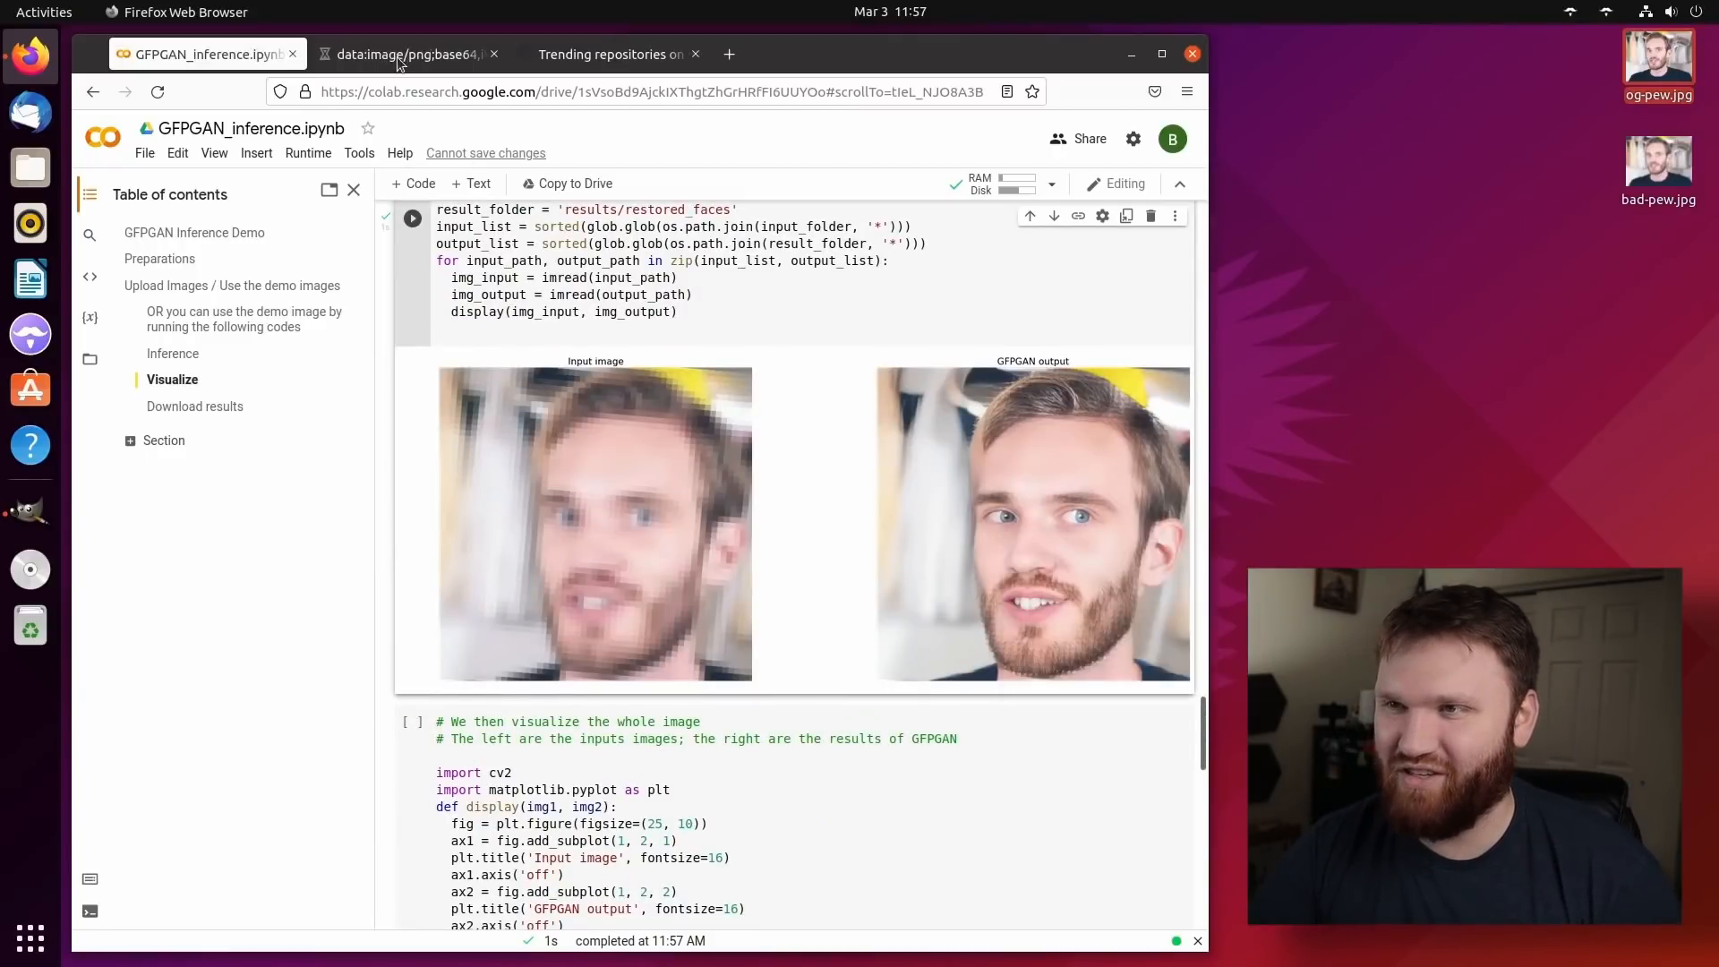
click(405, 54)
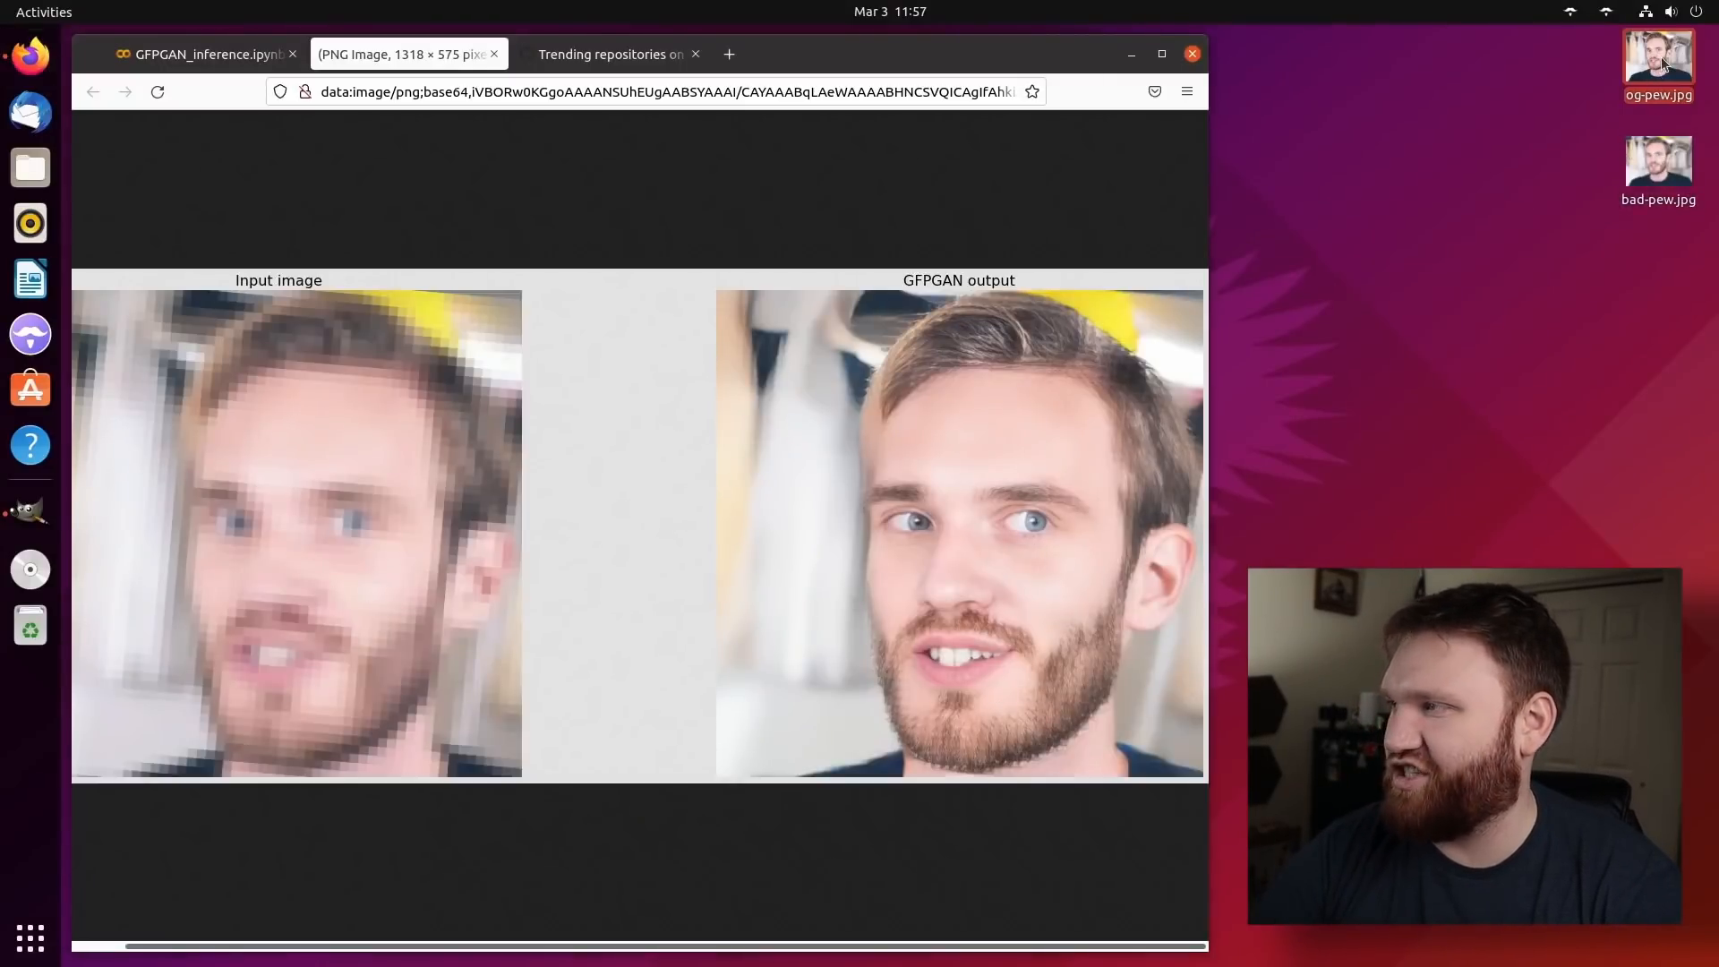
double_click(1657, 58)
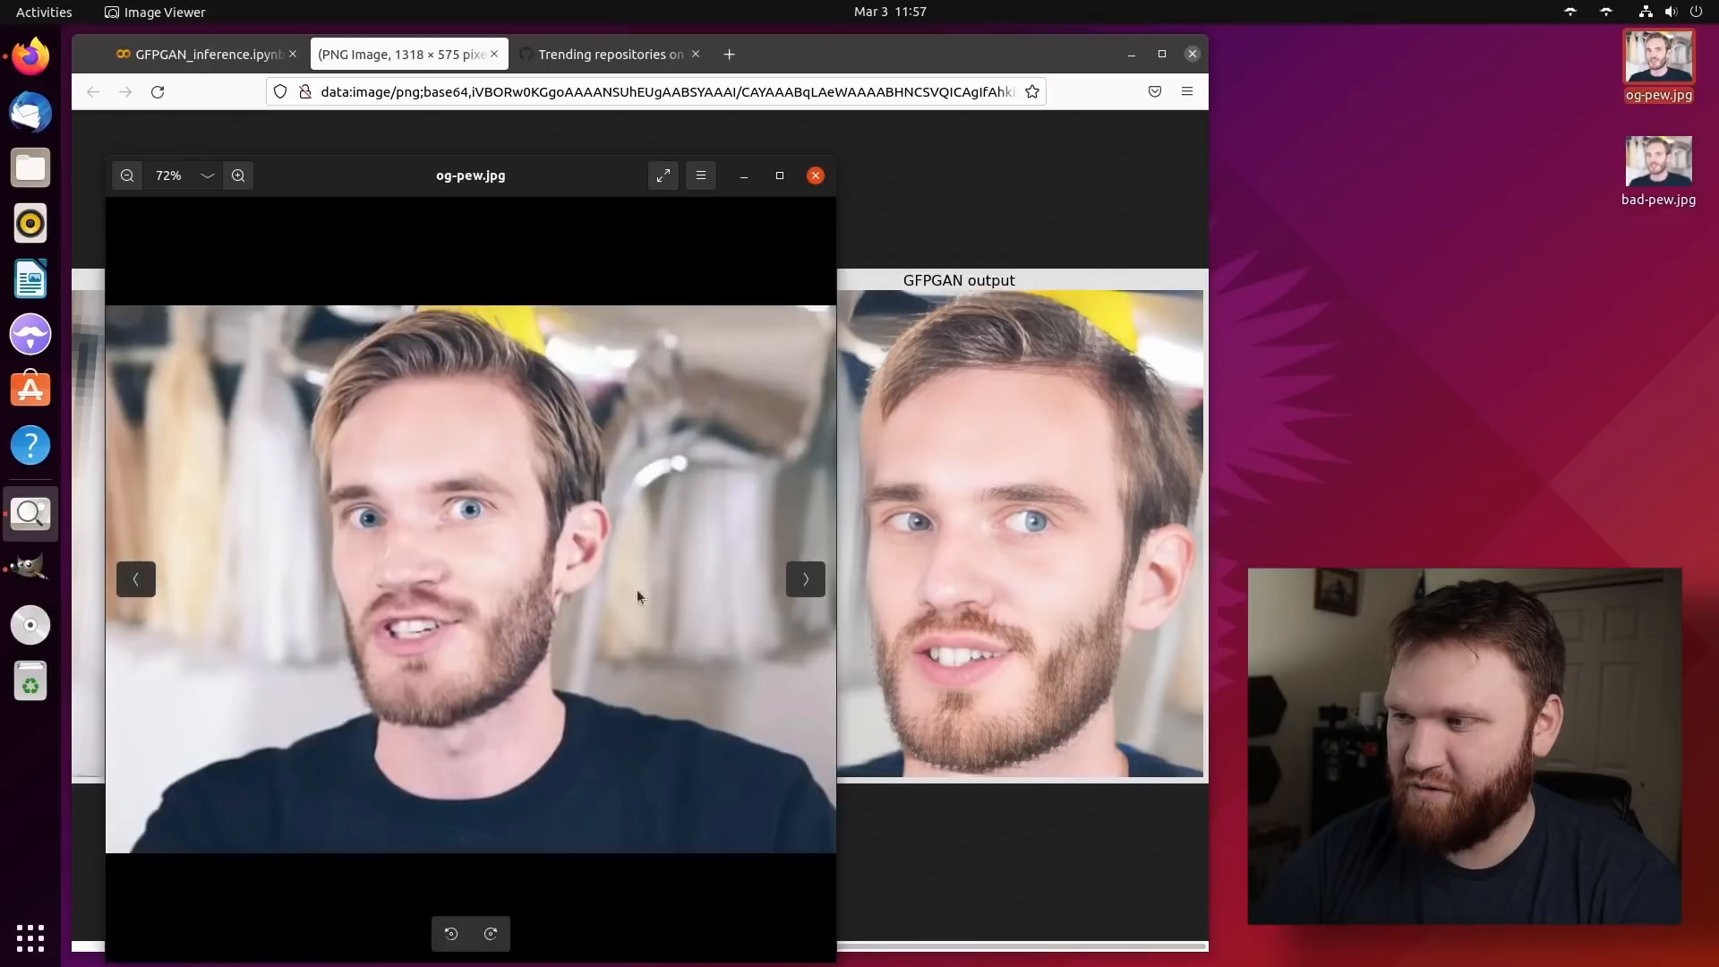
mouse_move(995, 665)
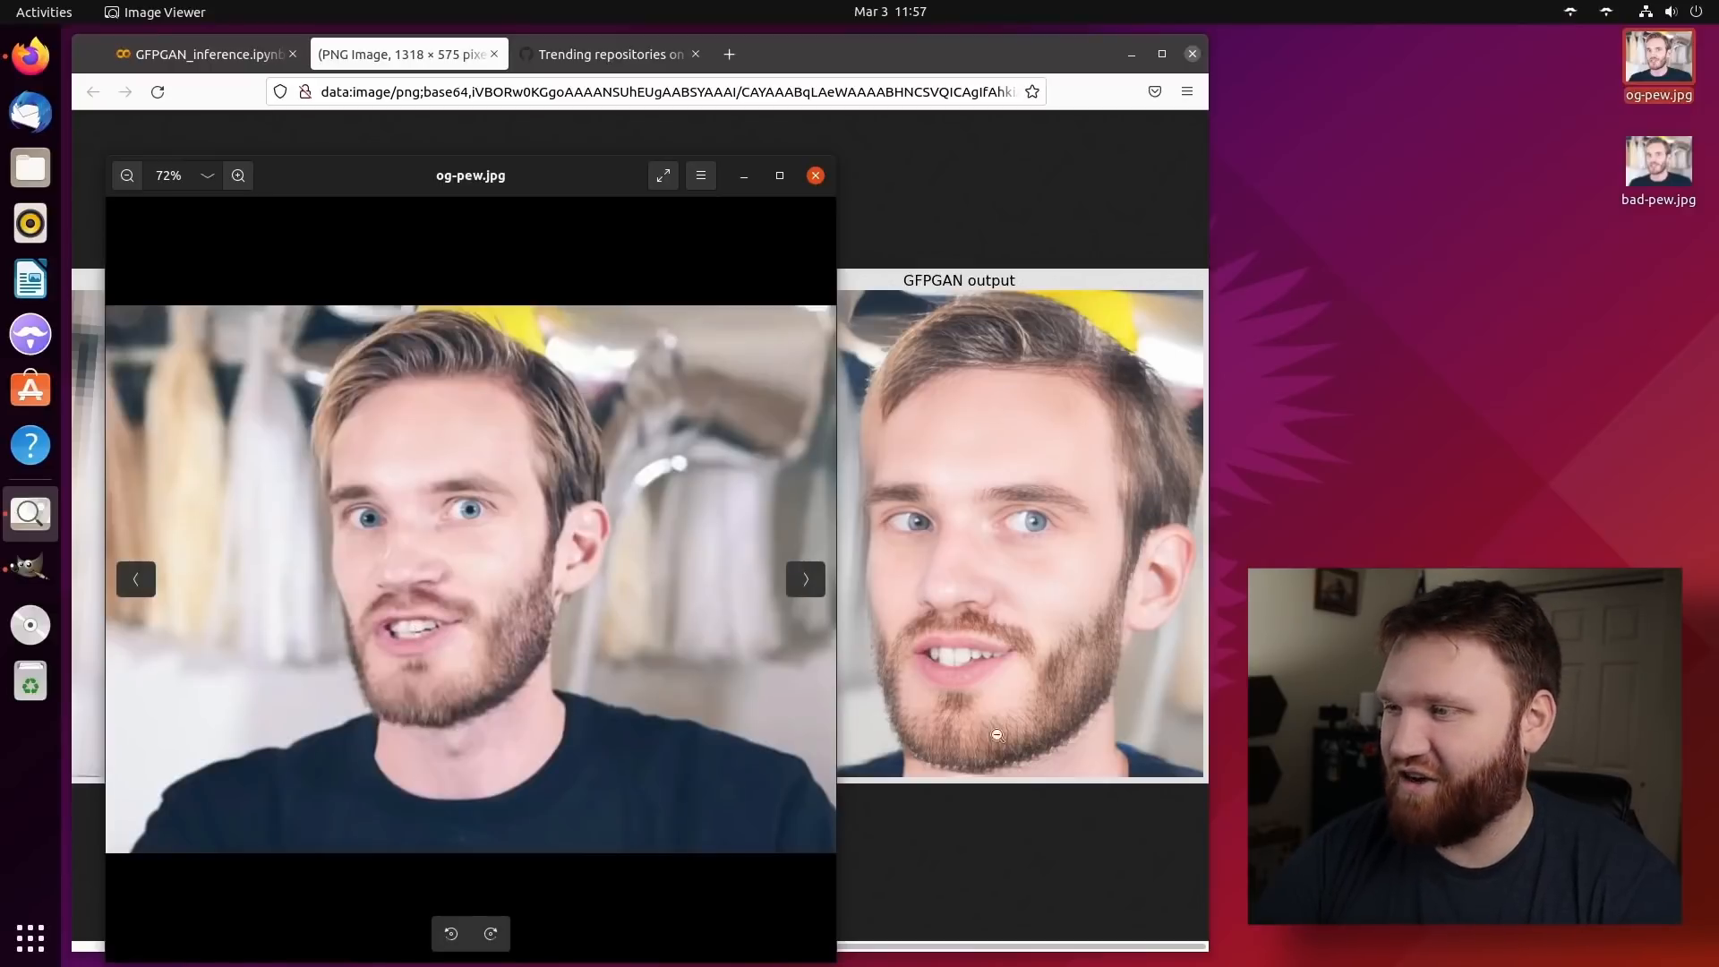
mouse_move(502, 496)
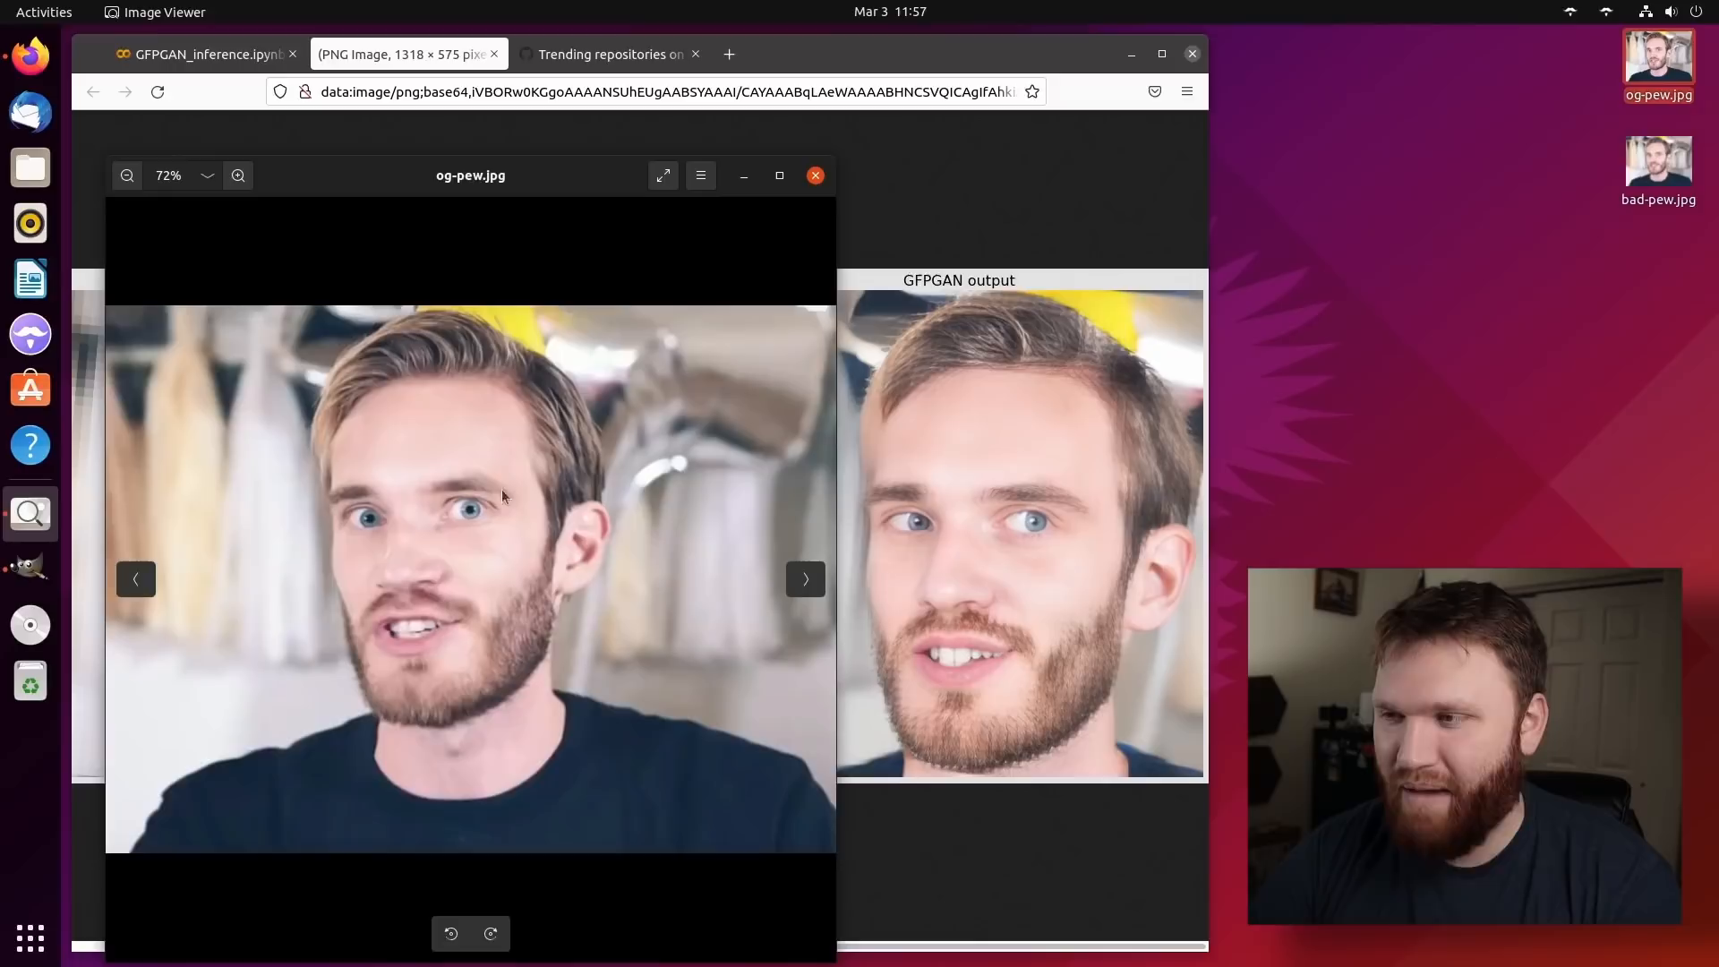
mouse_move(774, 469)
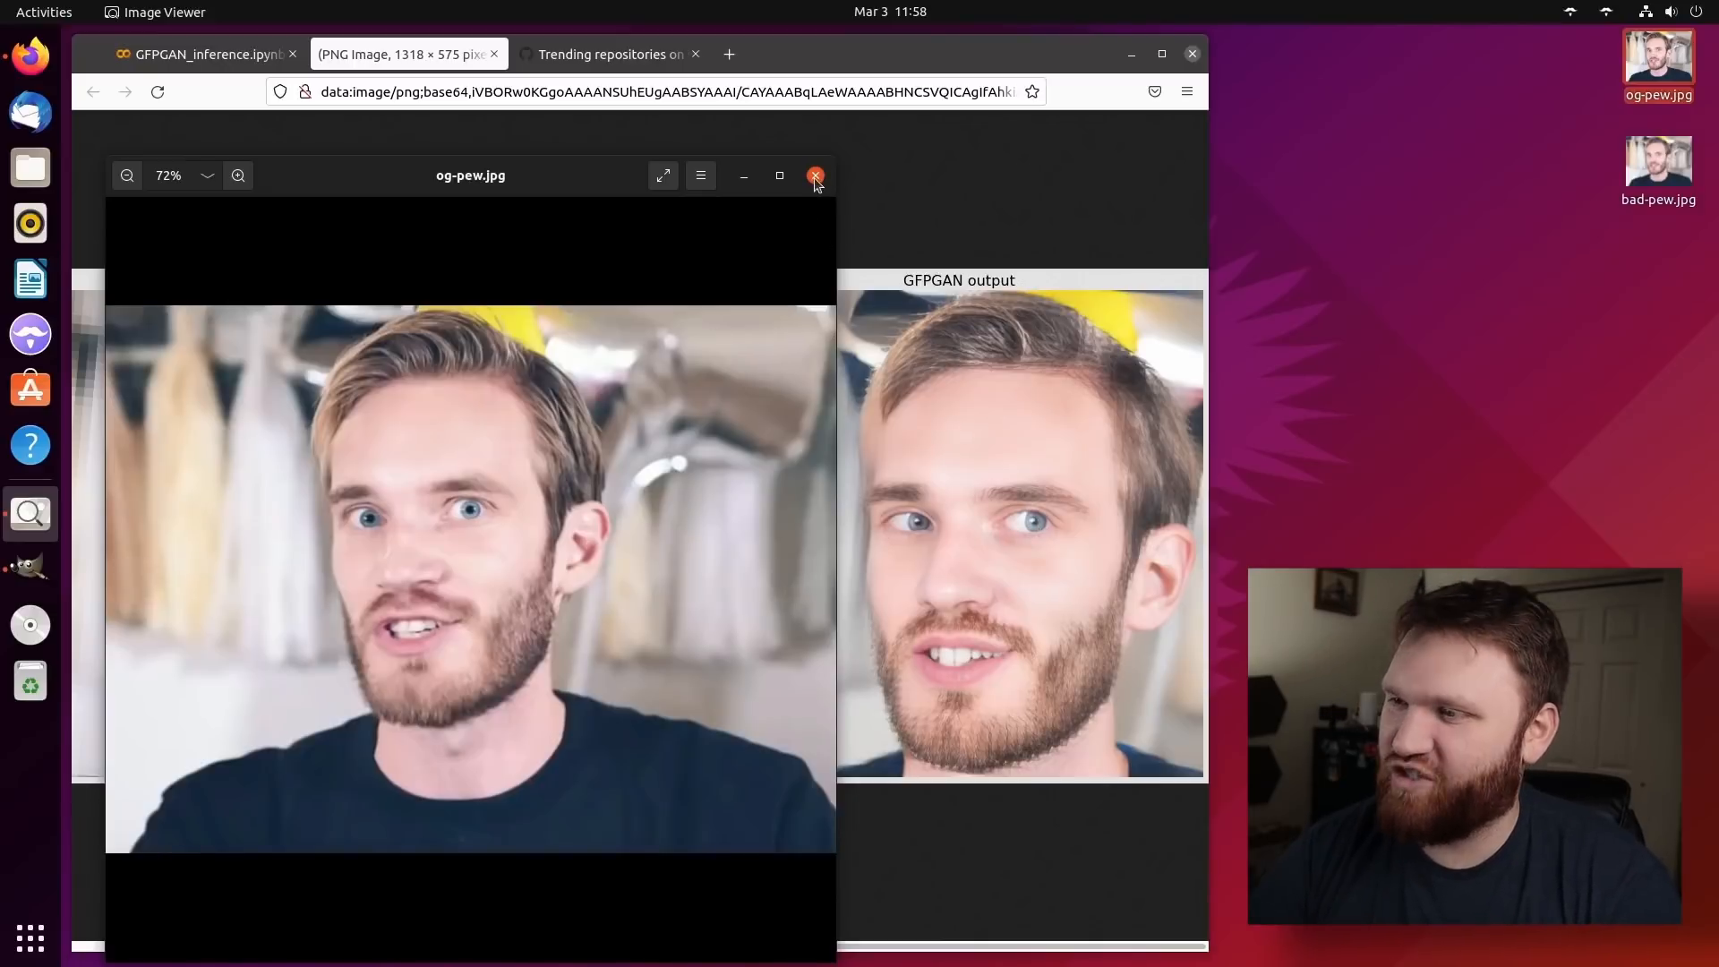
click(815, 175)
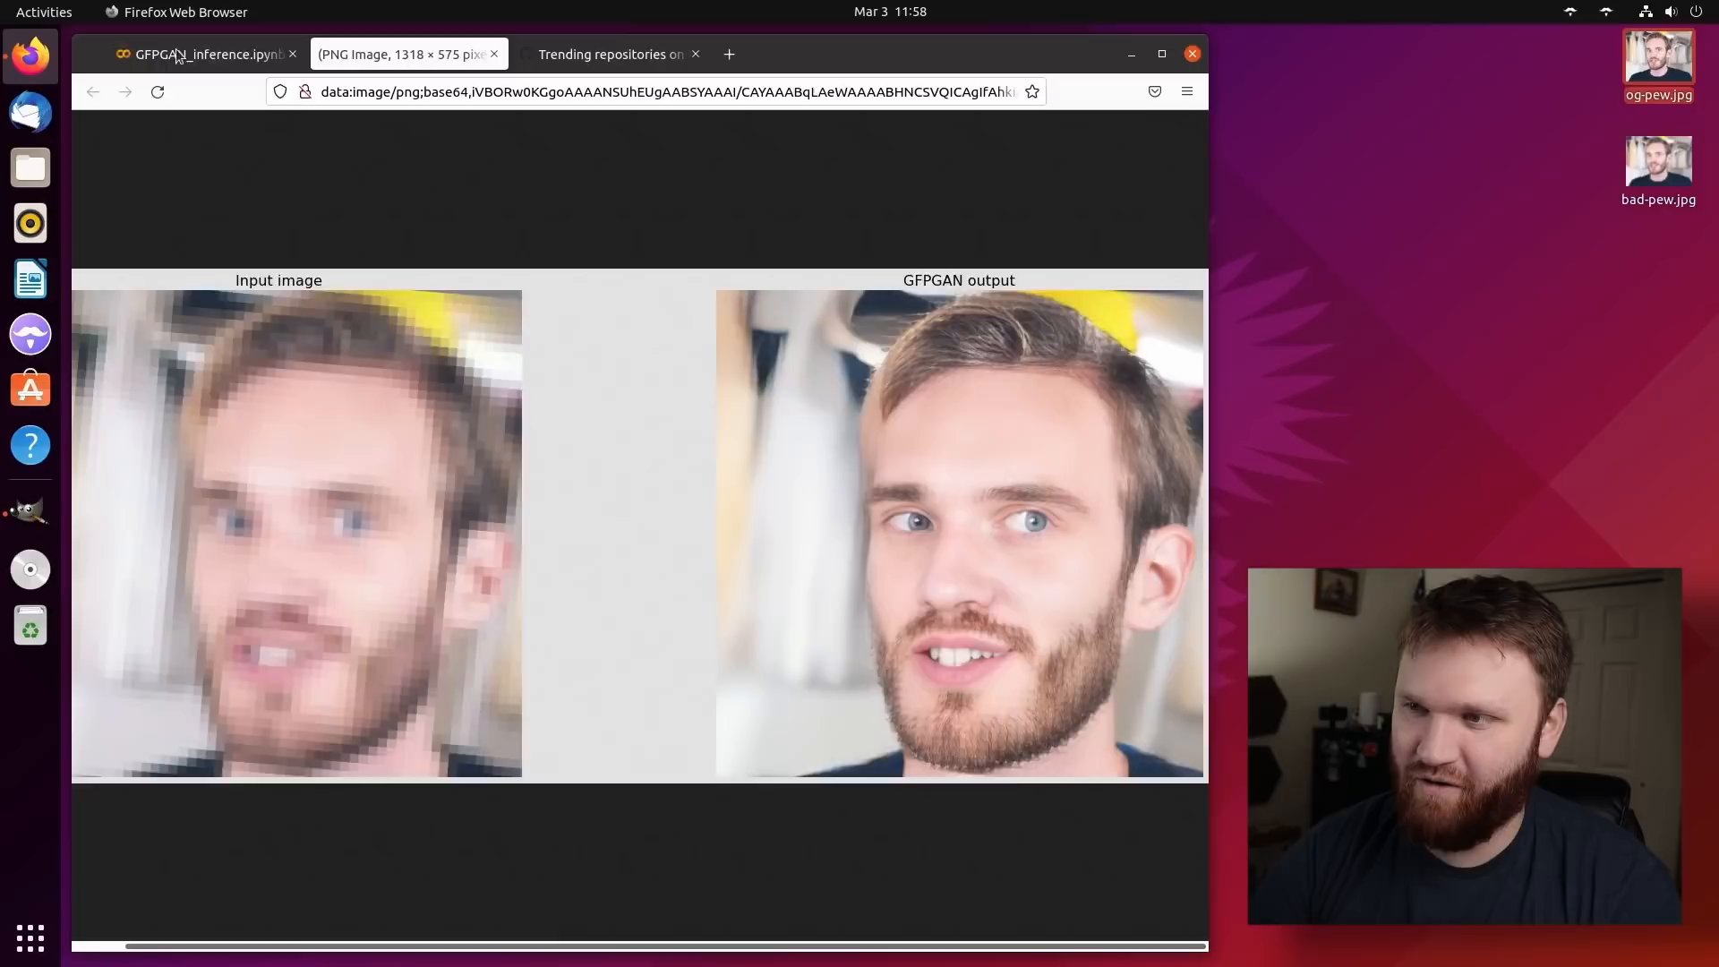
Upload og-pew.jpg in the notebook and run inference on it.
click(203, 54)
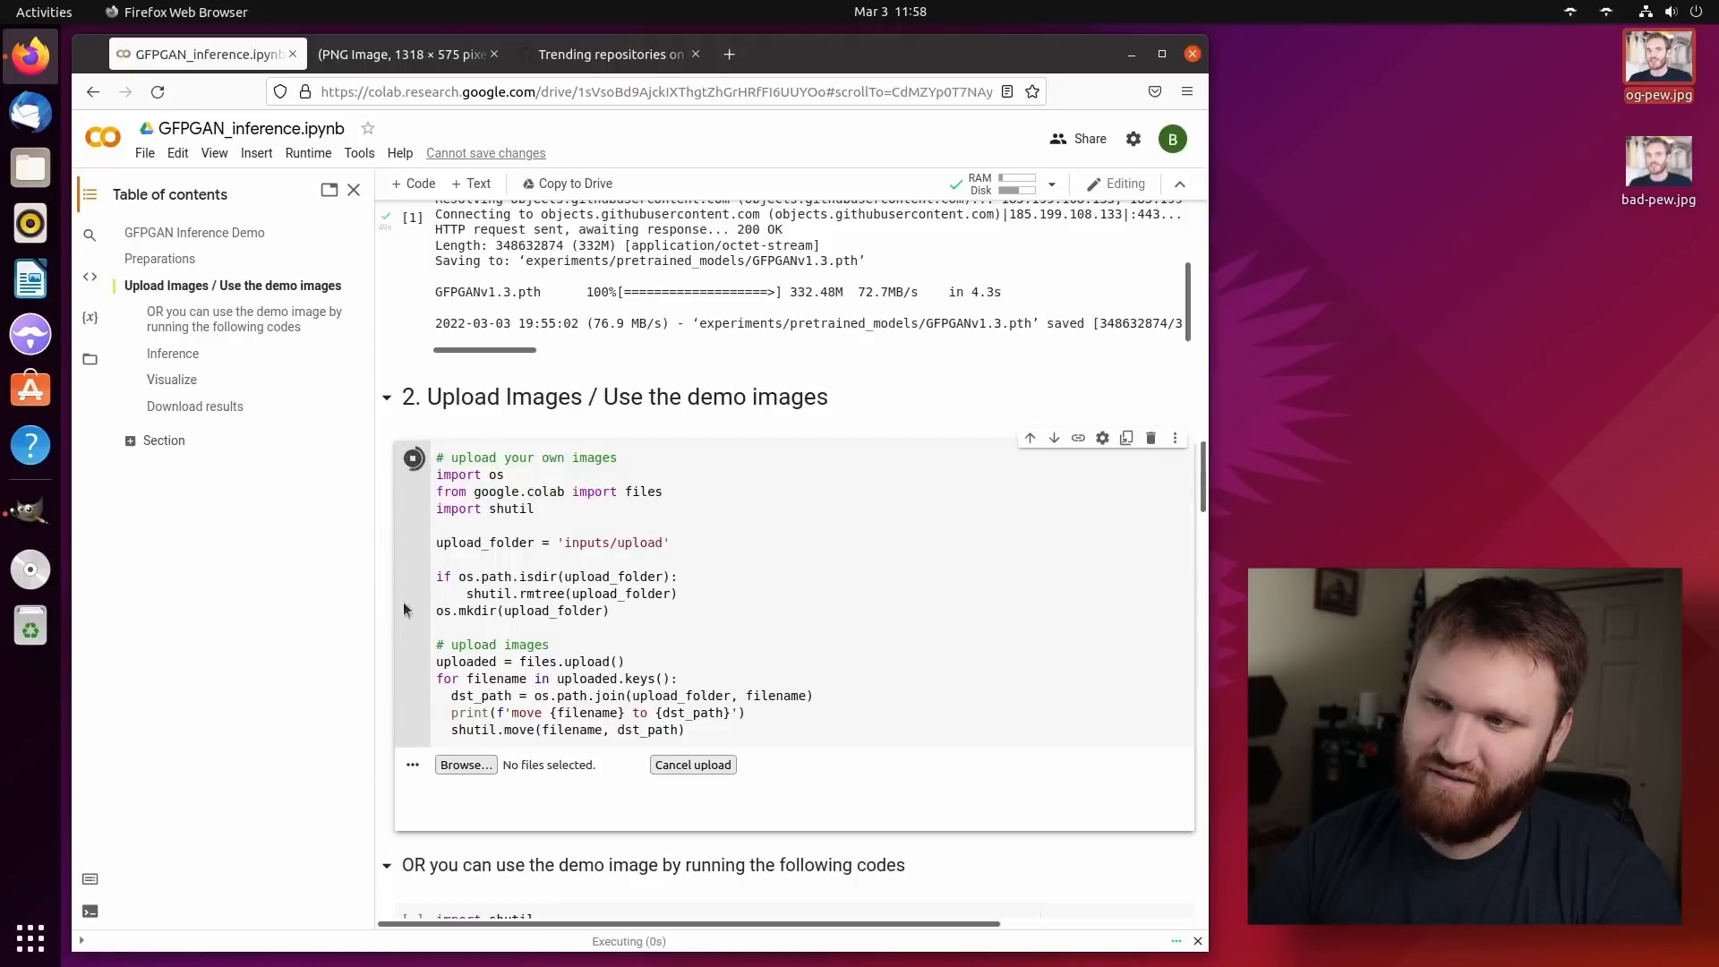
click(465, 764)
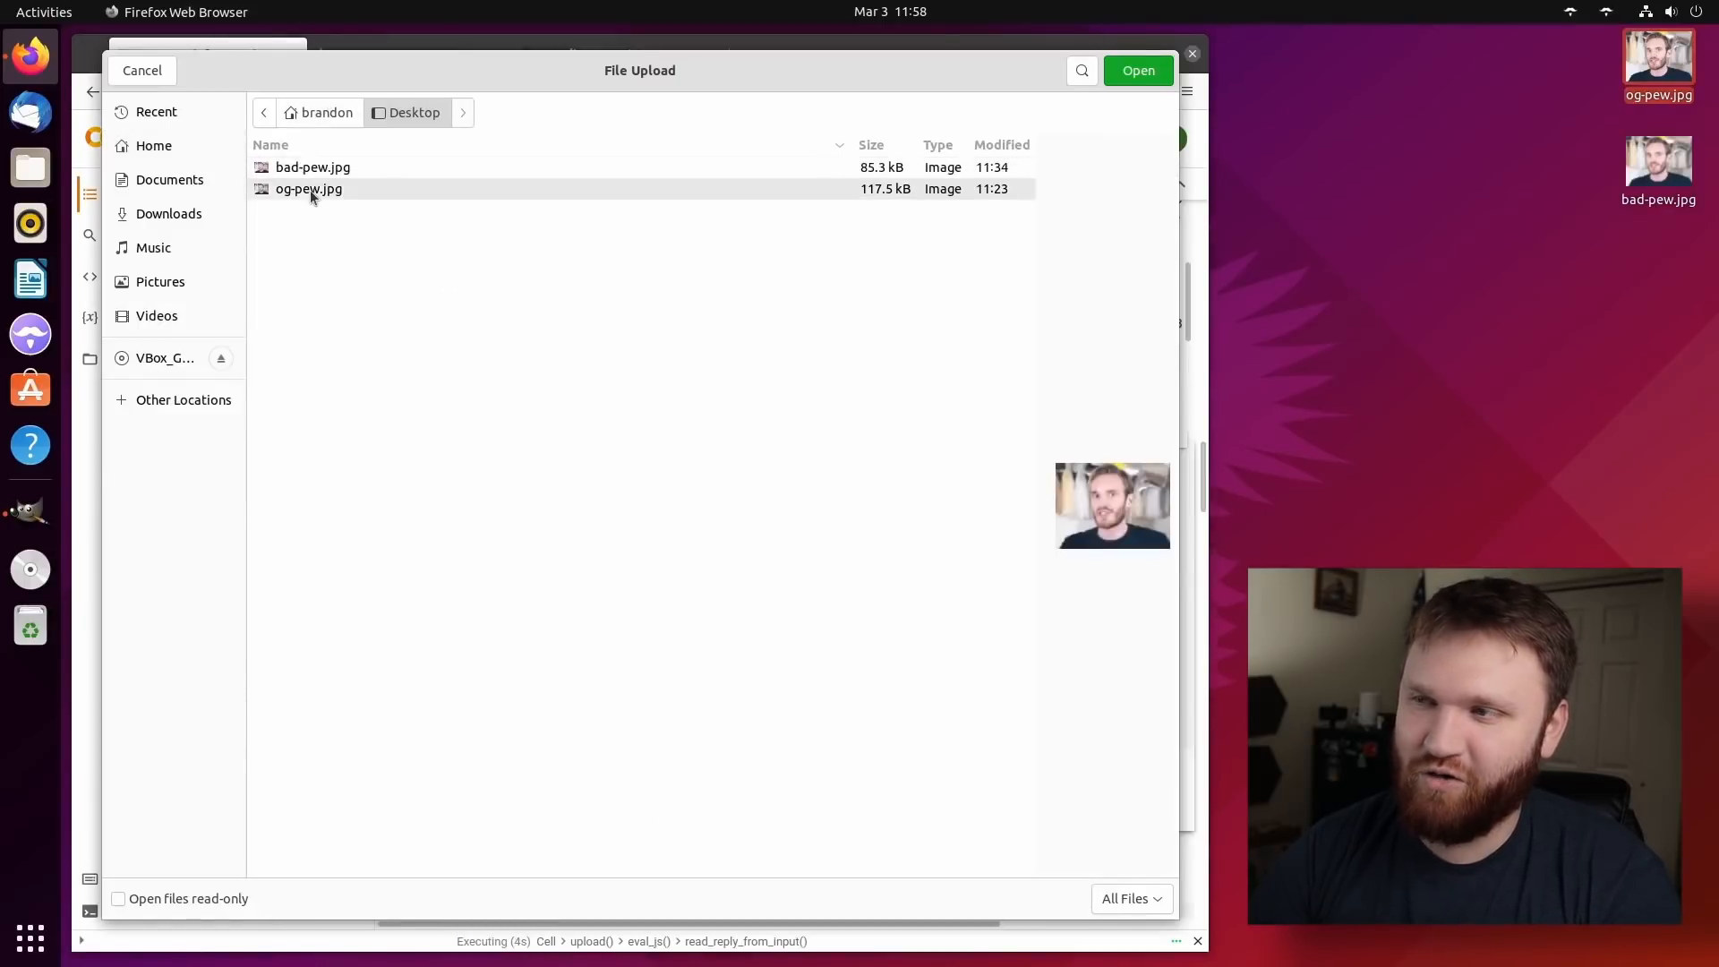
click(1138, 70)
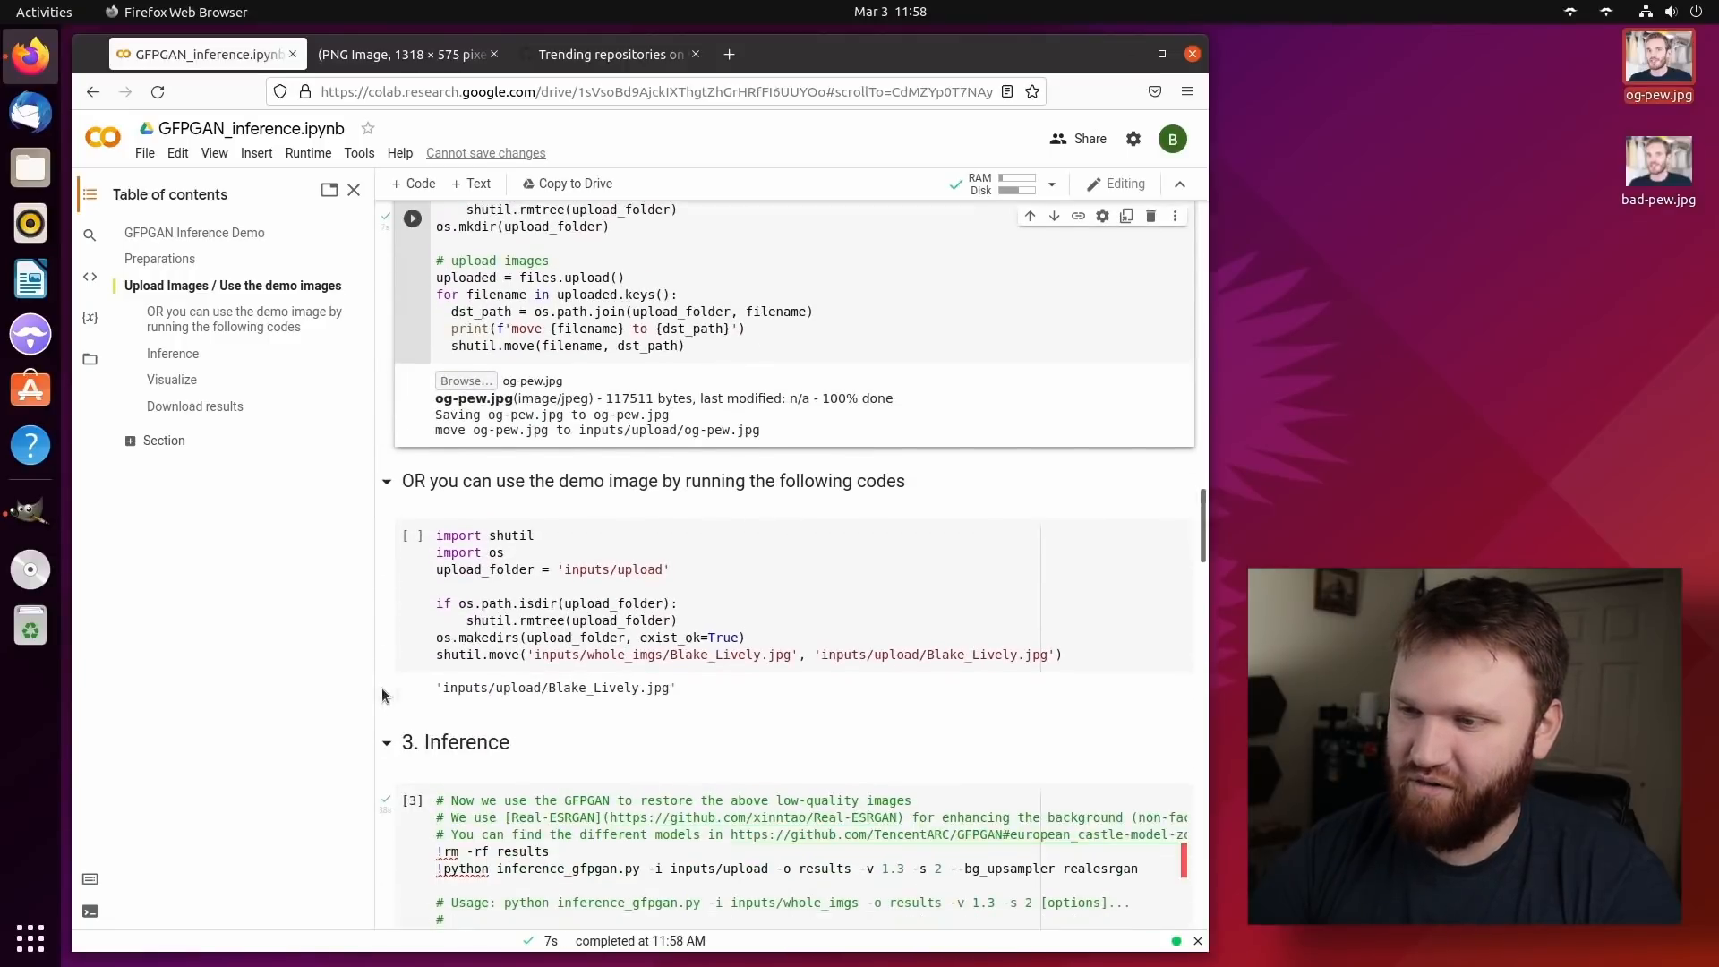
scroll(down, 3)
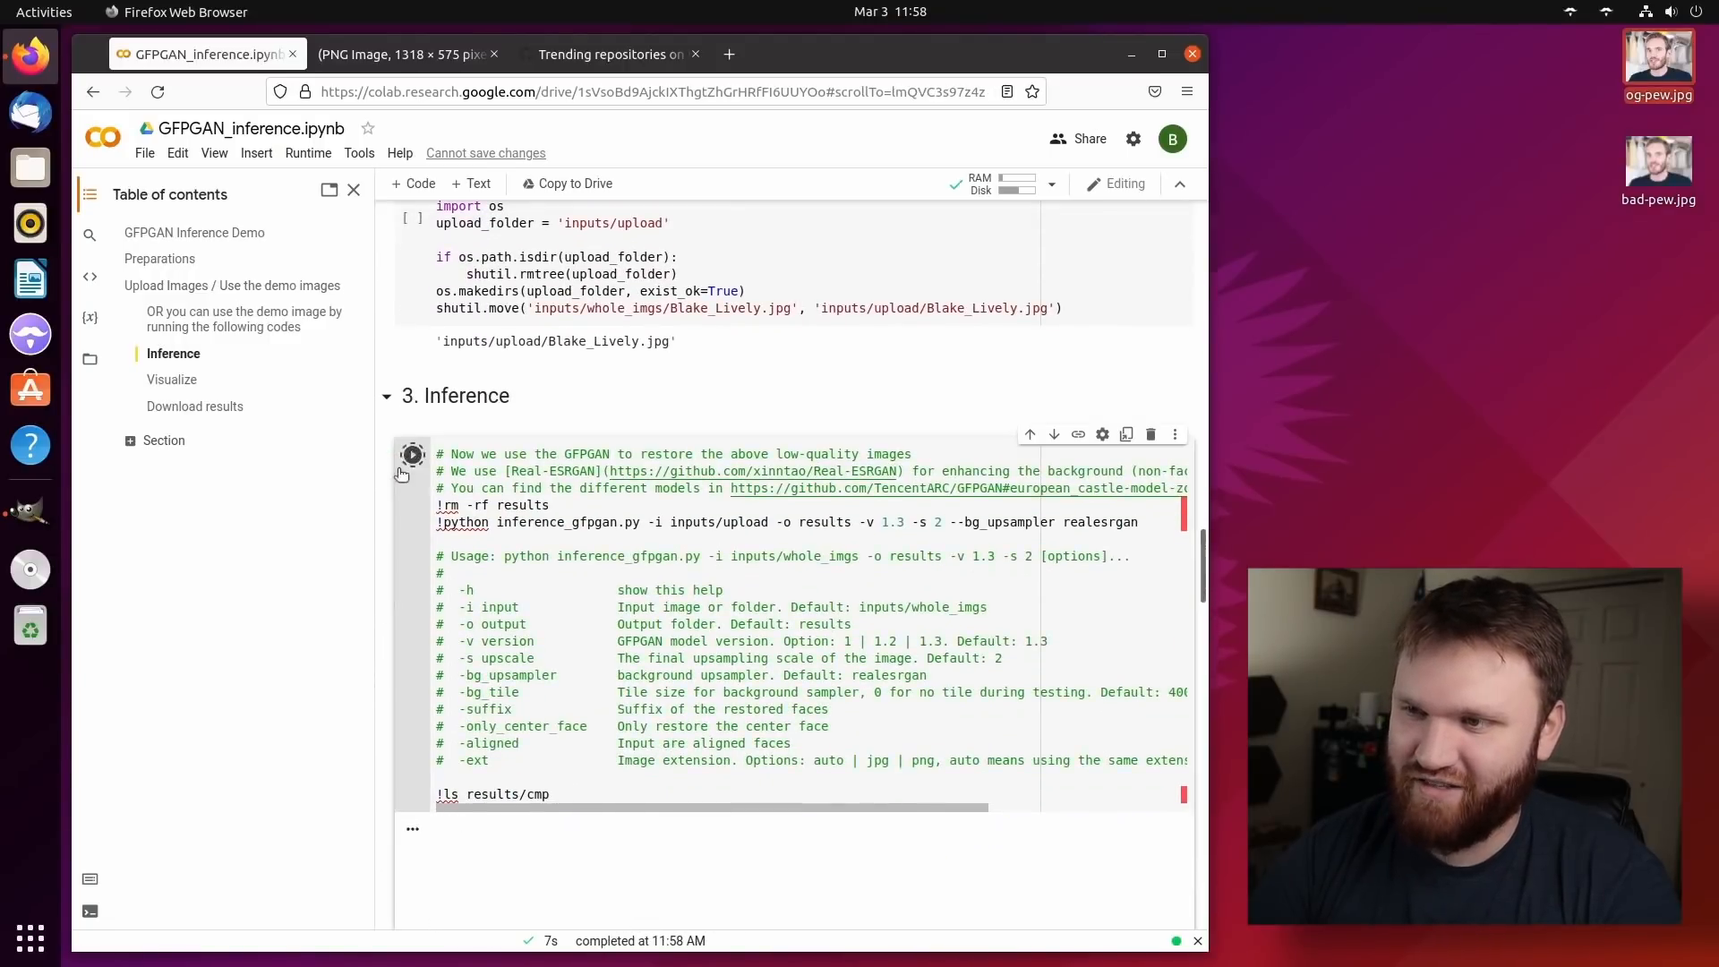
click(412, 453)
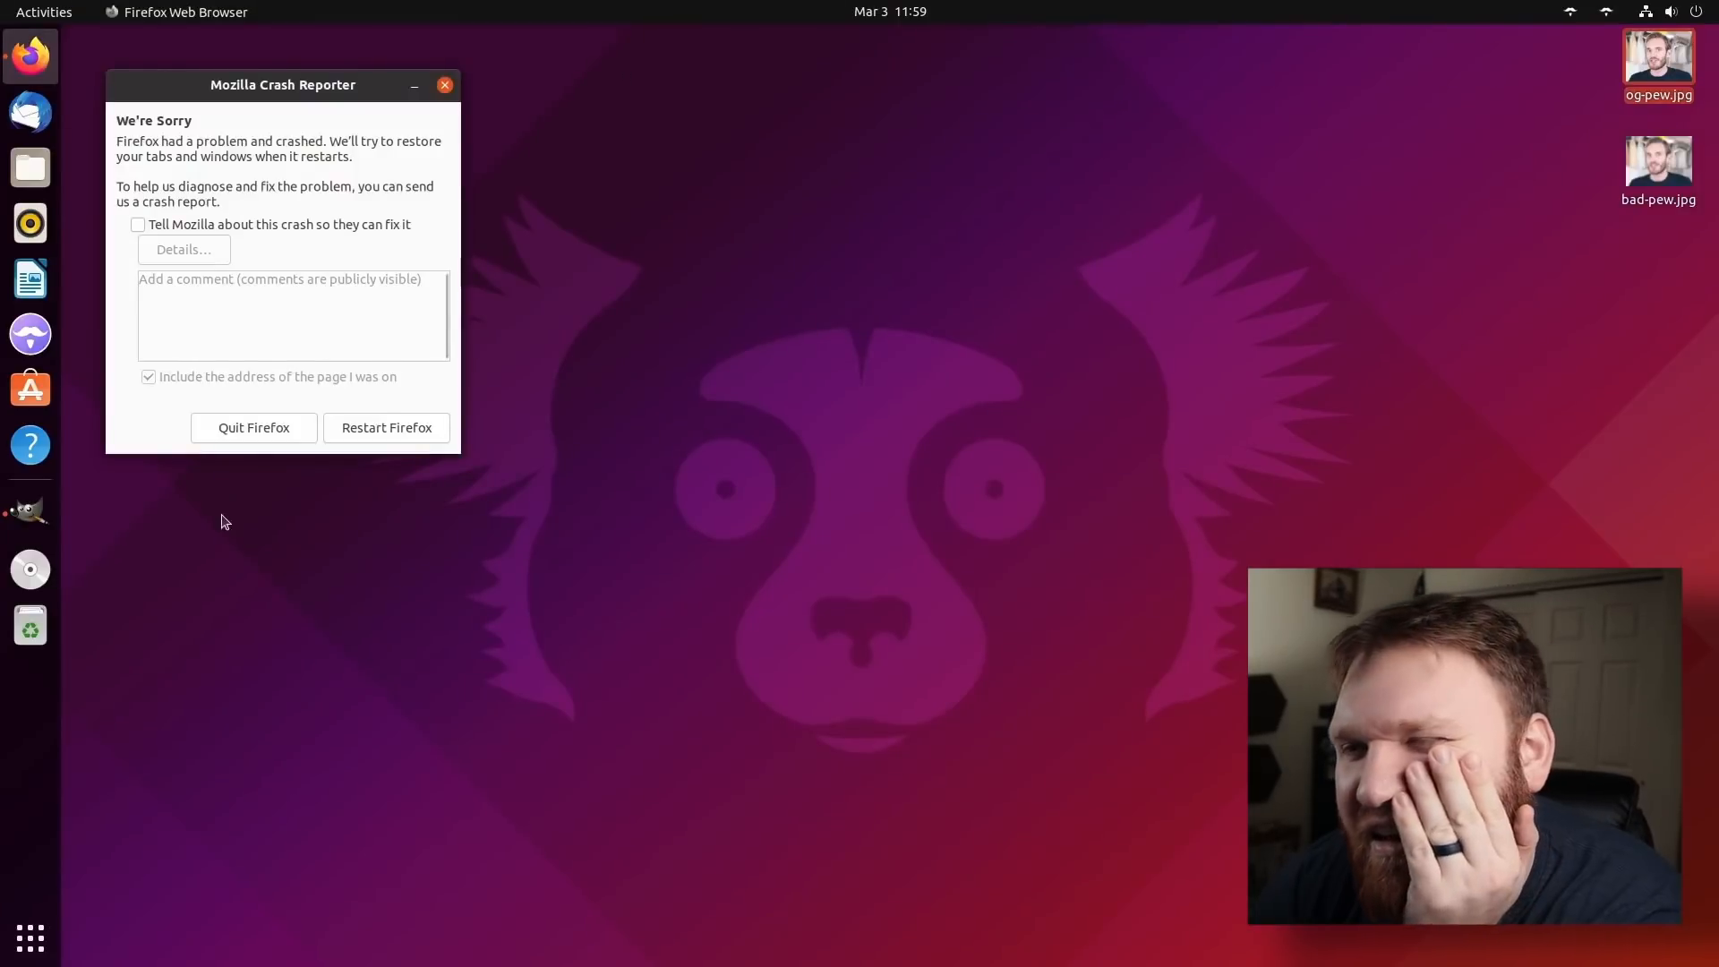
right_click(1054, 543)
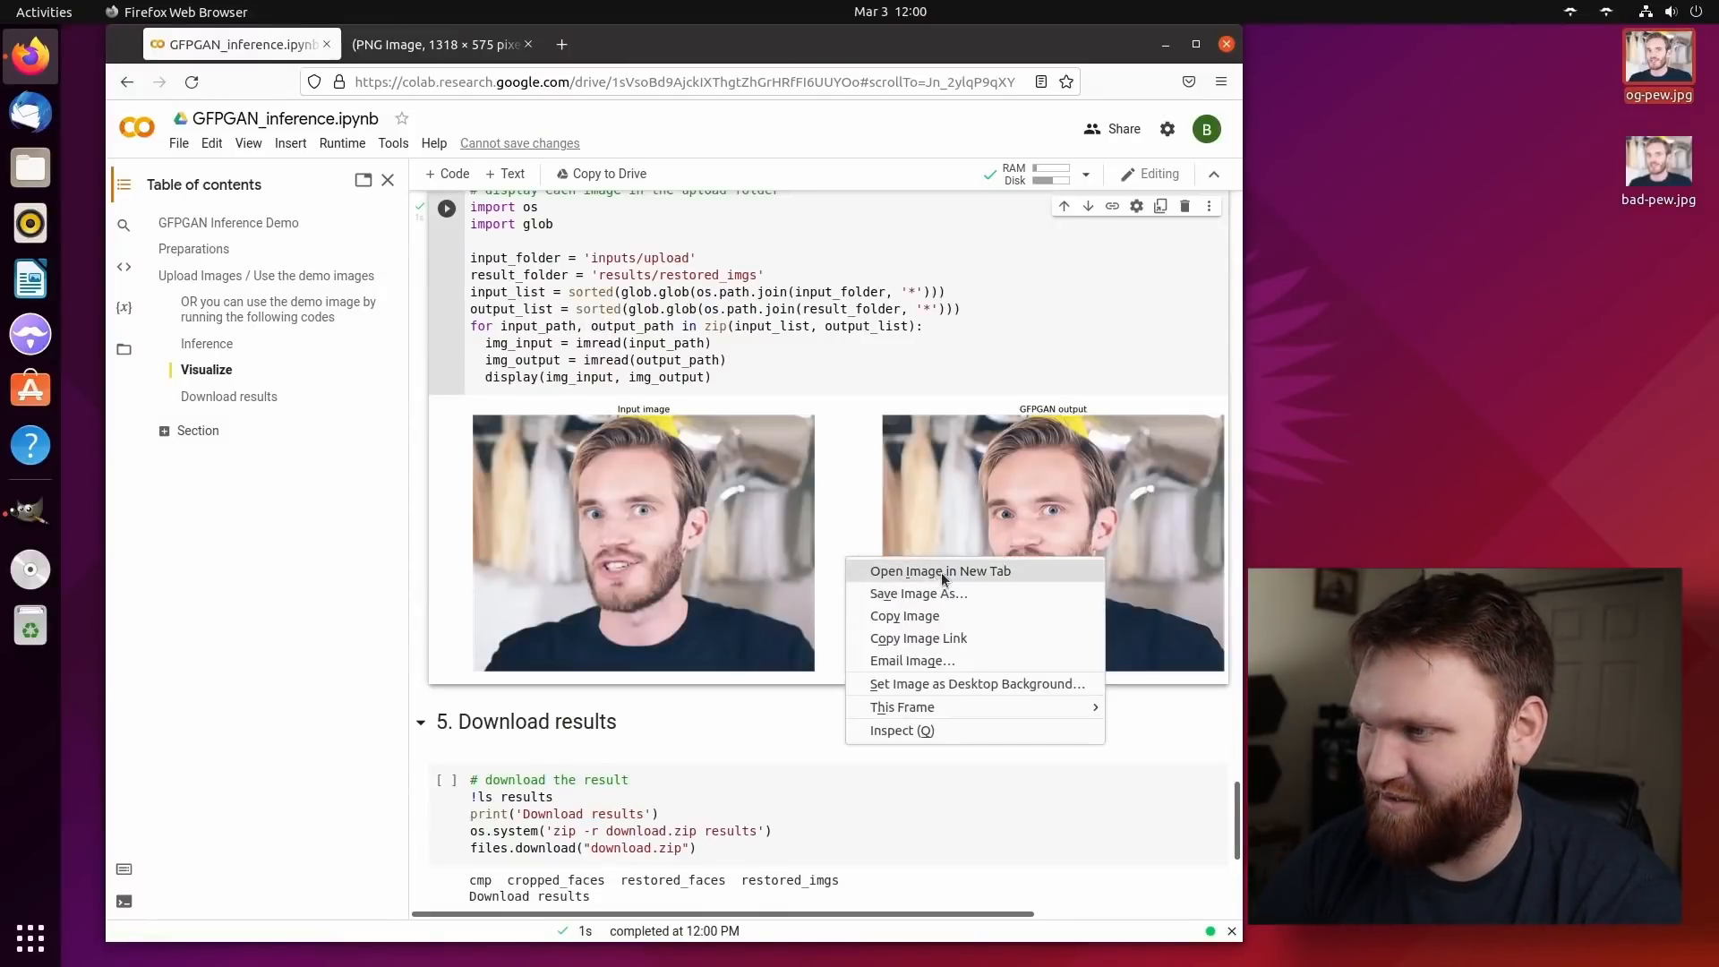
View the og-pew.jpg result image in its own tab, then return to the notebook.
click(942, 571)
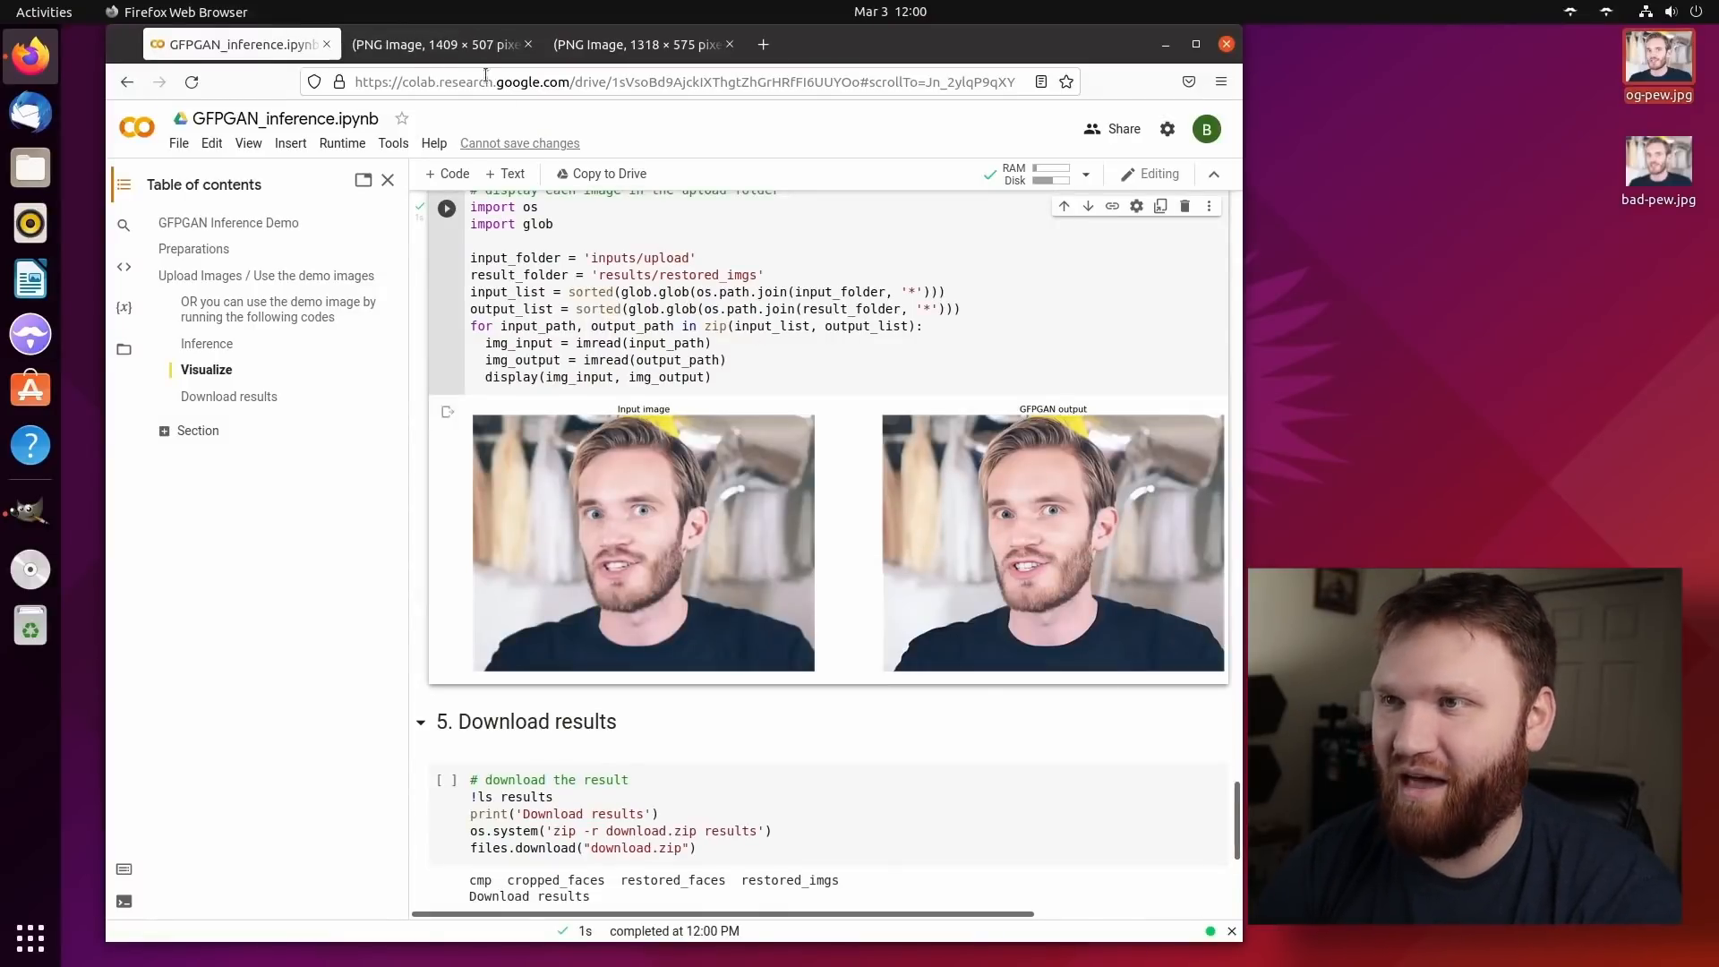
click(438, 44)
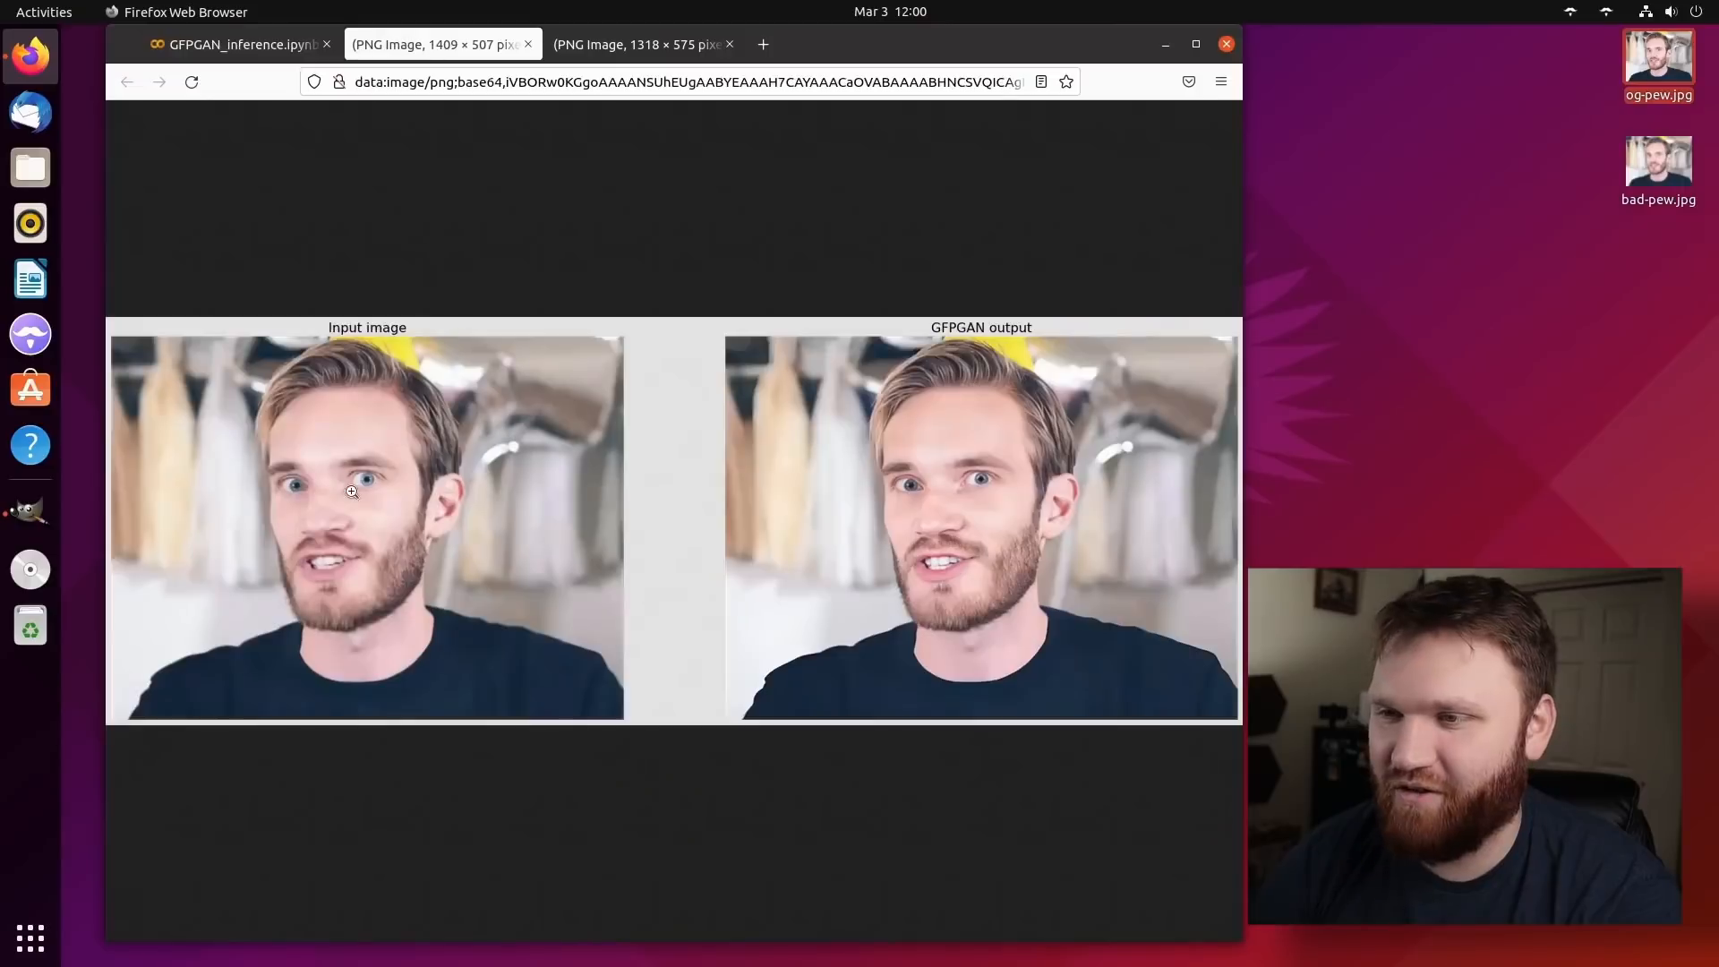
scroll(down, 3)
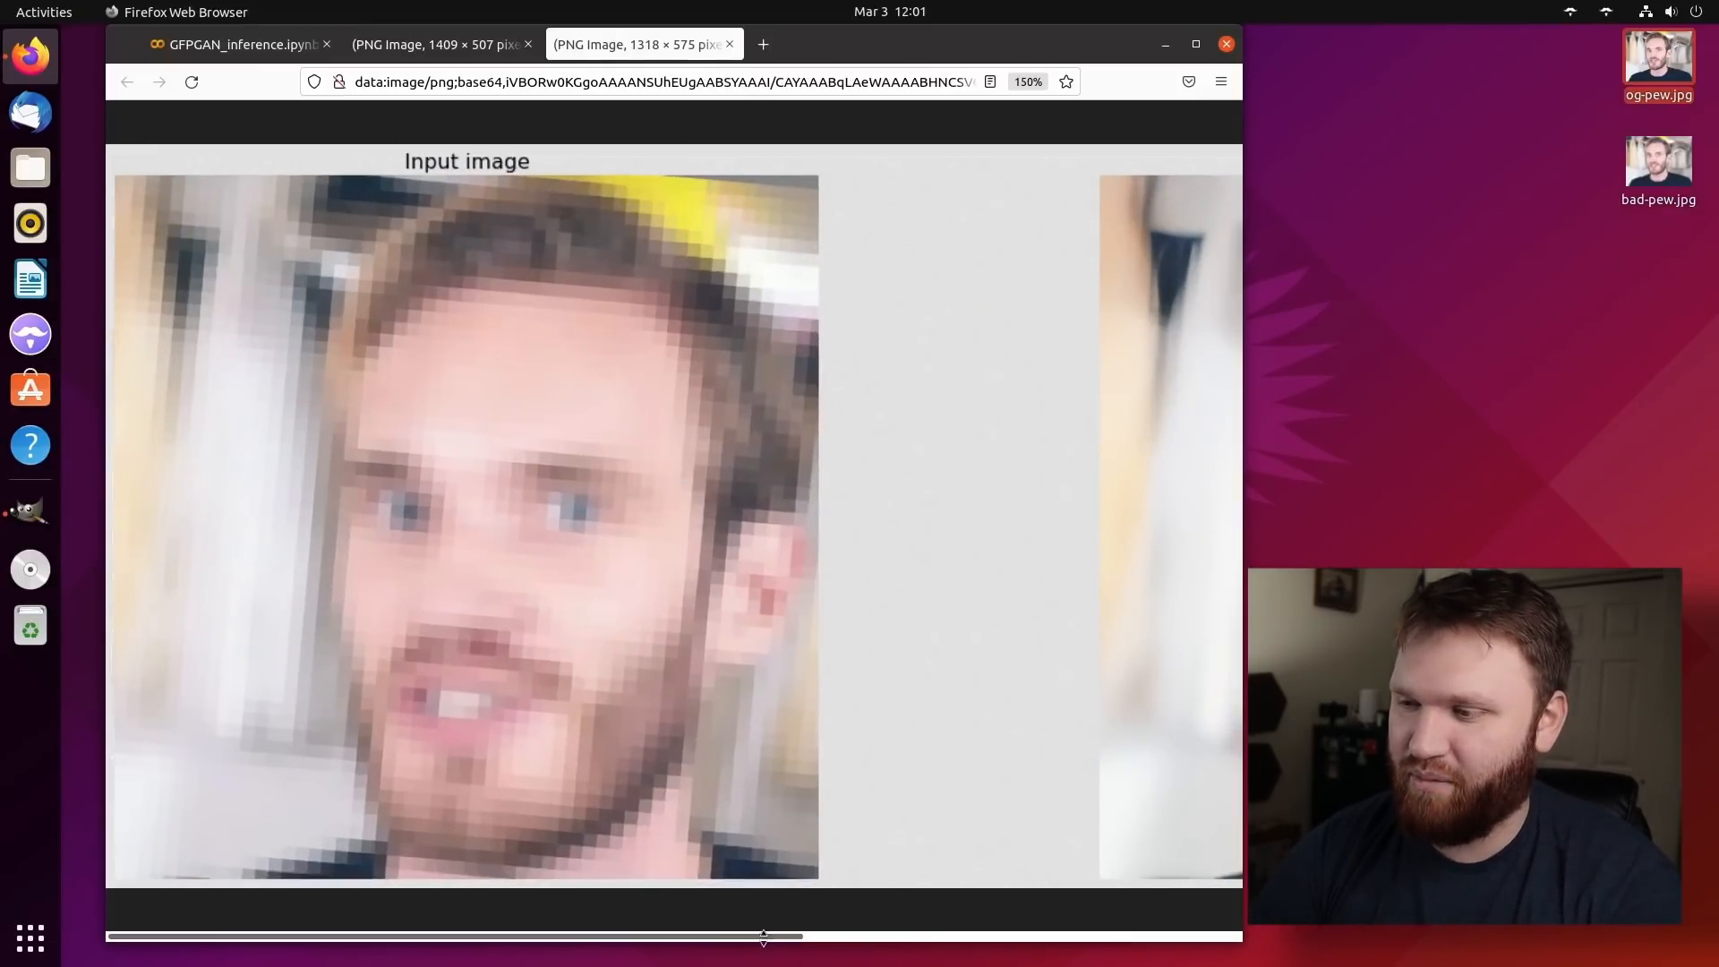
drag(764, 935, 1196, 941)
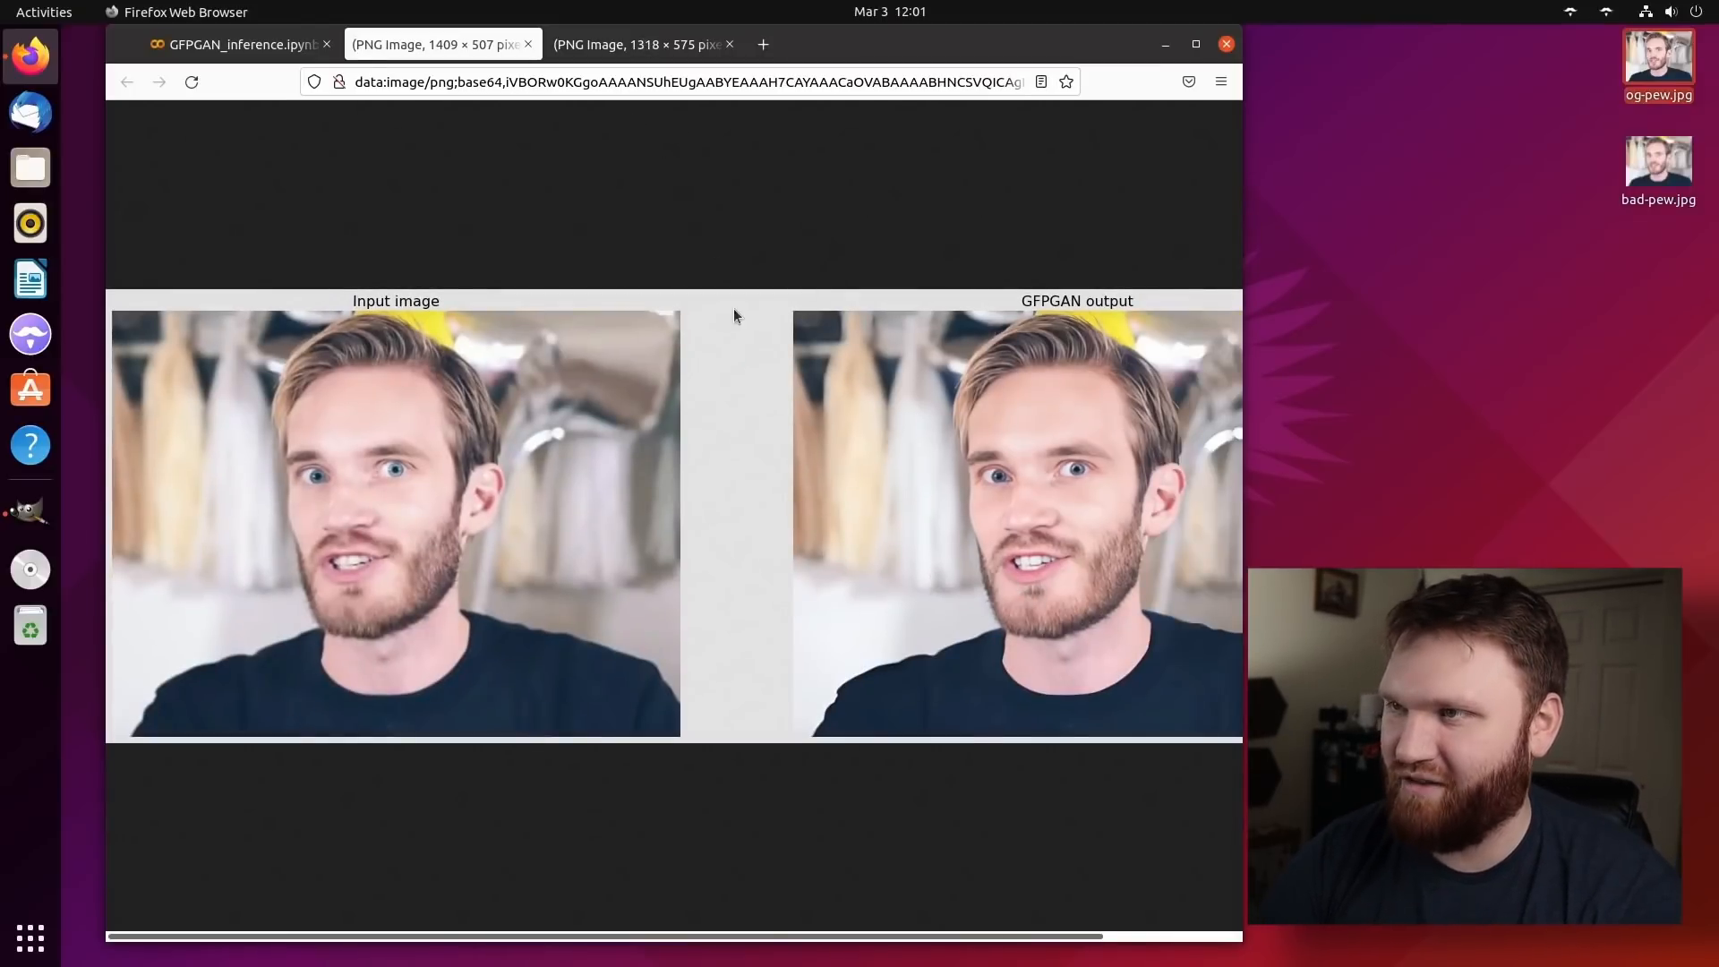
click(238, 44)
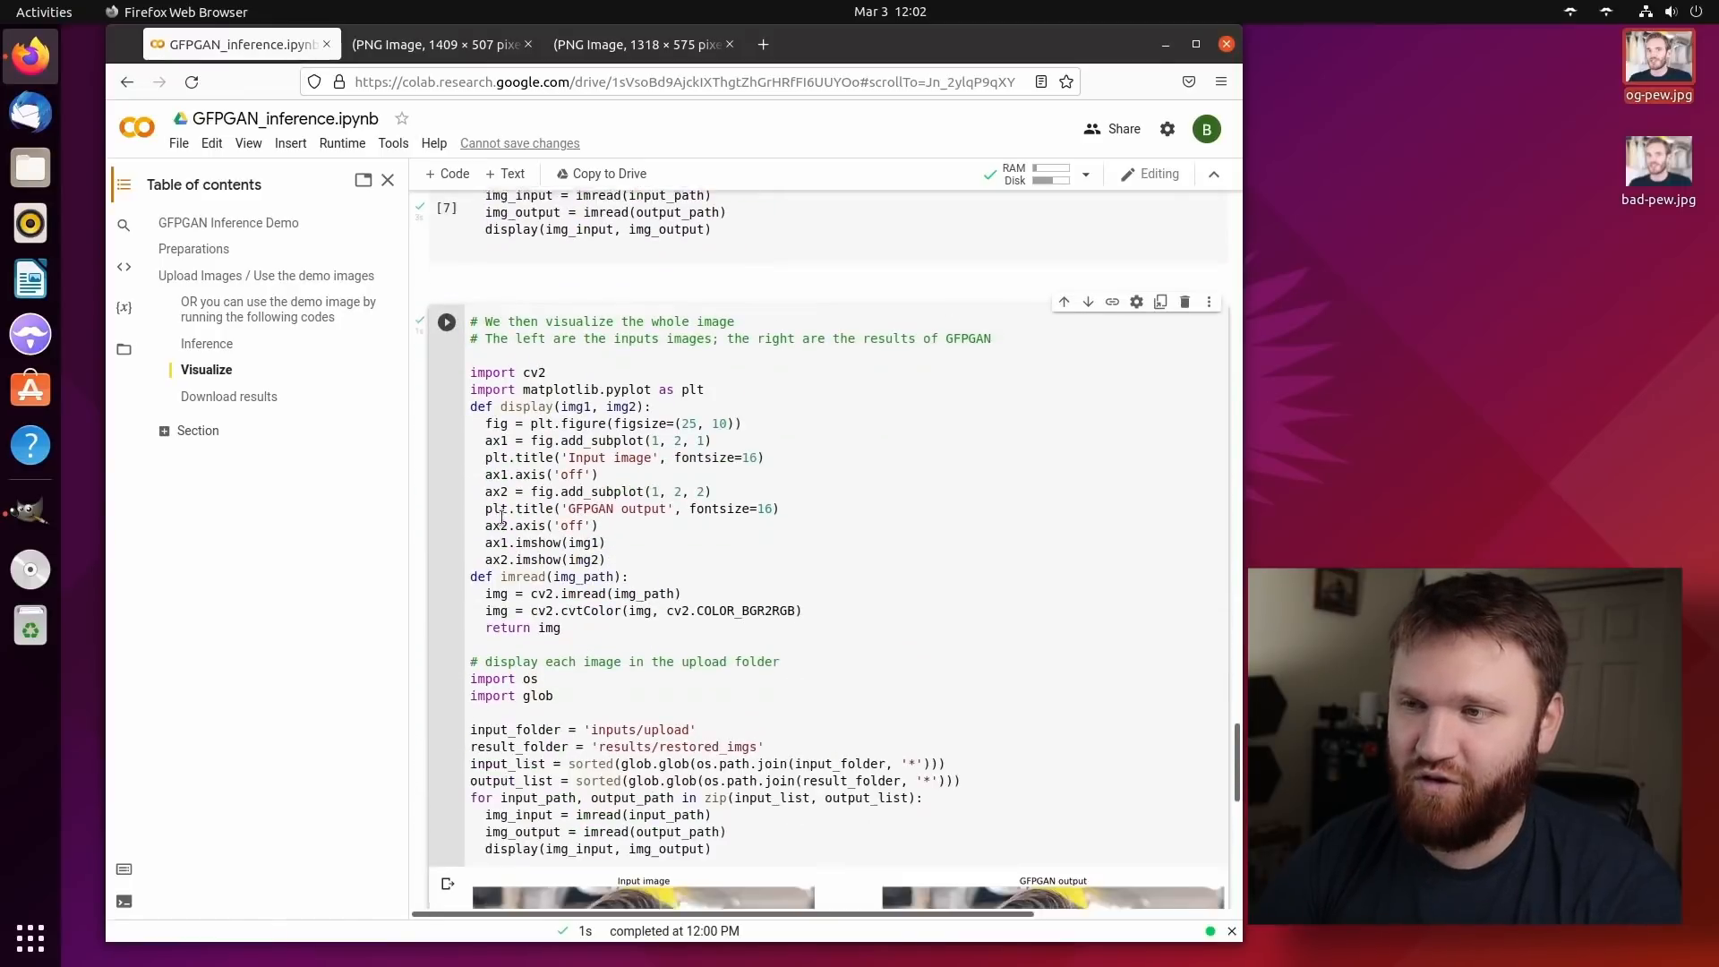
Run the '5. Download results' cell to zip the outputs into download.zip.
scroll(down, 3)
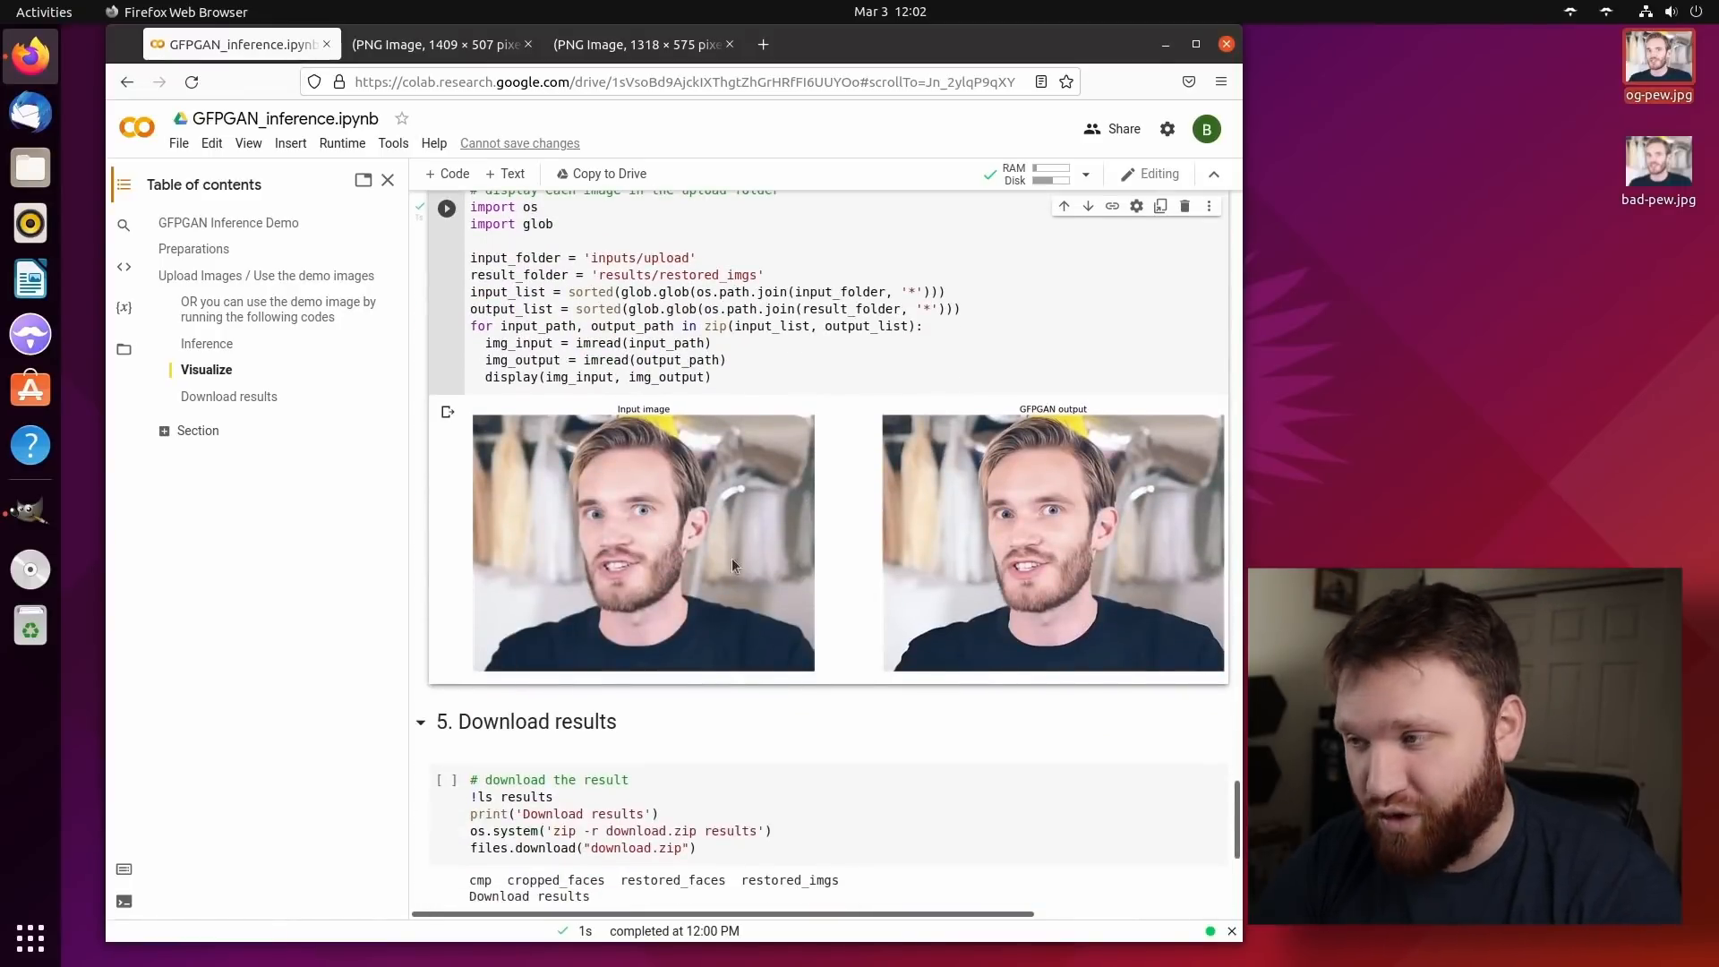
scroll(down, 3)
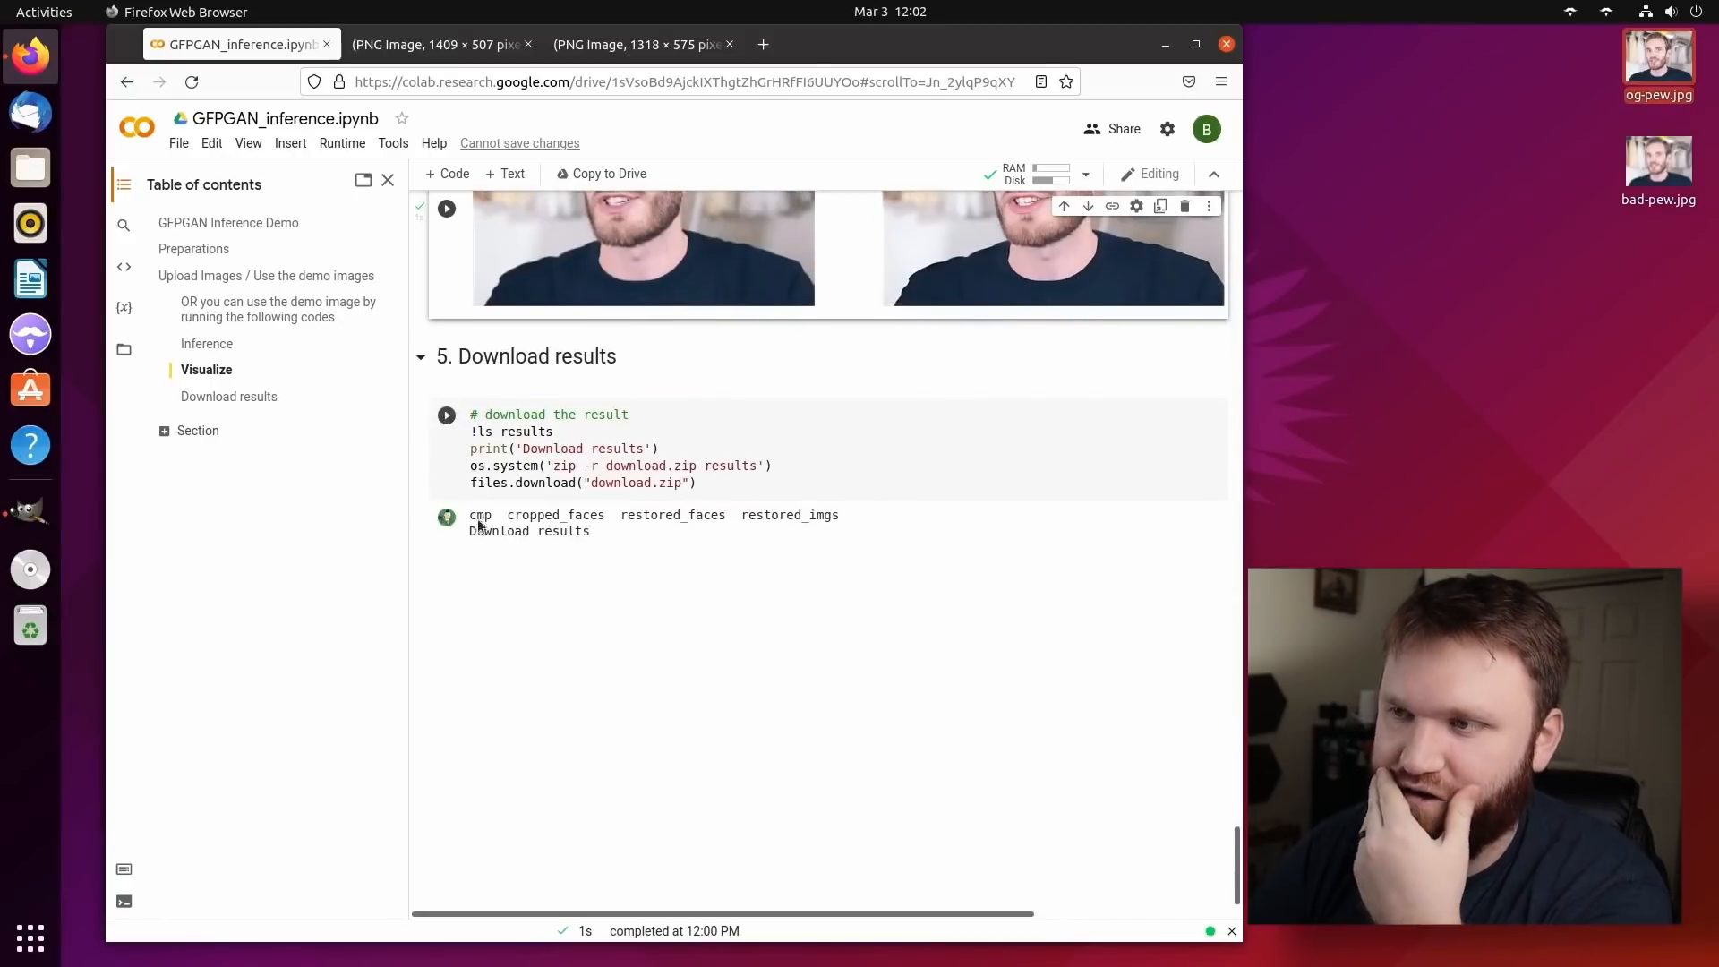
click(446, 415)
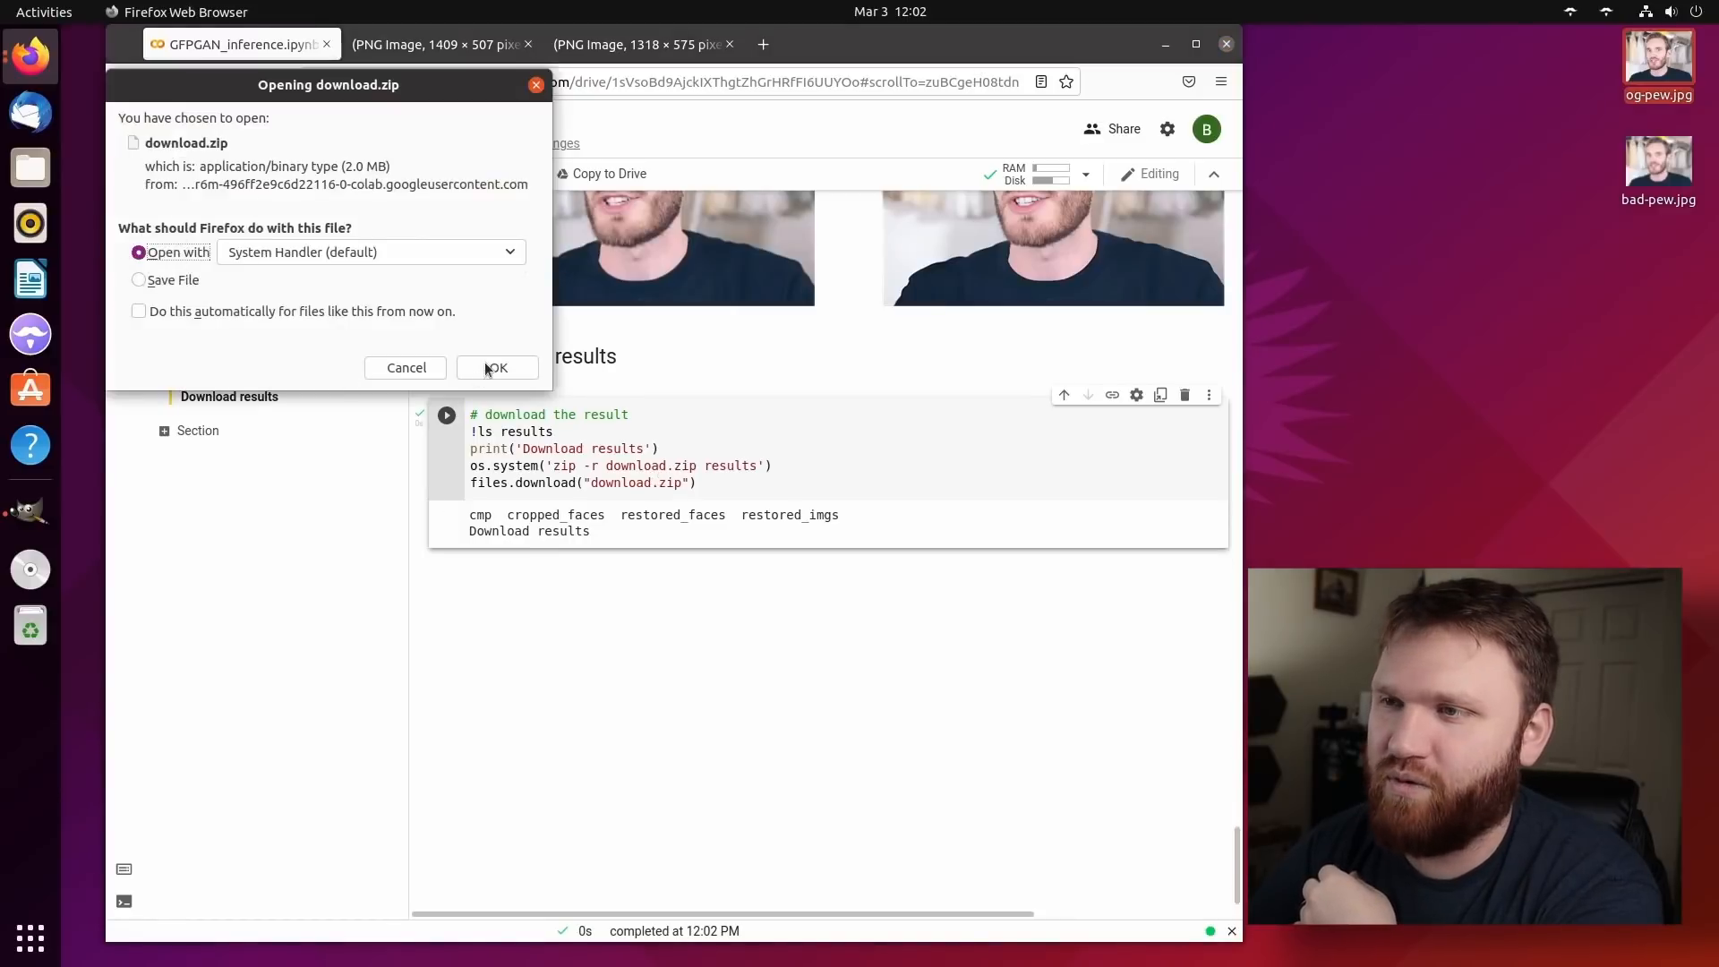
Open download.zip in Archive Manager and extract the results folder to the desktop.
click(495, 367)
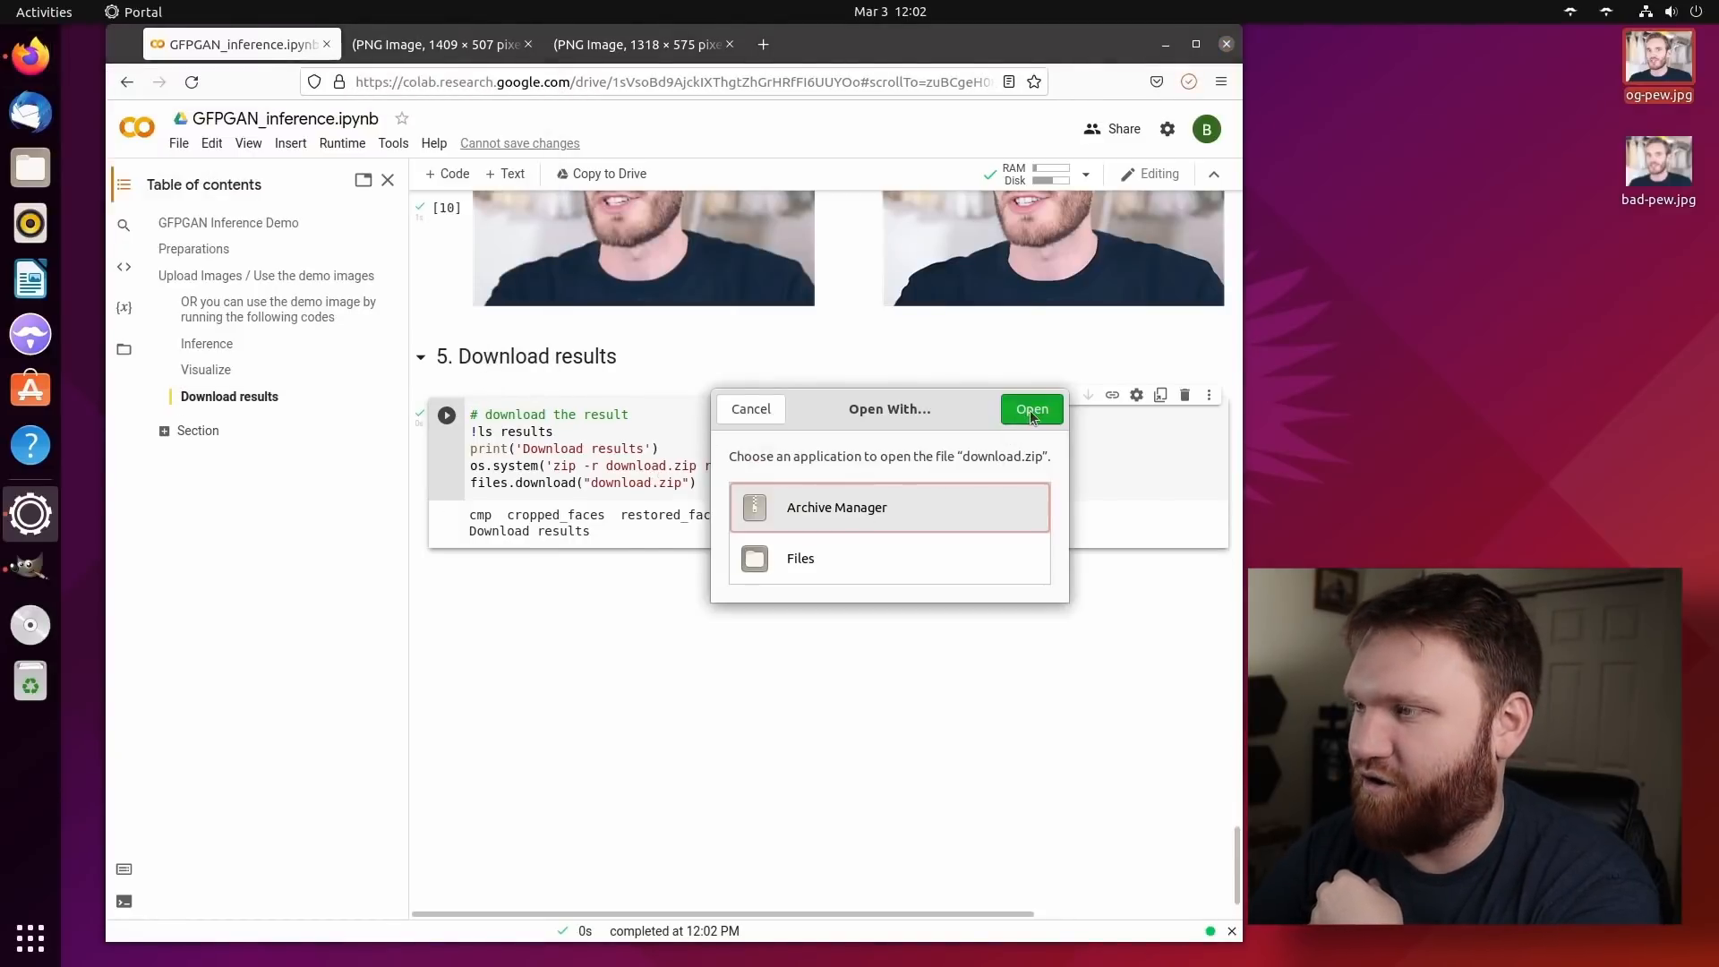
click(1030, 408)
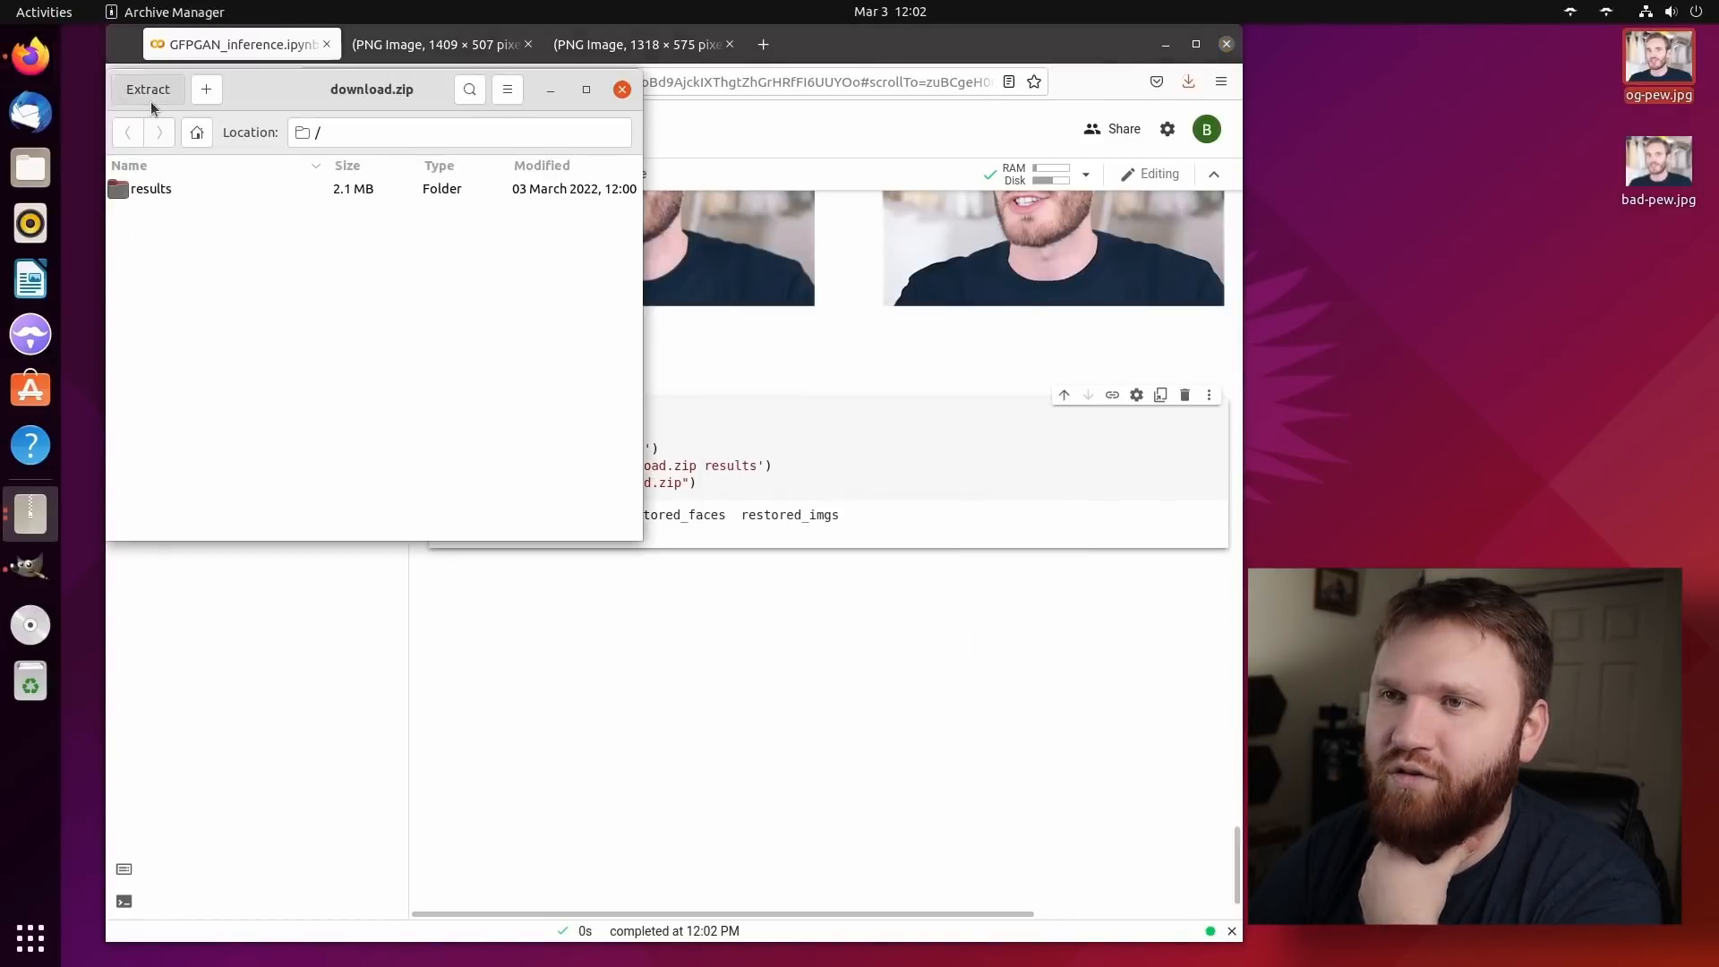
click(147, 89)
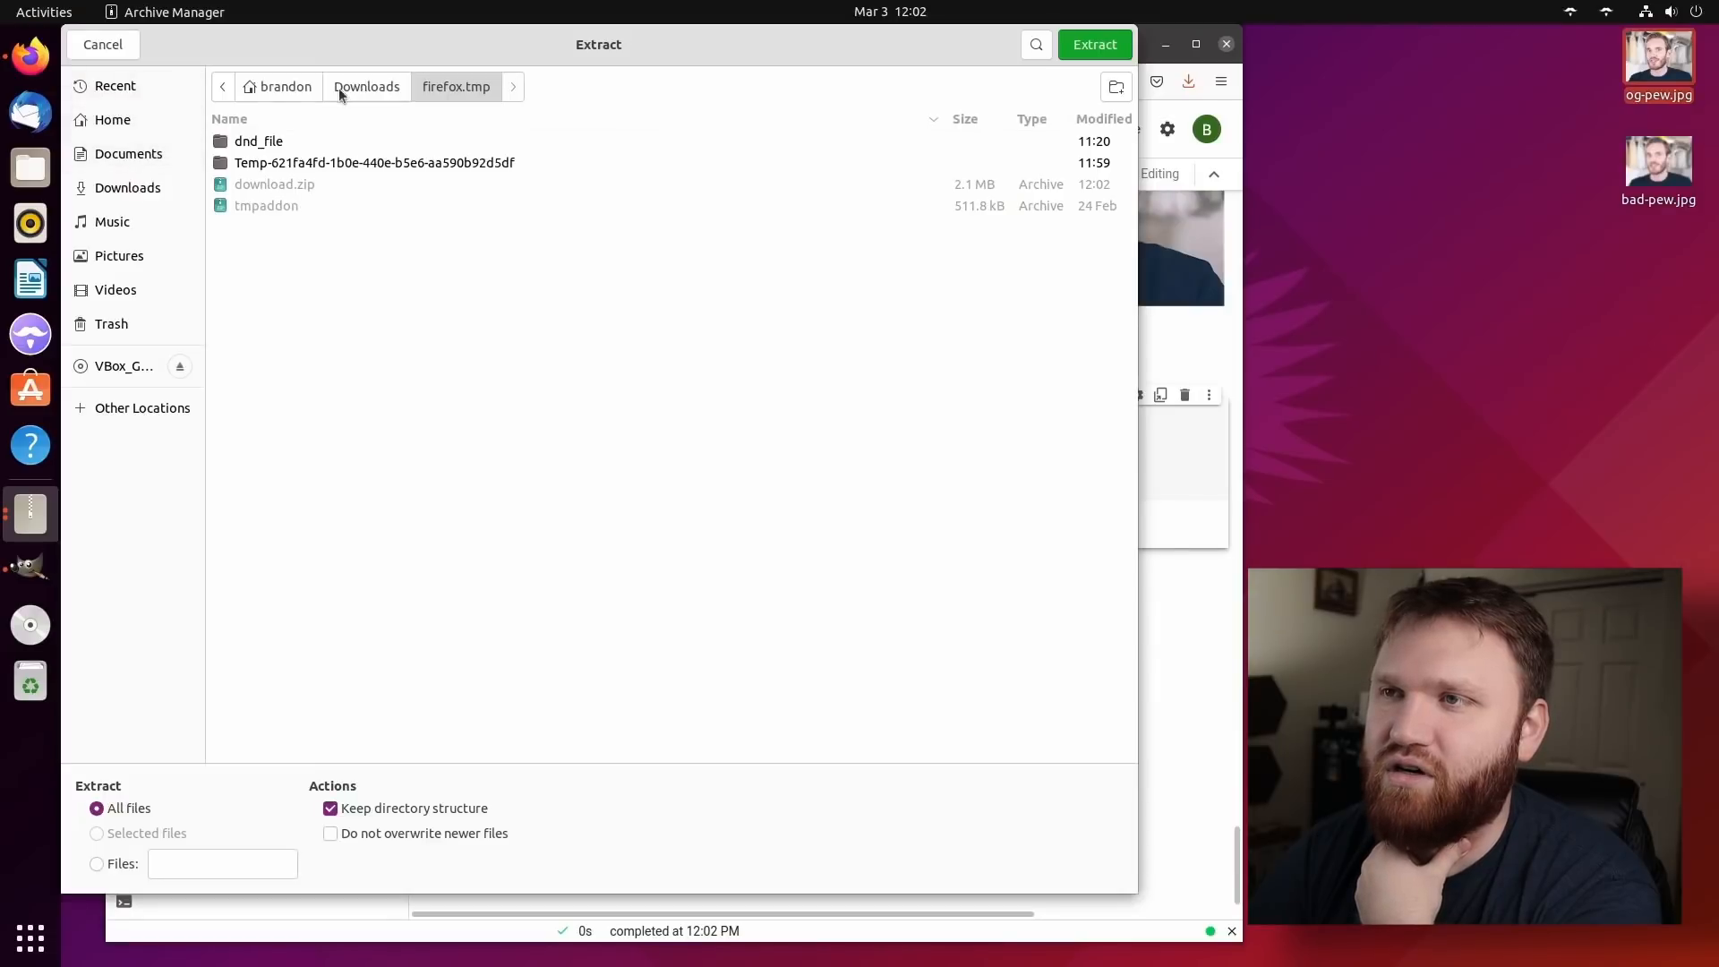
click(1094, 44)
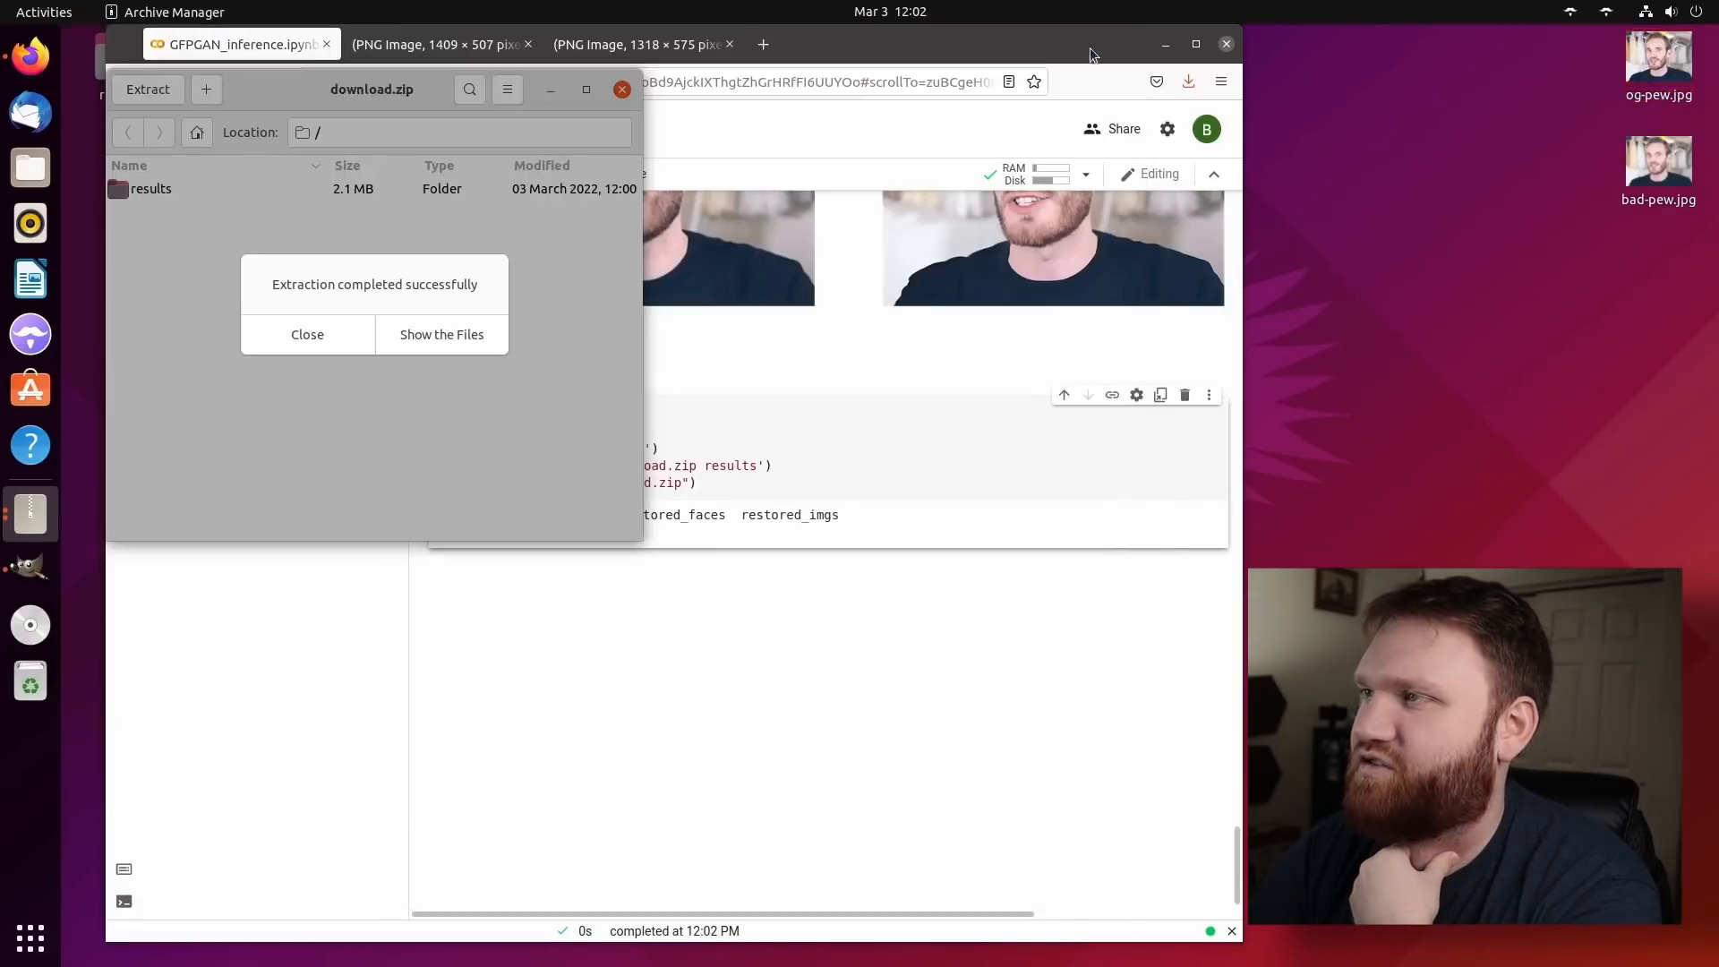
click(307, 334)
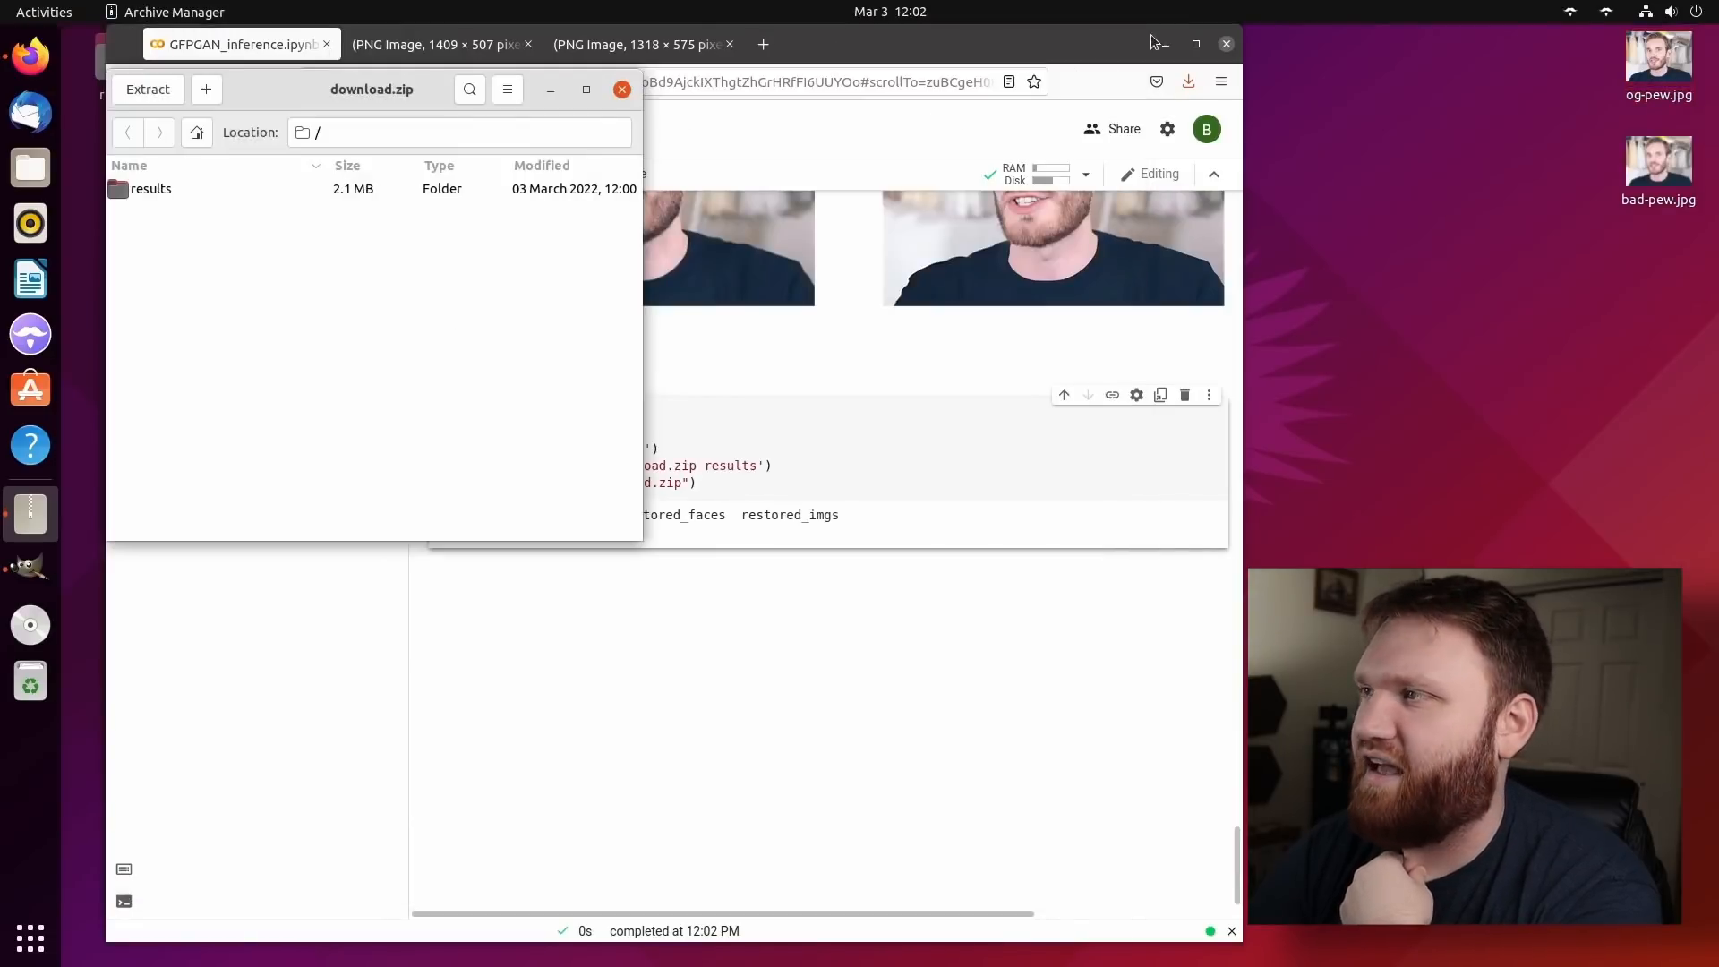
click(621, 89)
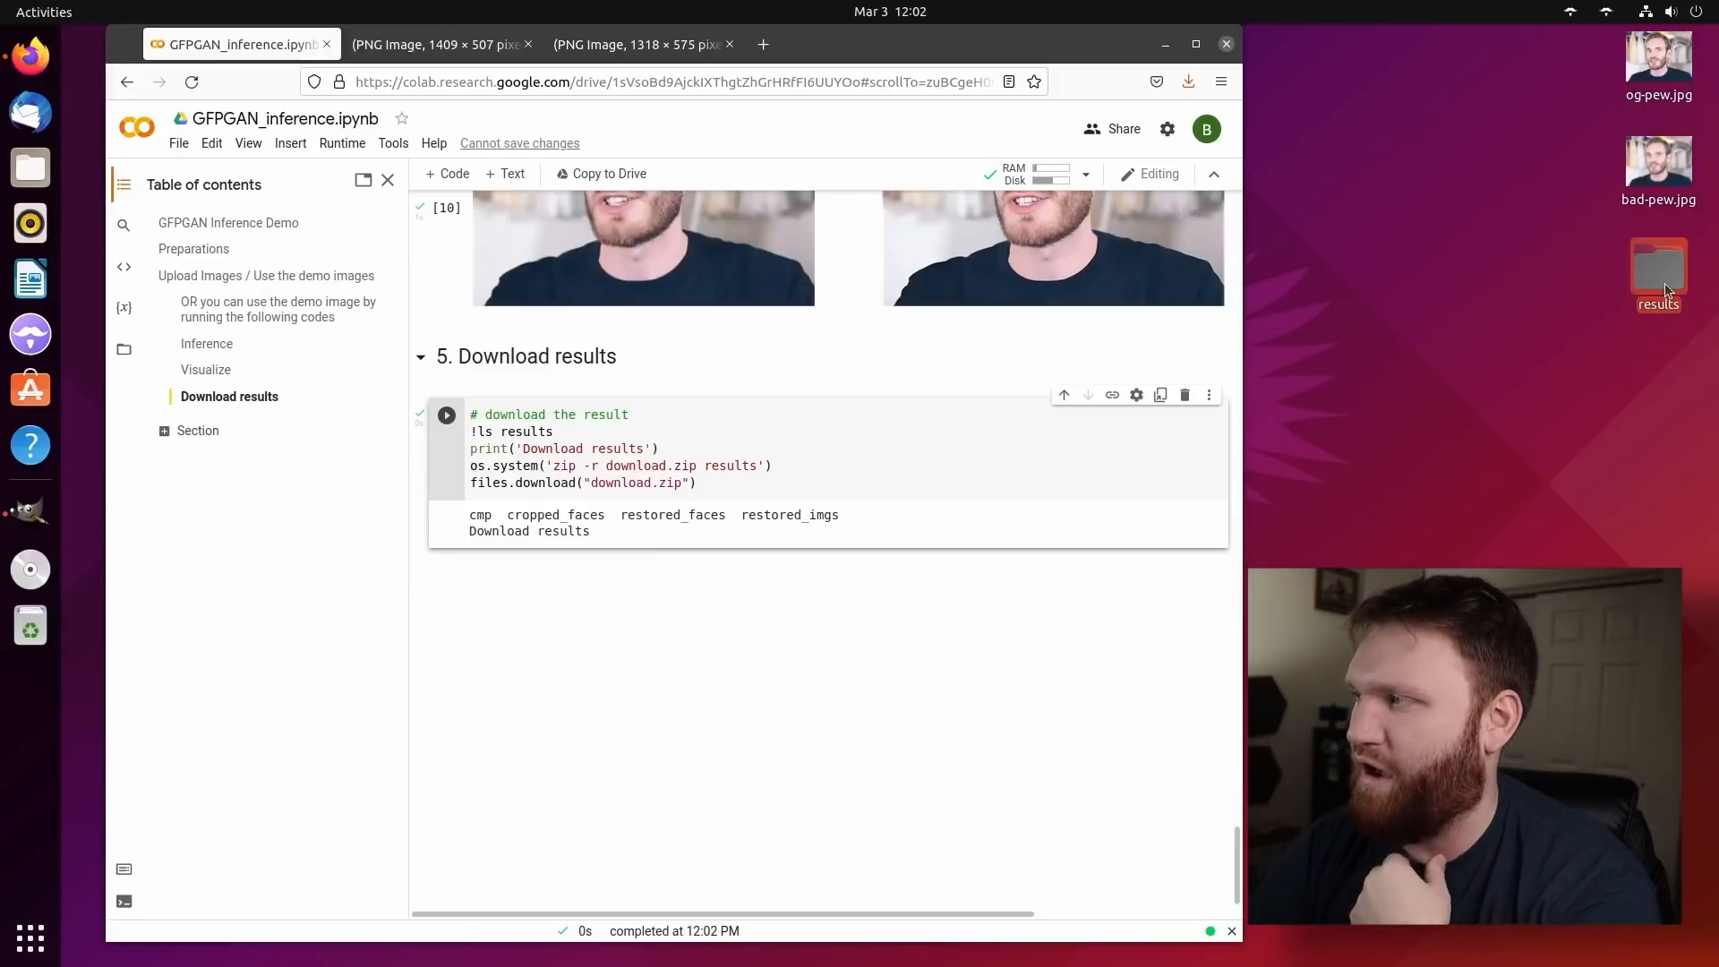
Open results/cmp/og-pew_00.png in Image Viewer and zoom in on the faces.
double_click(1658, 267)
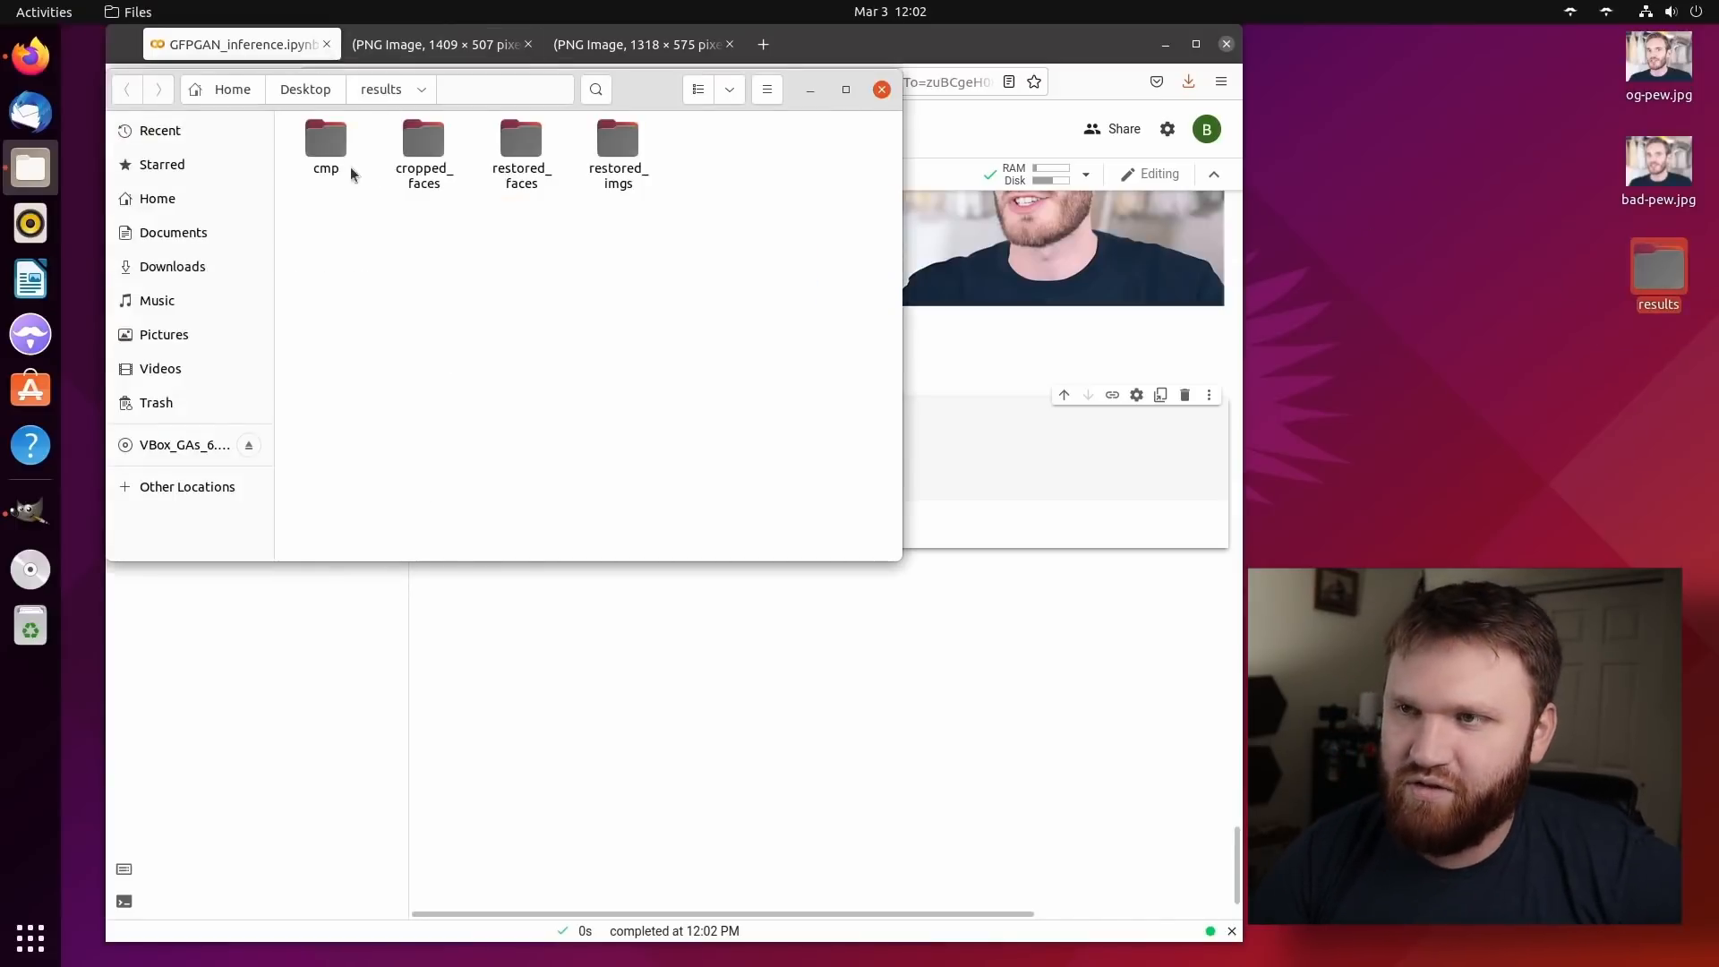
double_click(326, 140)
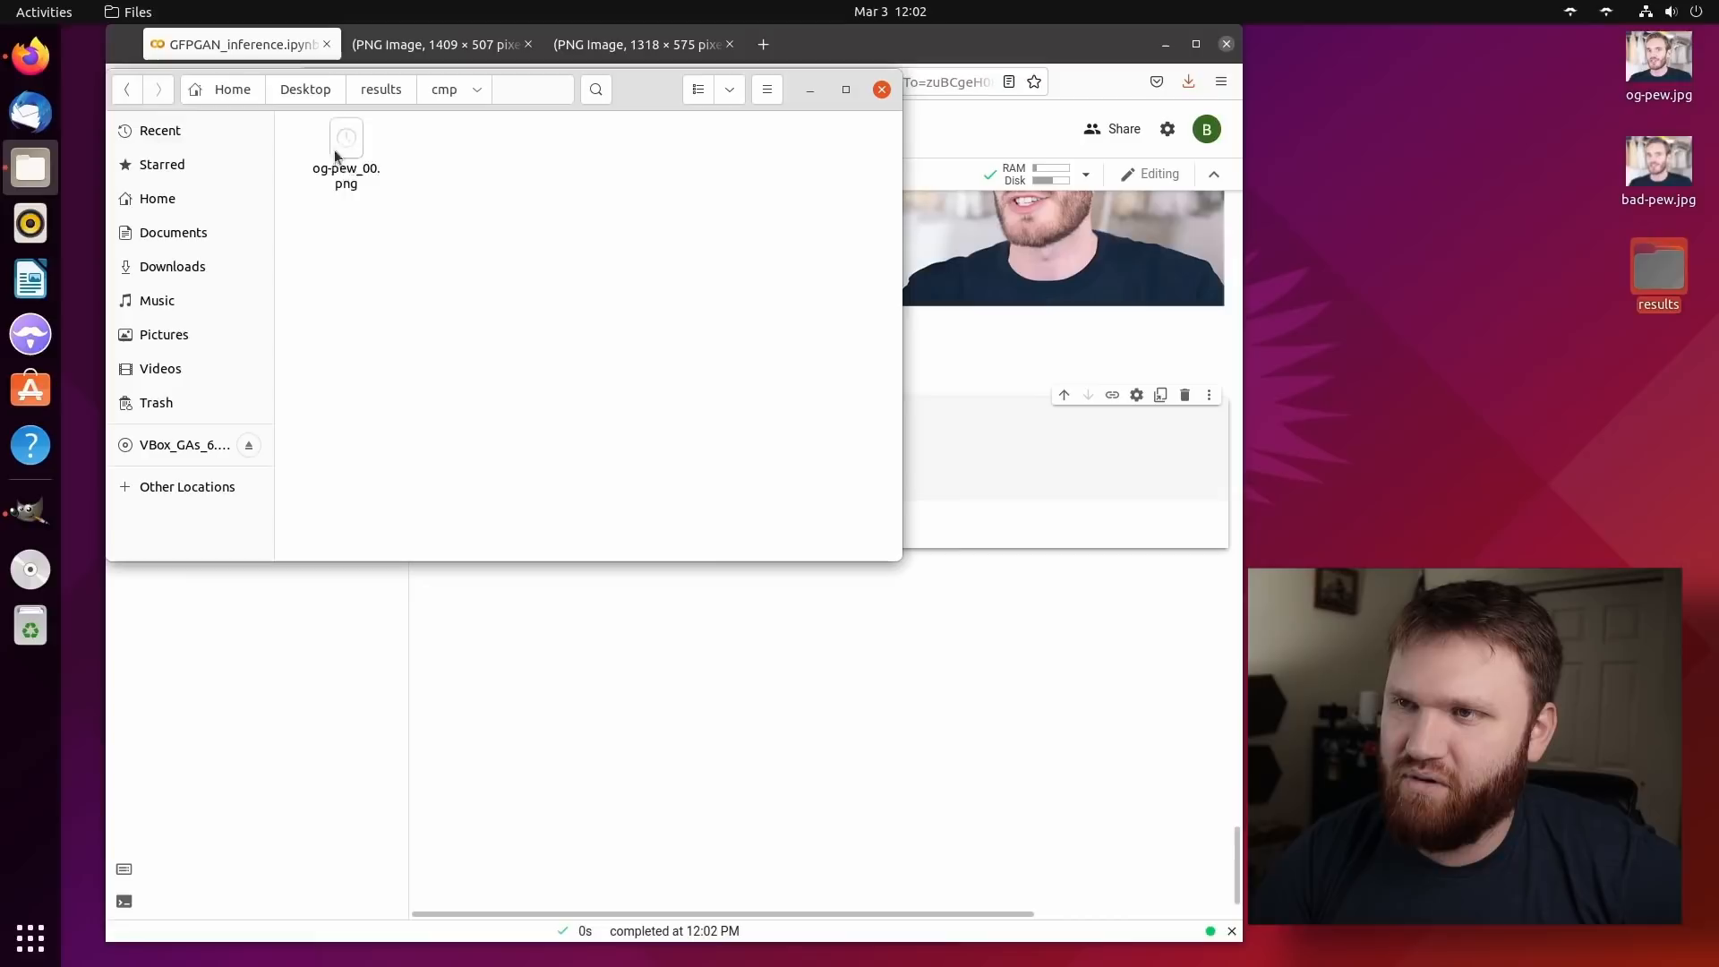
double_click(345, 137)
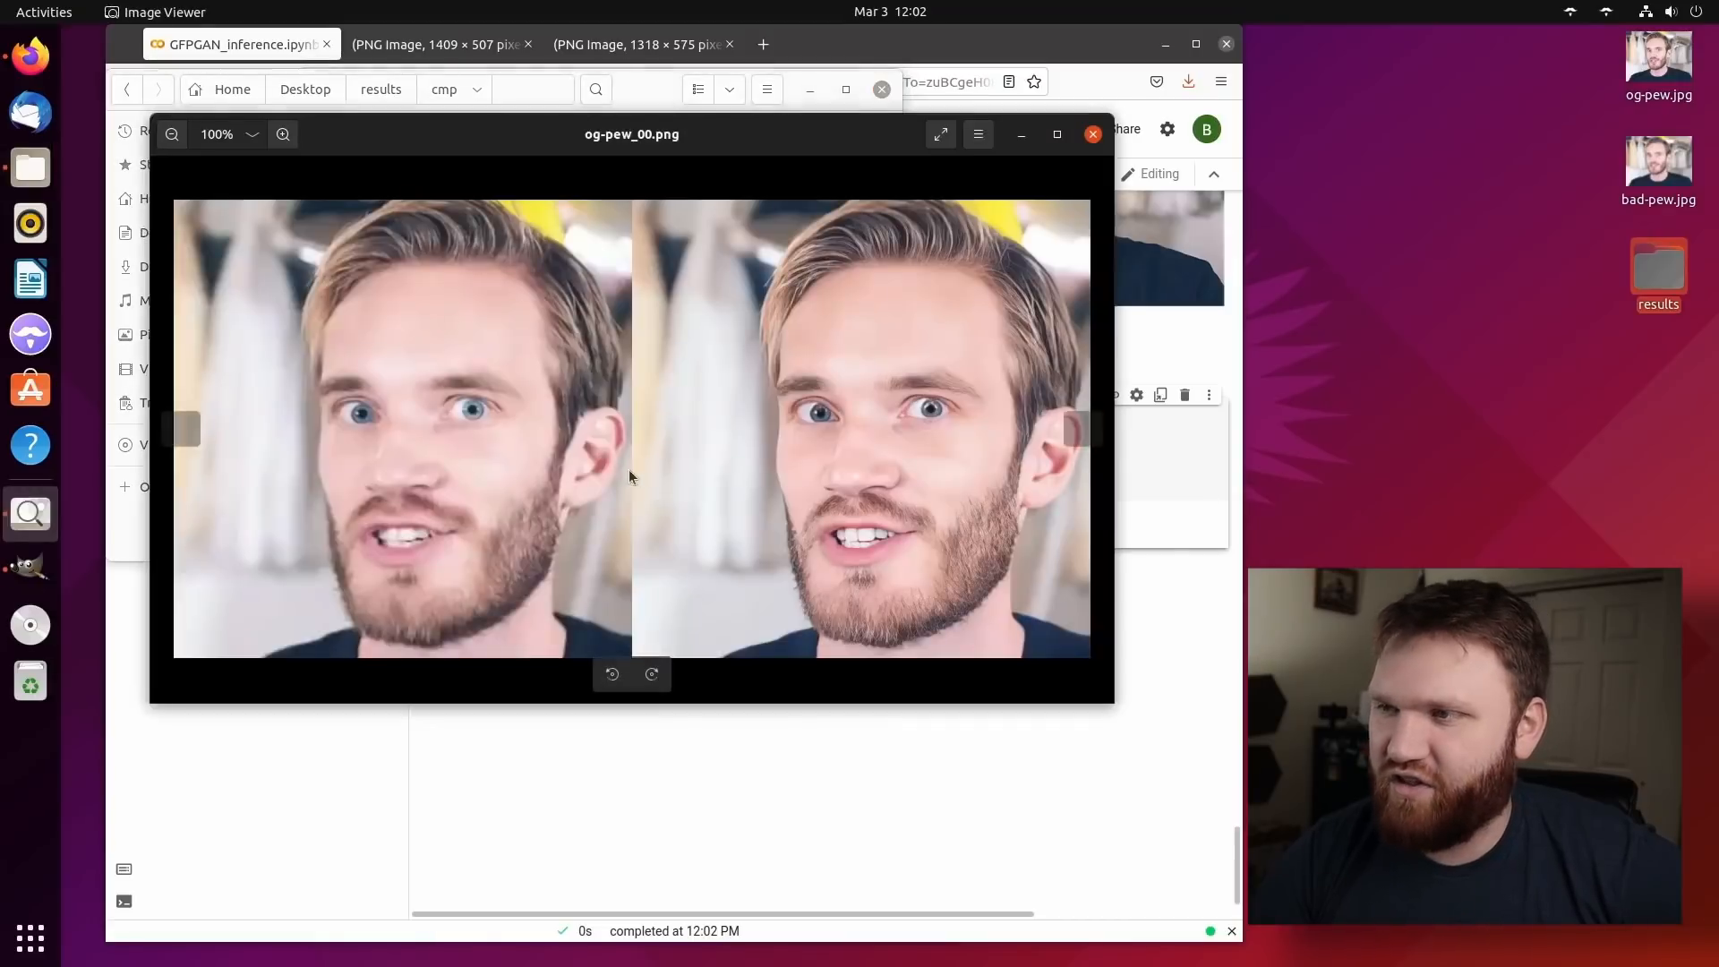
click(282, 133)
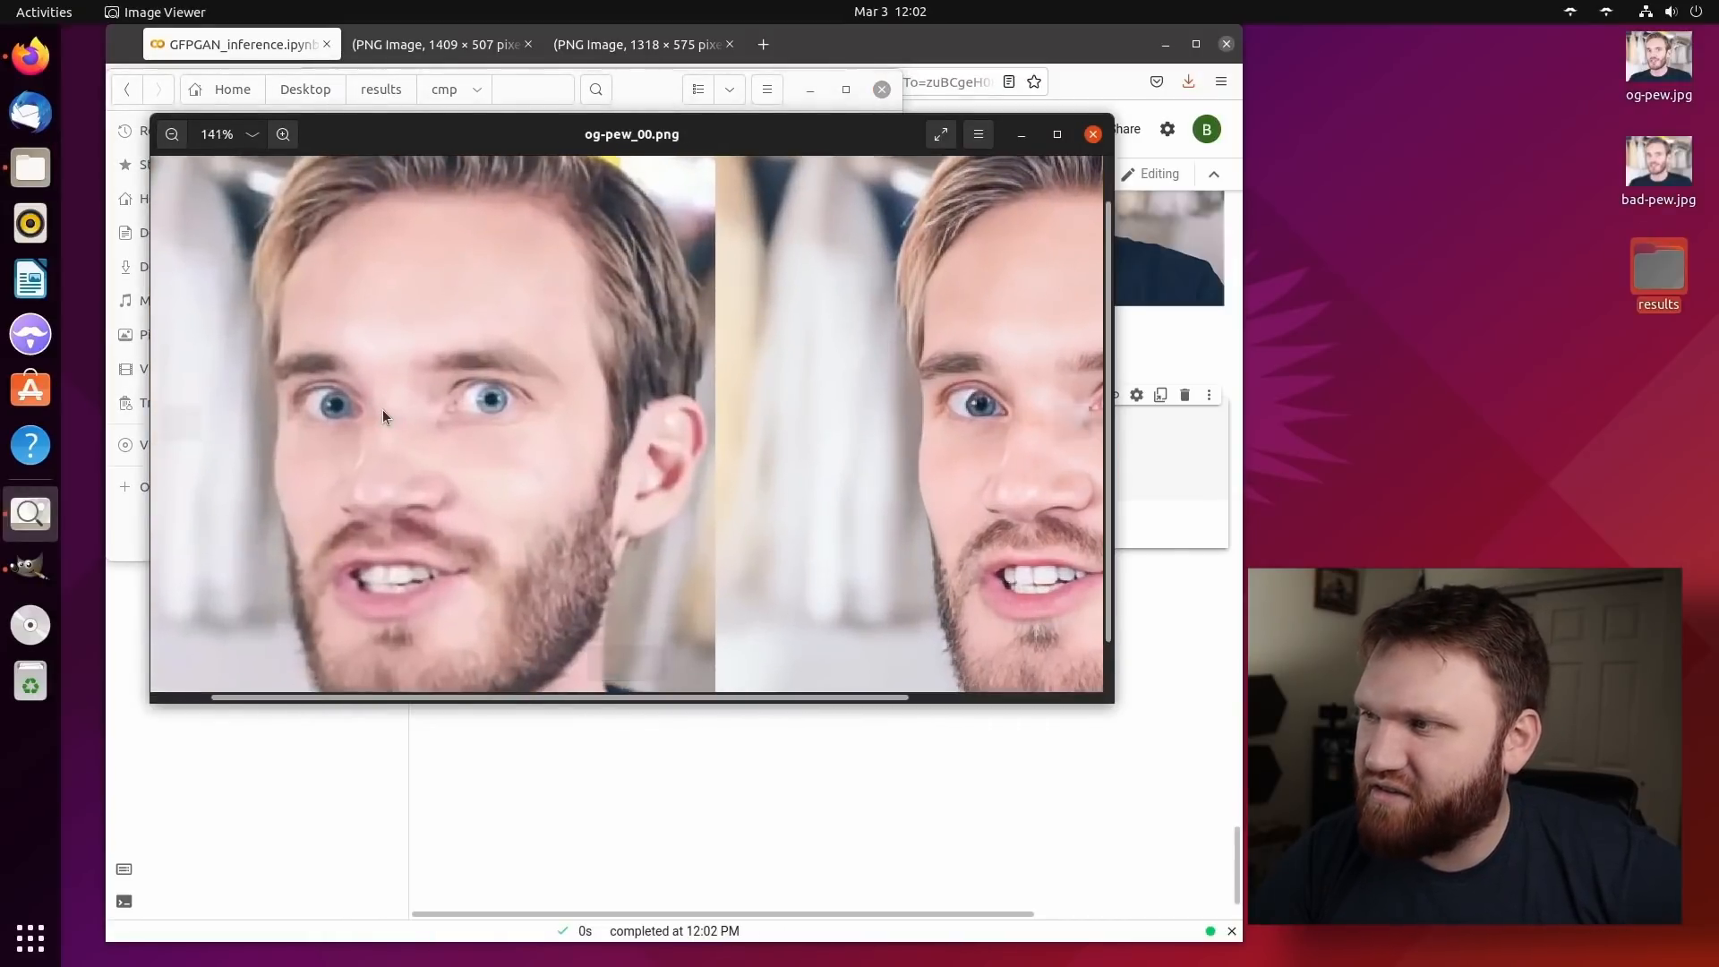
click(282, 134)
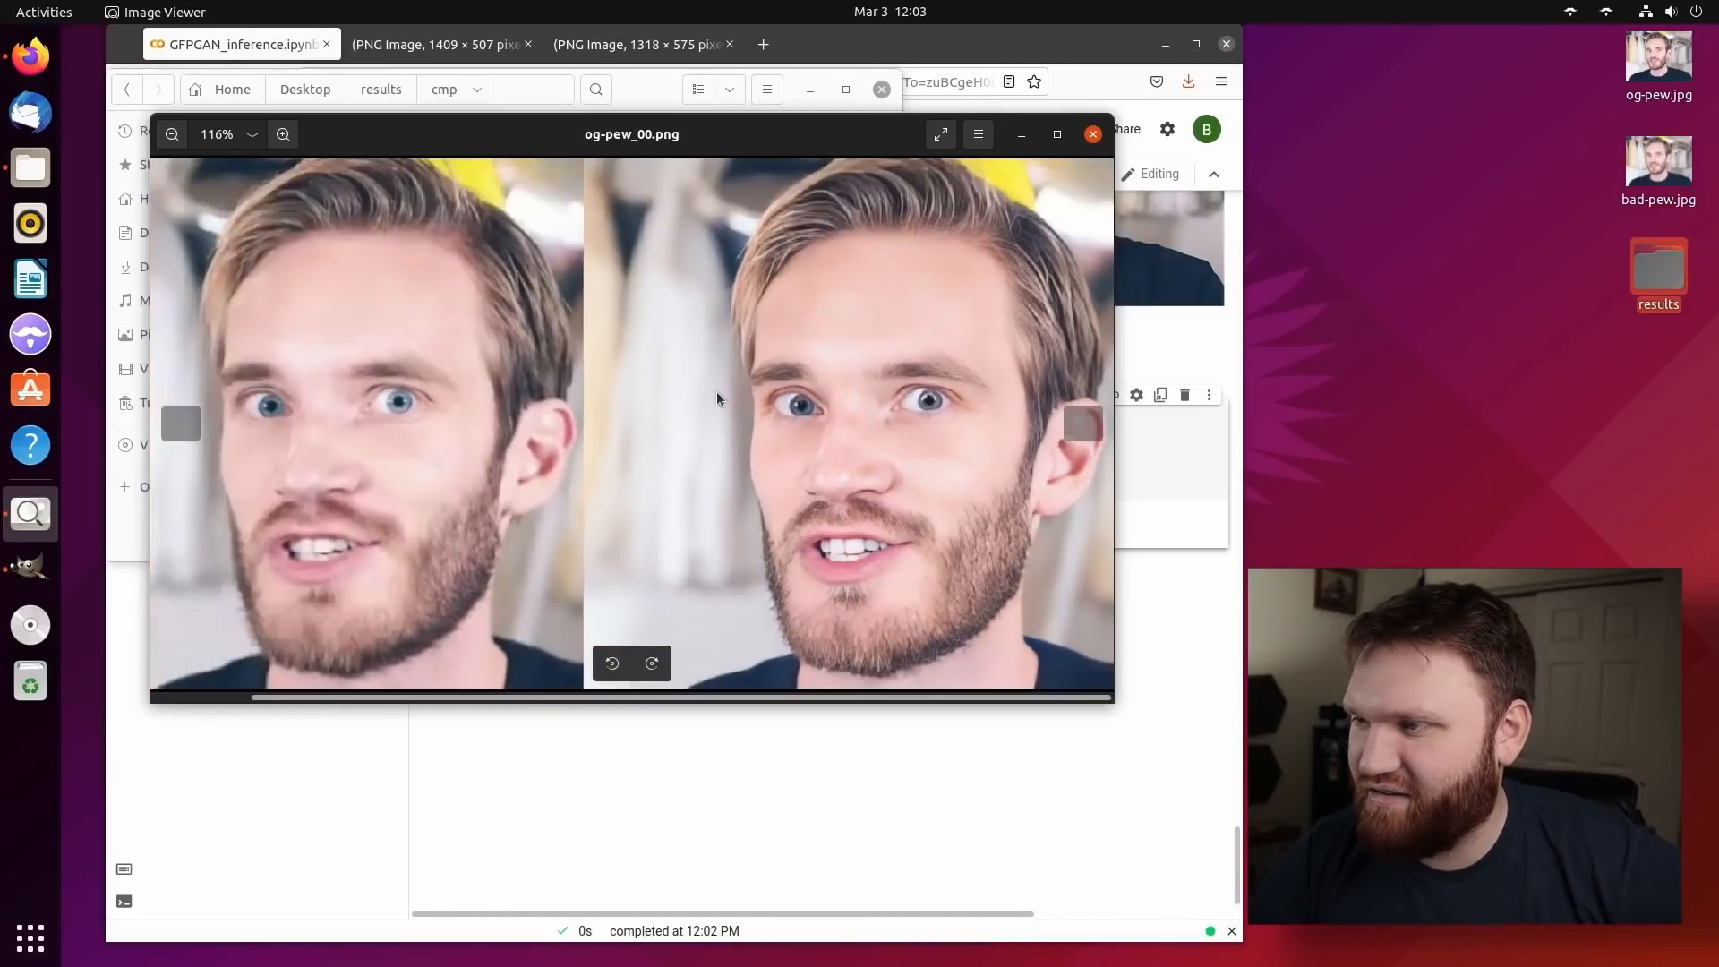
click(1092, 133)
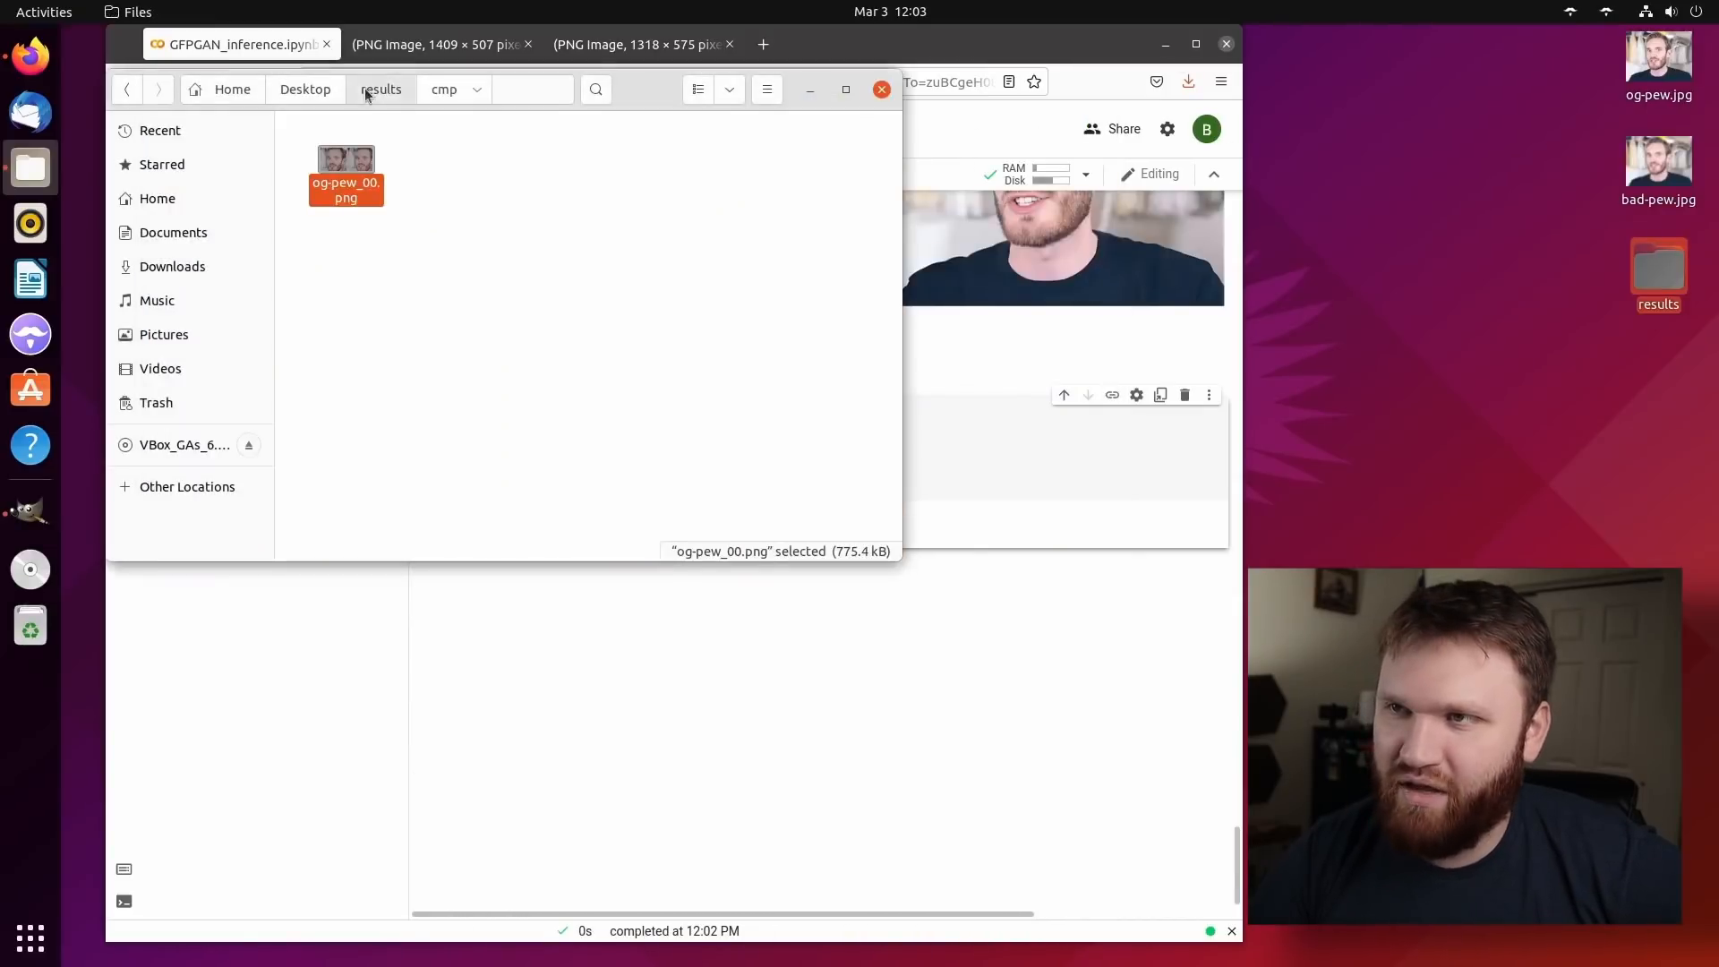
Open results/restored_imgs/og-pew.jpg and zoom out to see the whole photo.
click(380, 88)
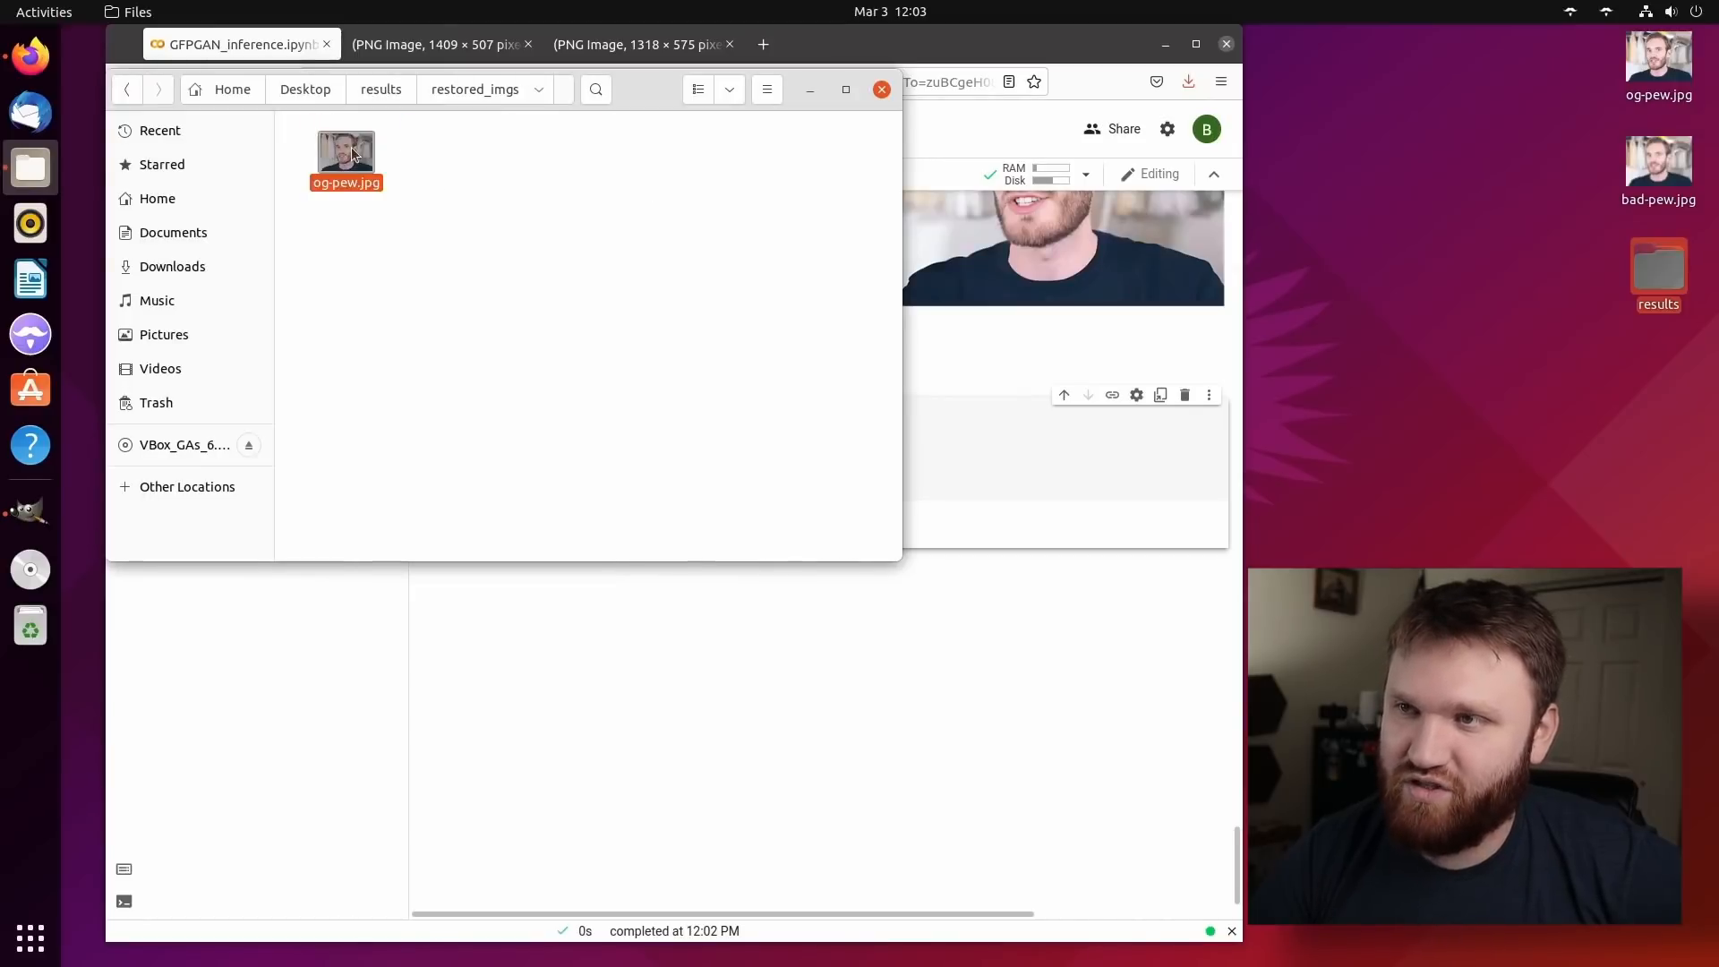
double_click(345, 150)
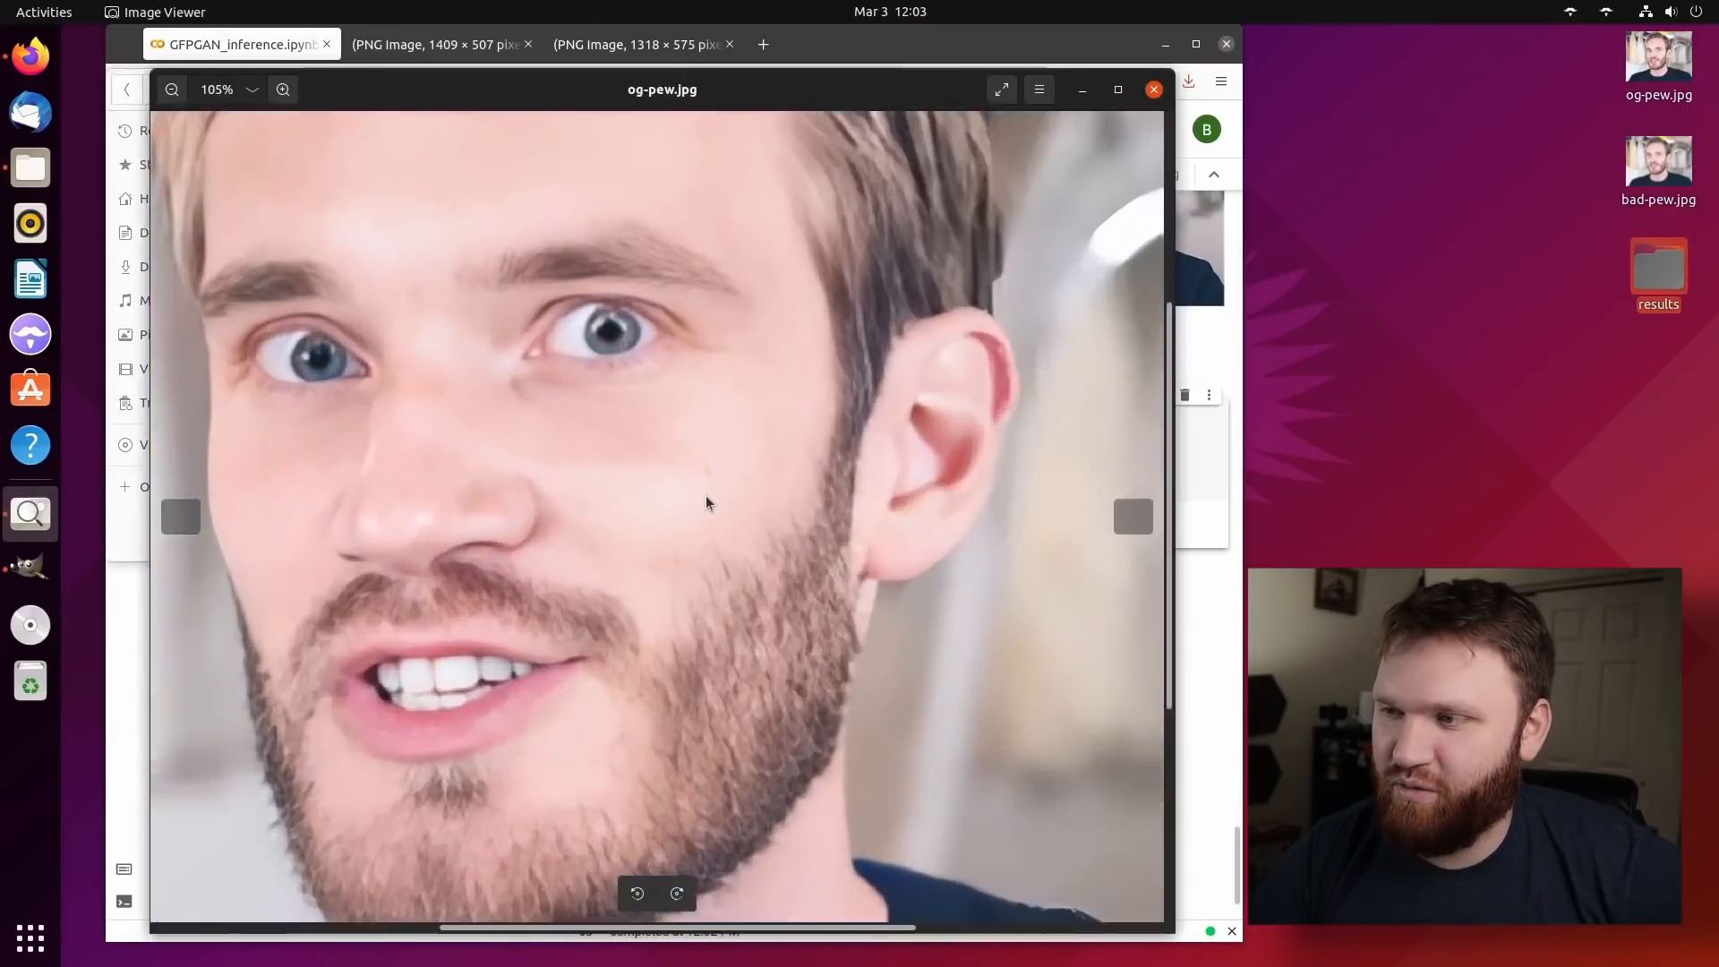
click(171, 89)
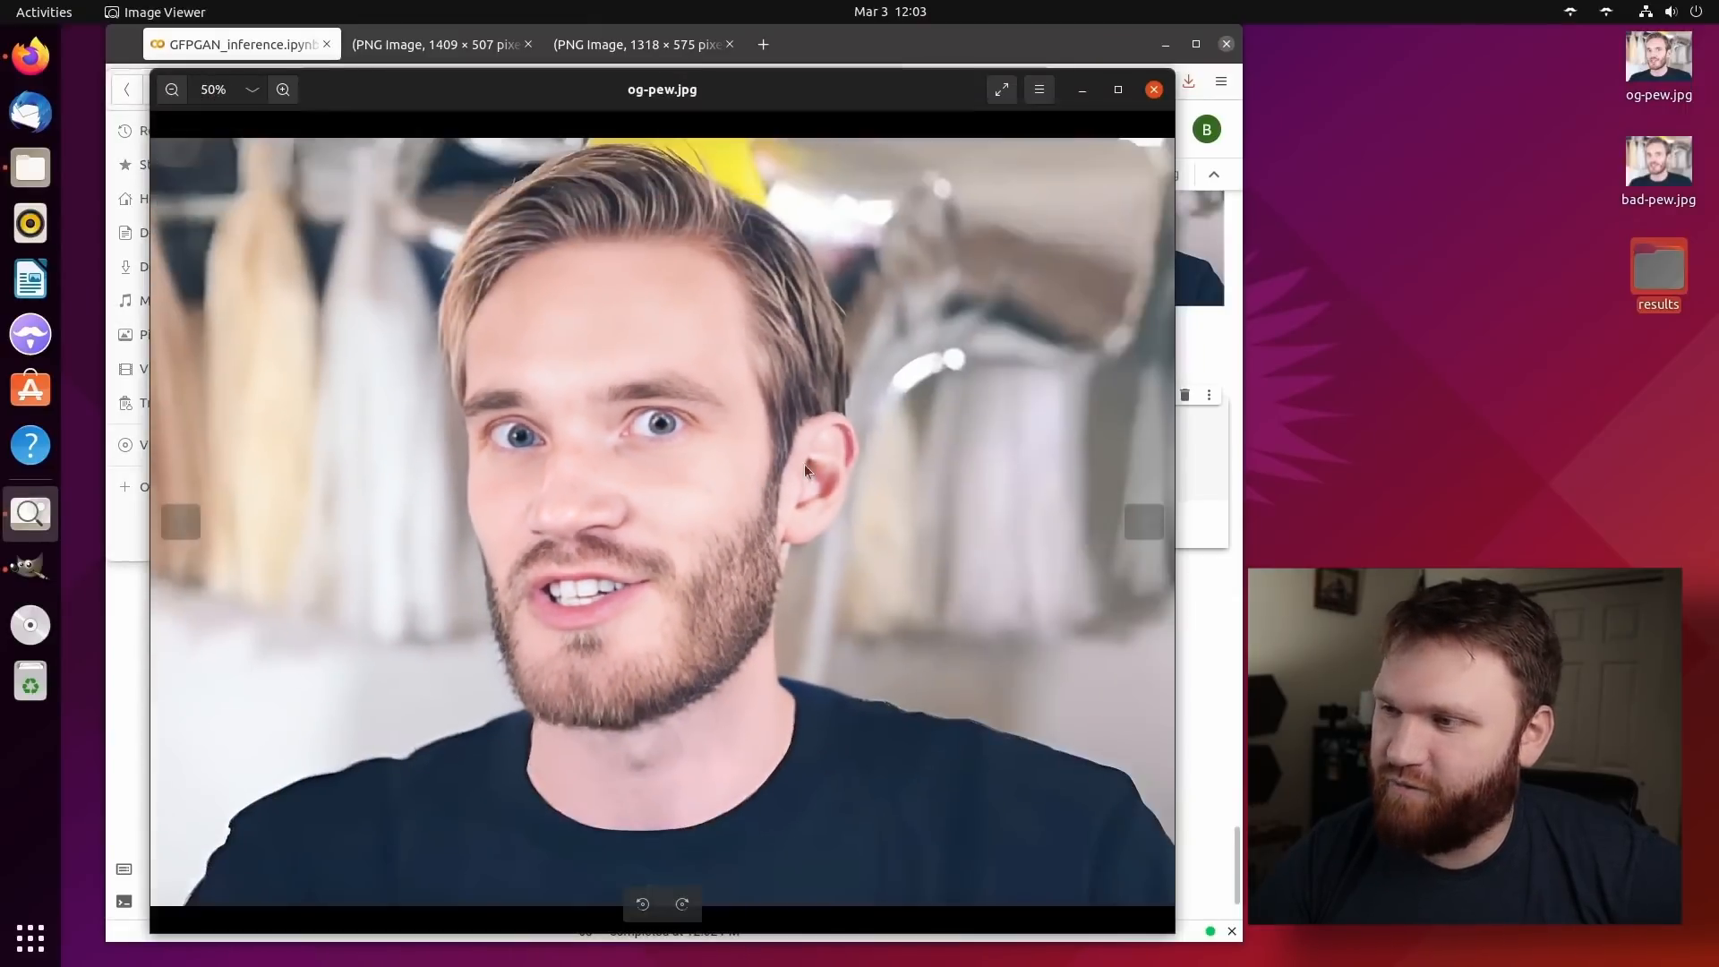
click(1152, 89)
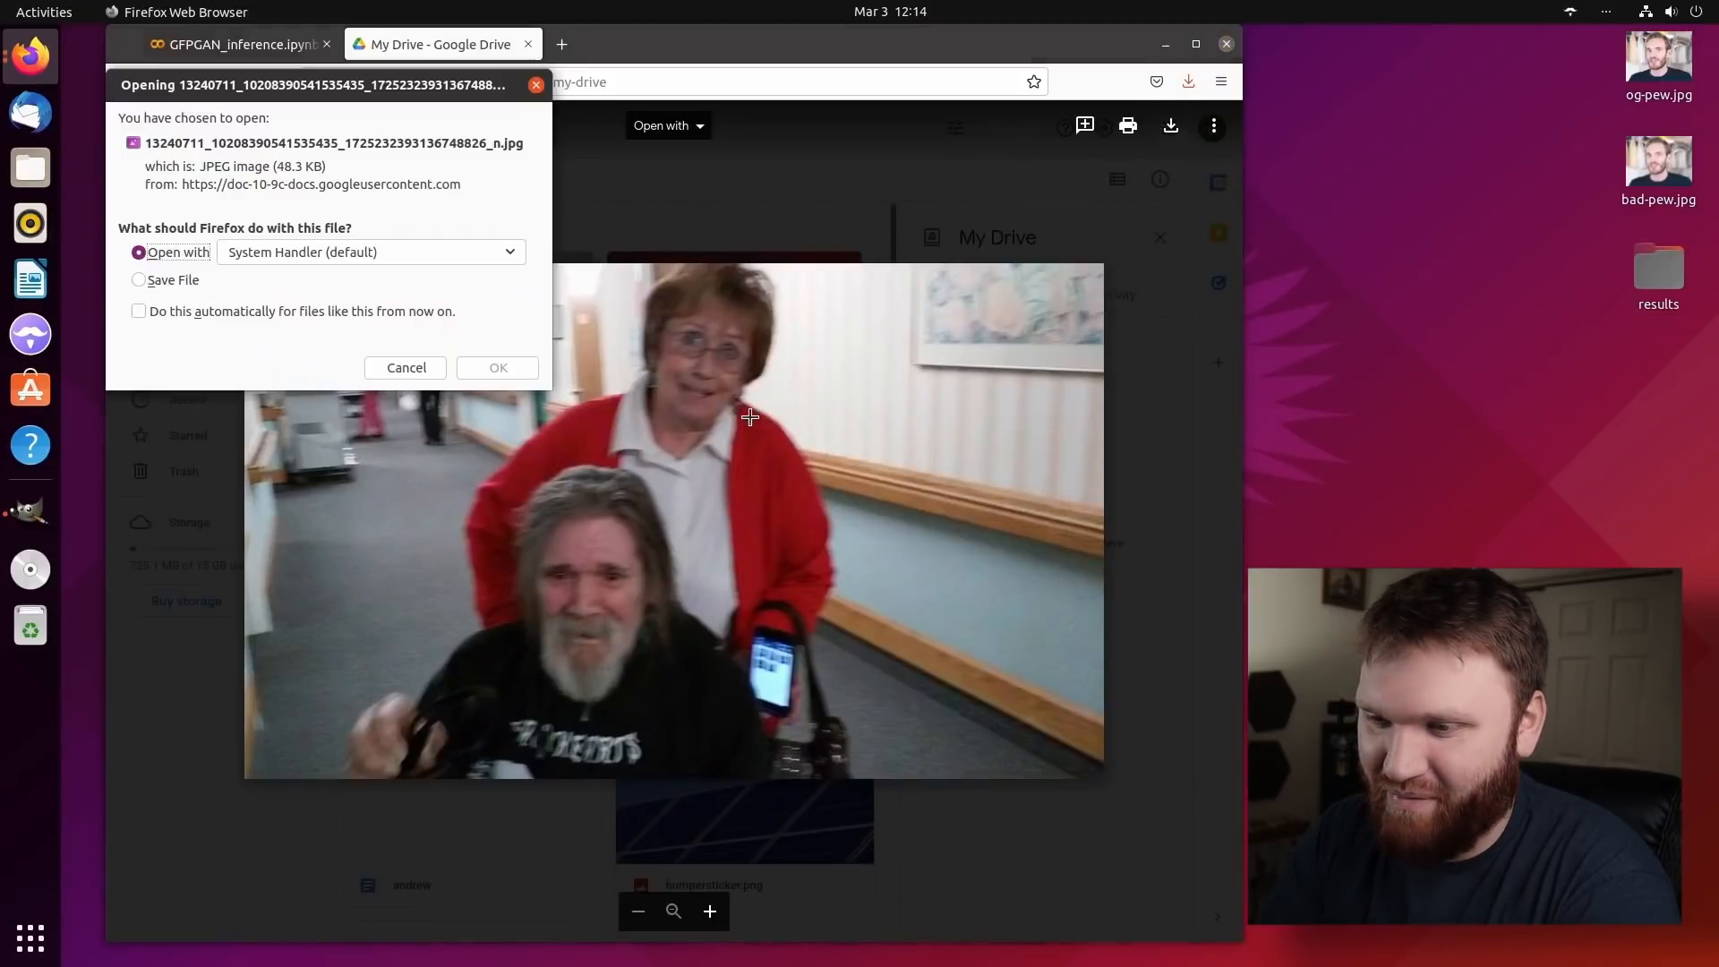
Save the Google Drive family photo to the desktop, check downloads, and return to the GFPGAN notebook.
click(140, 279)
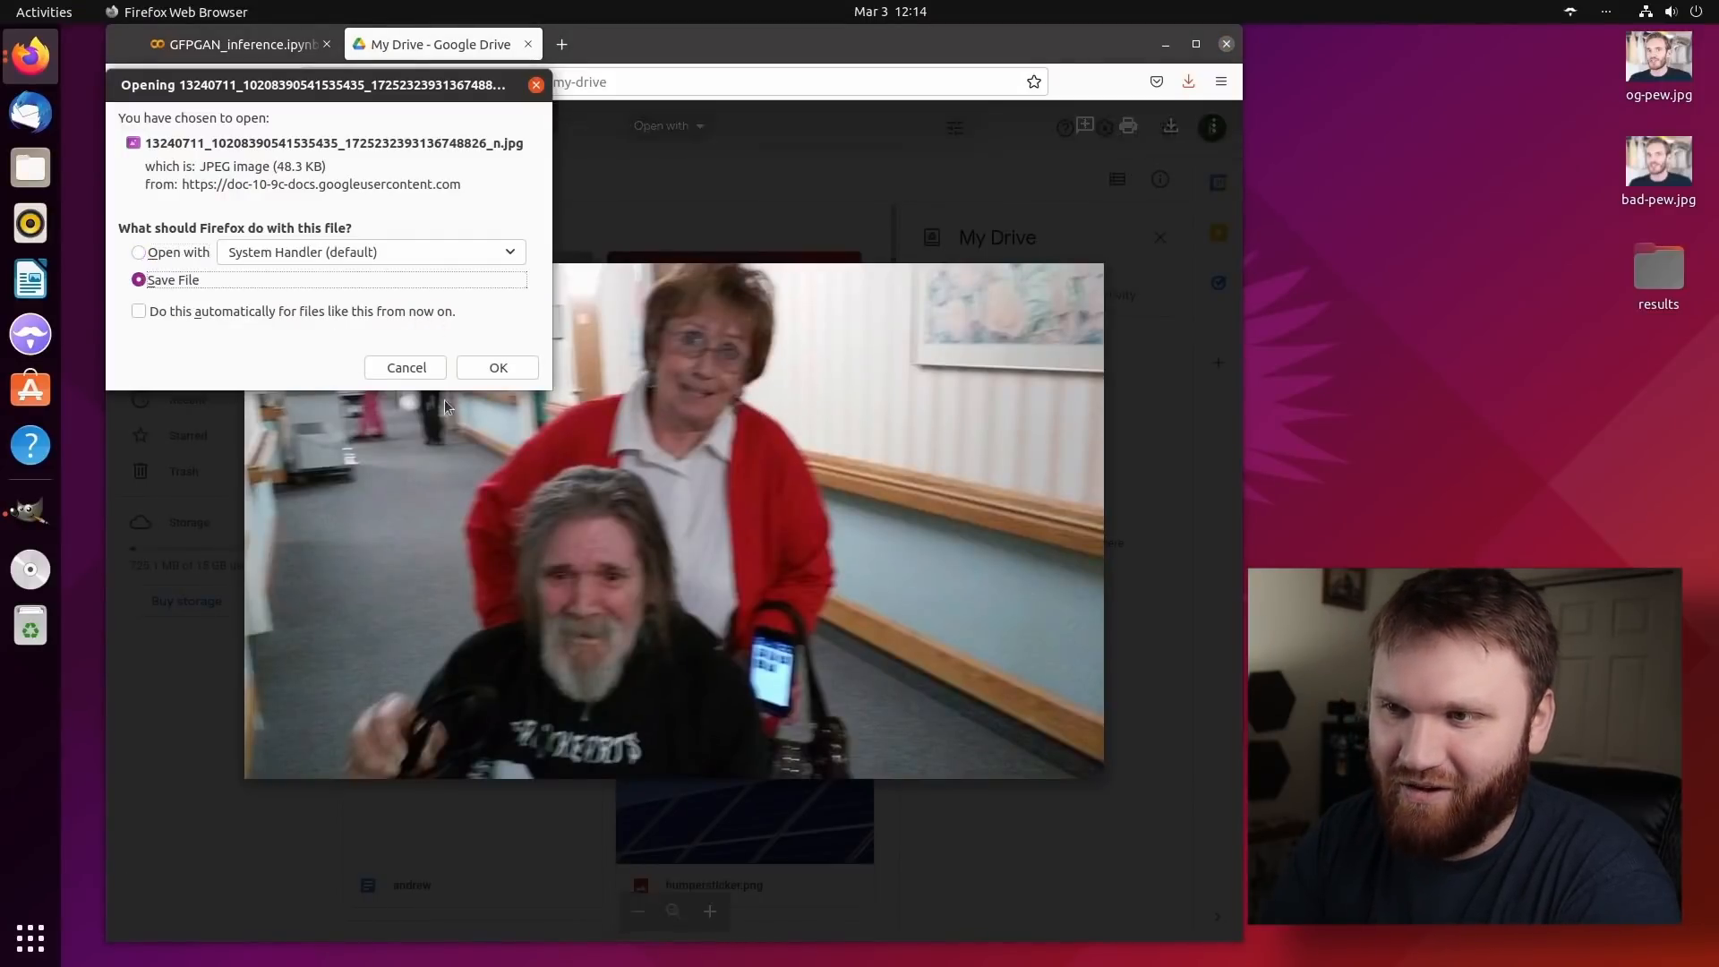
click(497, 367)
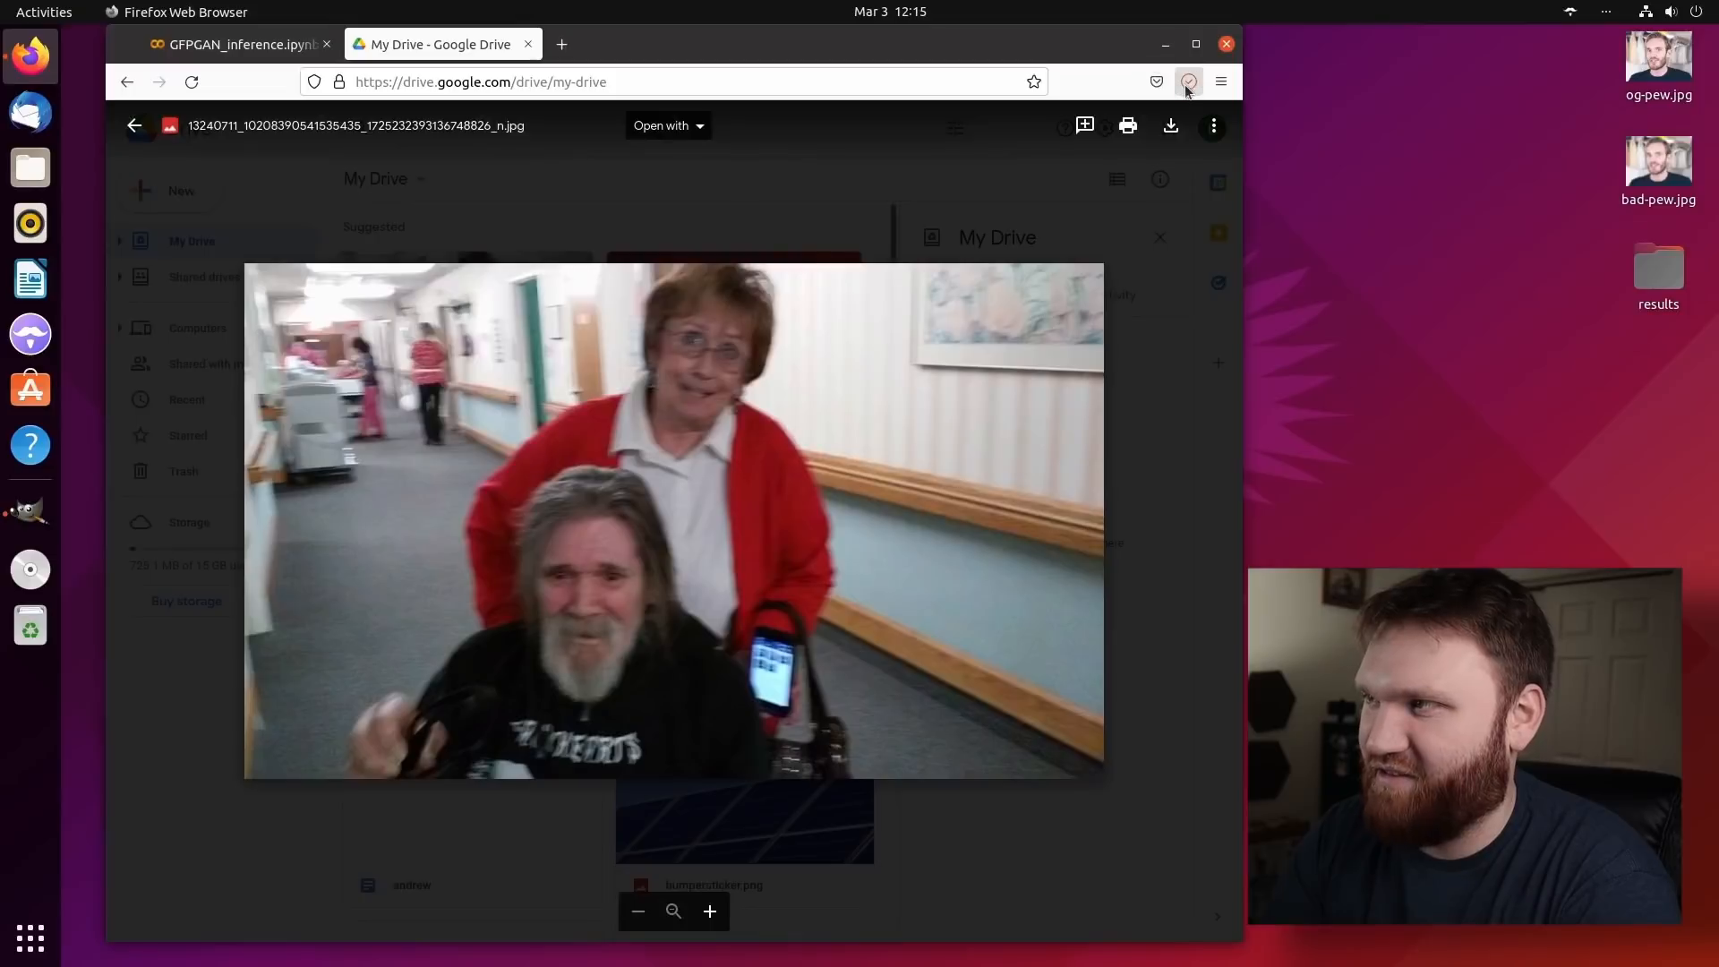
click(1188, 81)
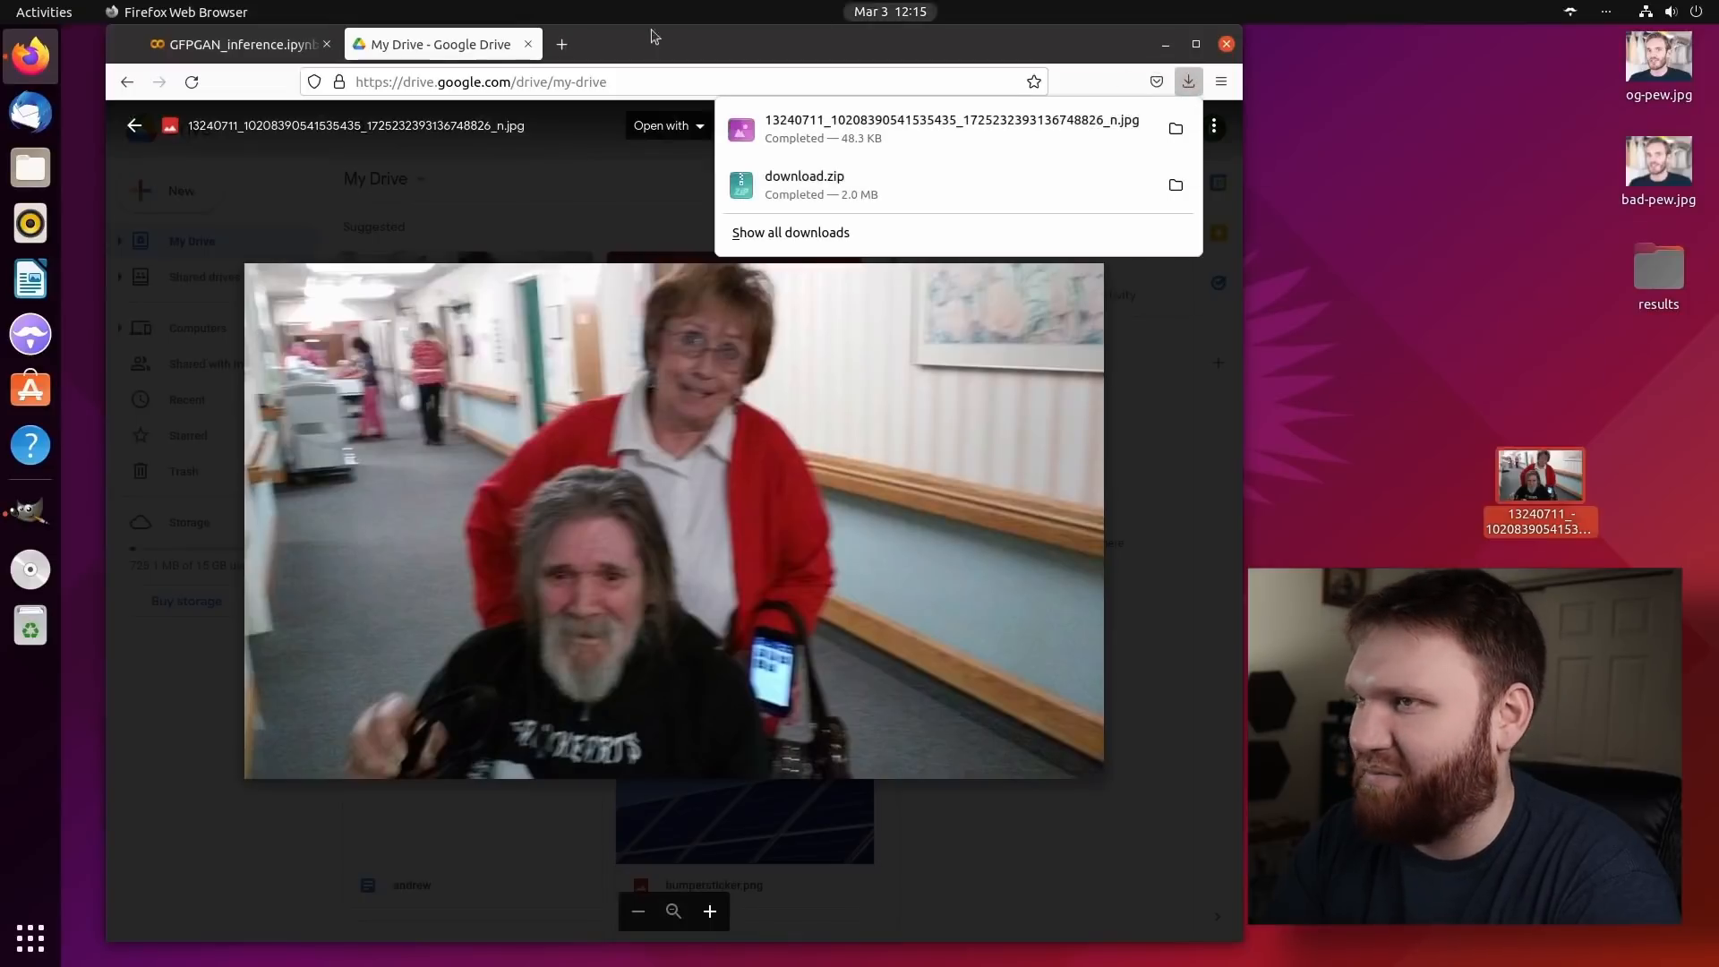
click(236, 44)
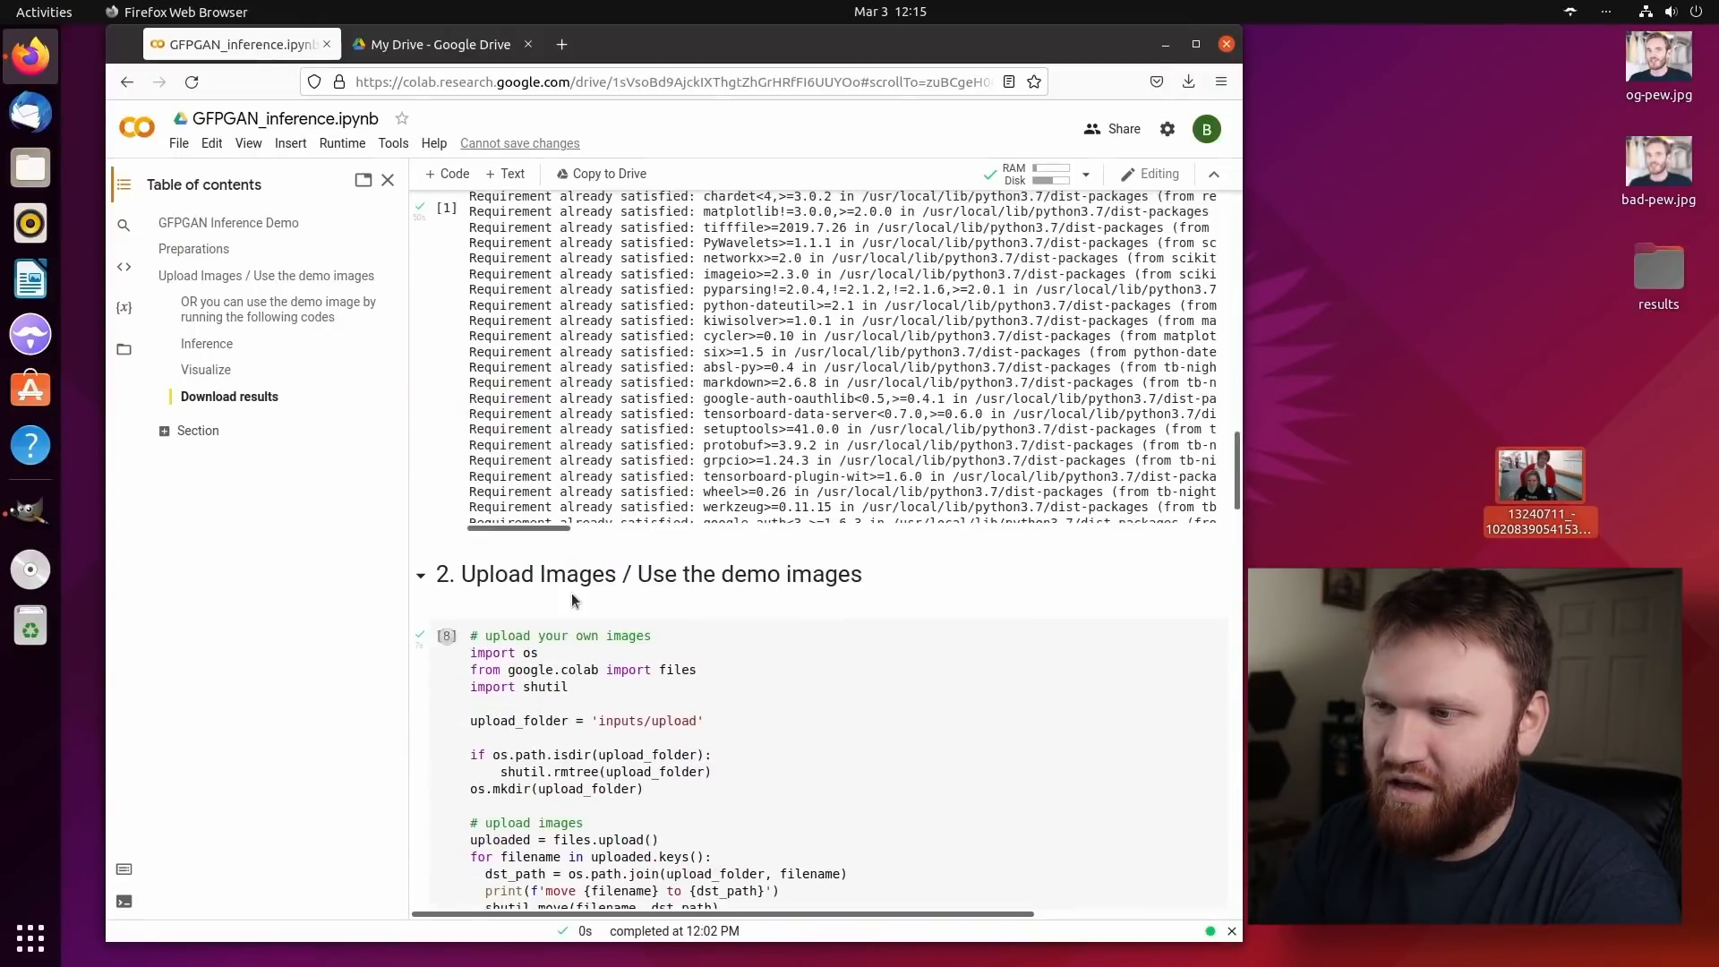
Upload the family photo JPEG from the desktop and run GFPGAN inference on it.
scroll(down, 3)
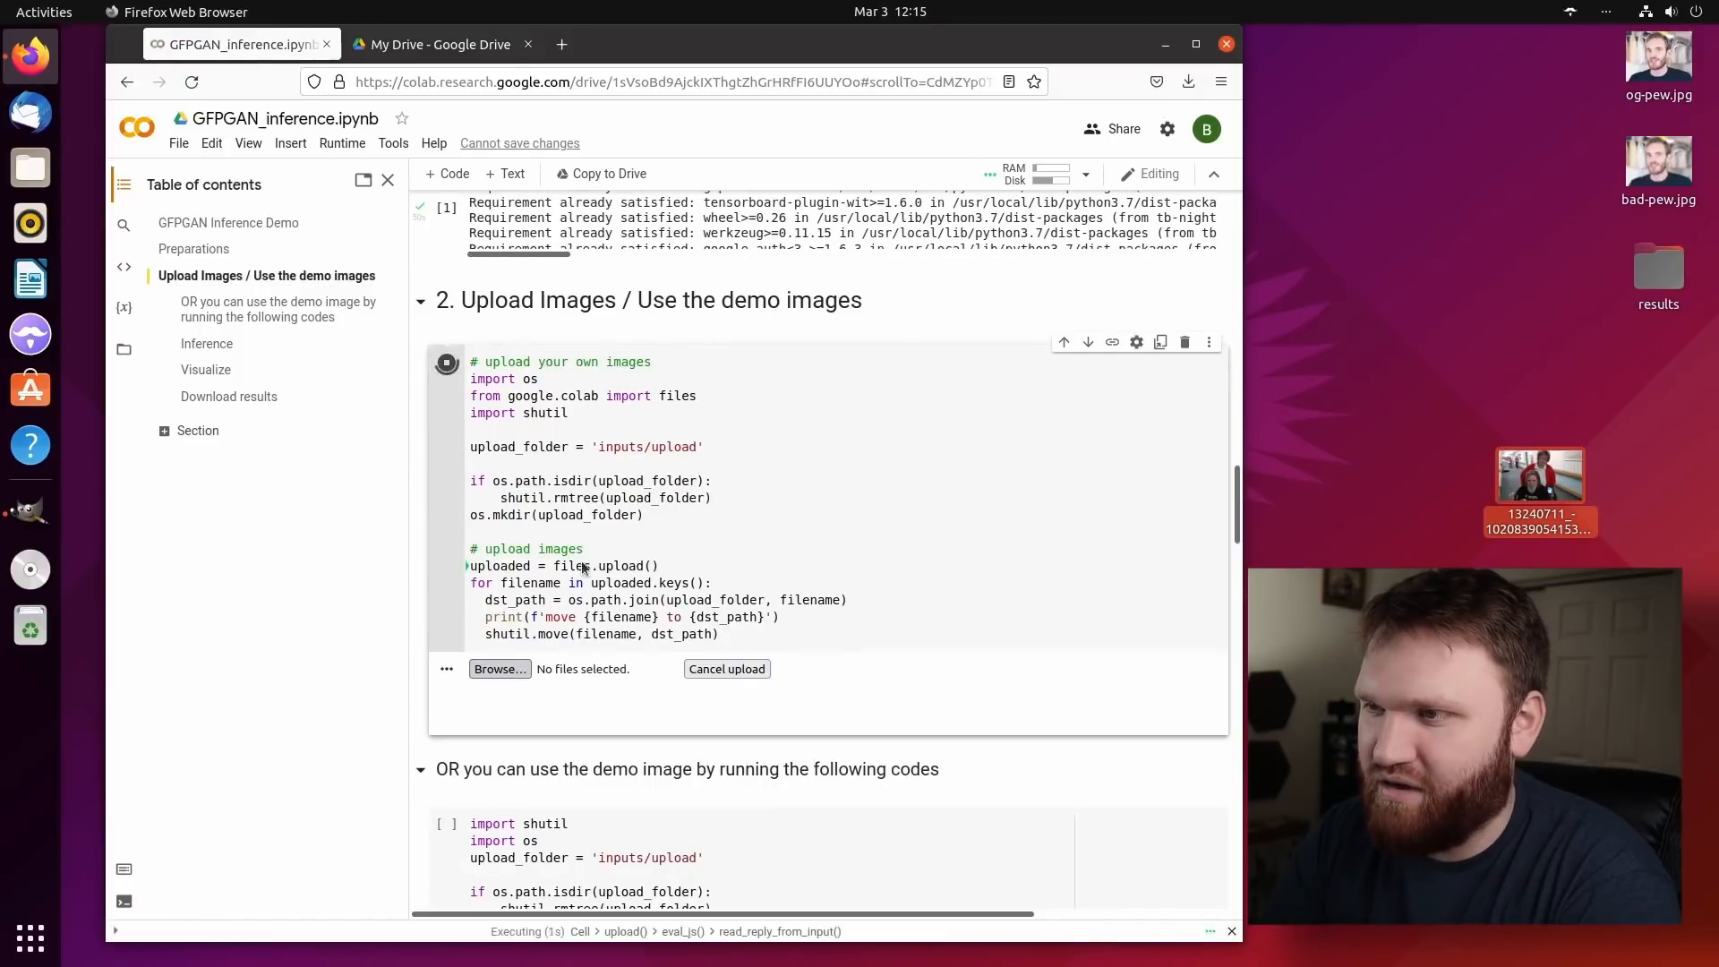
click(499, 669)
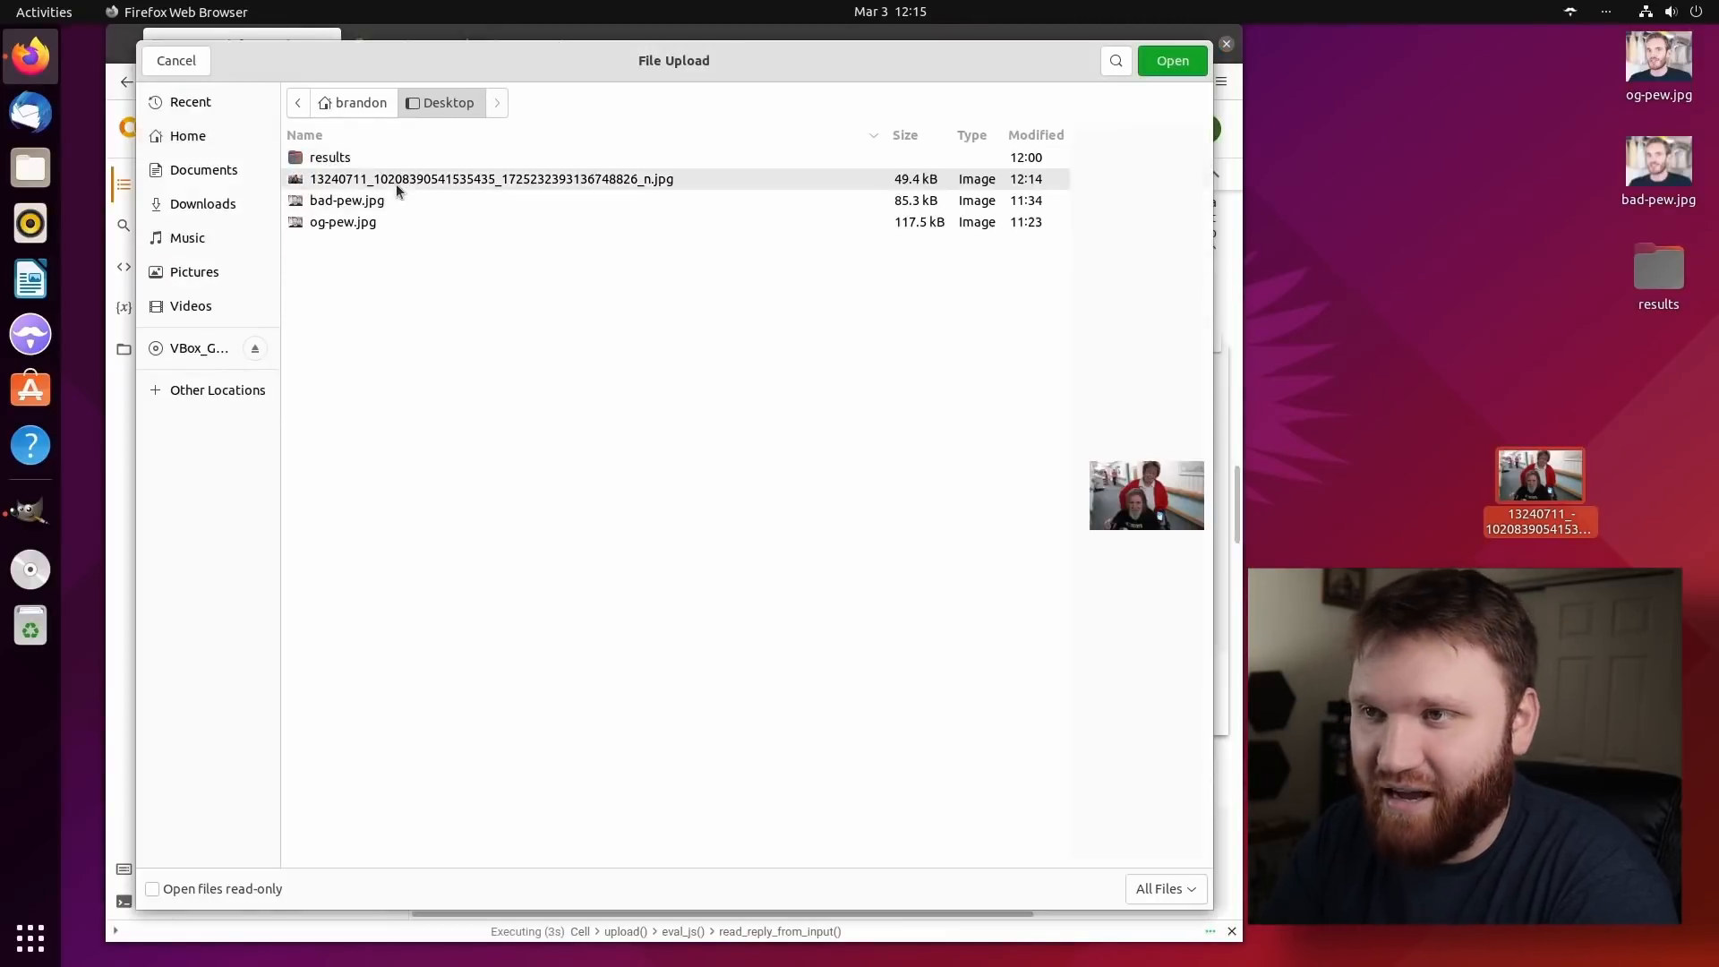
click(1172, 60)
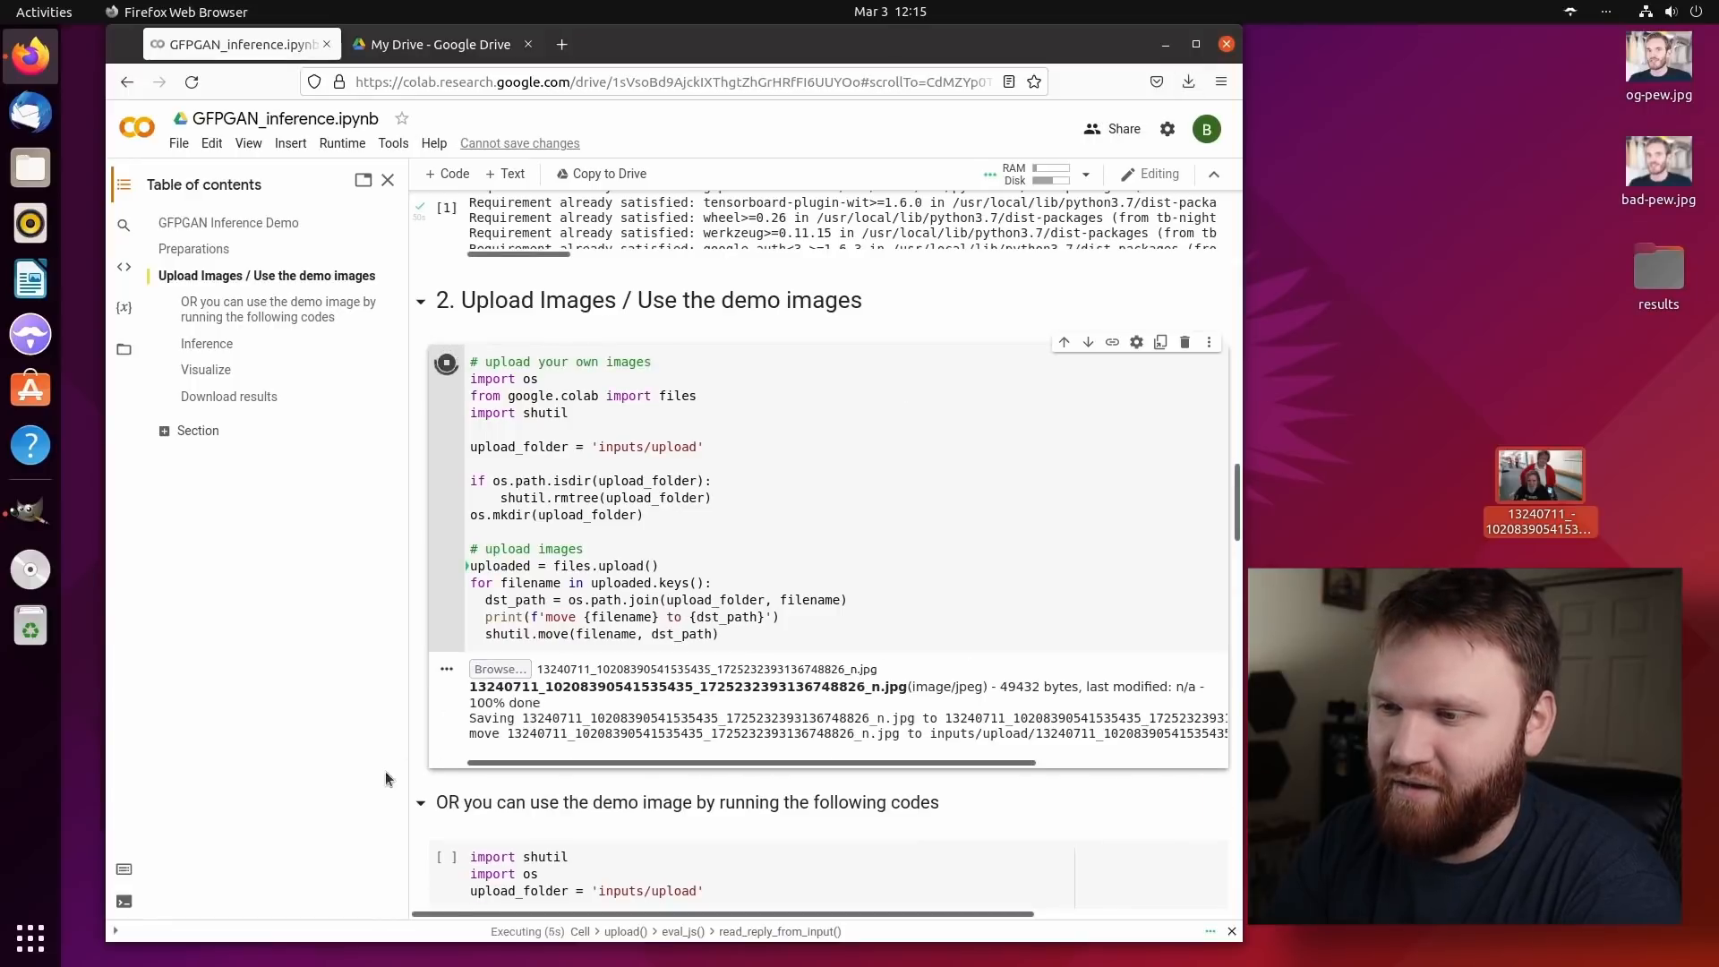
scroll(down, 3)
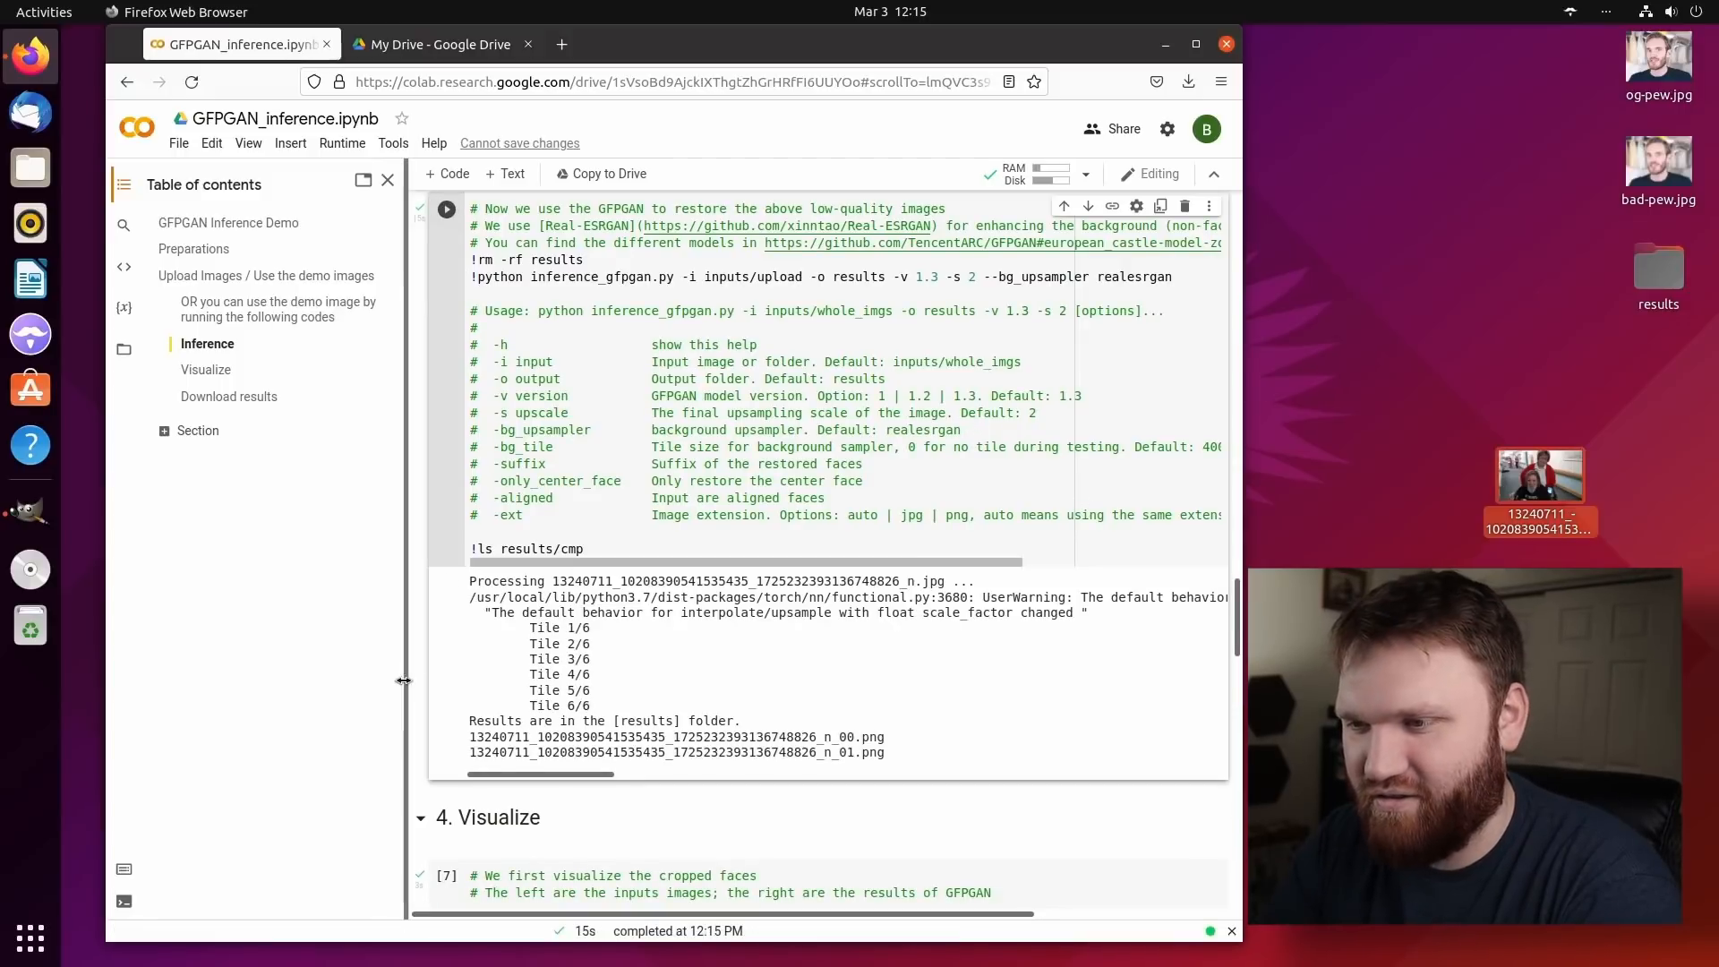
Scroll the Visualize outputs comparing restored faces and the family photo with originals, to Download results.
scroll(down, 3)
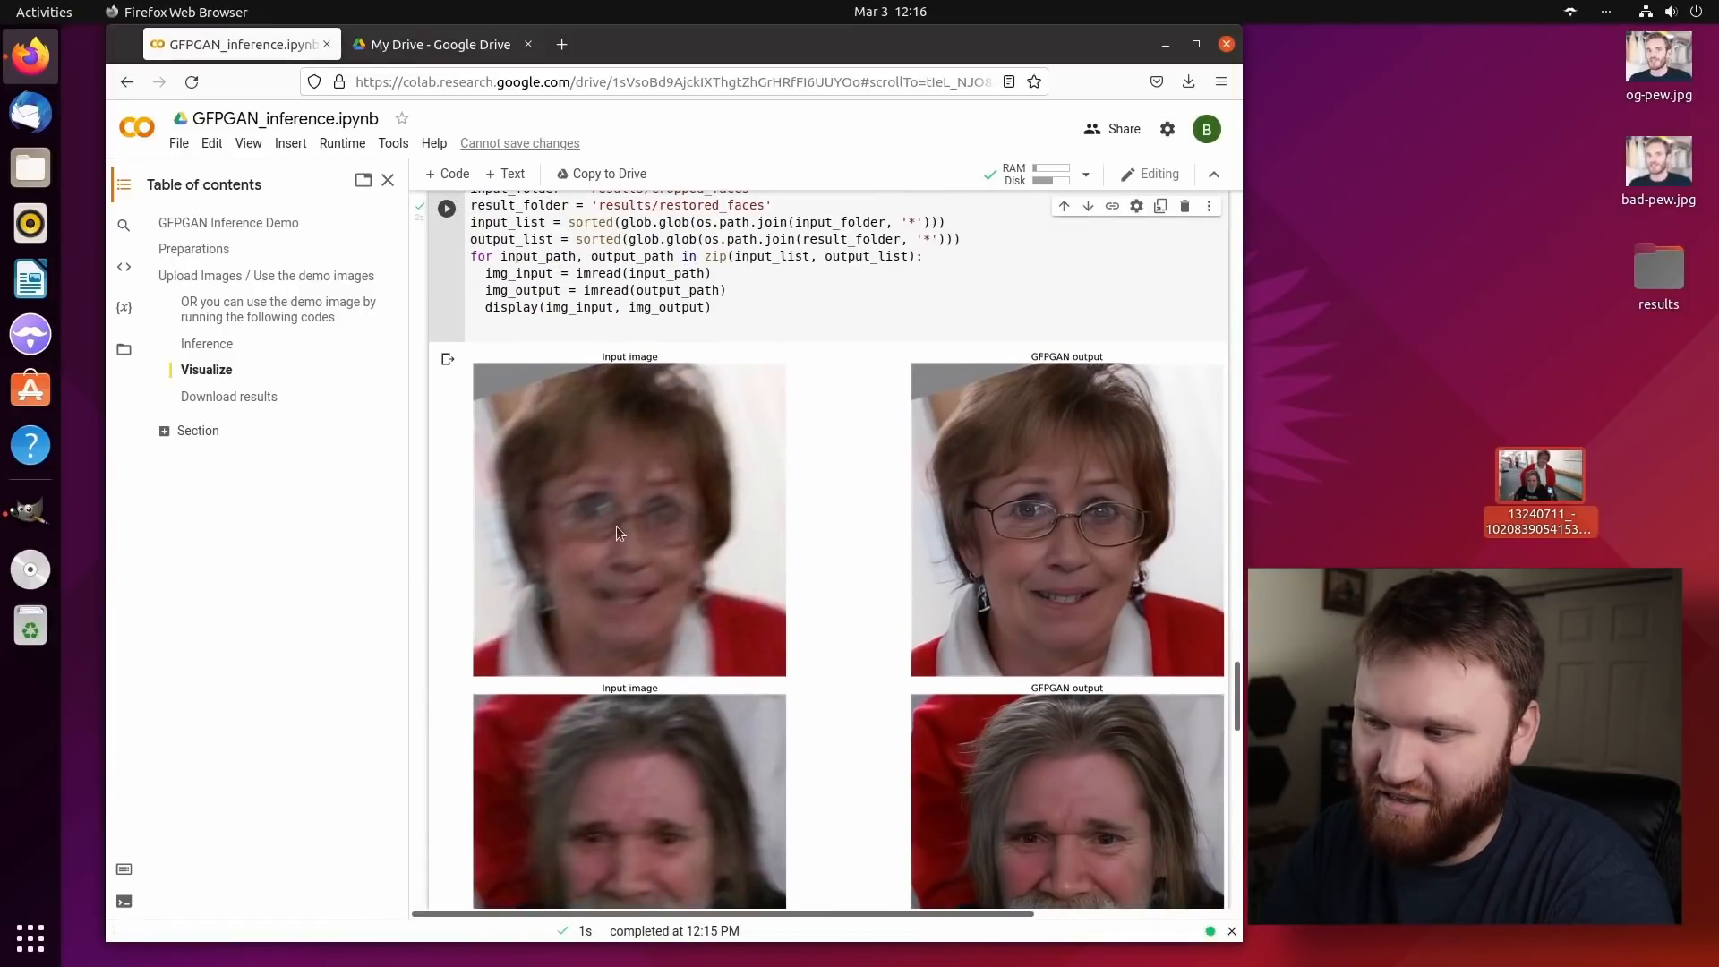
scroll(down, 3)
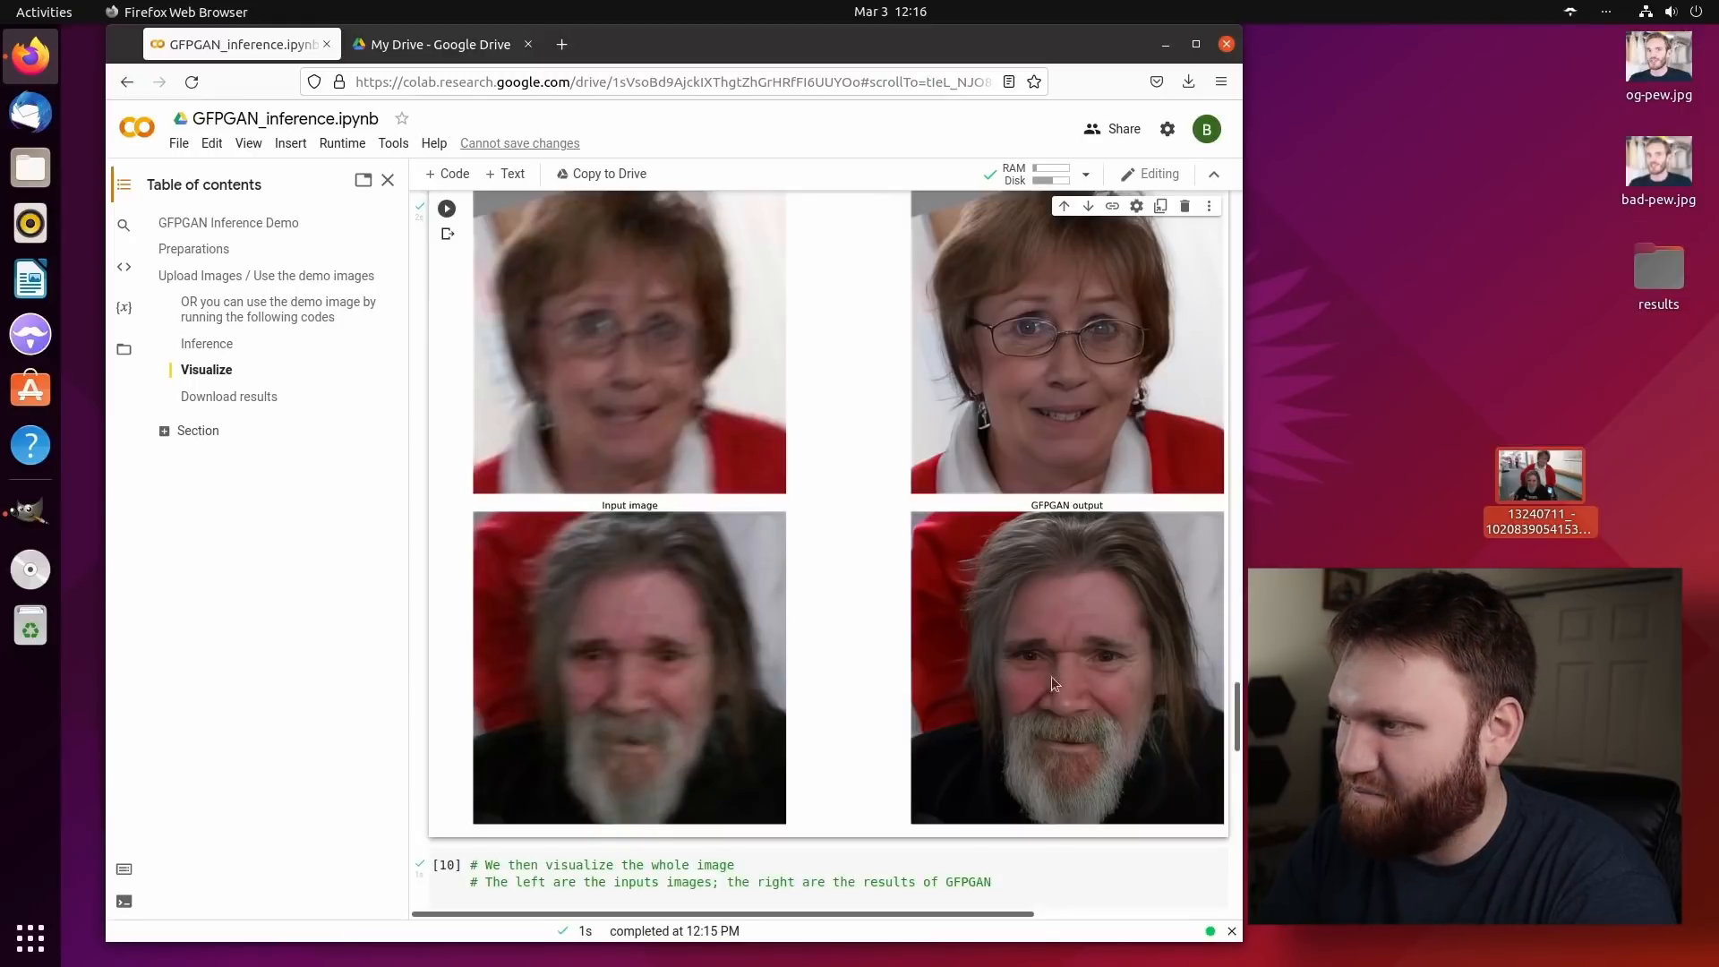
mouse_move(1142, 693)
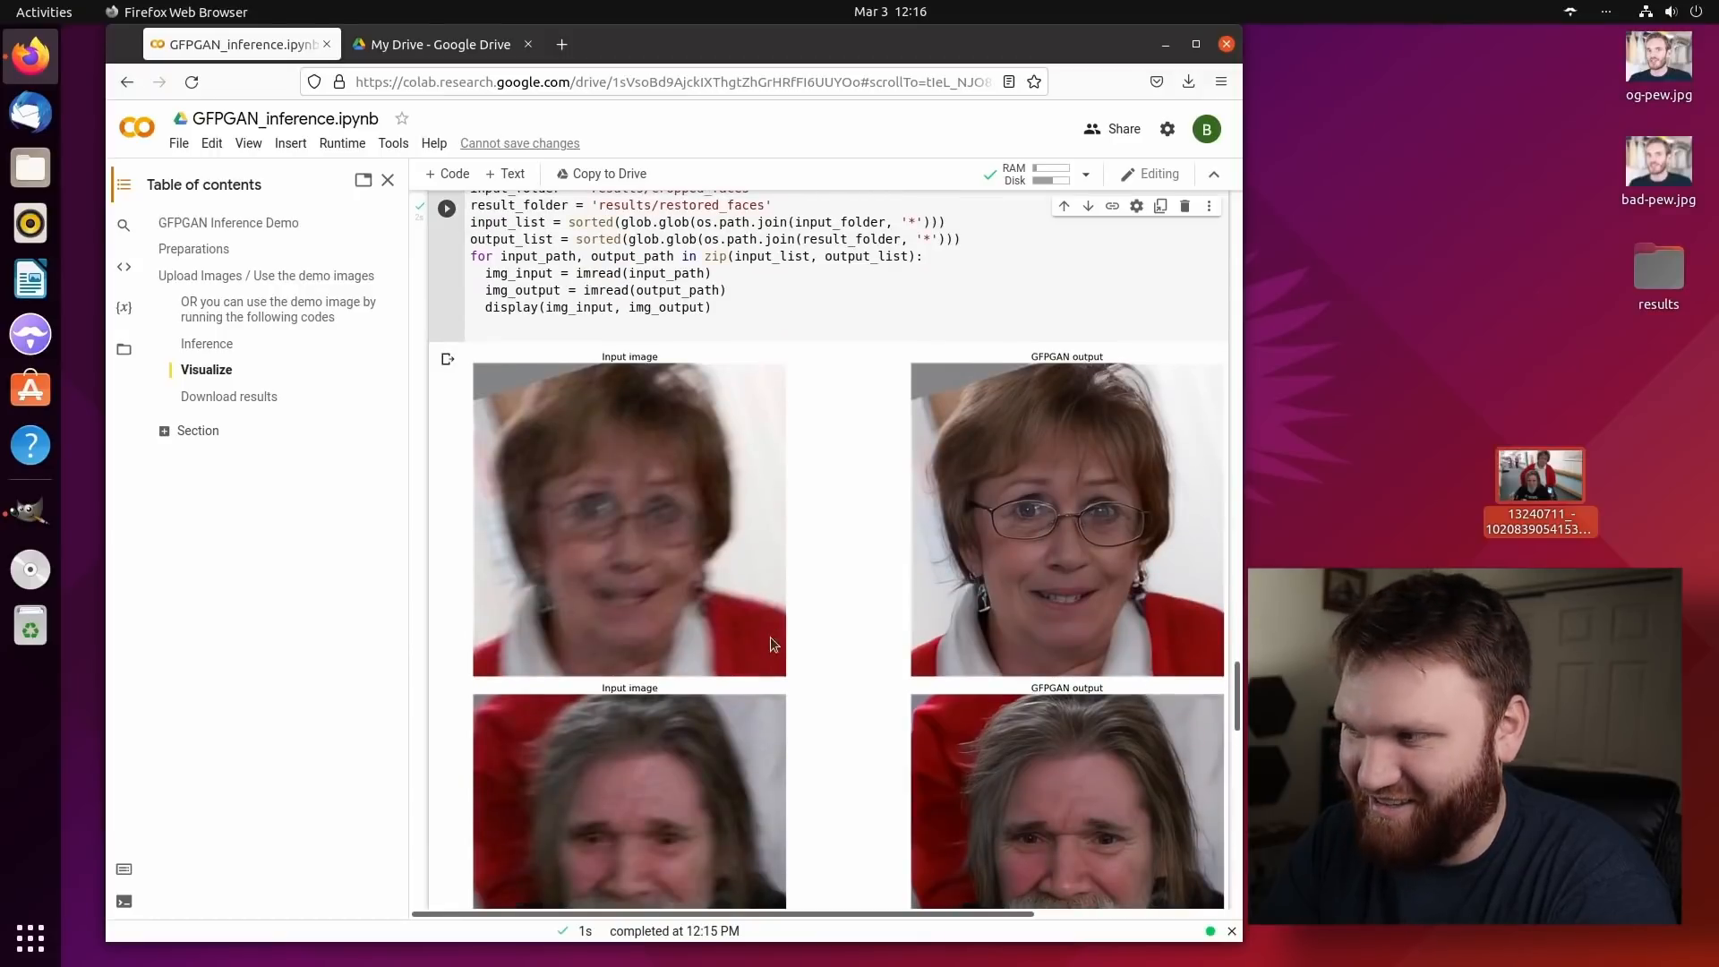
scroll(down, 3)
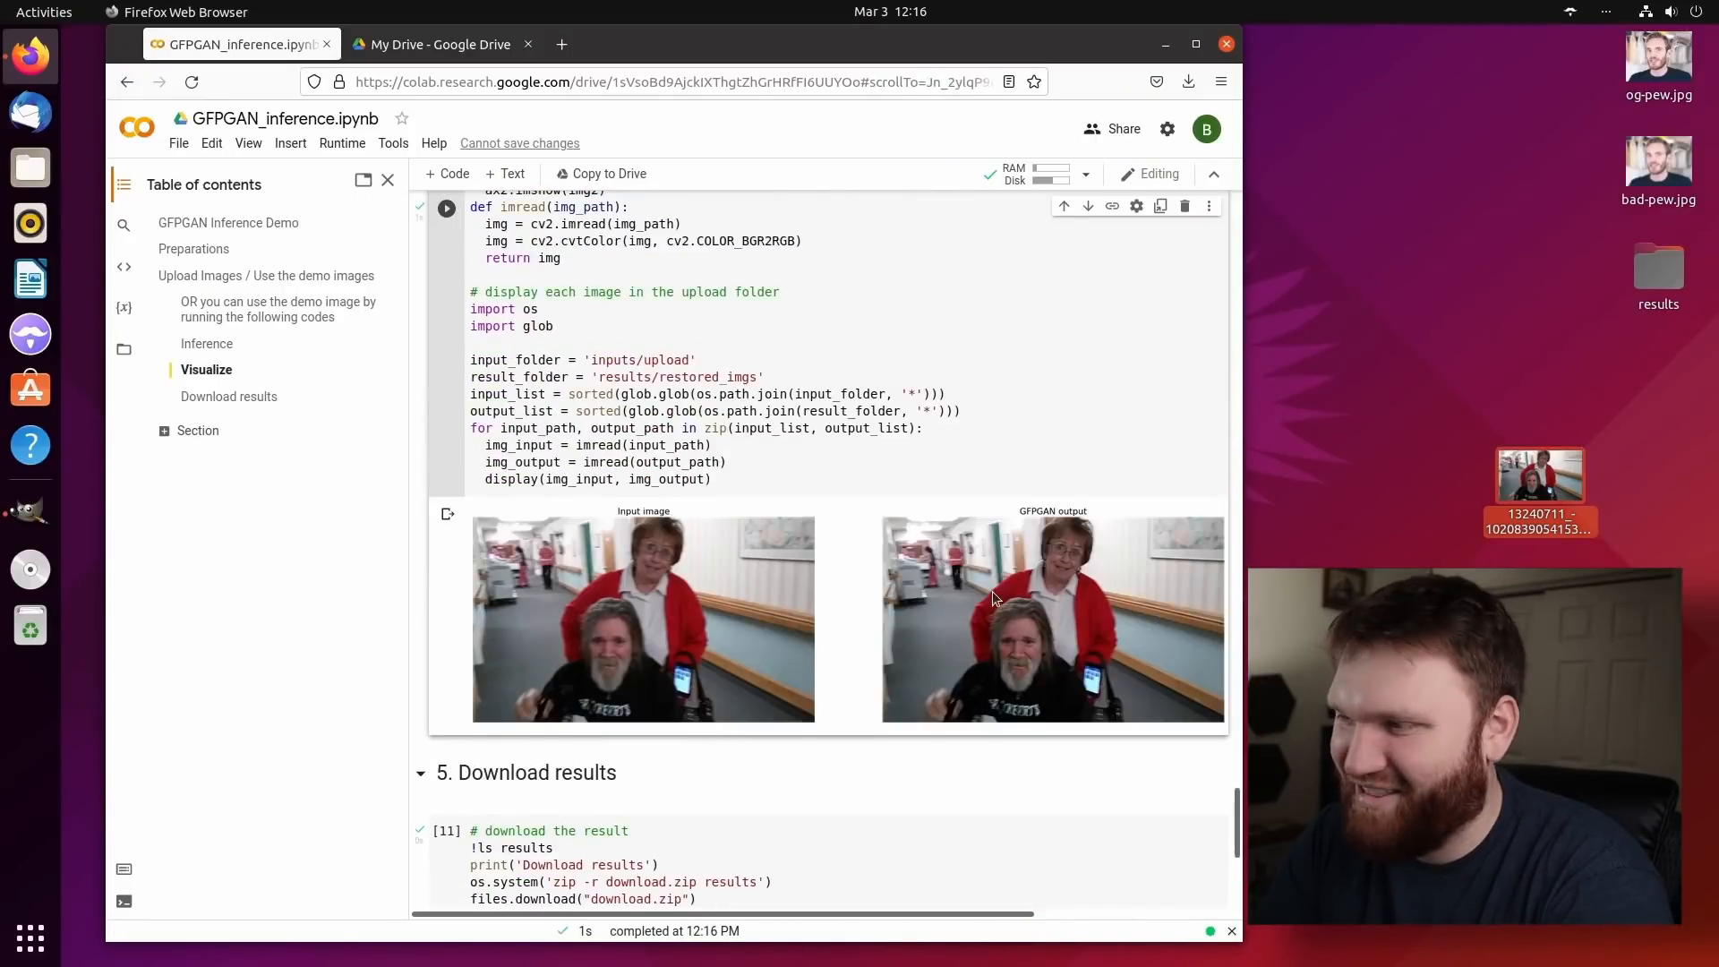
scroll(down, 3)
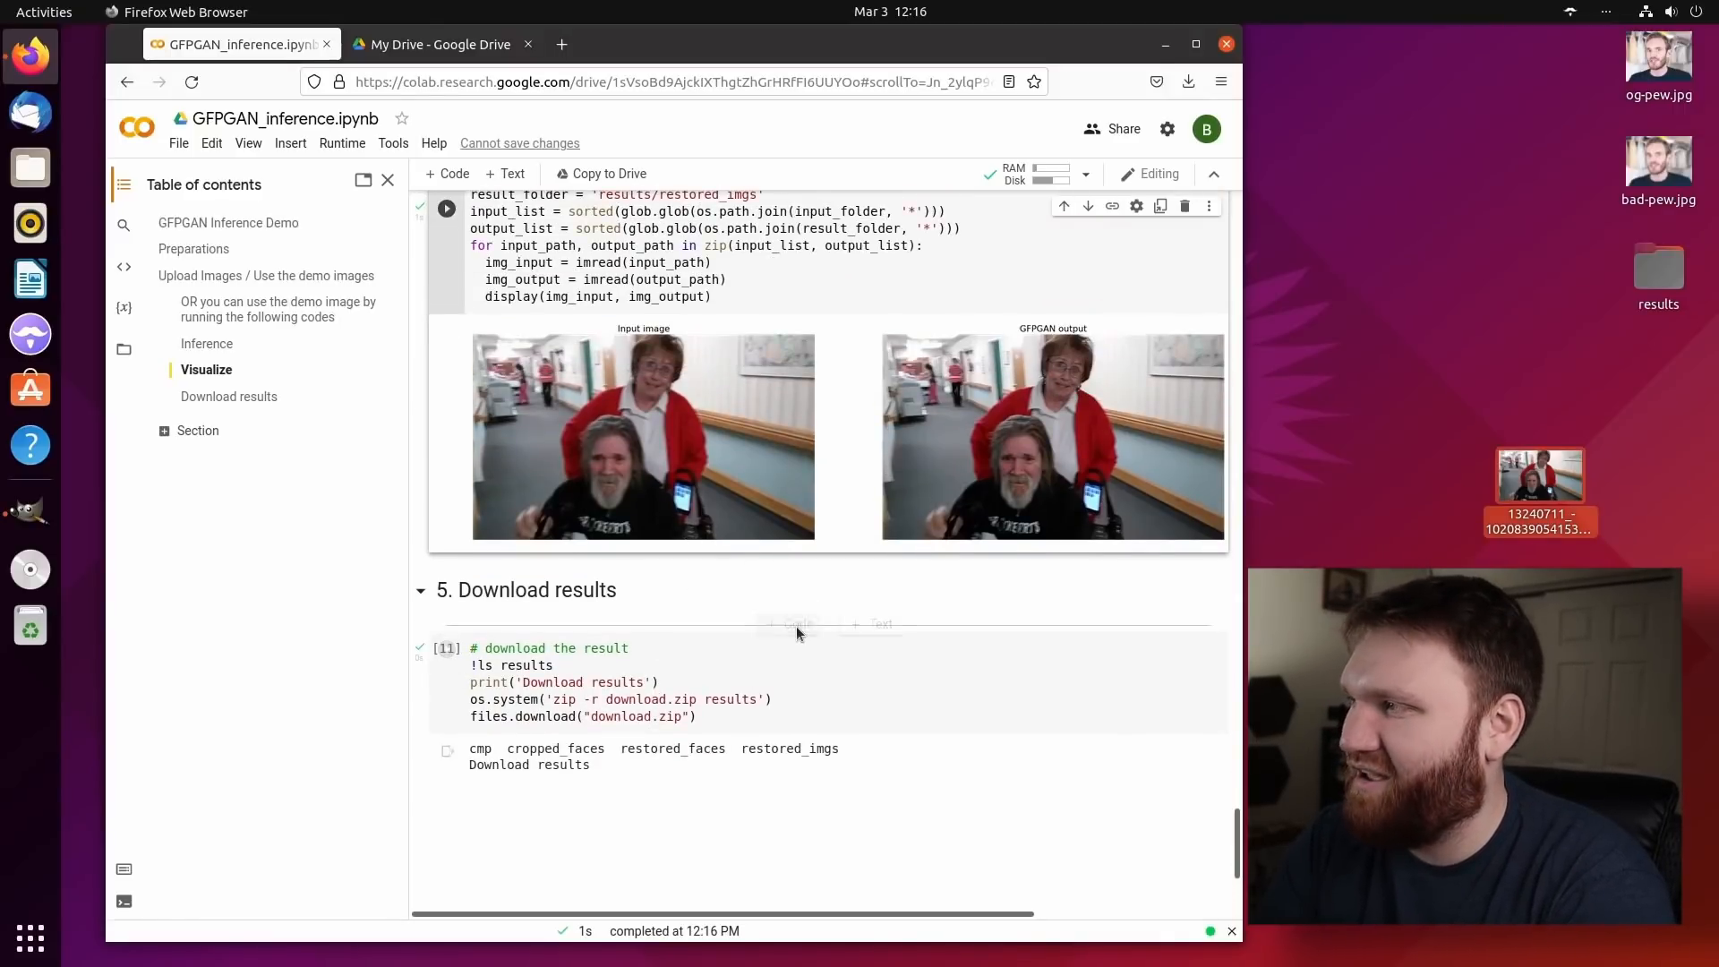
mouse_move(791, 624)
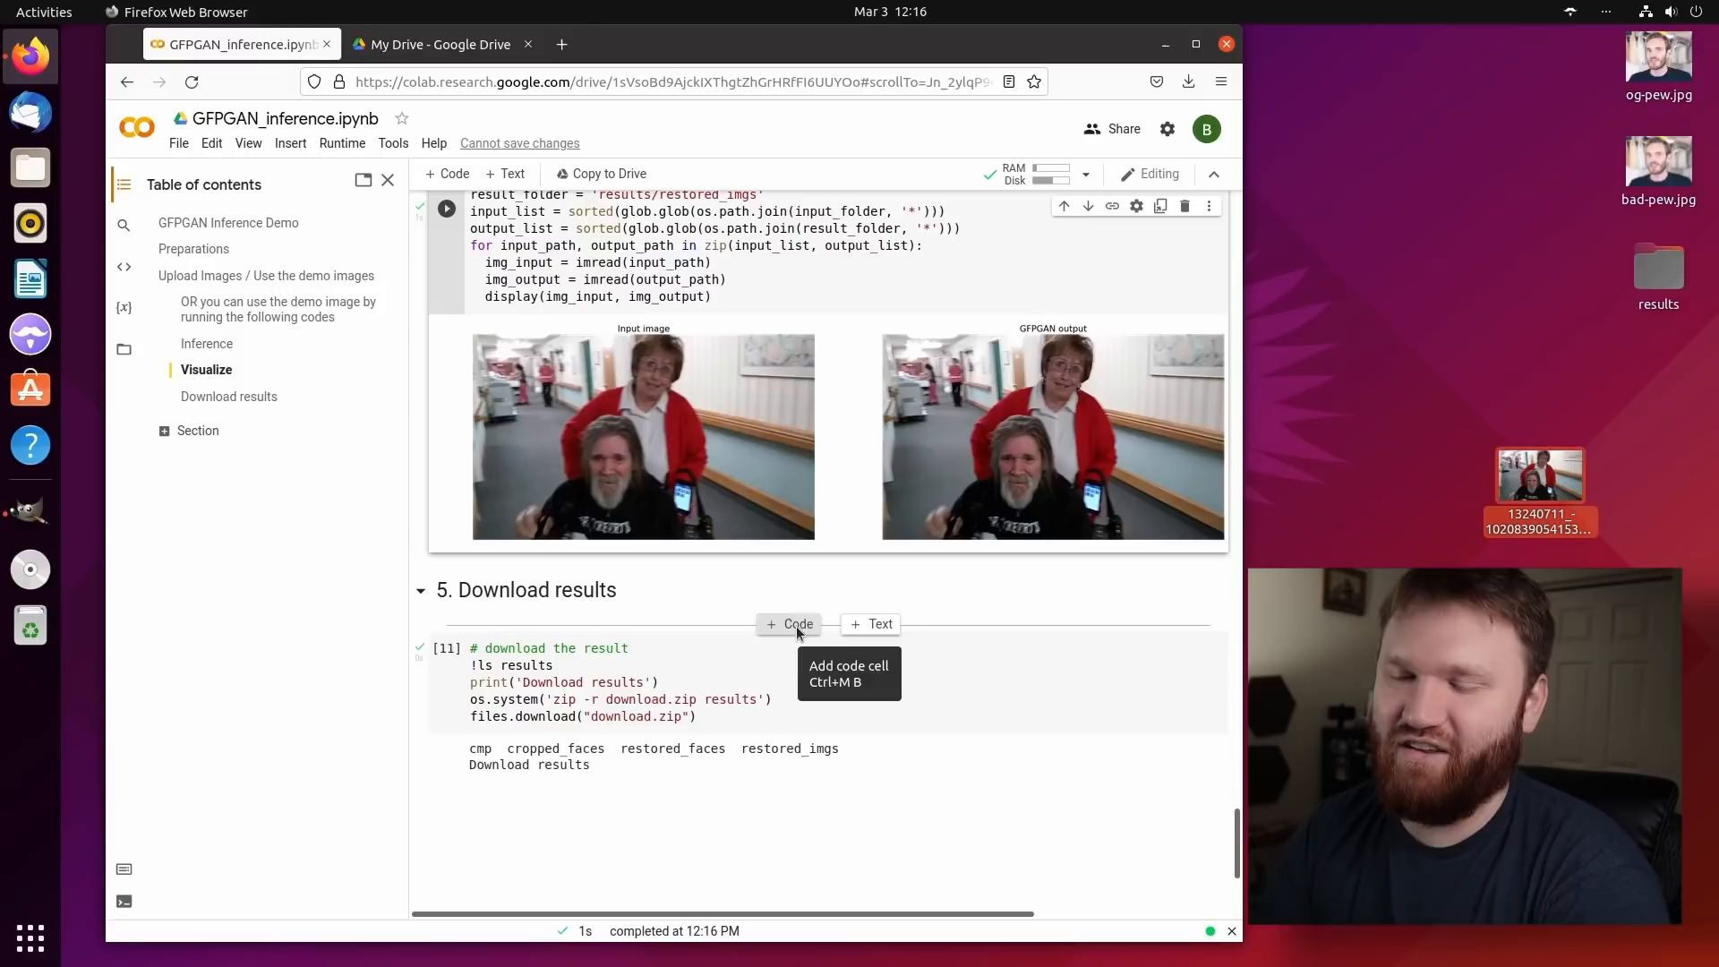
mouse_move(609, 561)
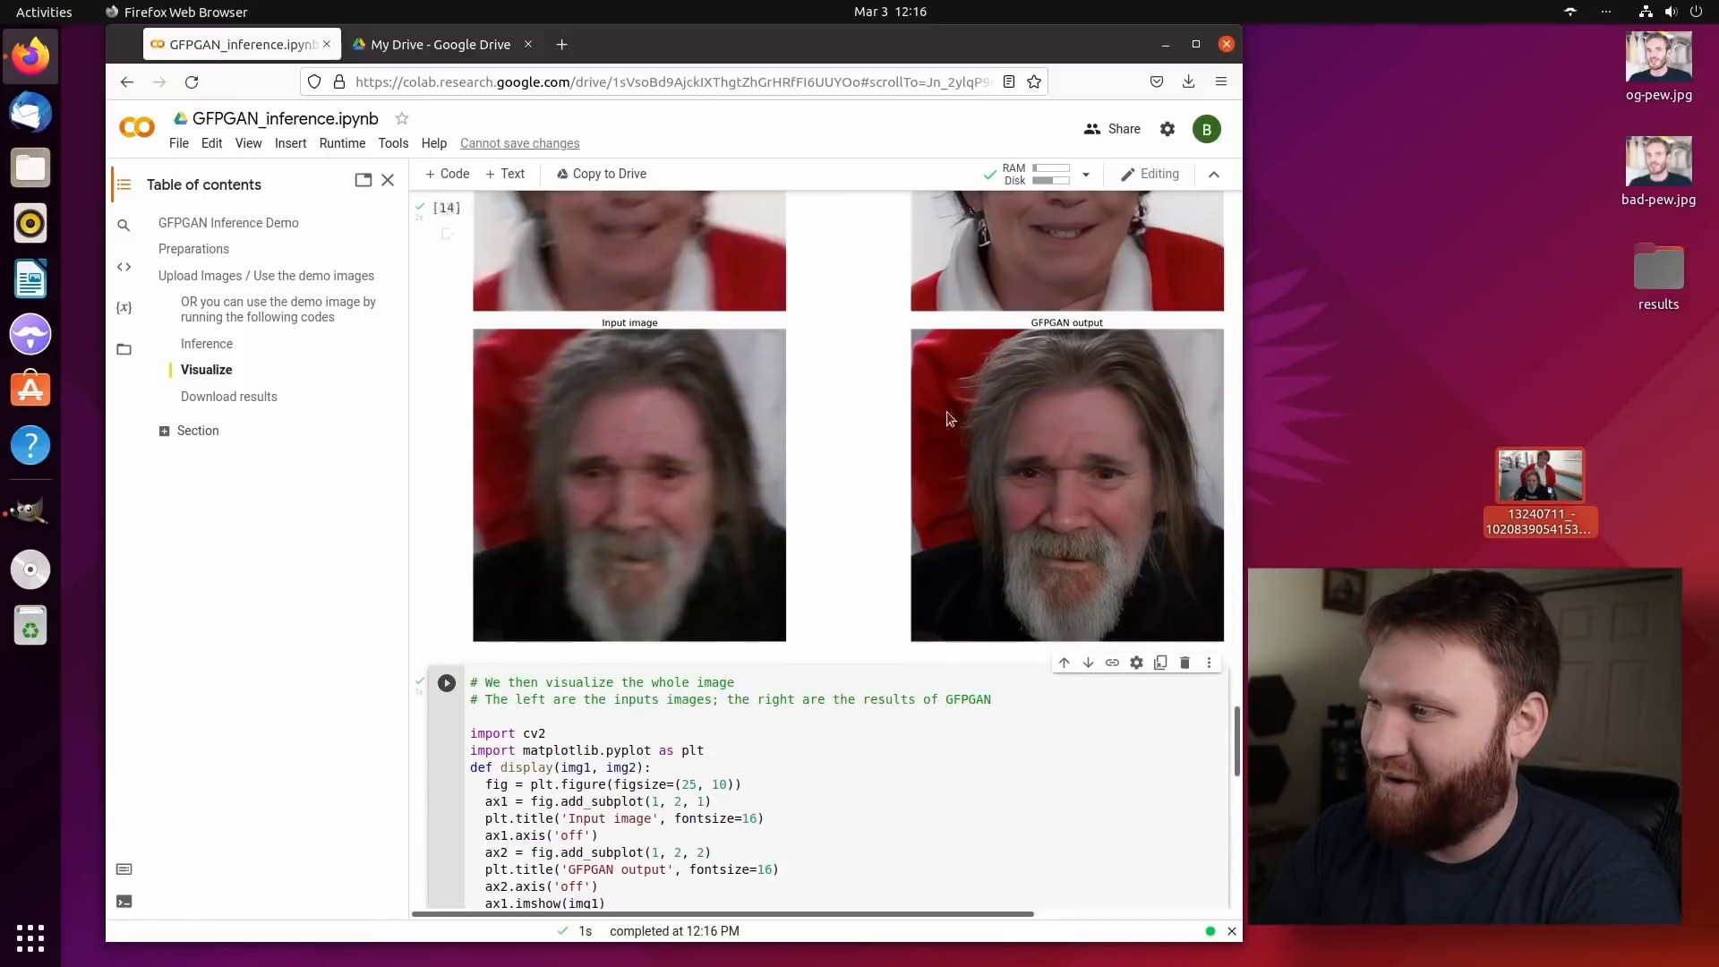
mouse_move(937, 576)
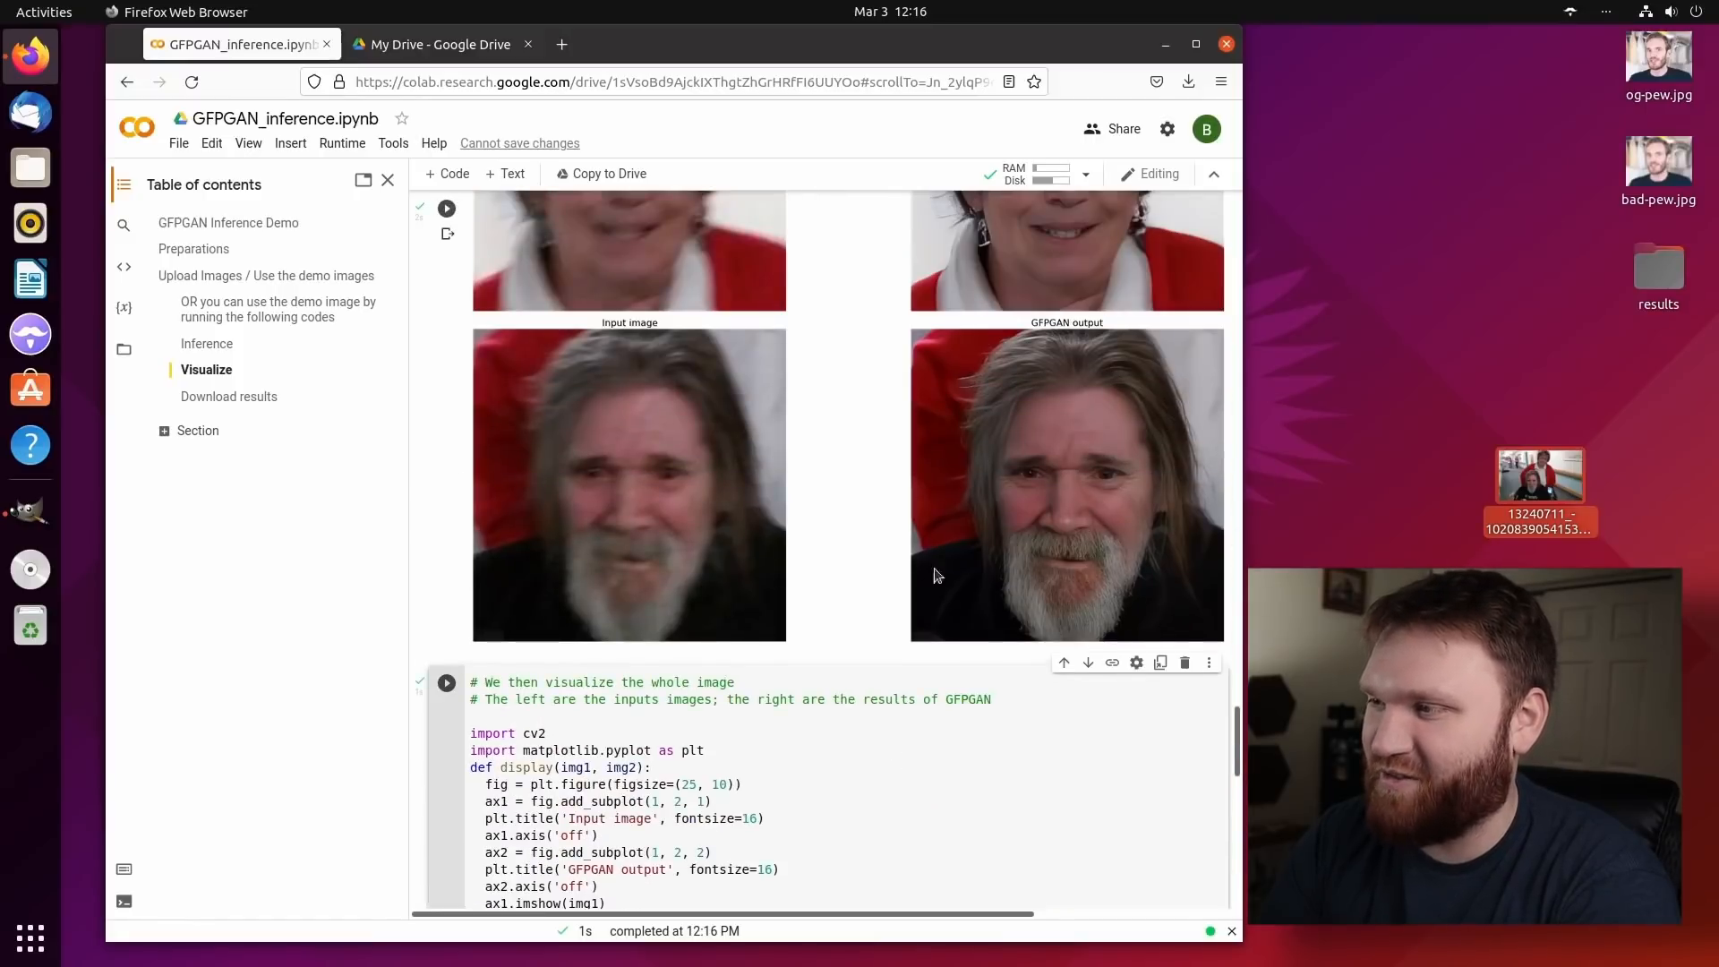
scroll(down, 3)
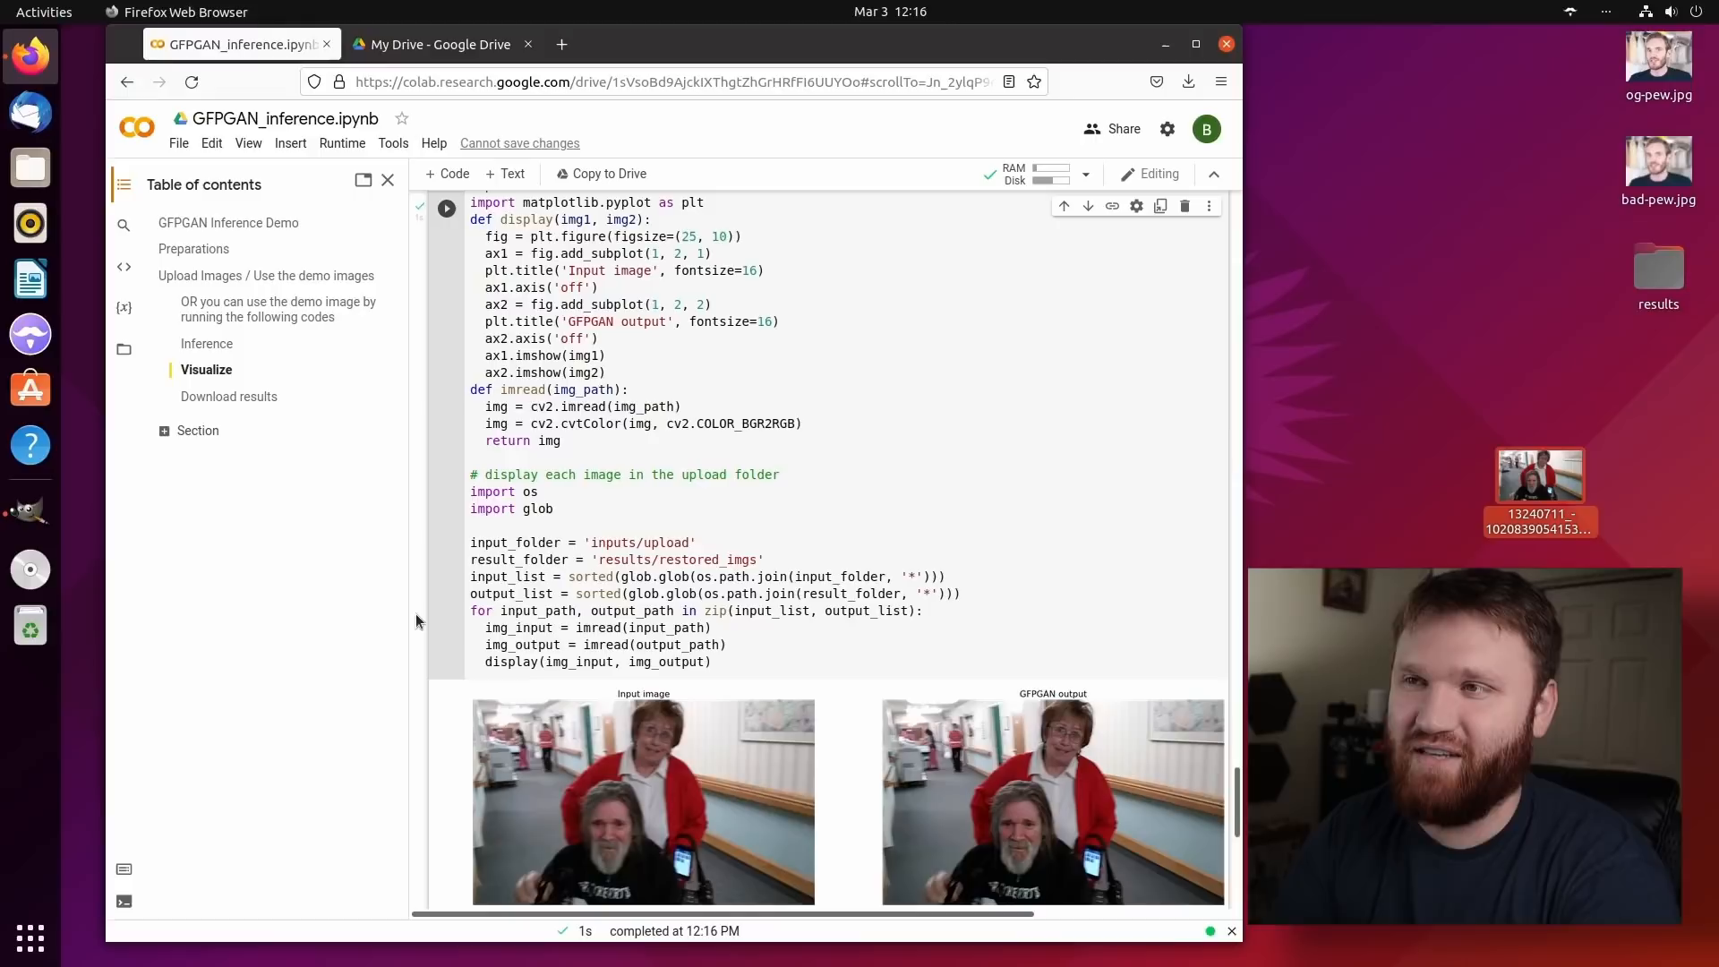
mouse_move(567, 519)
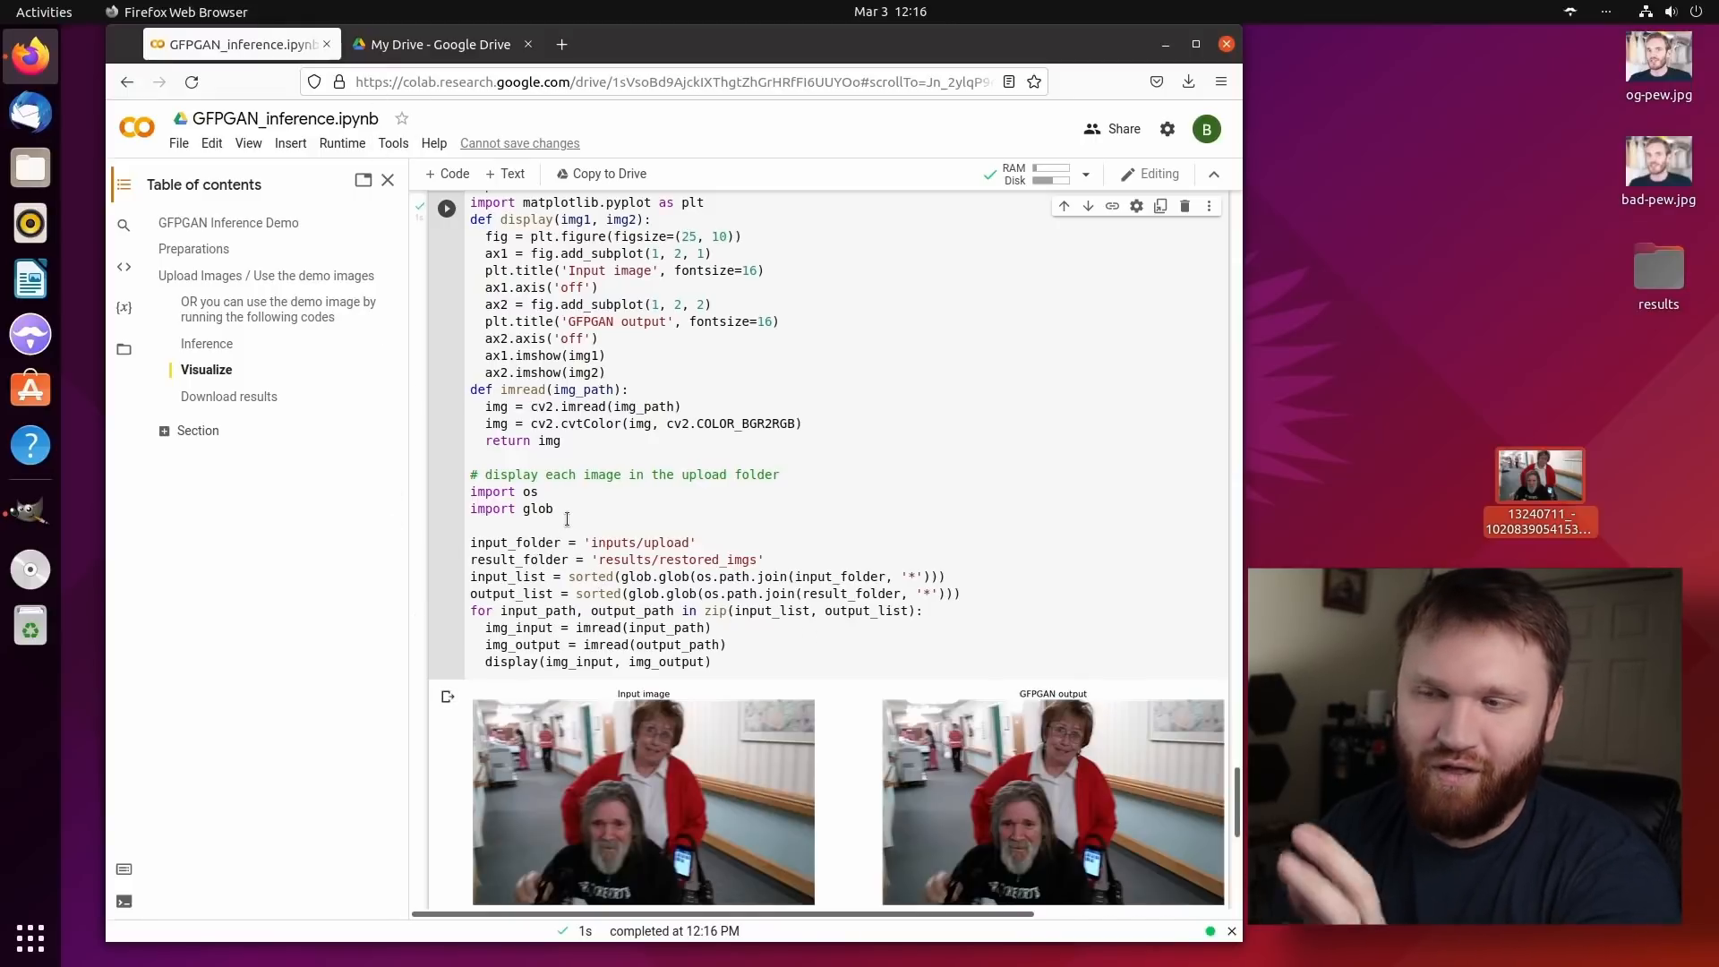
scroll(down, 3)
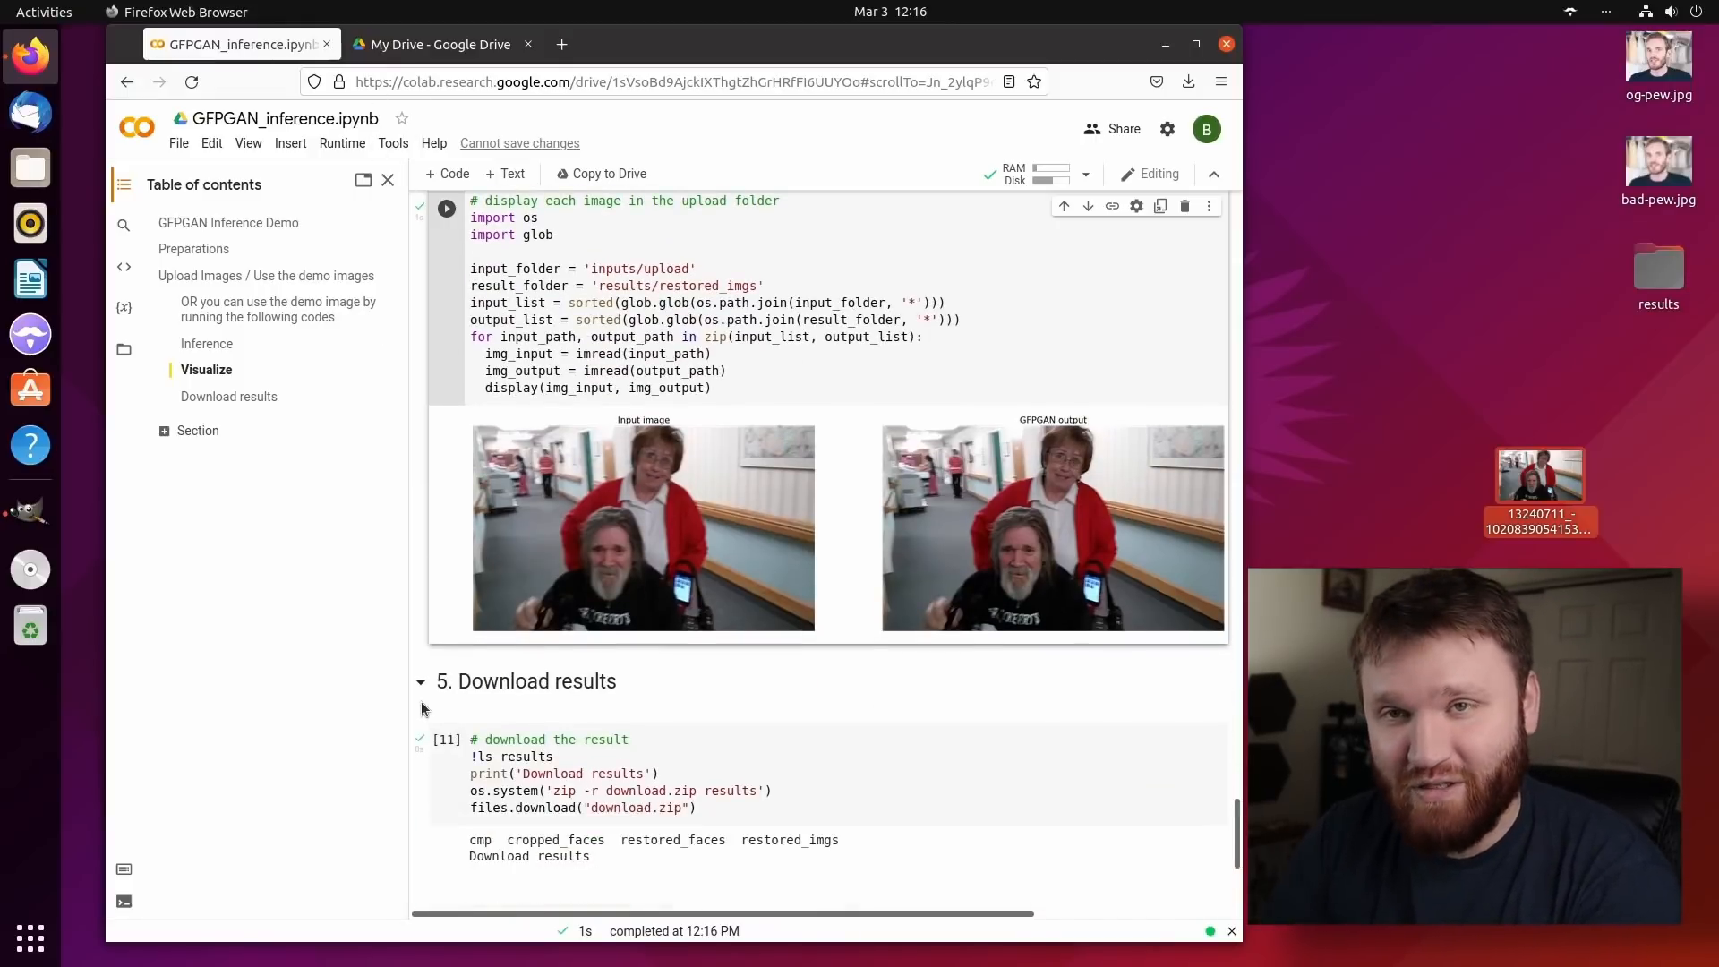